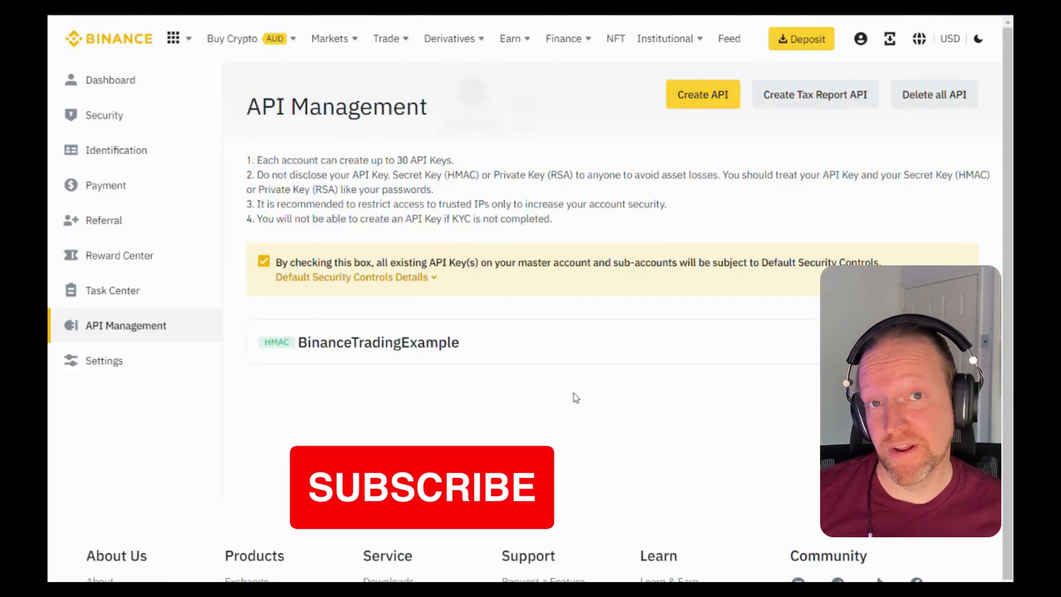
{"action": "mouse_move", "coordinate": [649, 426]}
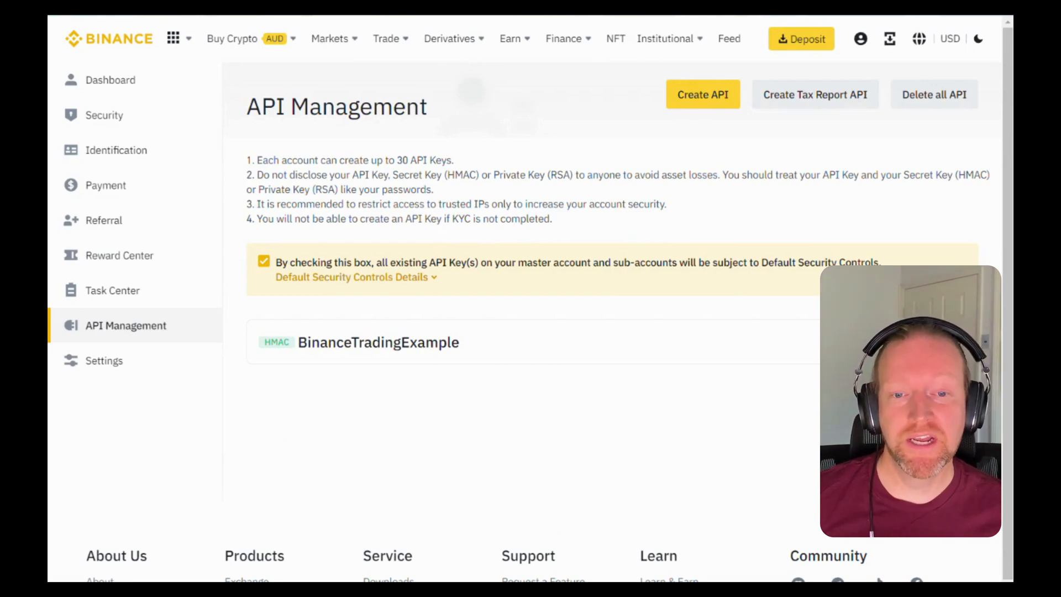
- Start a system-generated Binance API key labelled 'YouTube' and proceed to verification
{"action": "left_click", "coordinate": [702, 94]}
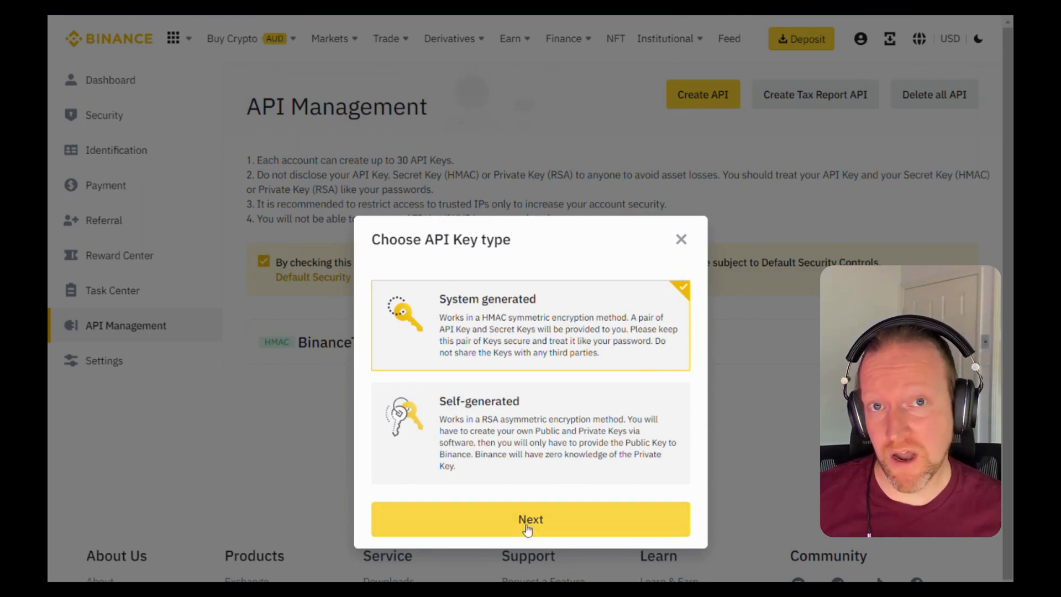
{"action": "left_click", "coordinate": [531, 519]}
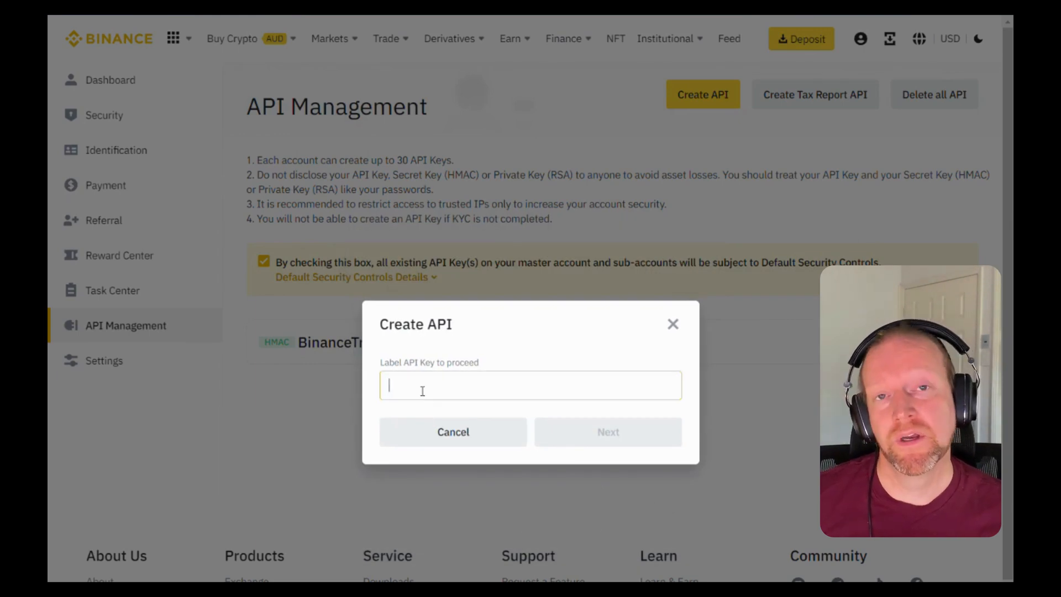
{"action": "type", "text": "YouTube"}
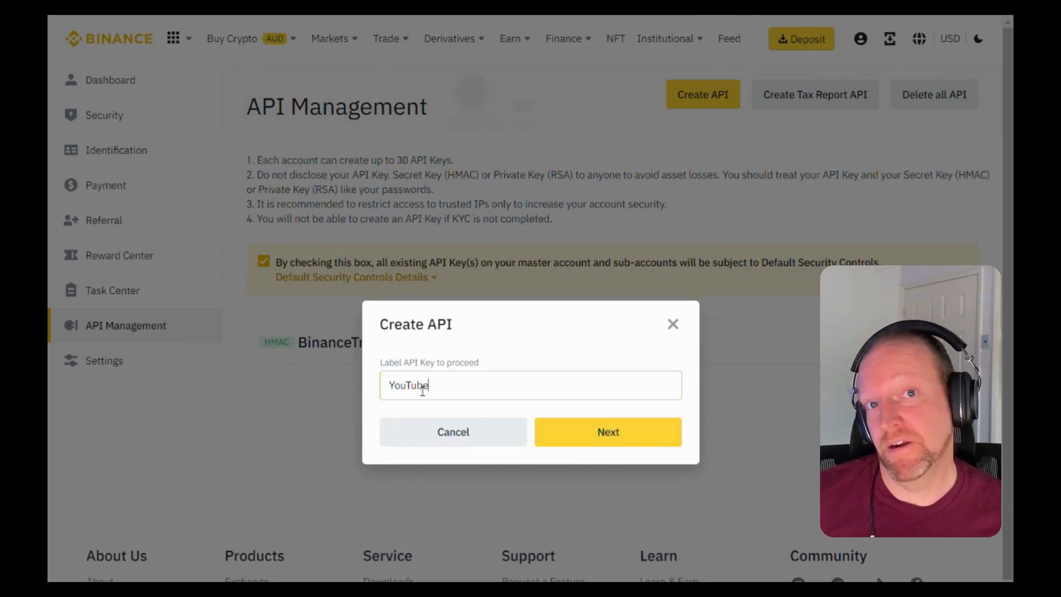
{"action": "left_click", "coordinate": [607, 431]}
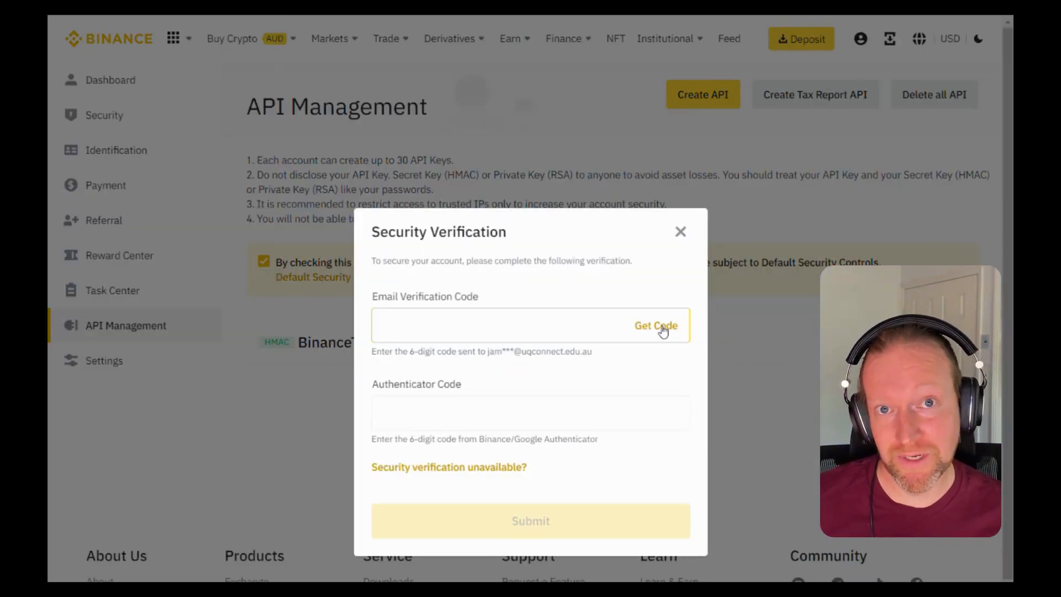
- Request the email code, enter the verification codes, and submit them
{"action": "left_click", "coordinate": [656, 325]}
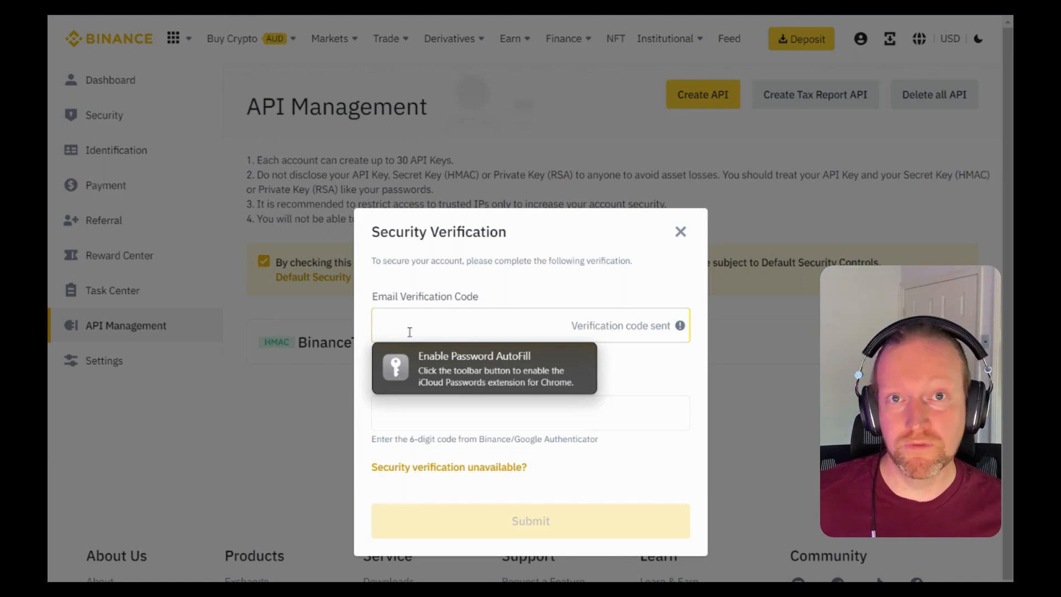
{"action": "left_click", "coordinate": [406, 326]}
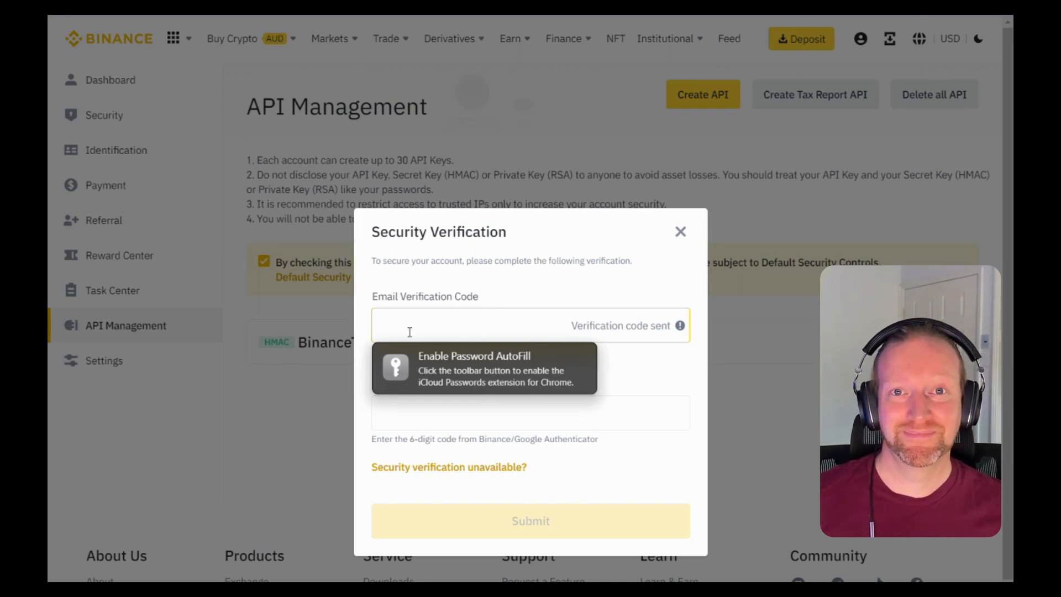
{"action": "mouse_move", "coordinate": [510, 331]}
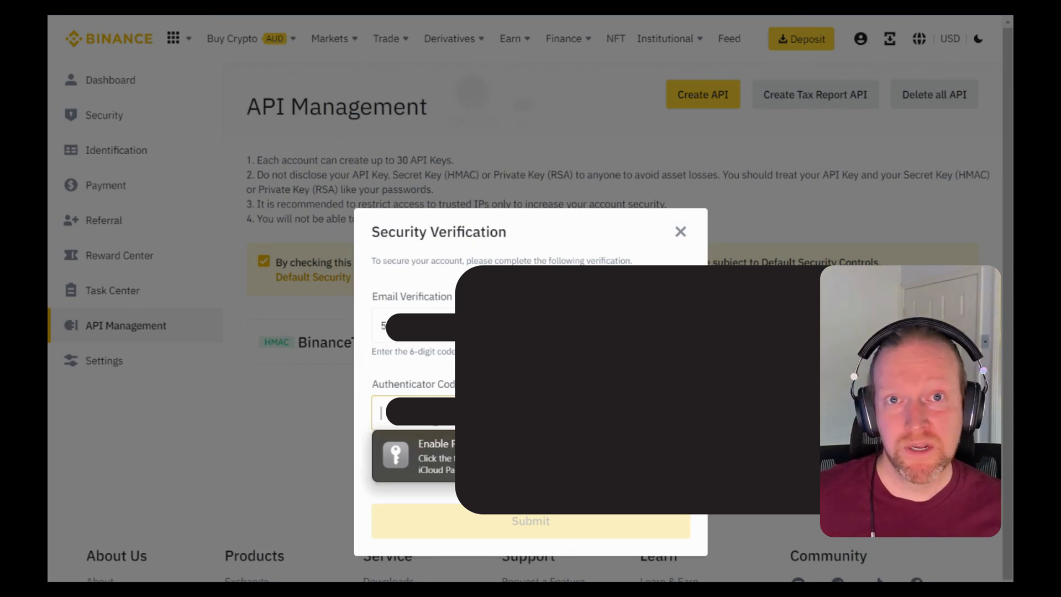
{"action": "type", "text": "4"}
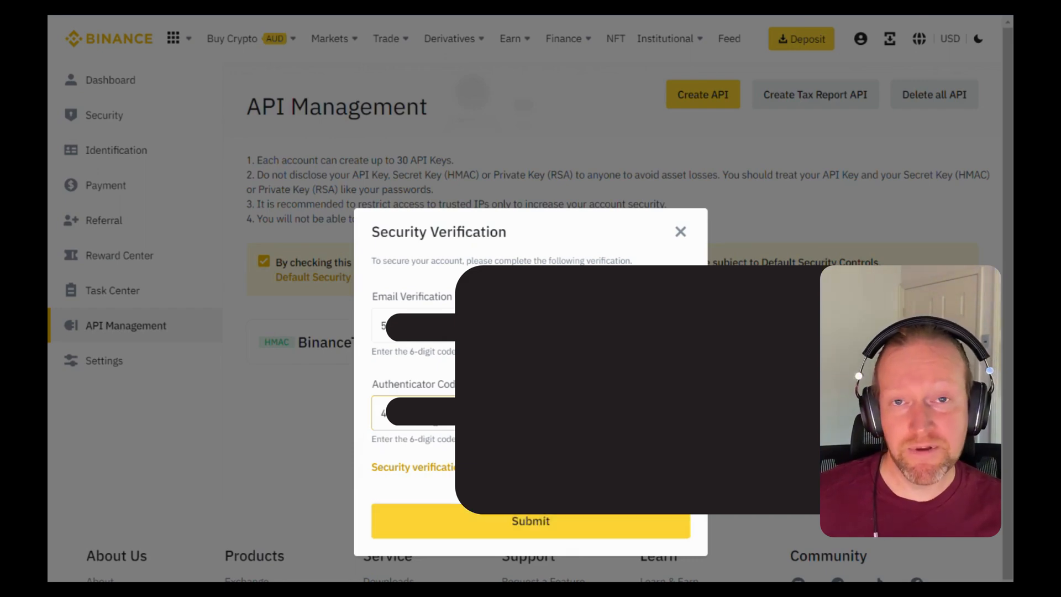
{"action": "left_click", "coordinate": [531, 521]}
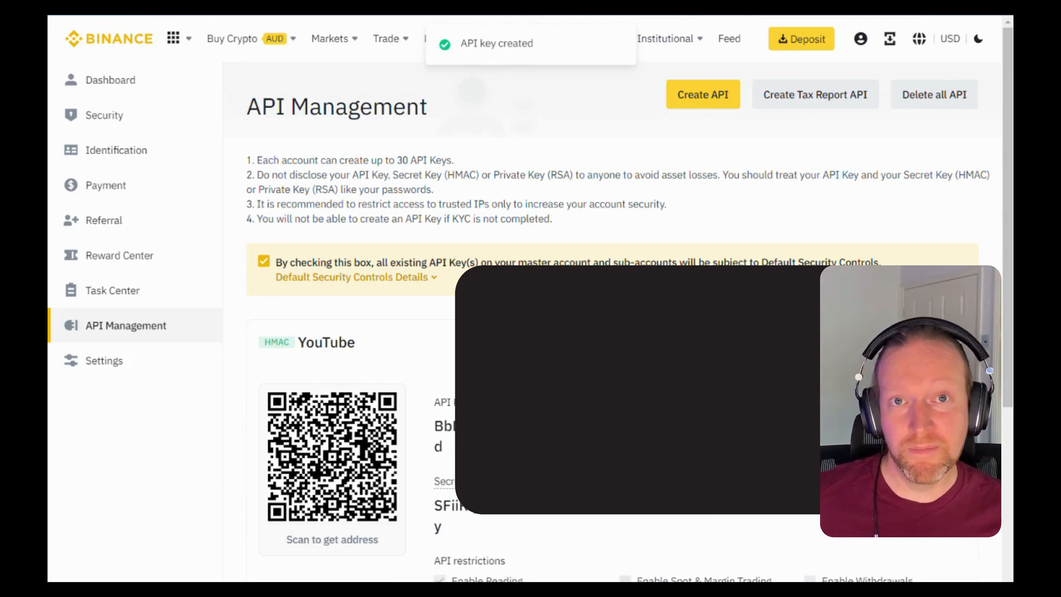
- Set the YouTube key to trusted-IPs-only access and add IP 192.168.1.1
{"action": "scroll", "scroll_direction": "down", "scroll_amount": 3}
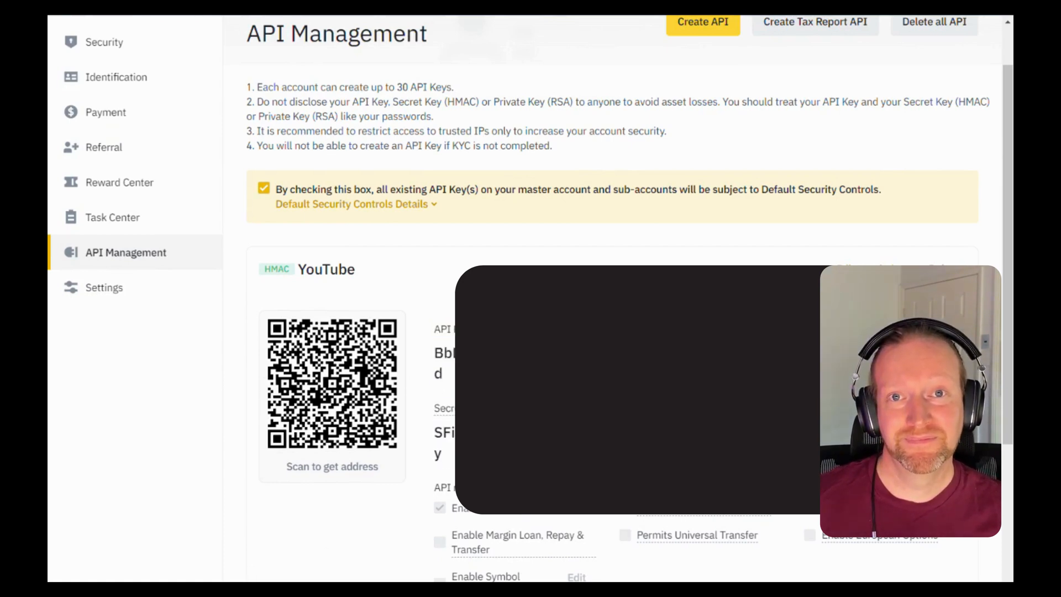
{"action": "scroll", "scroll_direction": "down", "scroll_amount": 3}
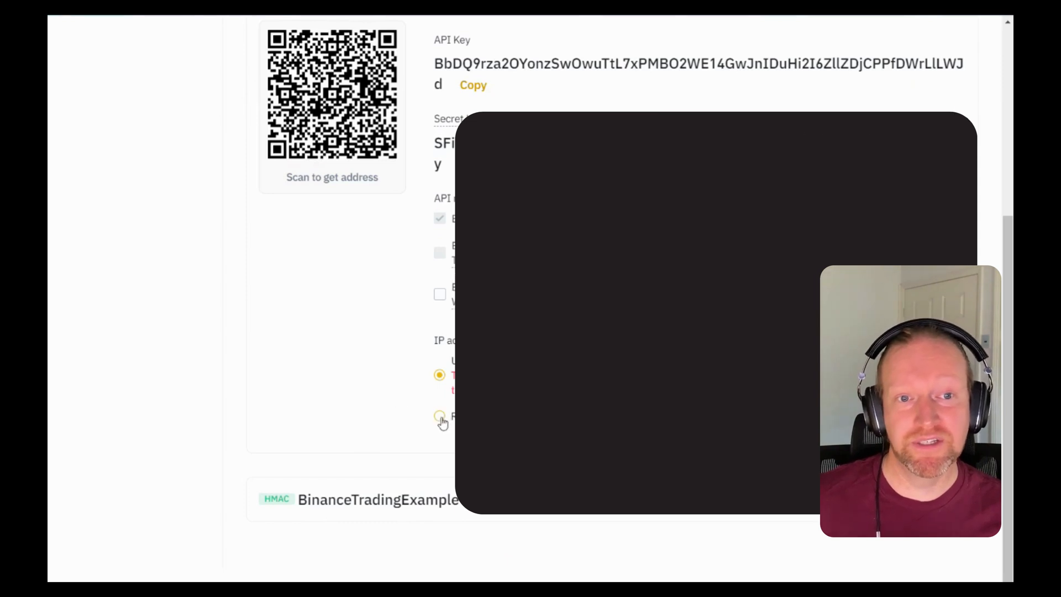
{"action": "left_click", "coordinate": [440, 417]}
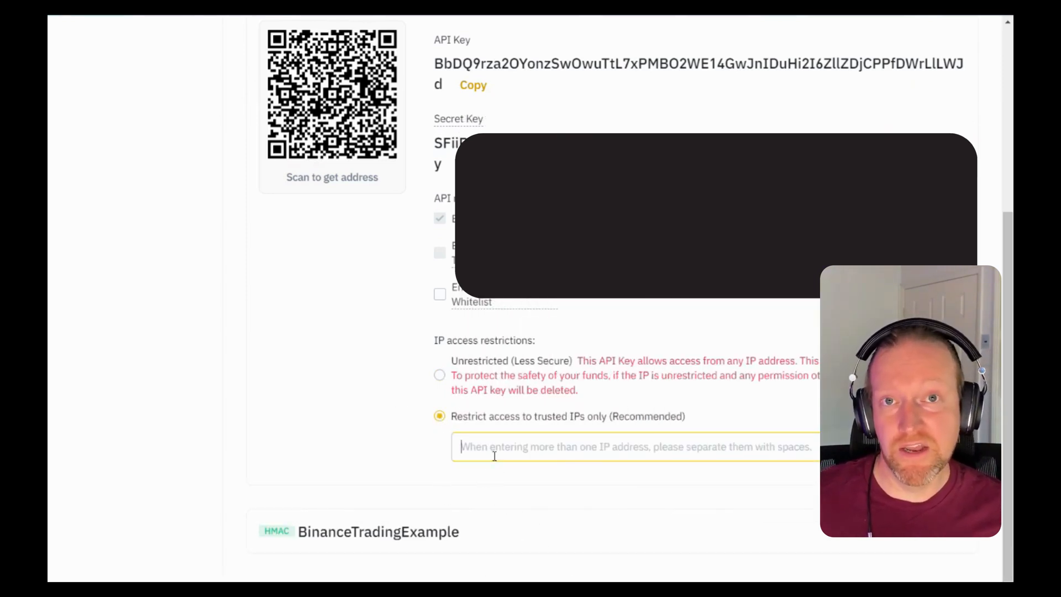
{"action": "type", "text": "192"}
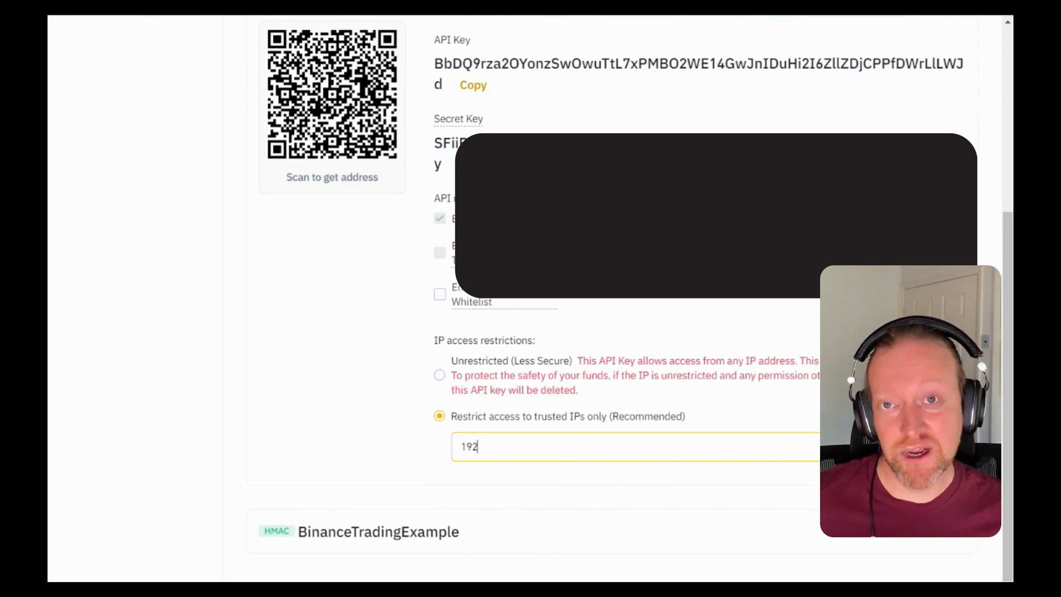
{"action": "type", "text": ".168.1.1"}
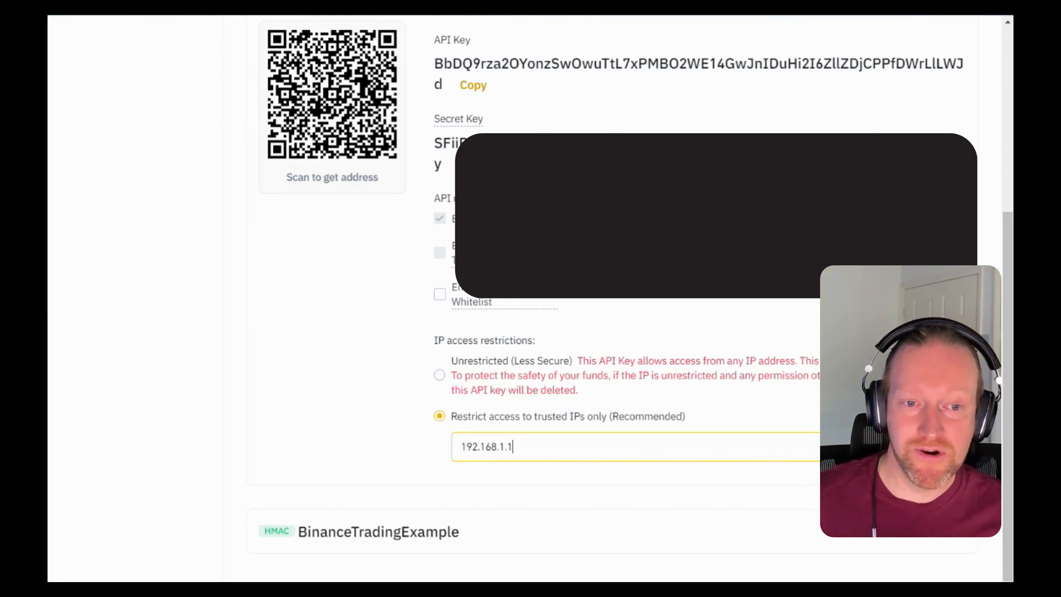
{"action": "key", "text": "Return"}
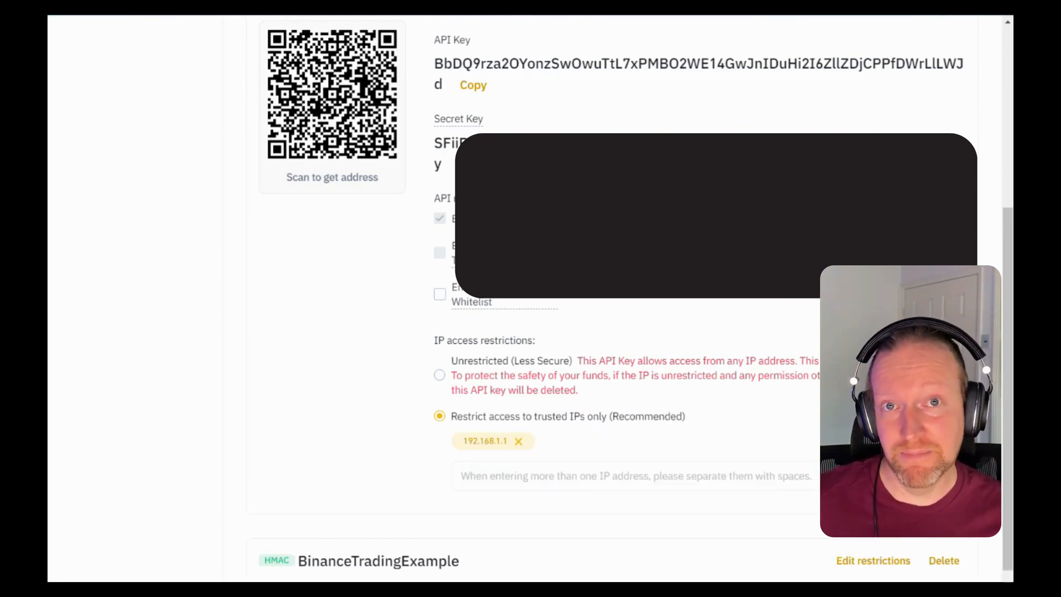
{"action": "scroll", "scroll_direction": "up", "scroll_amount": 3}
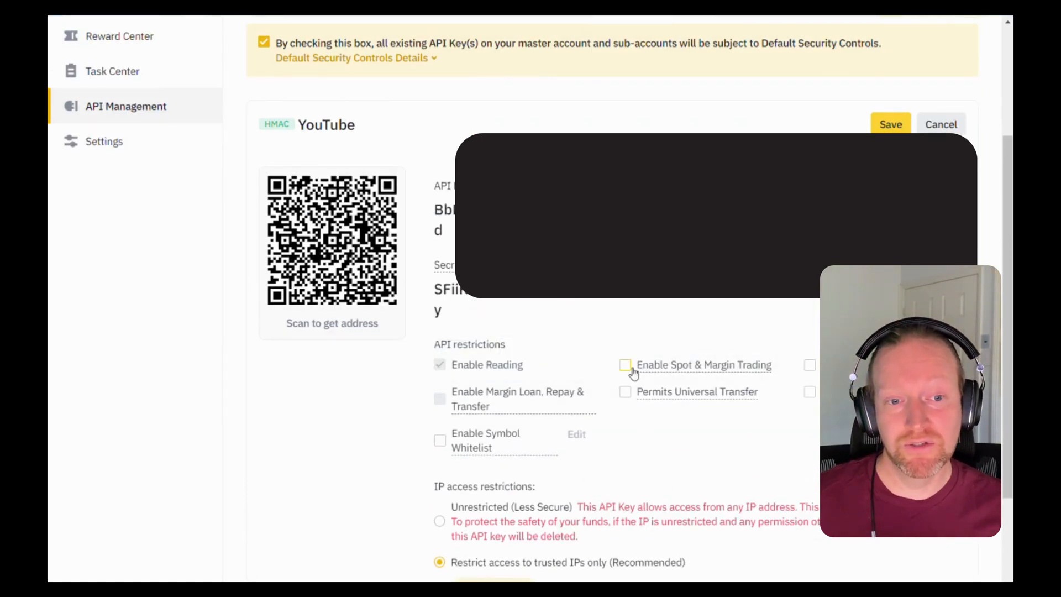
- Enable Spot & Margin Trading, save, and confirm with the authenticator code
{"action": "left_click", "coordinate": [624, 365]}
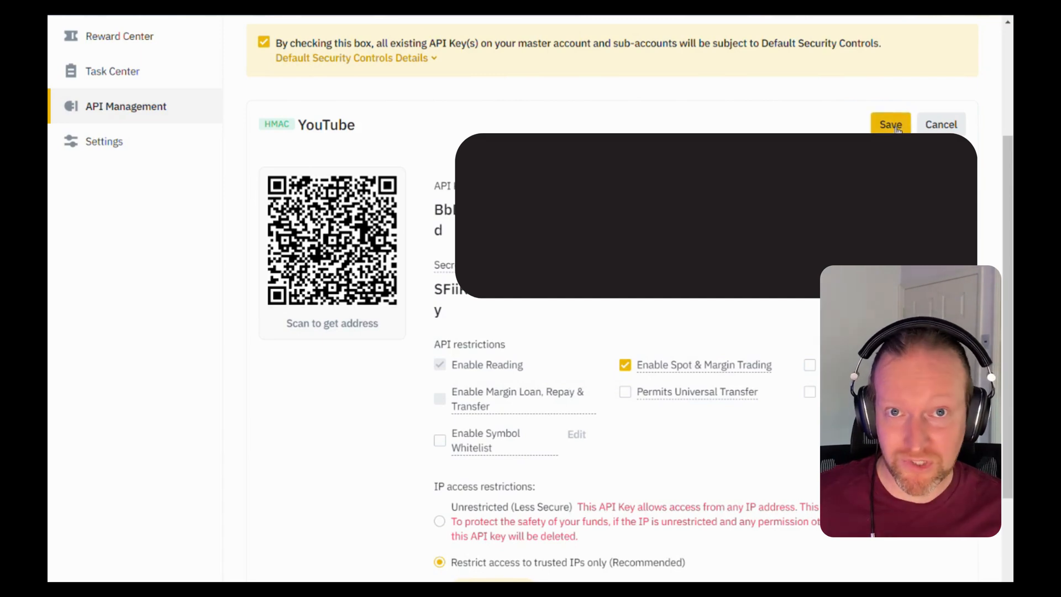
{"action": "left_click", "coordinate": [891, 124]}
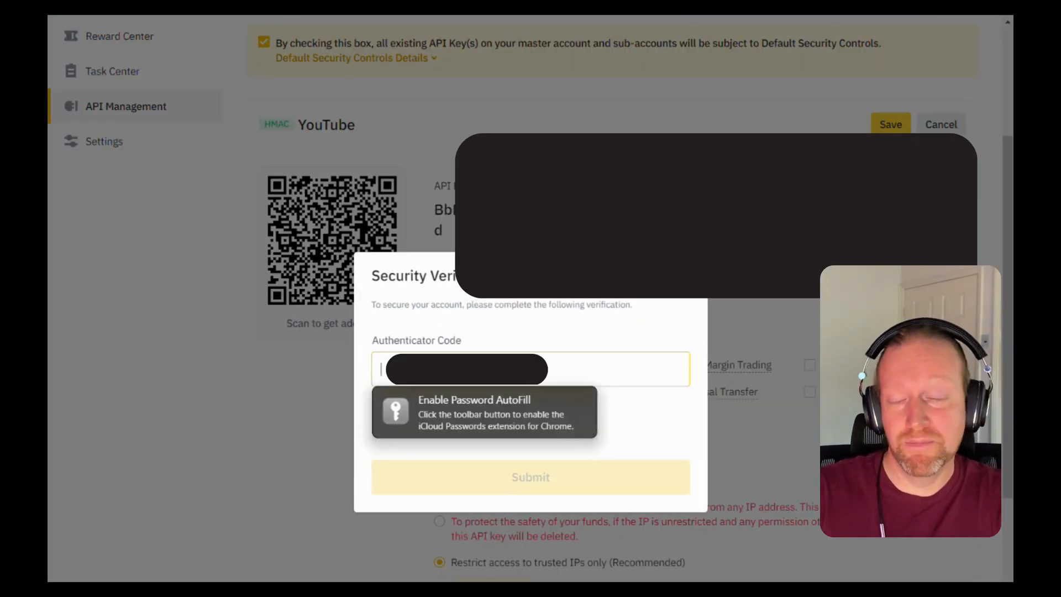
{"action": "type", "text": "8"}
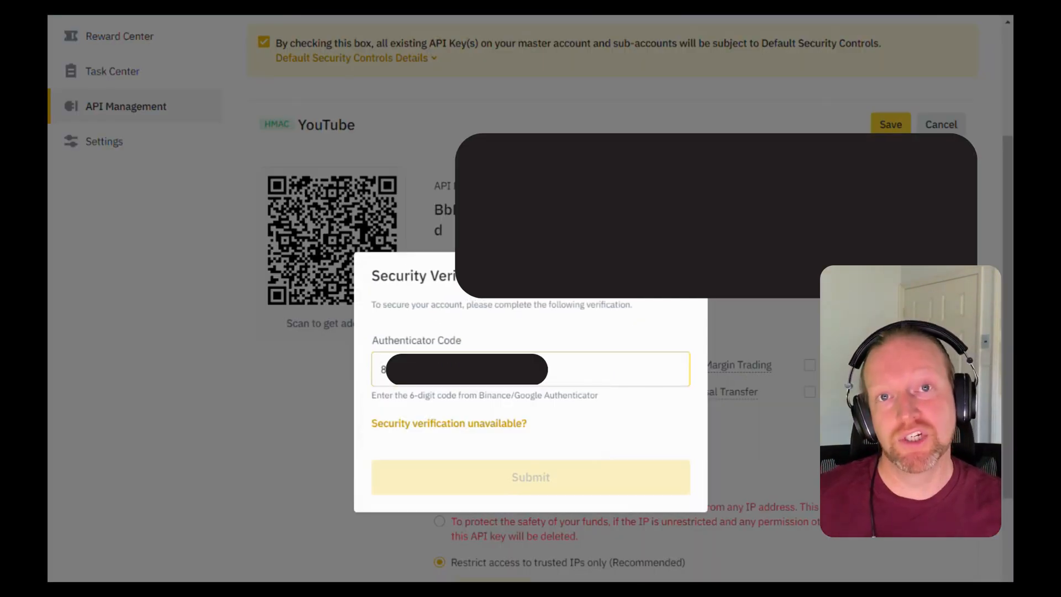
{"action": "left_click", "coordinate": [530, 477]}
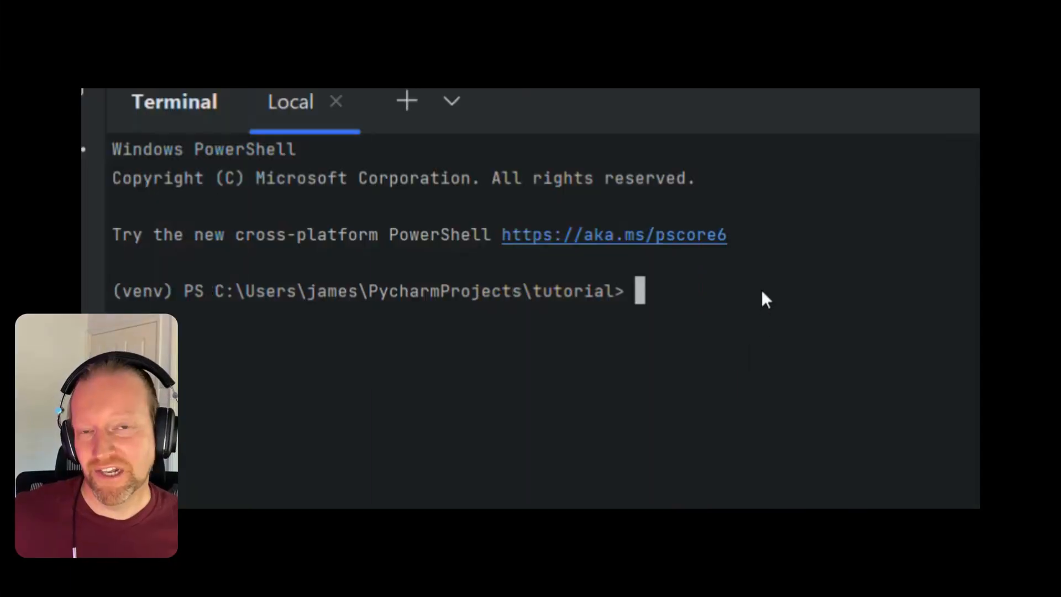
{"action": "mouse_move", "coordinate": [711, 296]}
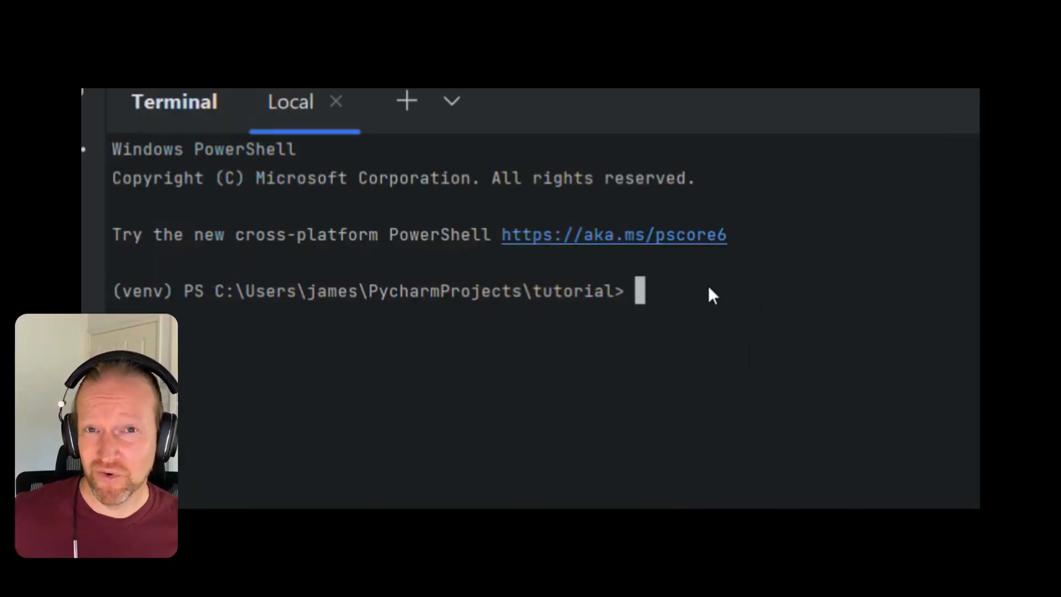
- Run 'pip install binance-connector' in the project terminal
{"action": "type", "text": "pip"}
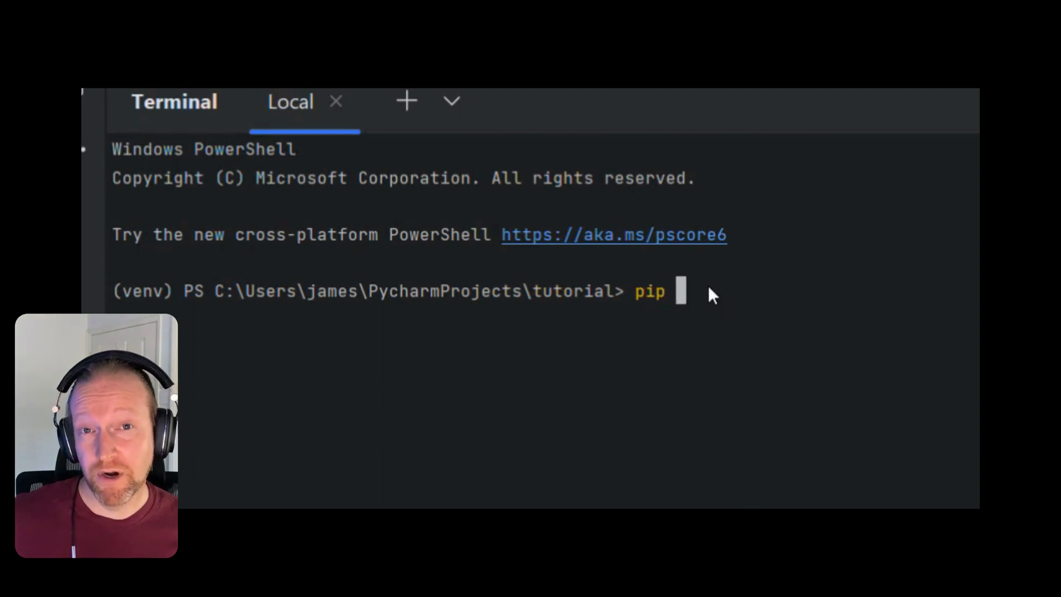
{"action": "type", "text": "install b"}
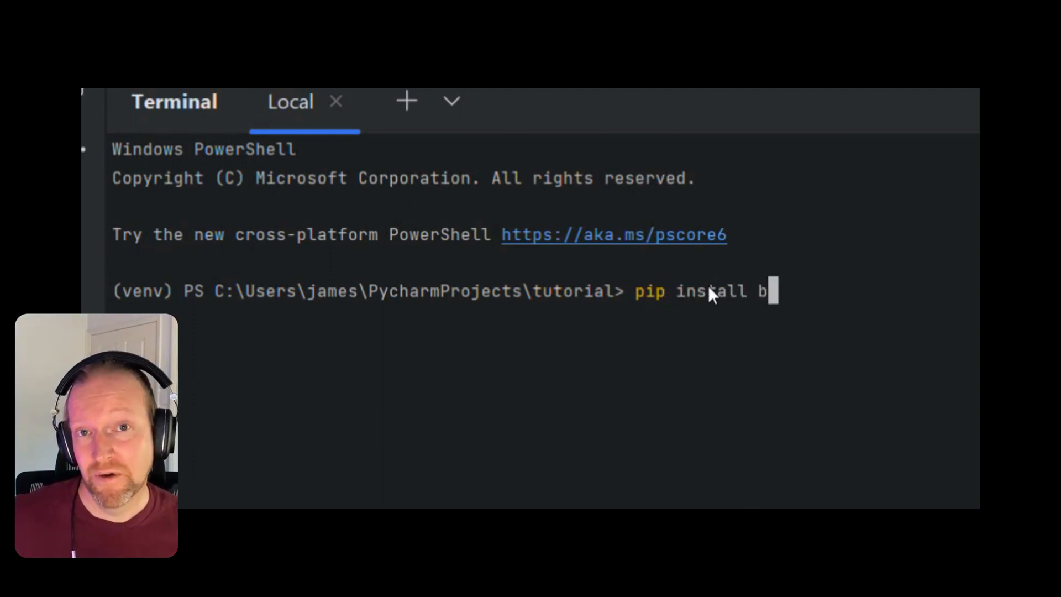
{"action": "type", "text": "inance"}
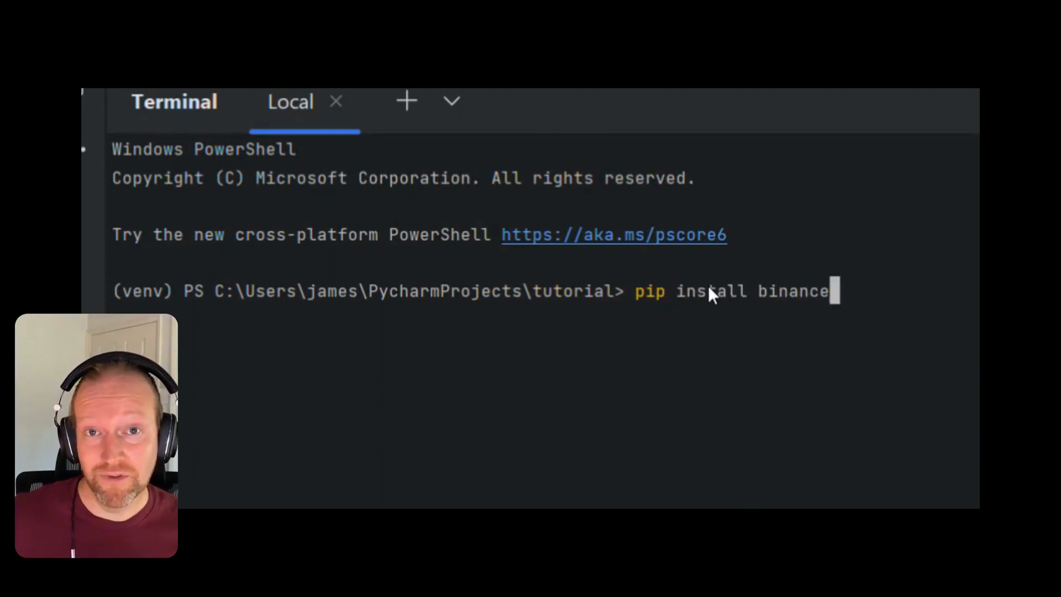
{"action": "type", "text": "-connector"}
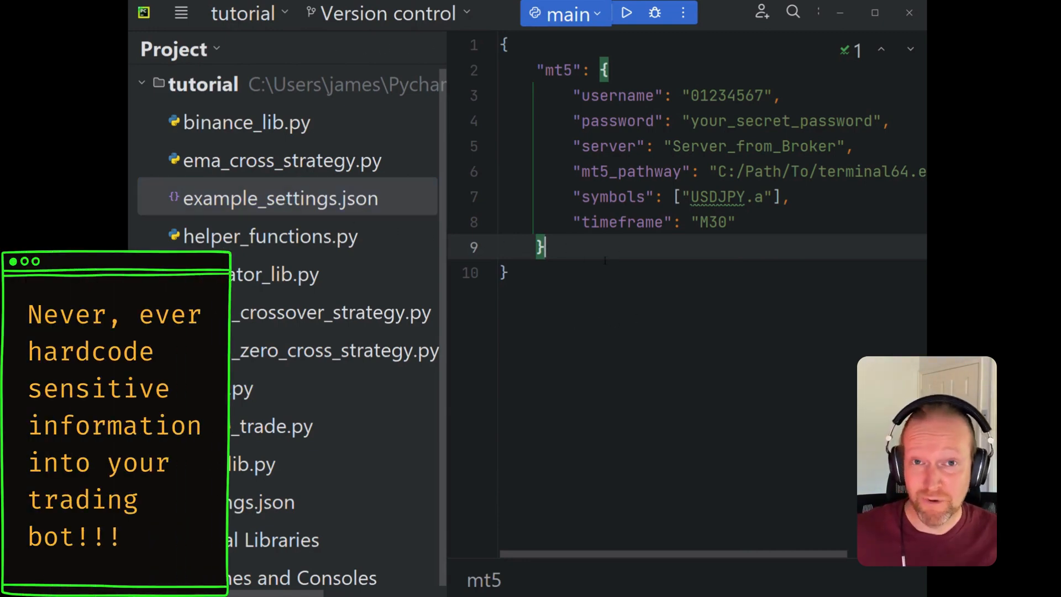
- Open a binance block with api_key set to "Your_API_Key"
{"action": "type", "text": ","}
{"action": "type", "text": "\"binanc"}
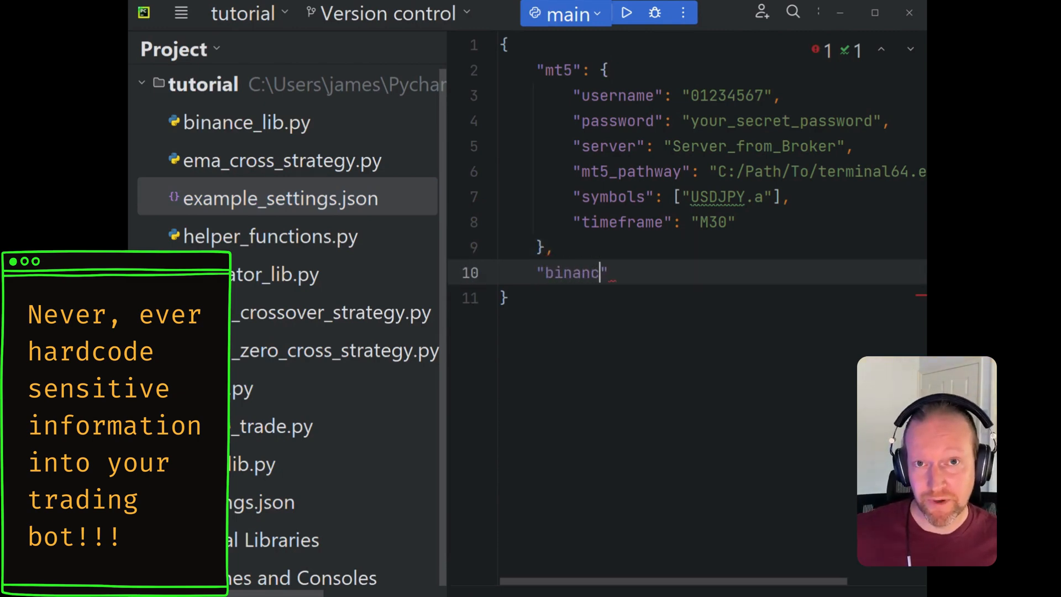
{"action": "type", "text": "e\":"}
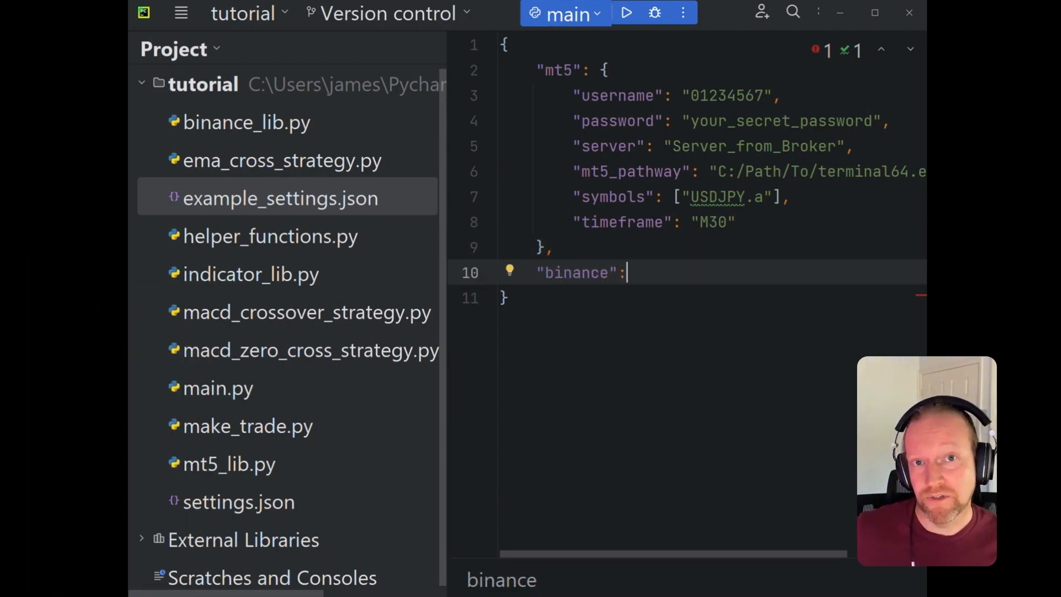
{"action": "type", "text": "{"}
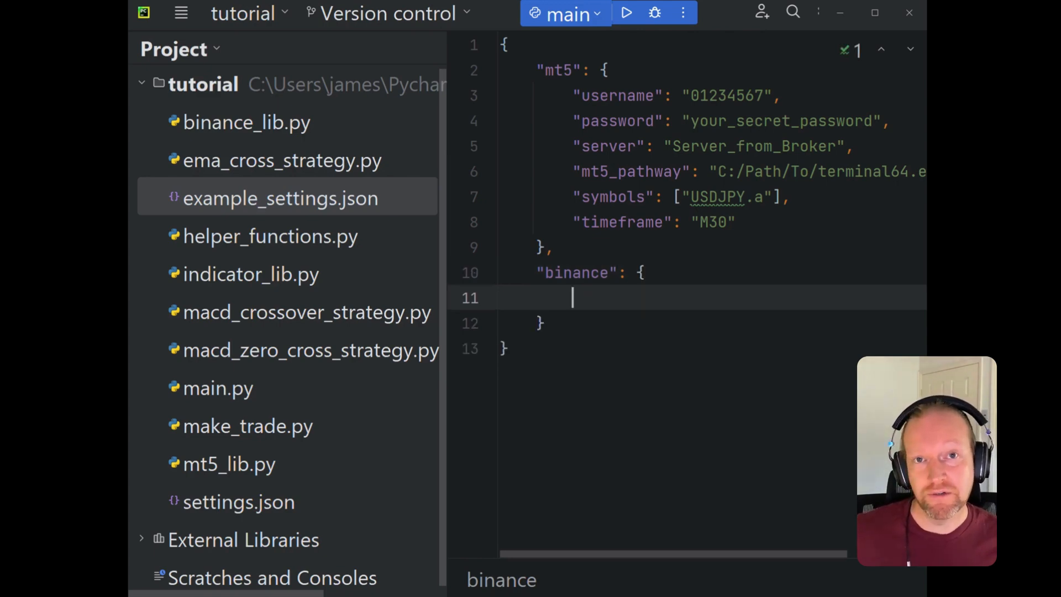
{"action": "type", "text": "\"api_\""}
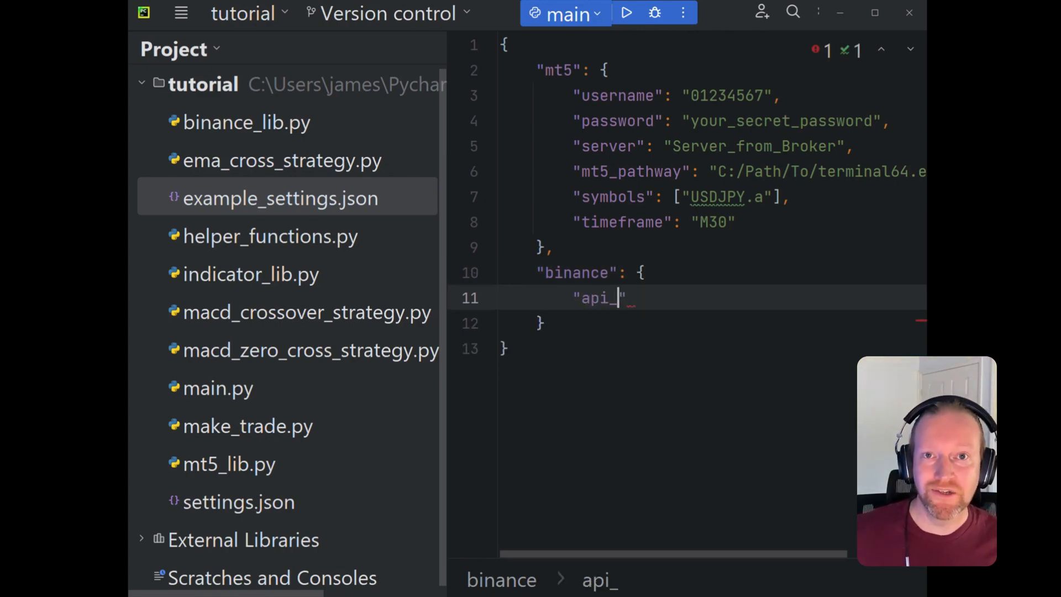
{"action": "type", "text": "key\""}
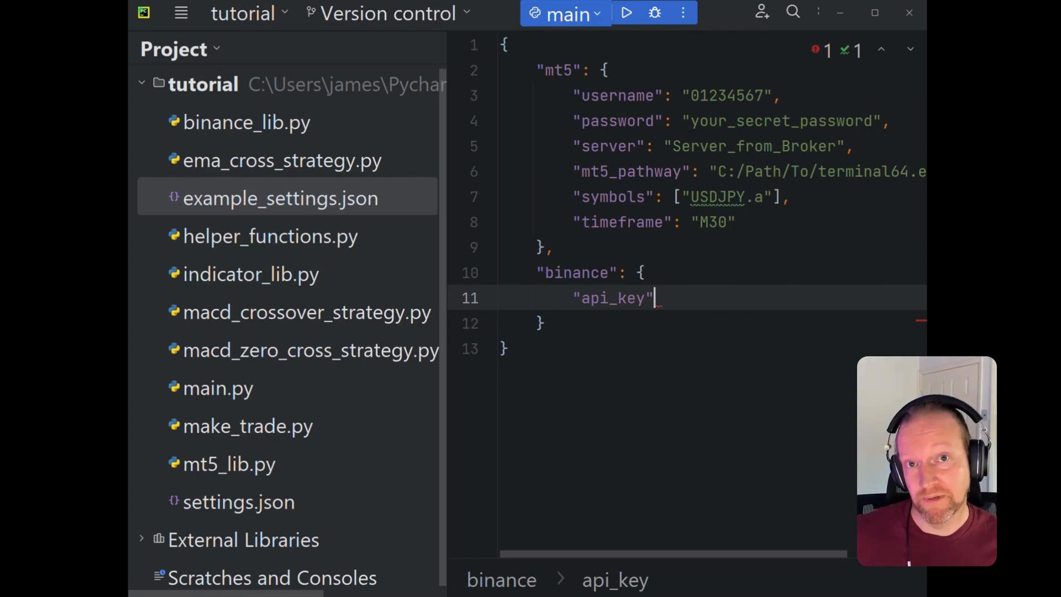
{"action": "type", "text": "\": \"Y\""}
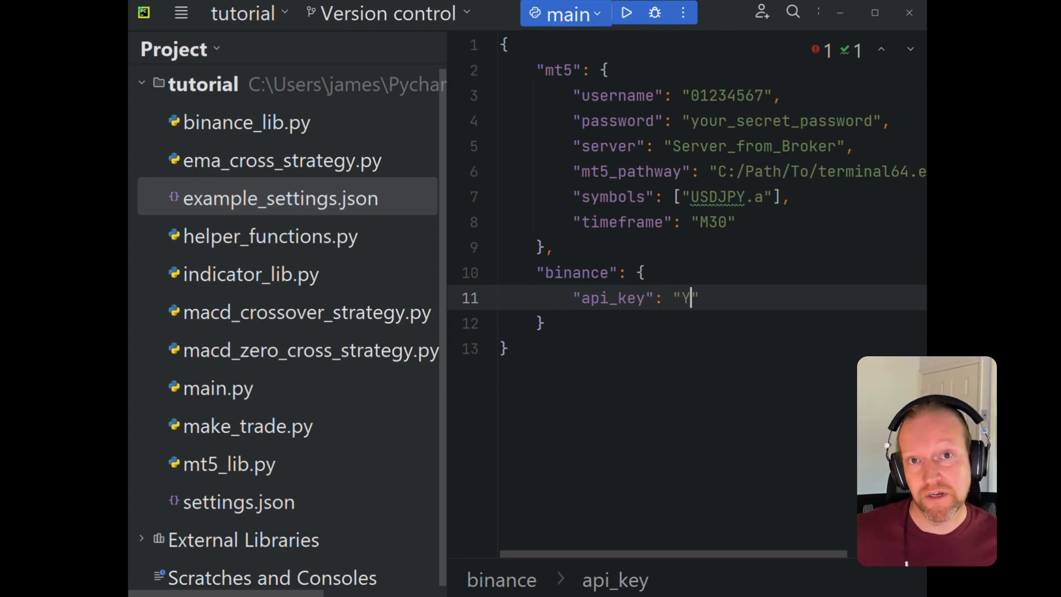
{"action": "type", "text": "our_API_"}
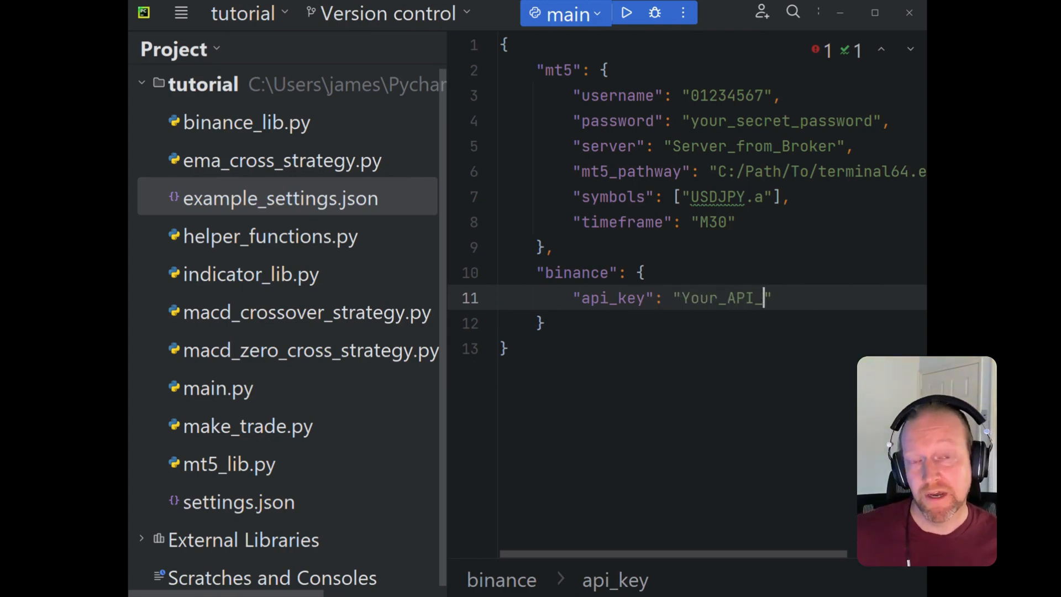
{"action": "type", "text": "Key\""}
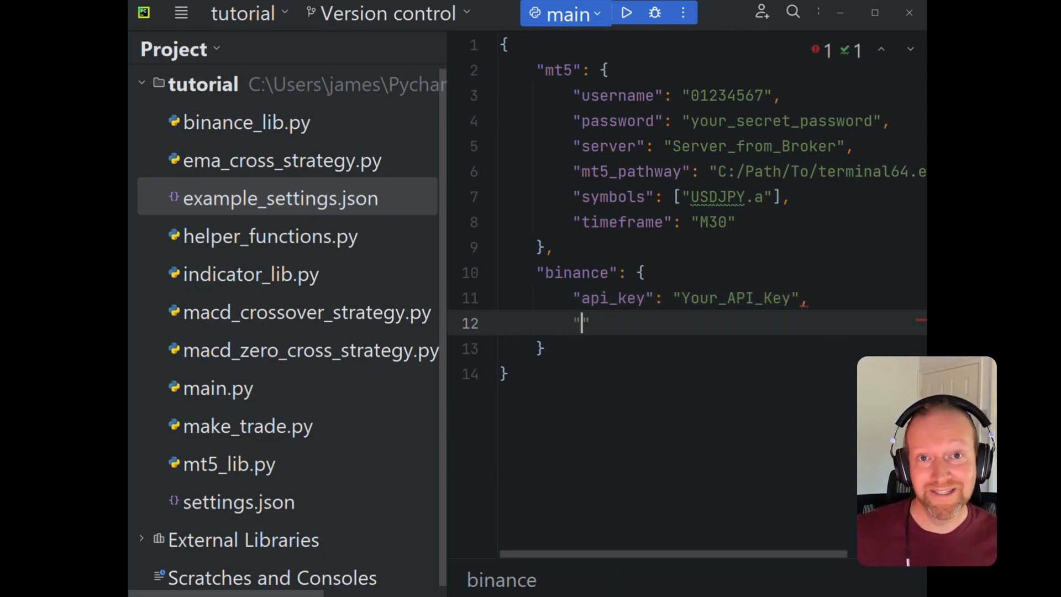
- Add an api_secret entry with the "Your_API_Secret_key" placeholder
{"action": "type", "text": "api_"}
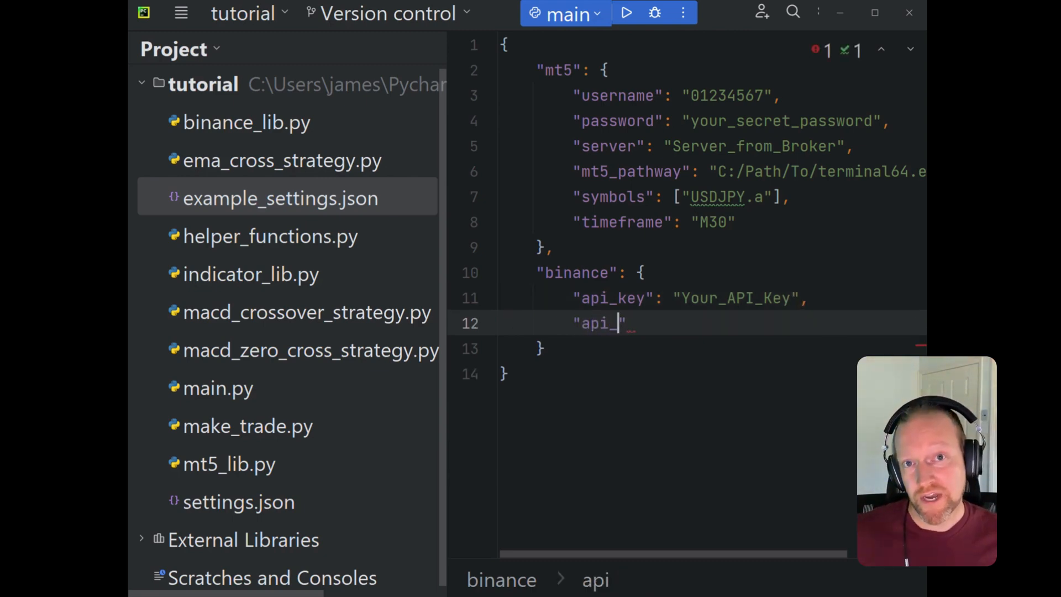
{"action": "type", "text": "secret\""}
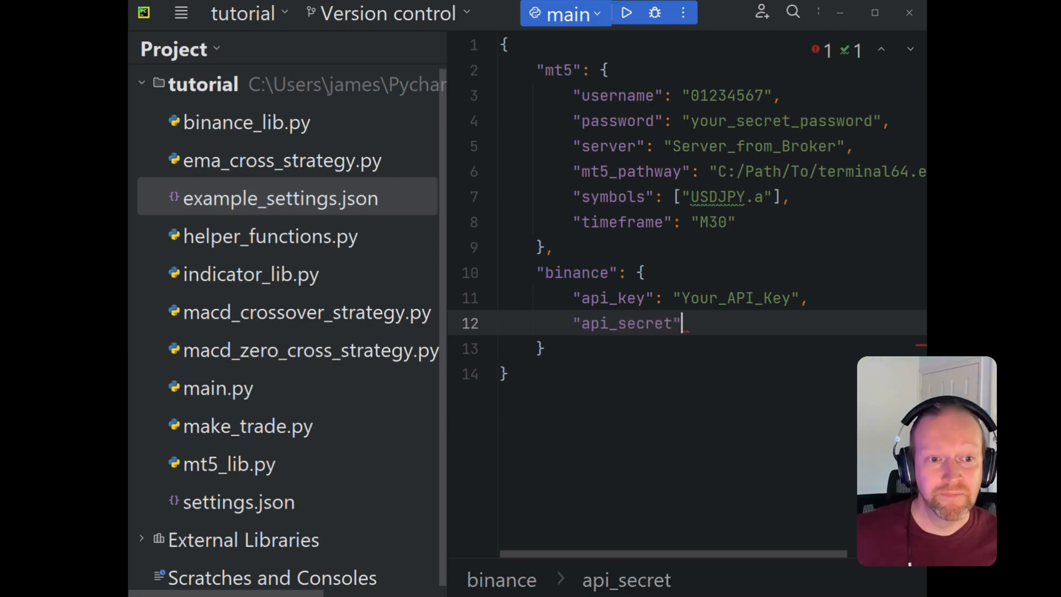
{"action": "type", "text": ": \"Your \""}
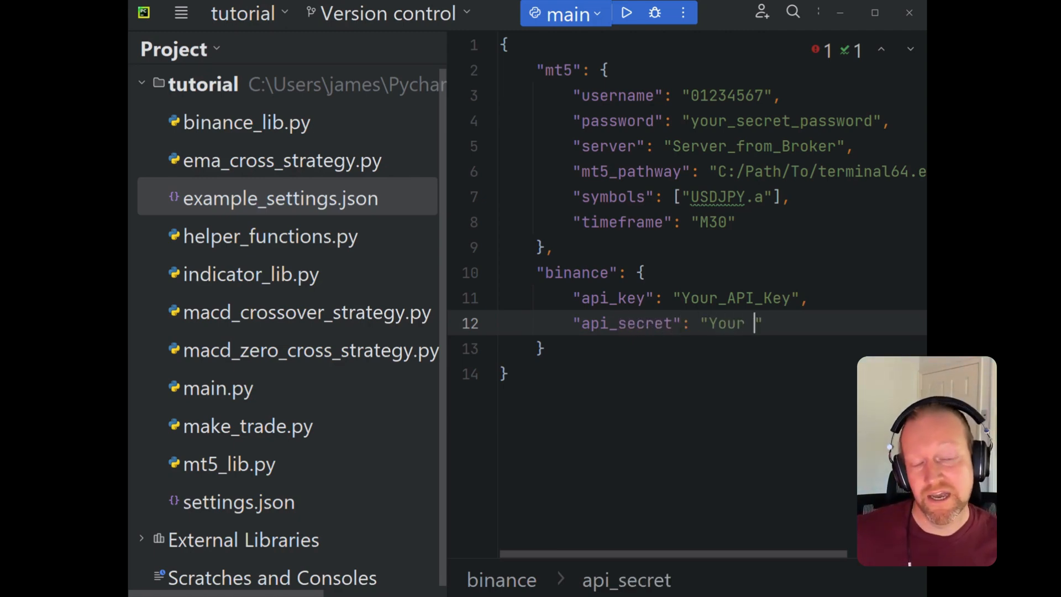
{"action": "type", "text": "_API"}
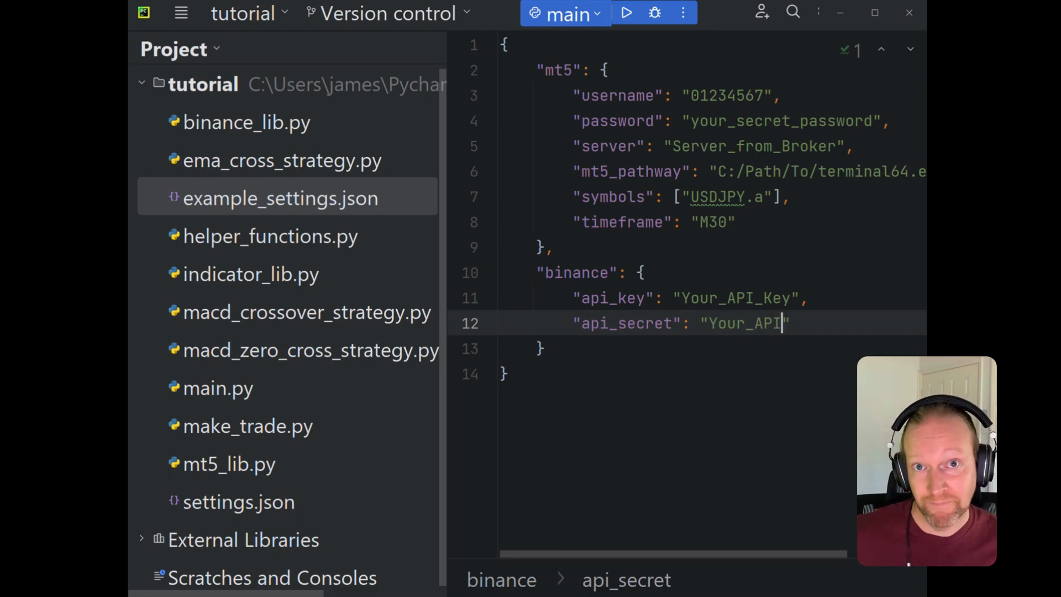
{"action": "type", "text": "SE"}
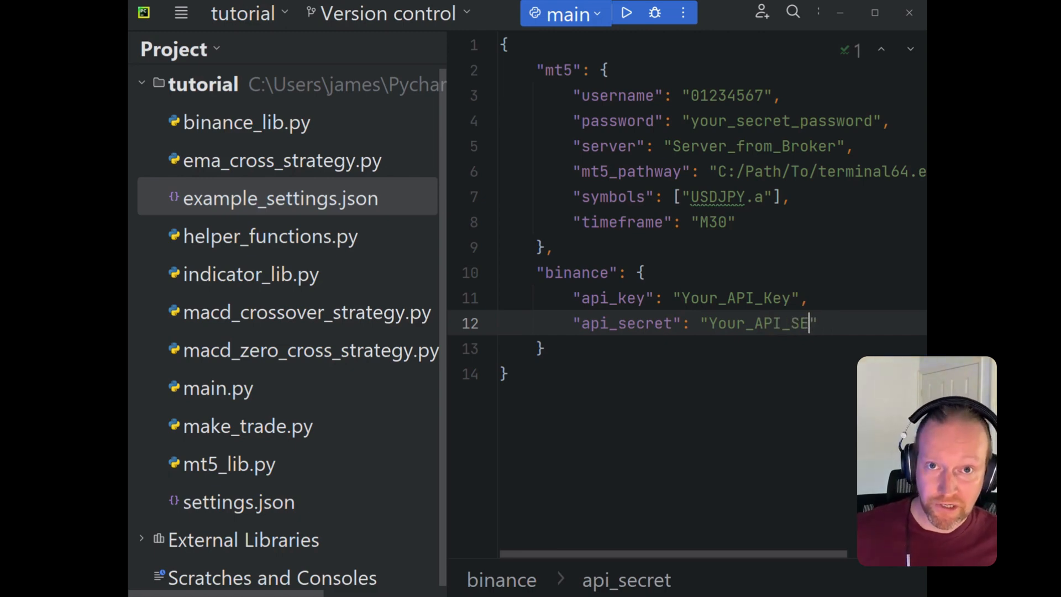
{"action": "type", "text": "cret_"}
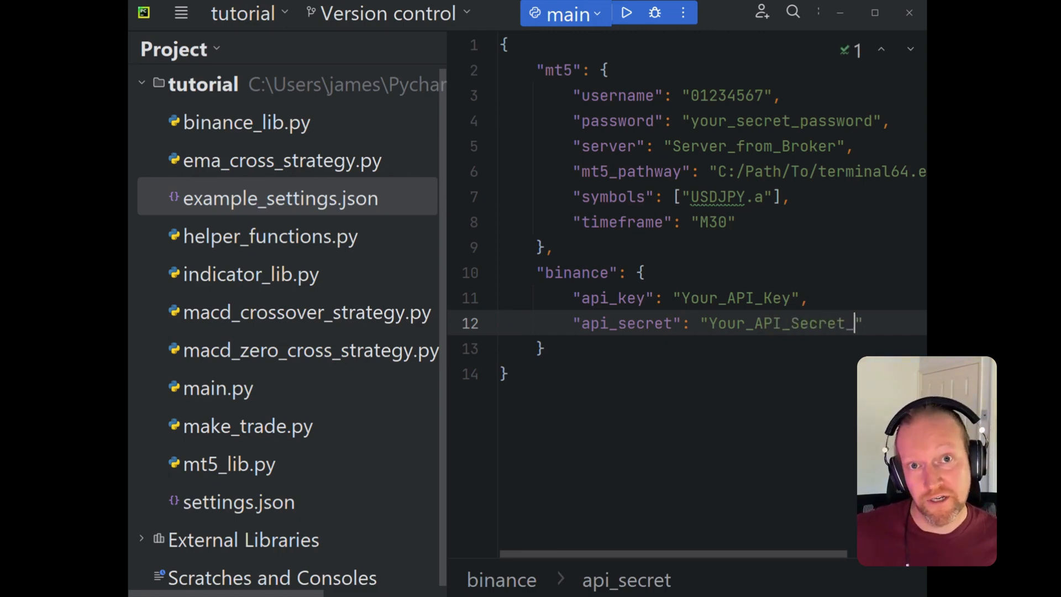
{"action": "type", "text": "key"}
{"action": "type", "text": "\"c"}
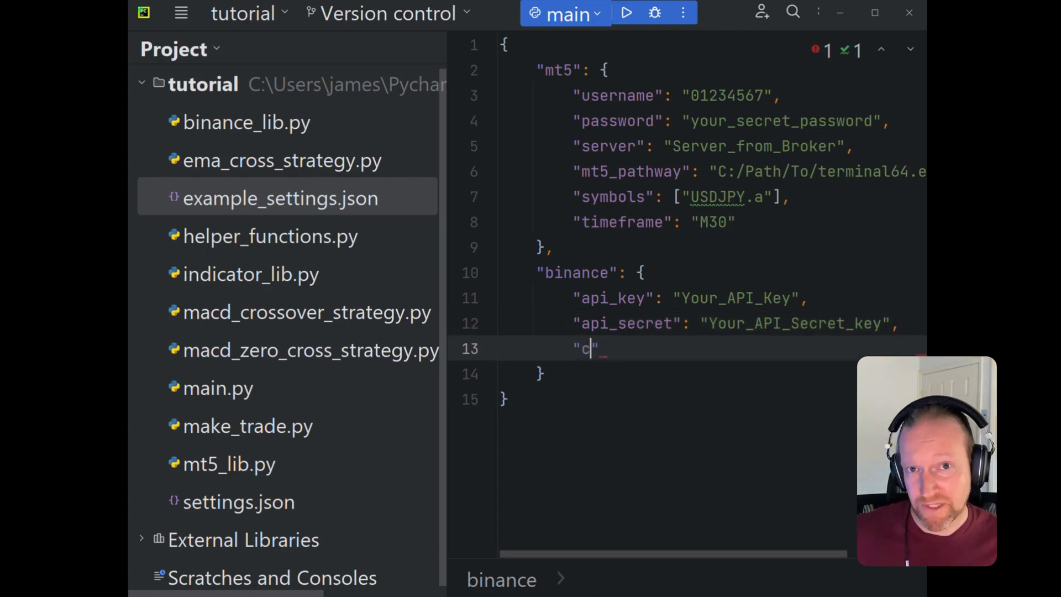
- Add a config_location entry with a "Path_to_your_config" placeholder
{"action": "type", "text": "onfig"}
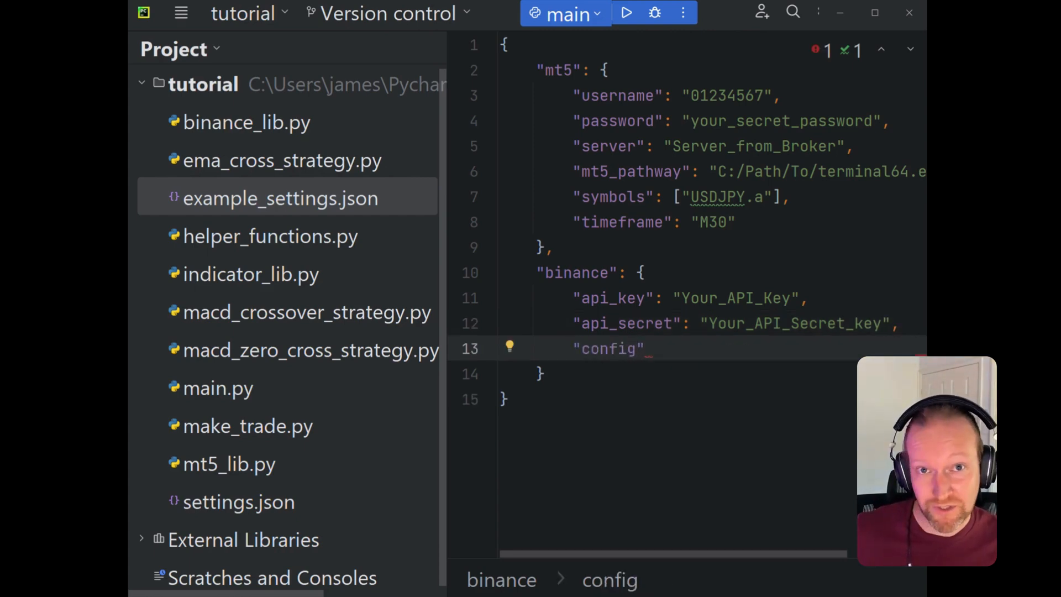
{"action": "type", "text": "_location"}
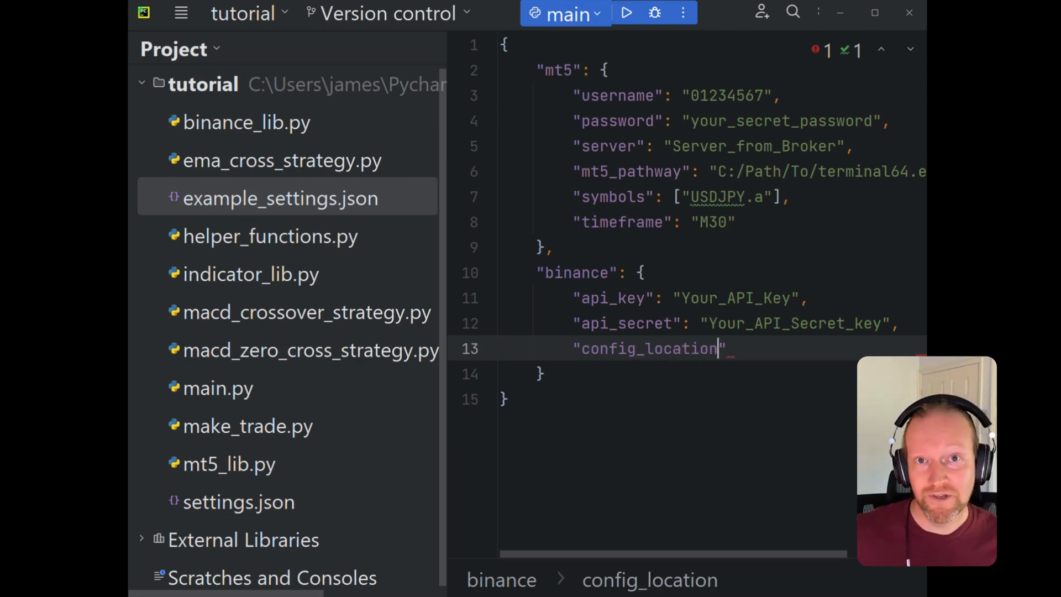
{"action": "type", "text": ": \"_"}
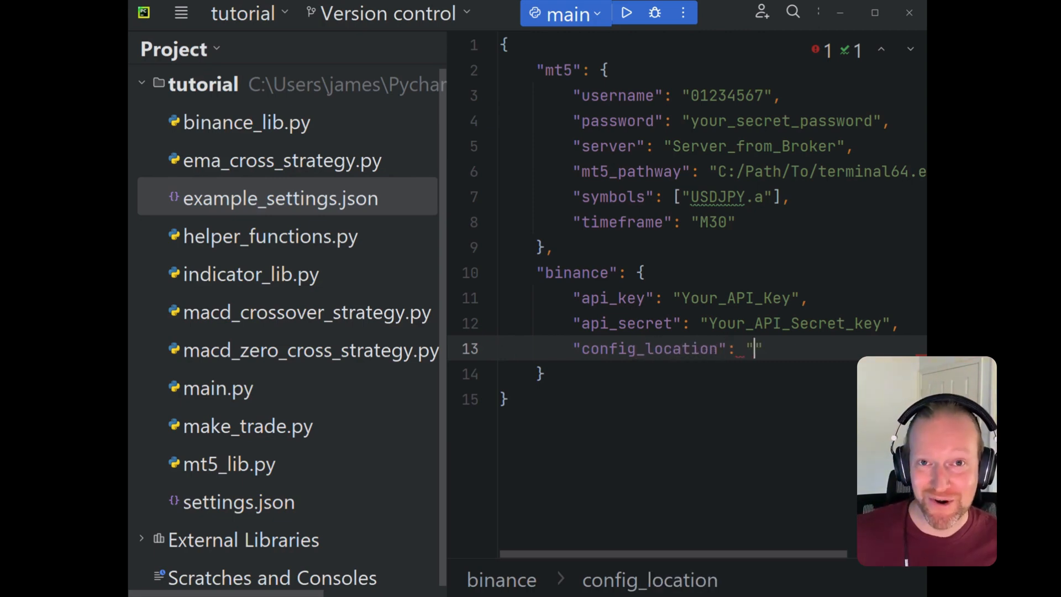
{"action": "type", "text": "Path"}
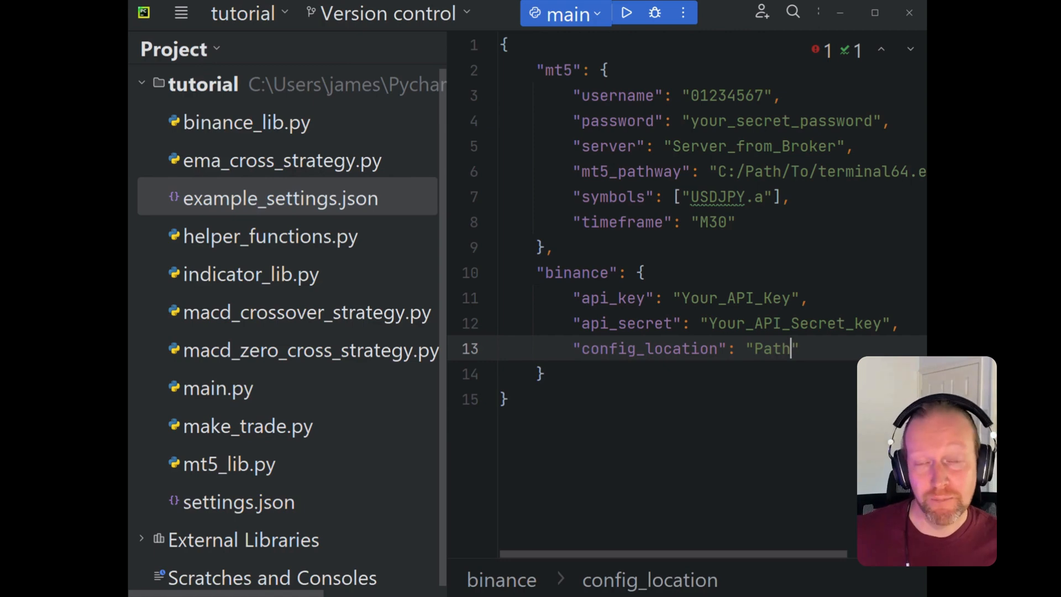
{"action": "type", "text": "_to_you"}
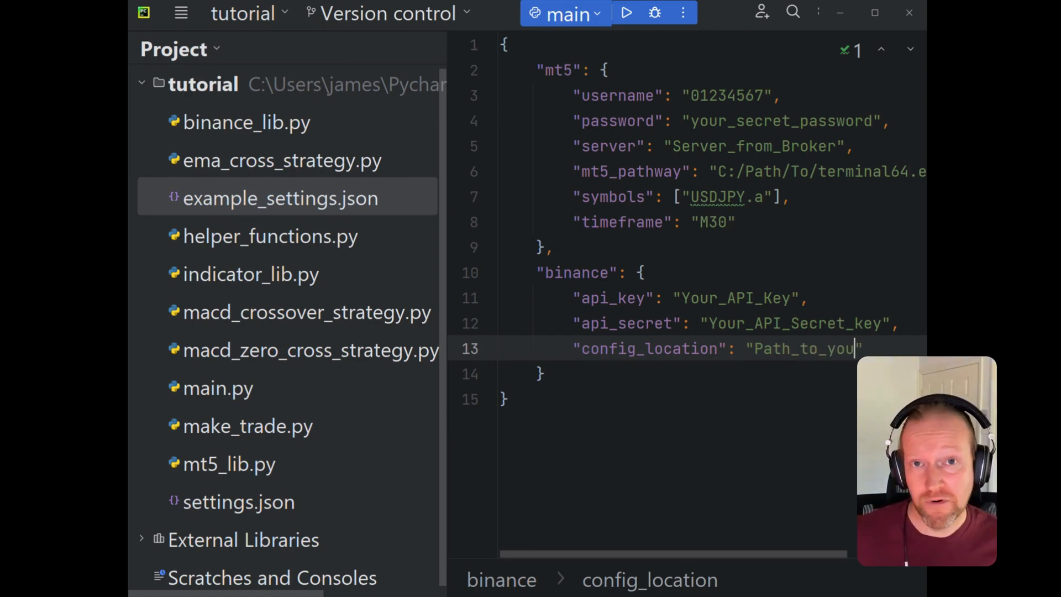
{"action": "type", "text": "_confi"}
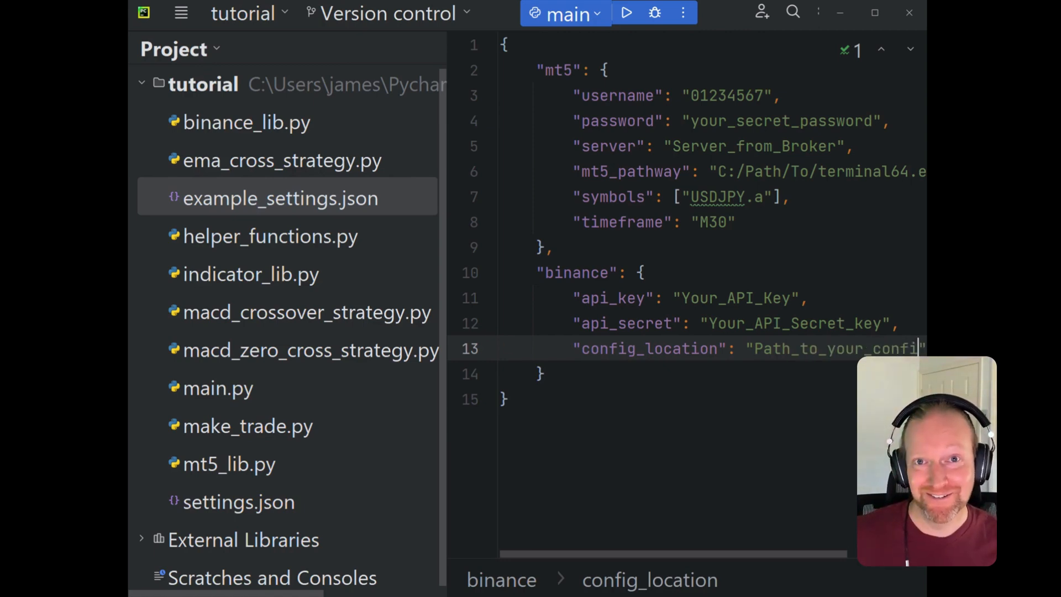
{"action": "scroll", "scroll_direction": "right", "scroll_amount": 3}
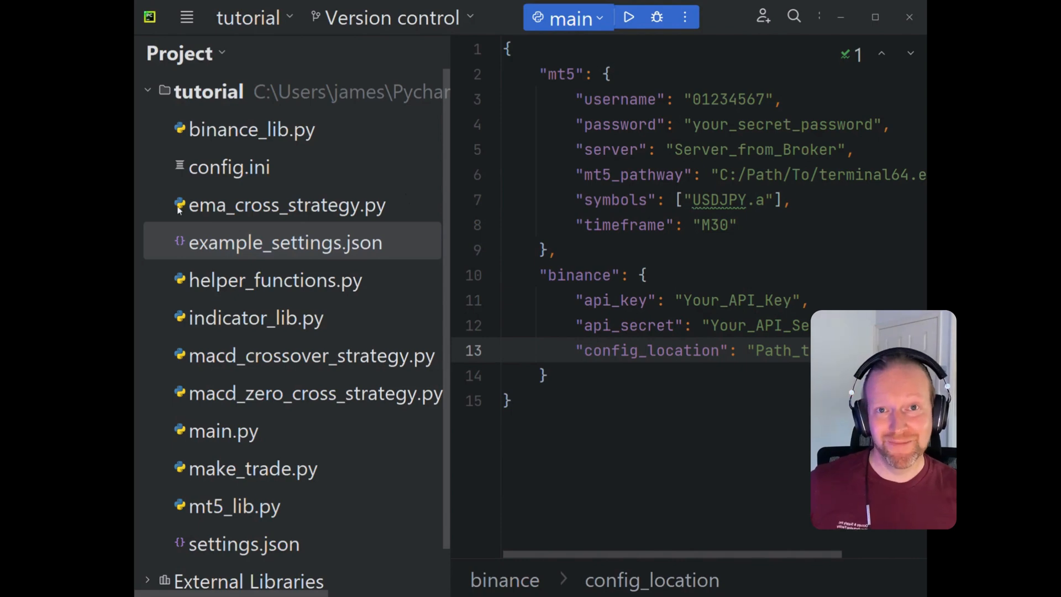
- Open config.ini and add a [keys] section with api_key=your_api_key
{"action": "left_click", "coordinate": [228, 167]}
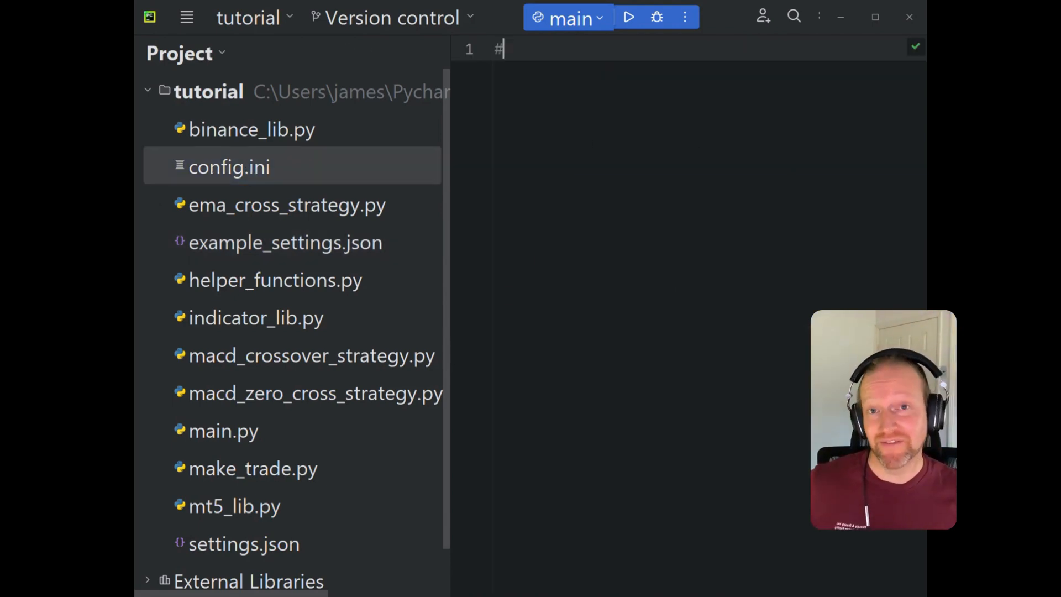
{"action": "type", "text": "Config"}
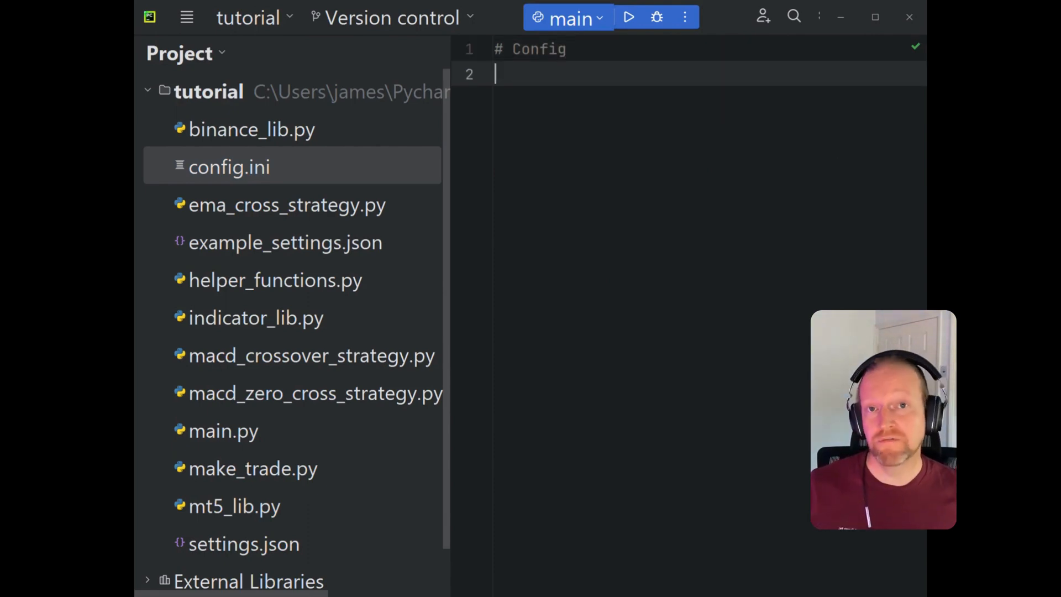
{"action": "type", "text": "[key"}
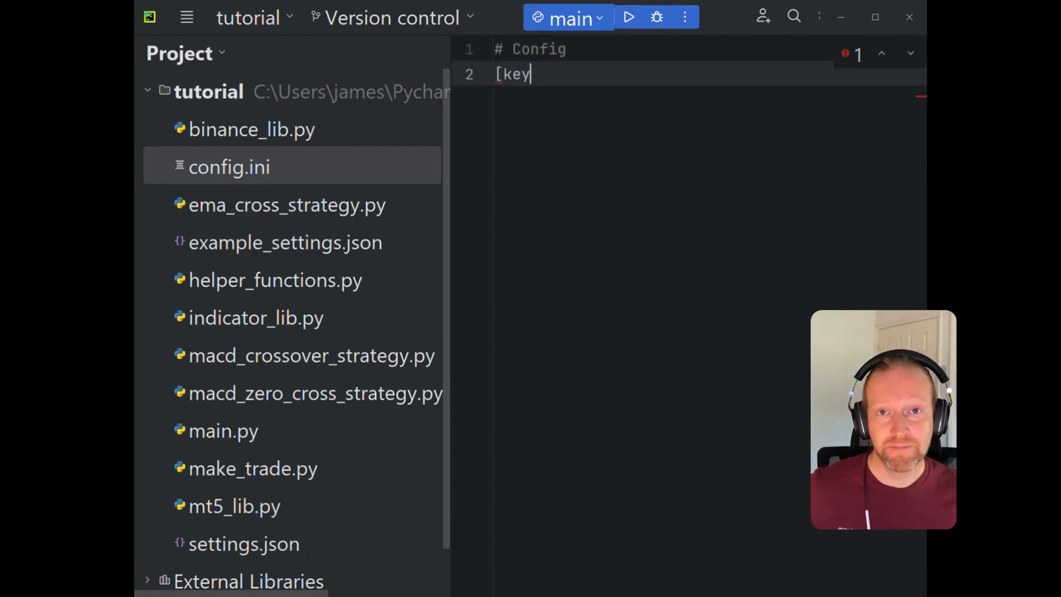
{"action": "type", "text": "s"}
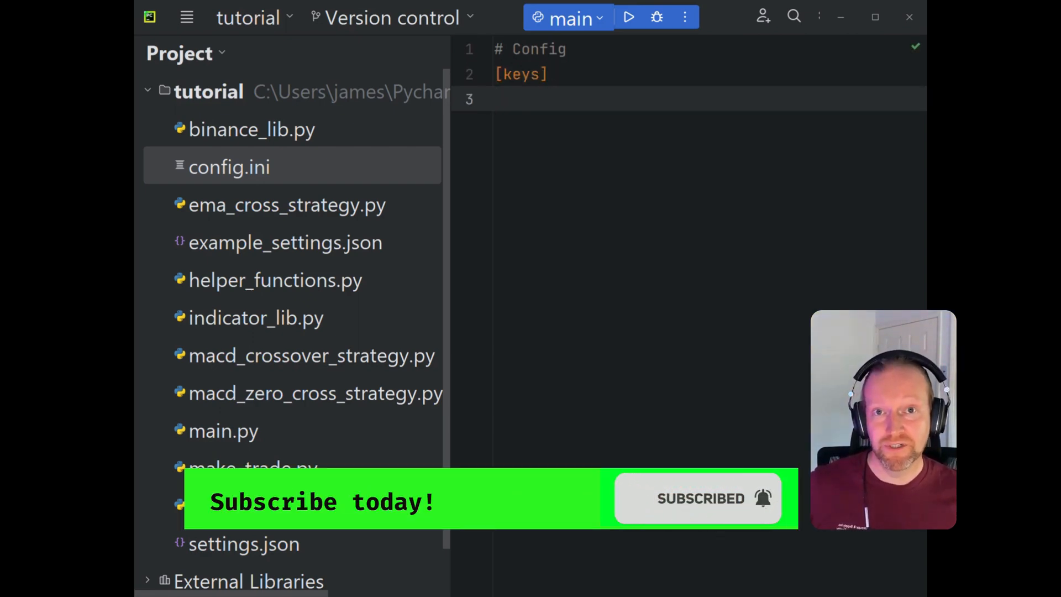
{"action": "type", "text": "api_key"}
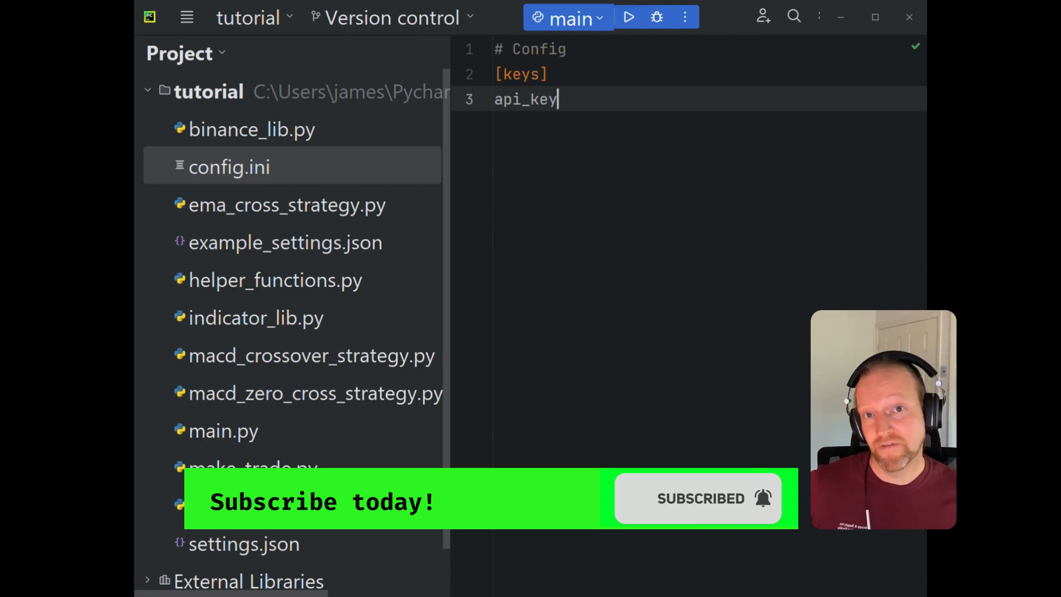
{"action": "type", "text": "=\""}
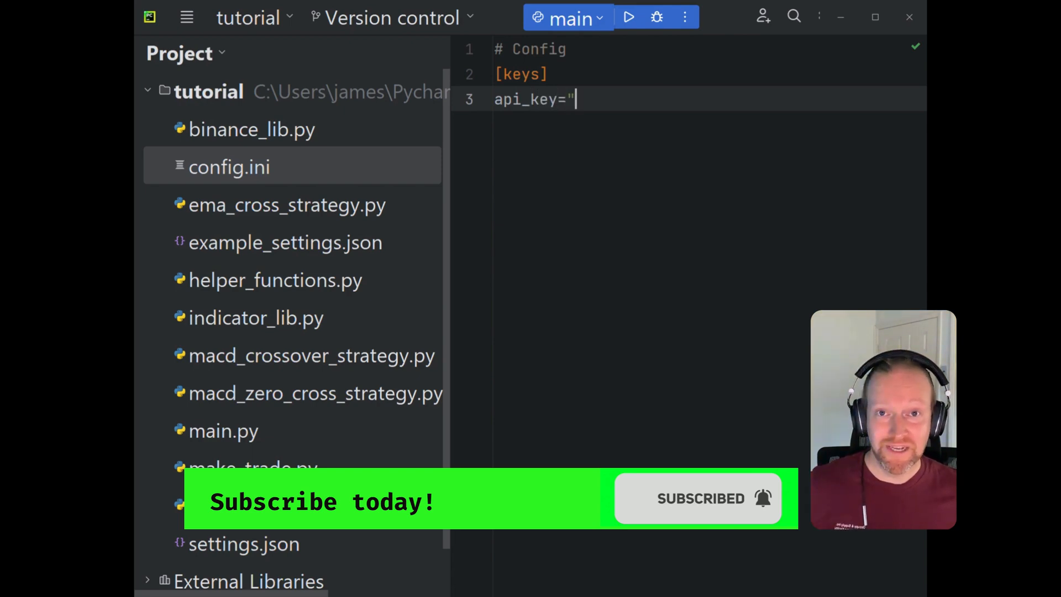
{"action": "type", "text": "yo"}
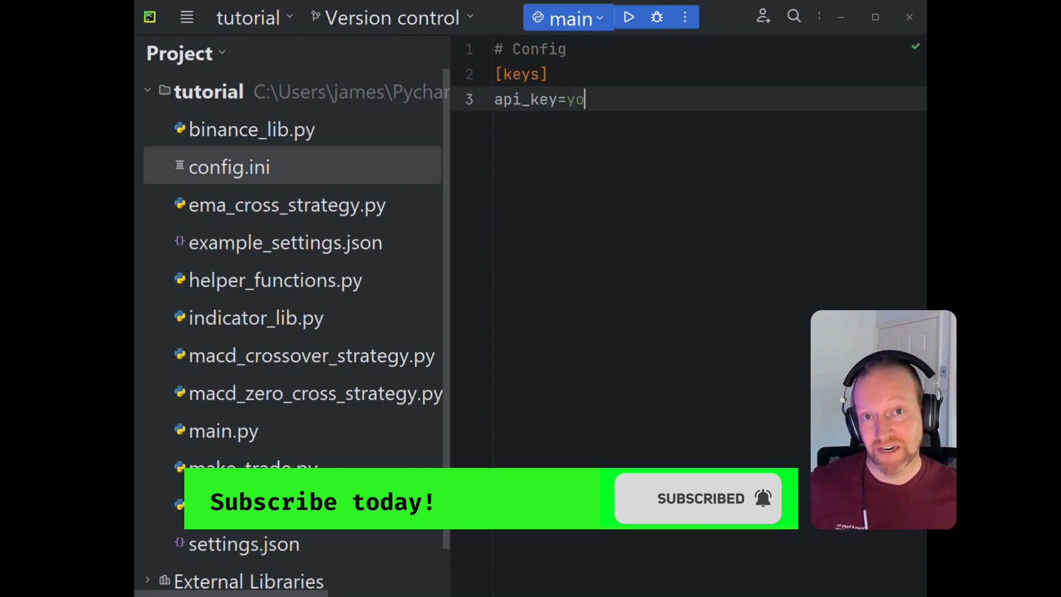
{"action": "type", "text": "ur_api"}
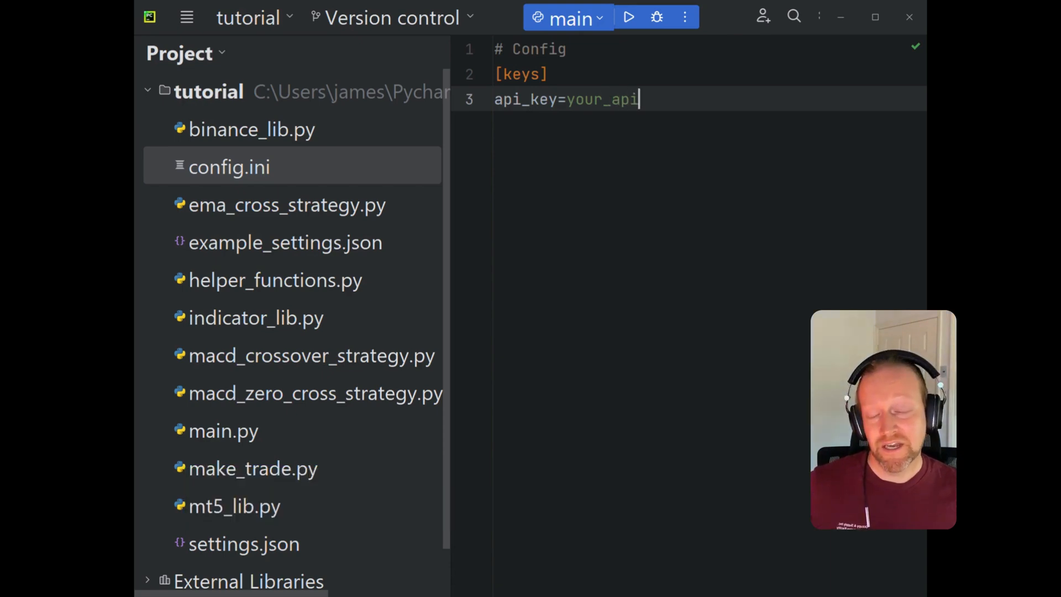
{"action": "type", "text": "_key"}
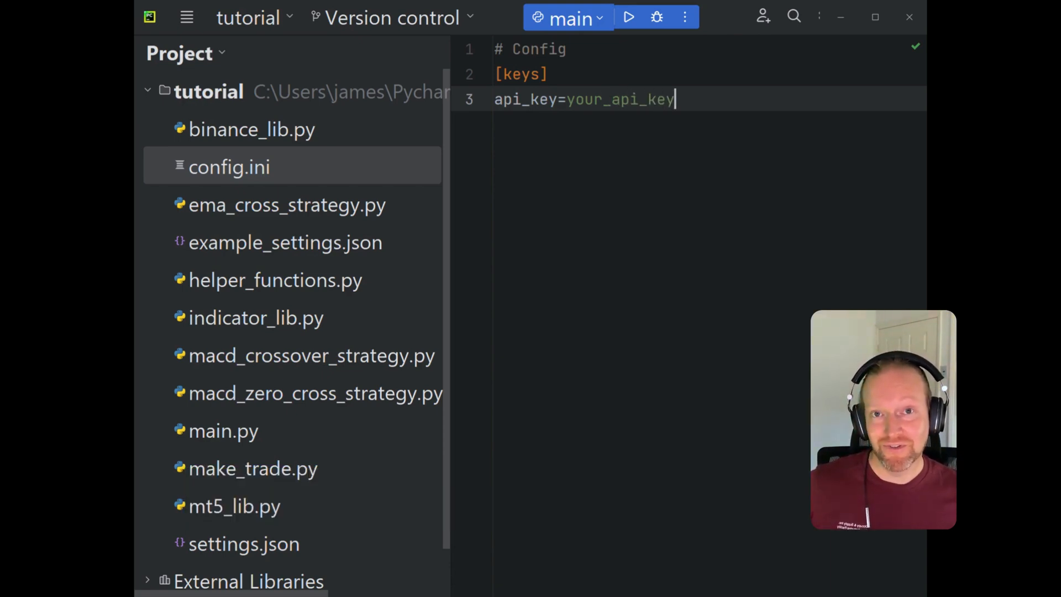
- Add the api_secret=your_api_secret line under [keys]
{"action": "type", "text": "api_s"}
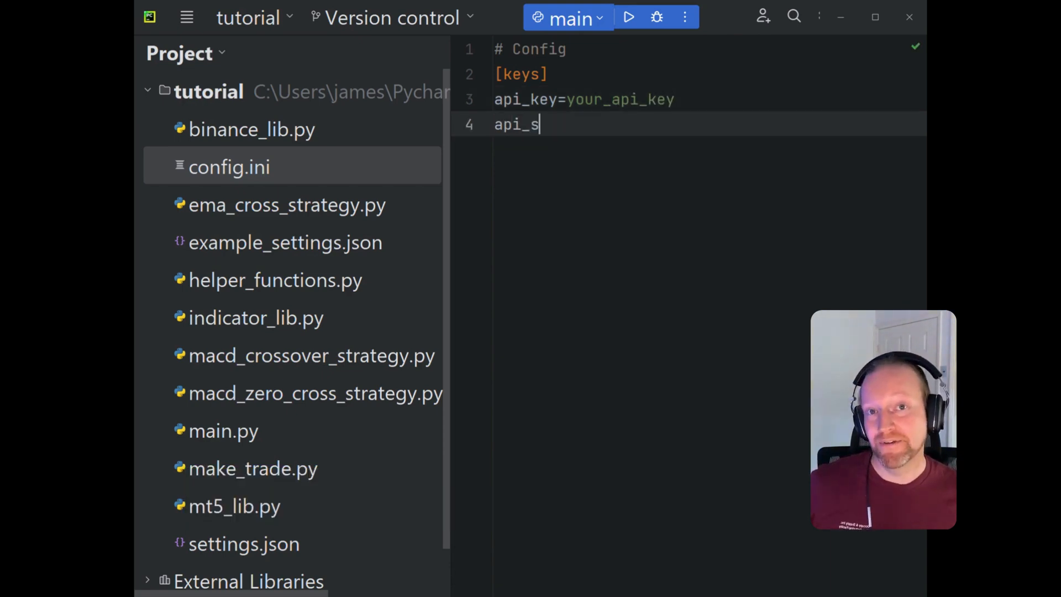
{"action": "type", "text": "ecret="}
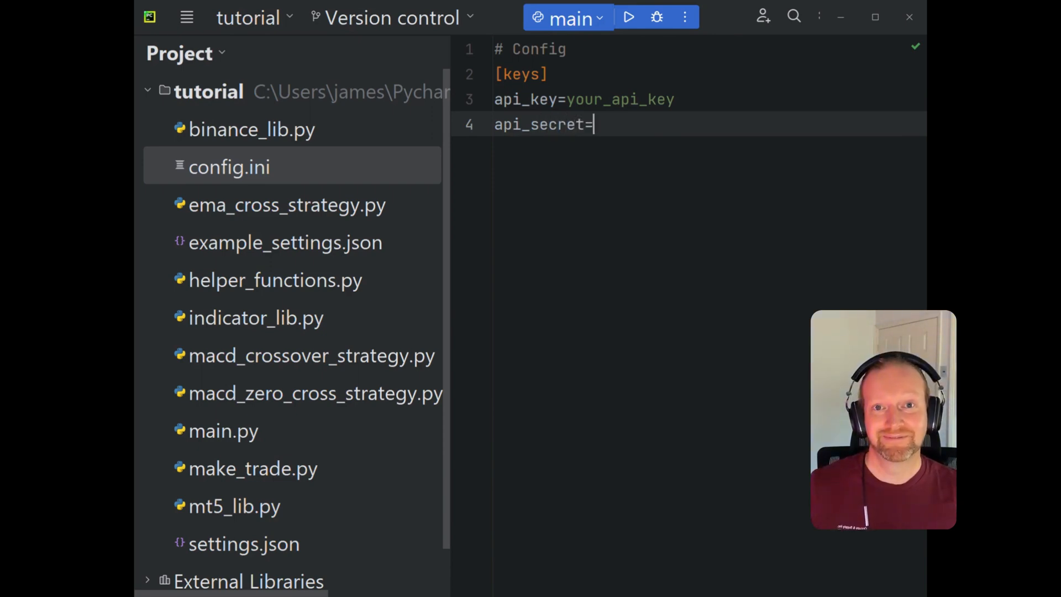
{"action": "type", "text": "your_api"}
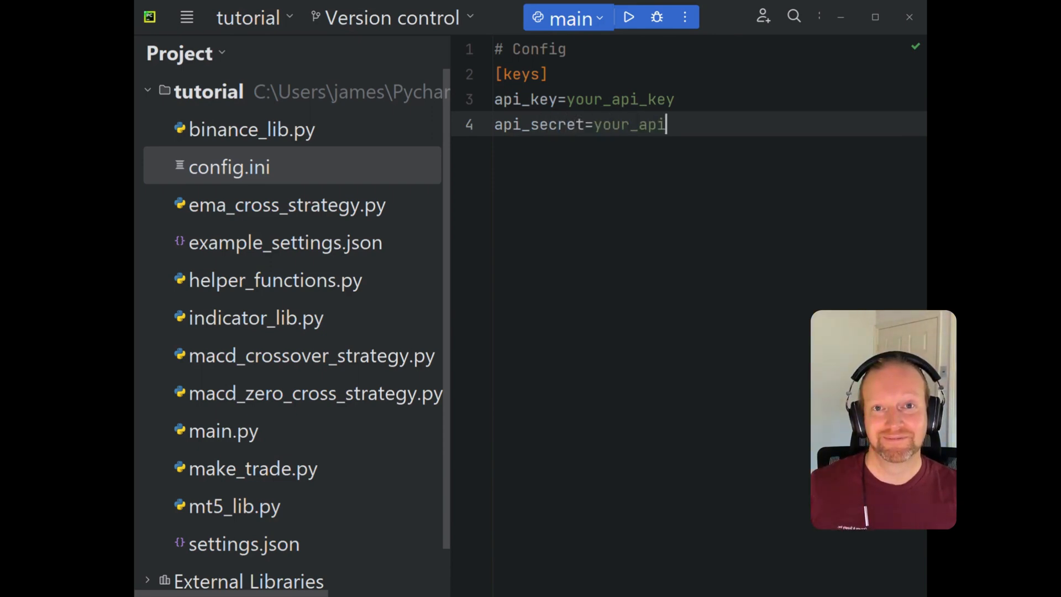
{"action": "type", "text": "_secret"}
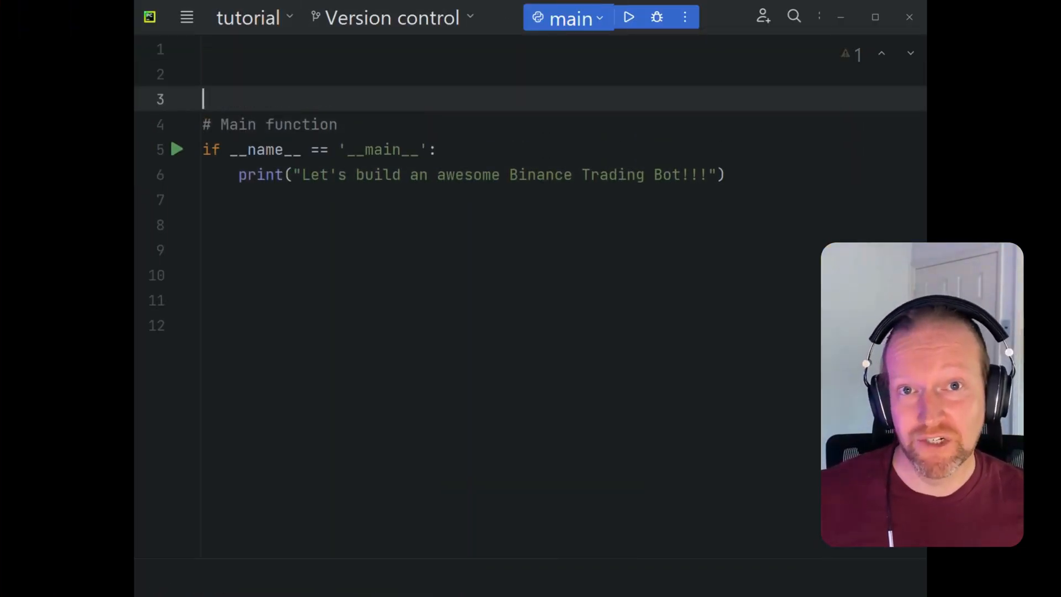
- Add 'import os' and 'import json' at the top of the script
{"action": "type", "text": "import"}
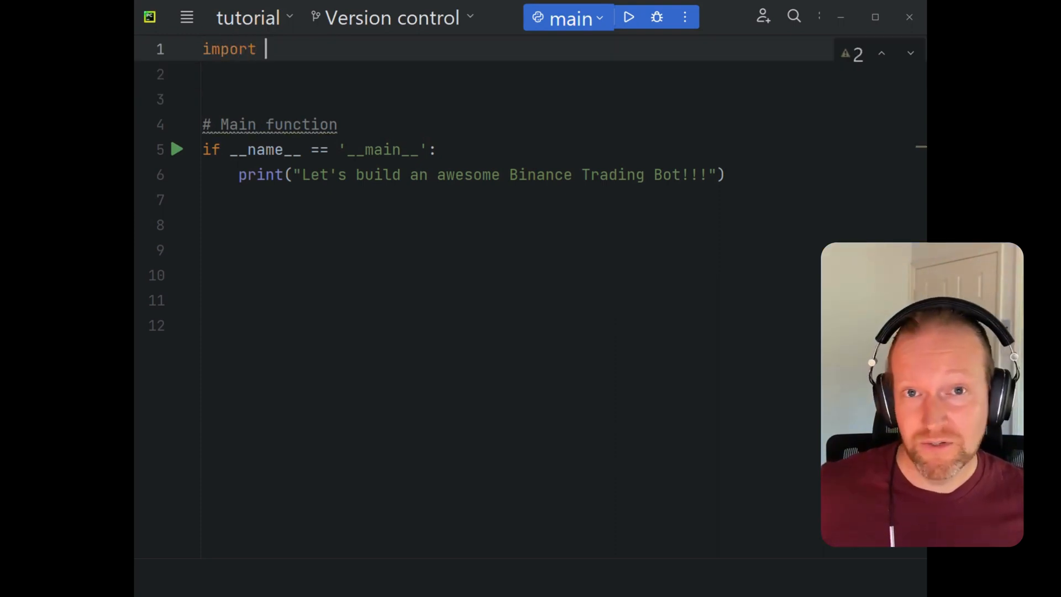
{"action": "type", "text": "os"}
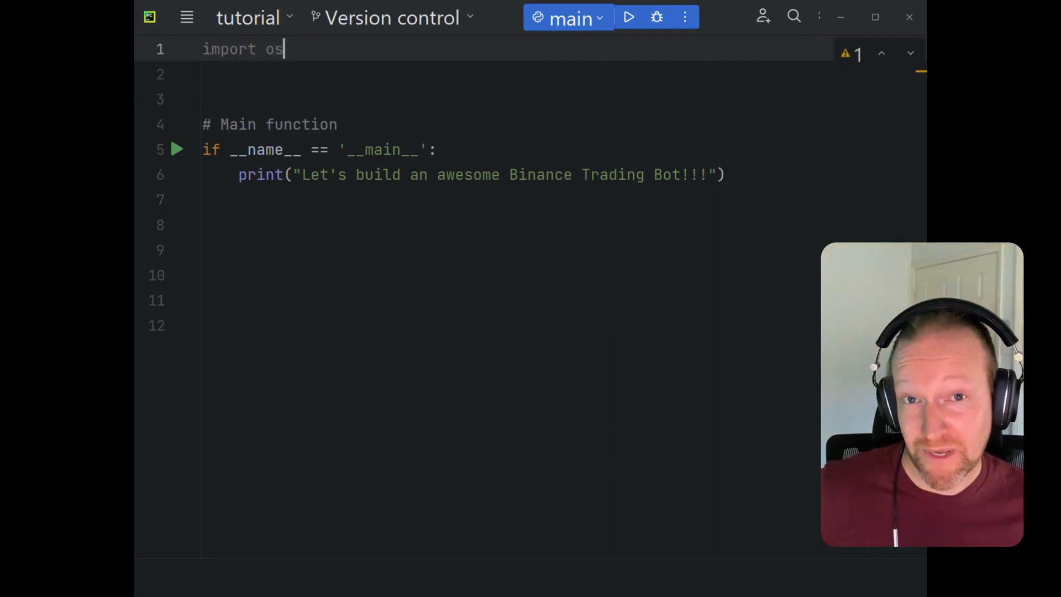
{"action": "type", "text": "import json"}
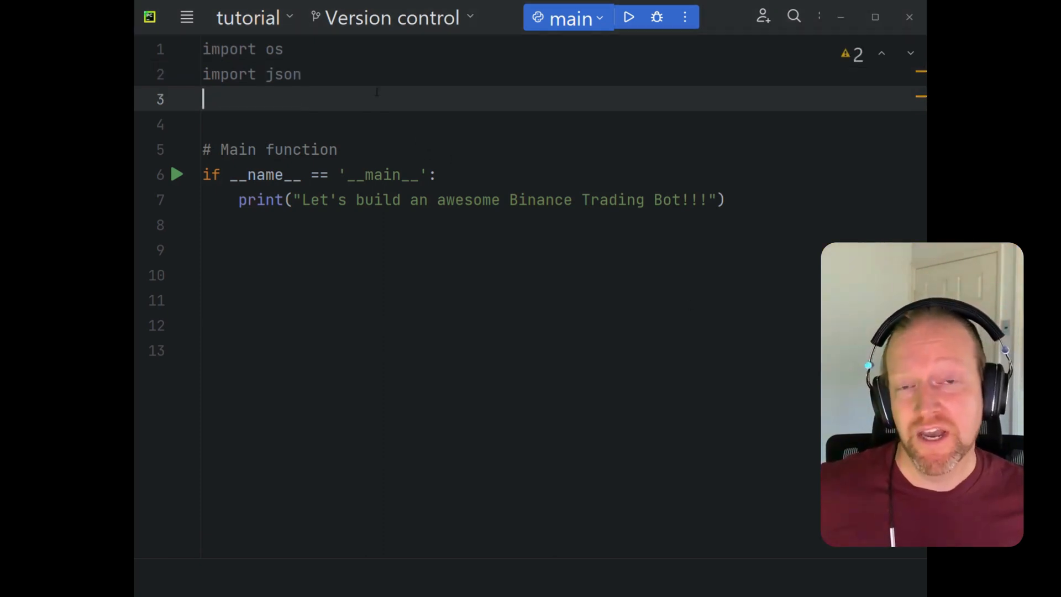
{"action": "key", "text": "Enter"}
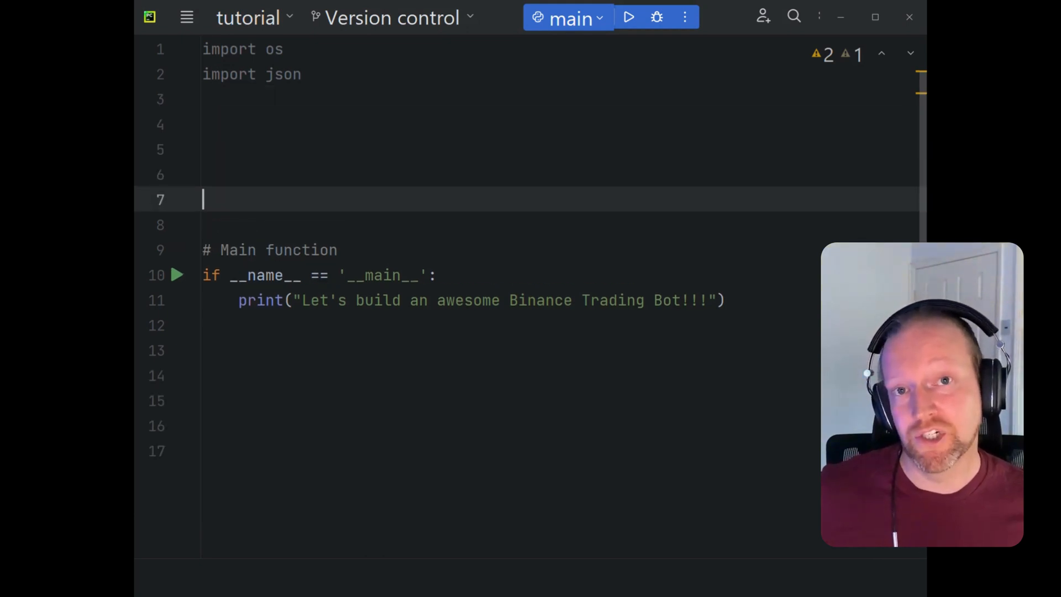
- Write a comment about creating a variable to store the settings file
{"action": "type", "text": "# Crea"}
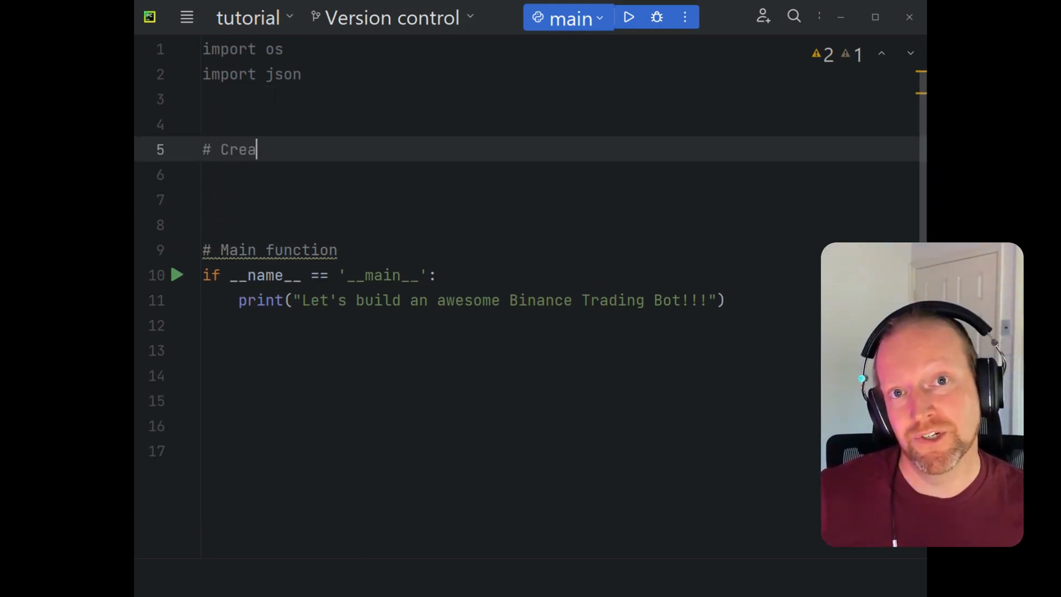
{"action": "type", "text": "te a varialbe ot"}
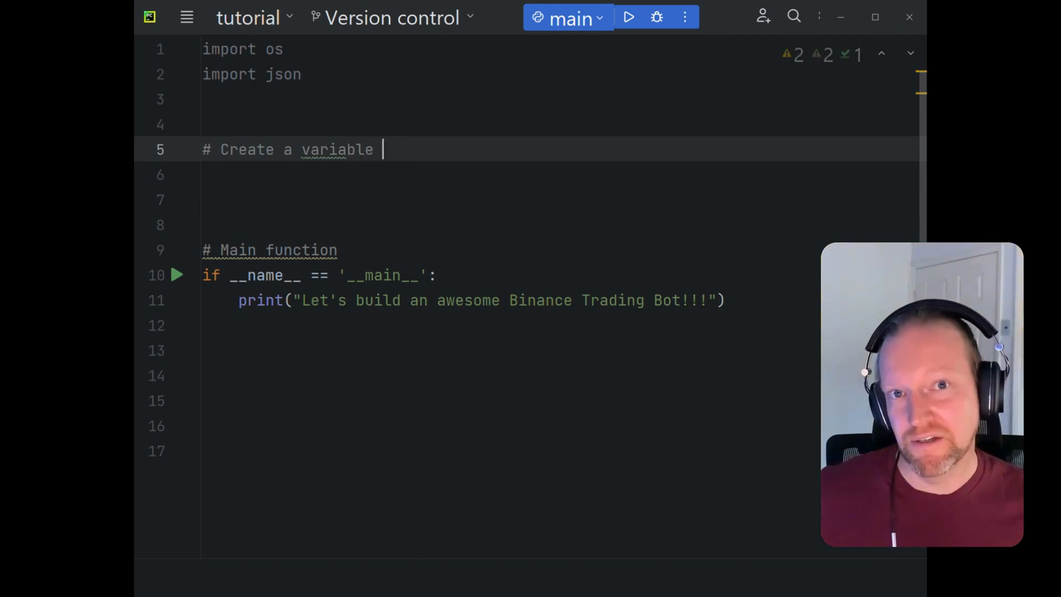
{"action": "type", "text": "to store"}
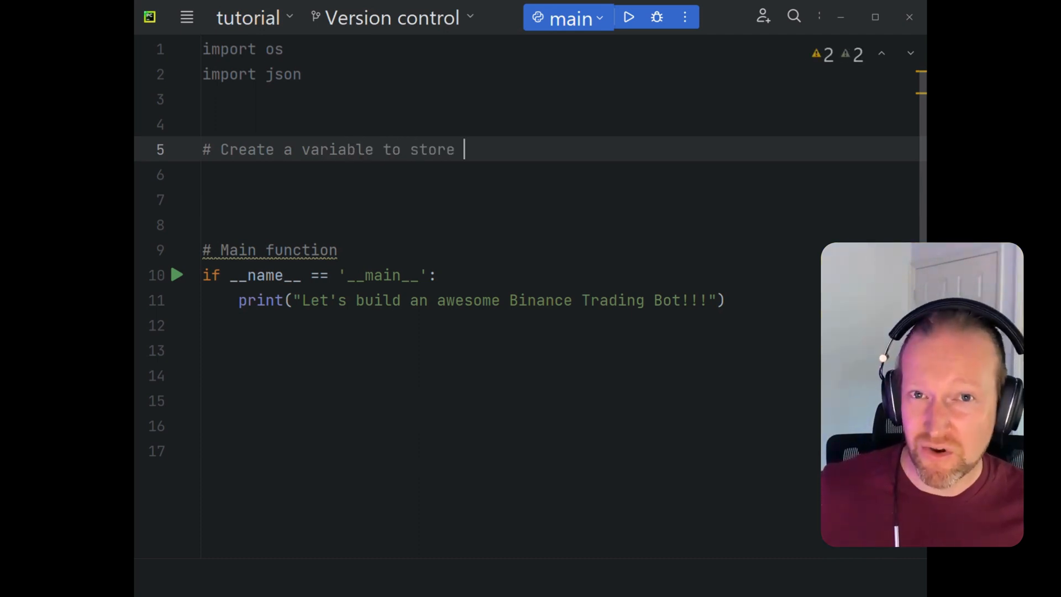
{"action": "type", "text": "sett"}
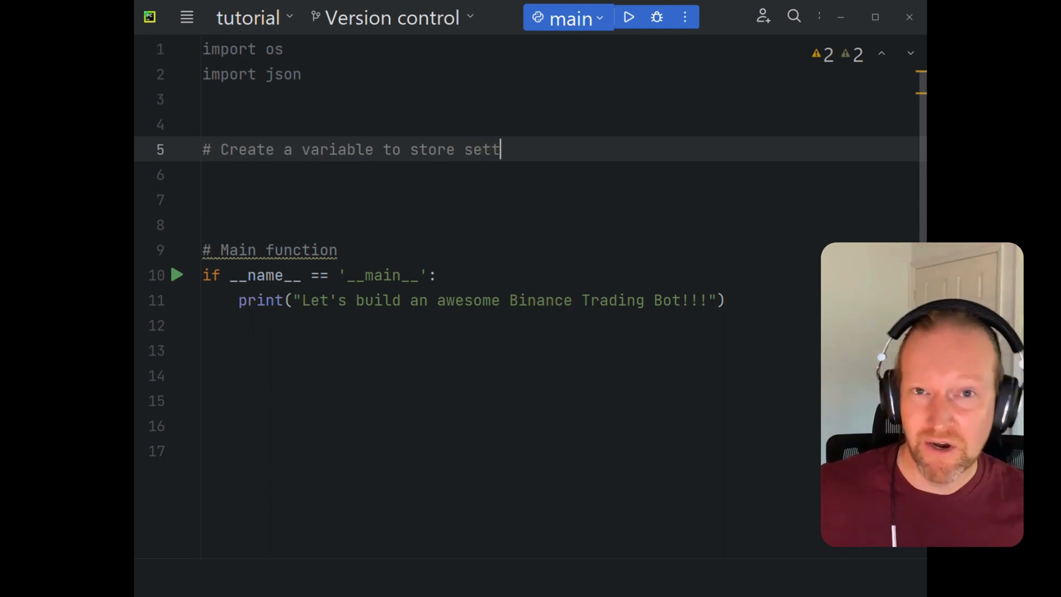
{"action": "type", "text": "ings filepath"}
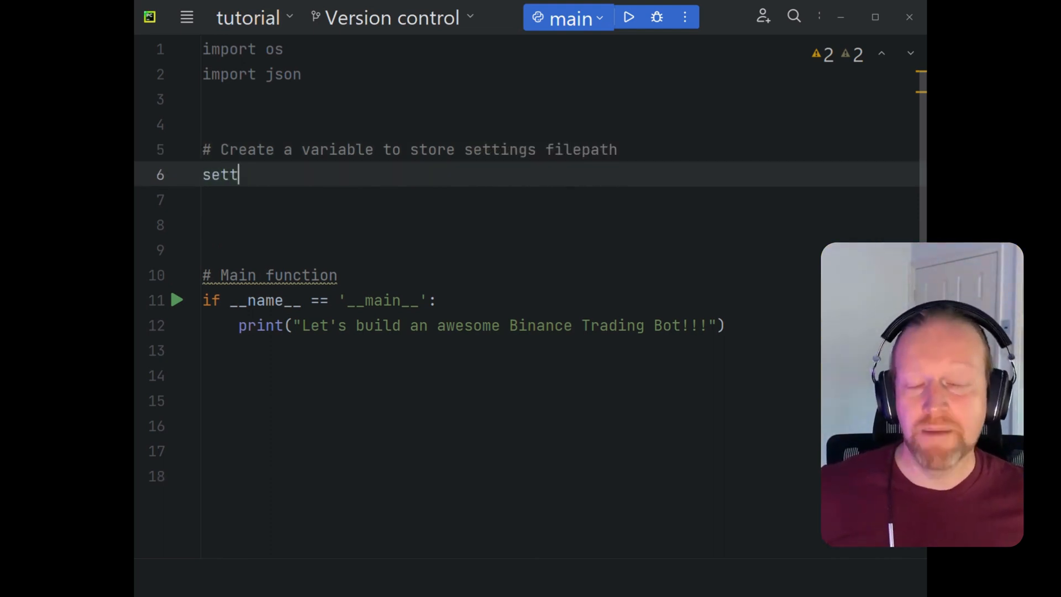
- Define settings_filepath = "settings.json" with a note that it can be modified
{"action": "type", "text": "ings_filep"}
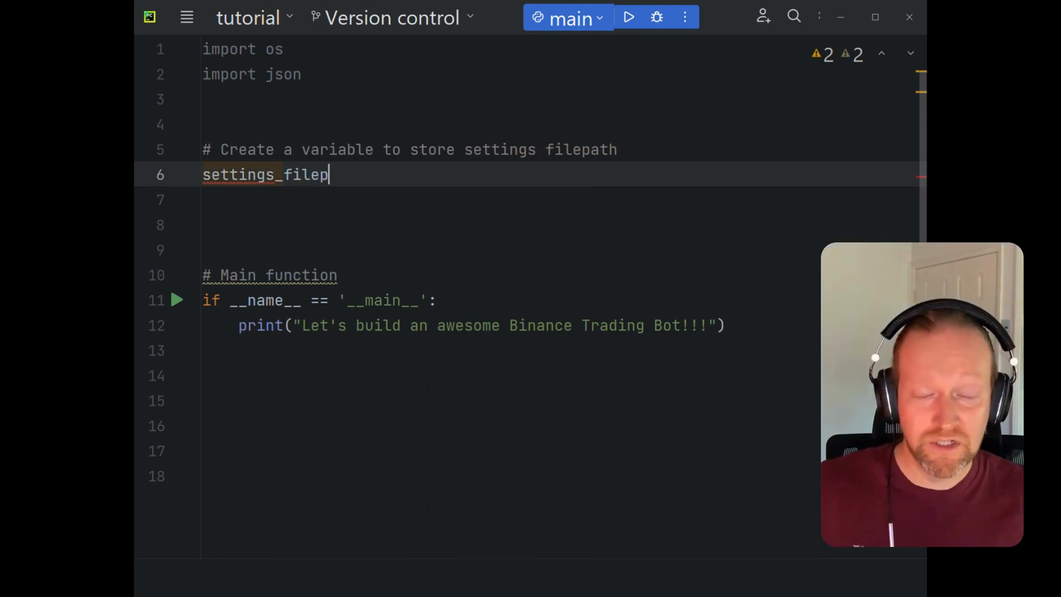
{"action": "type", "text": "ath ="}
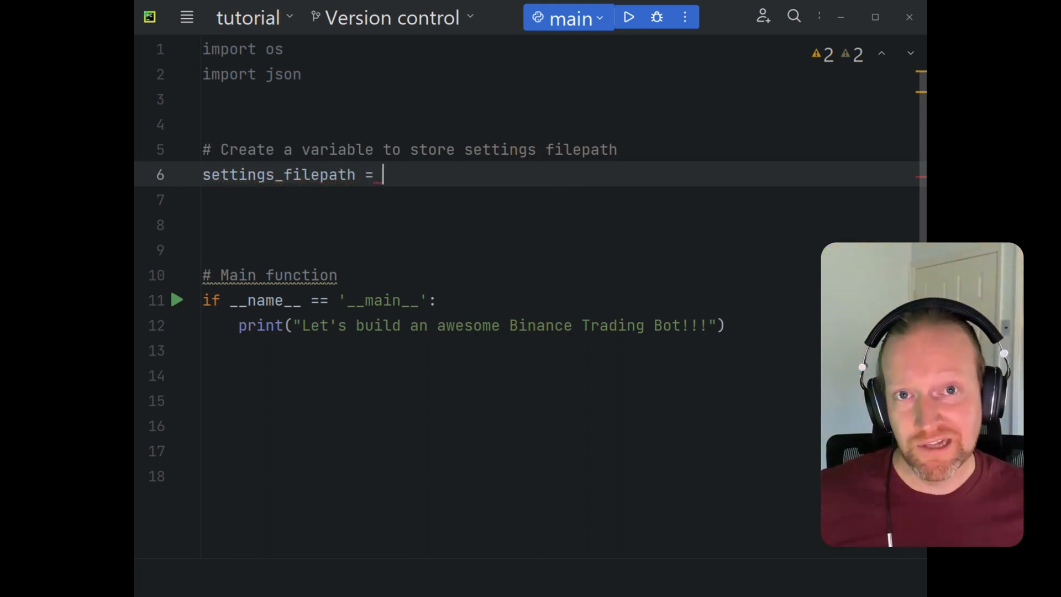
{"action": "type", "text": "\"settings\""}
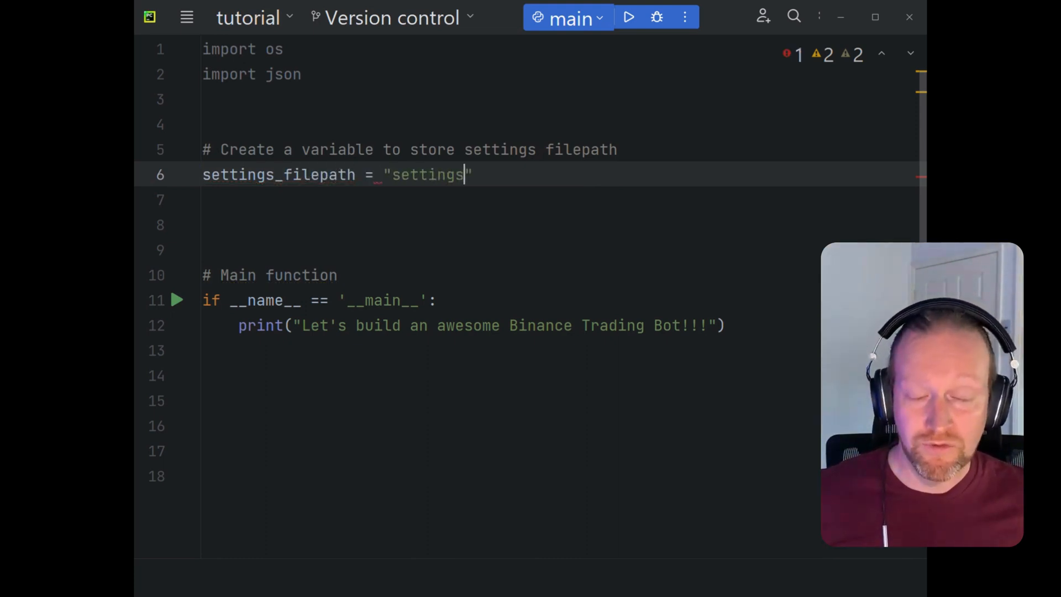
{"action": "type", "text": ".json"}
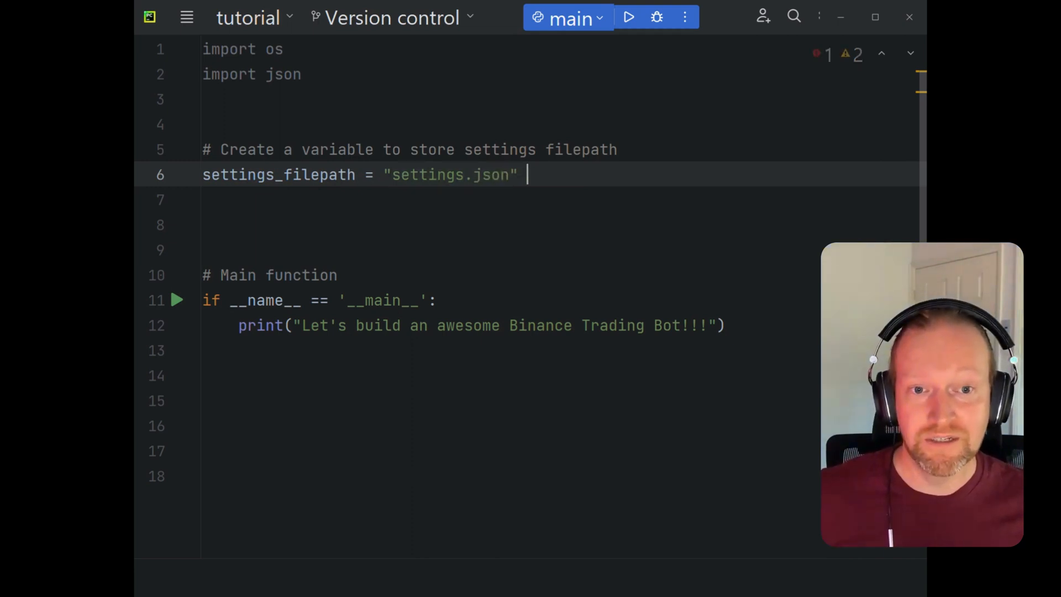
{"action": "type", "text": "#<"}
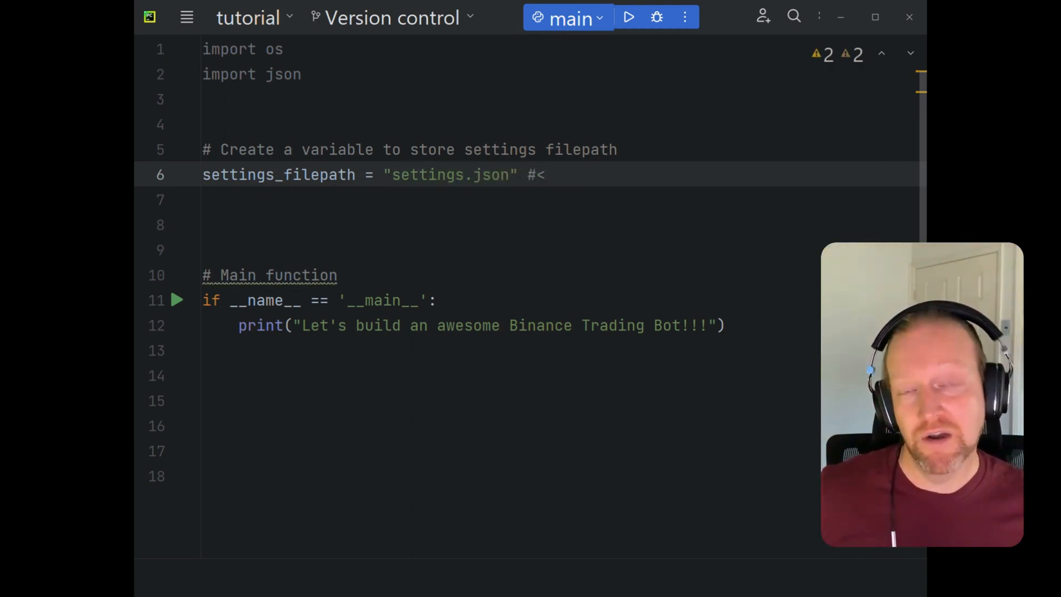
{"action": "type", "text": "- This can be"}
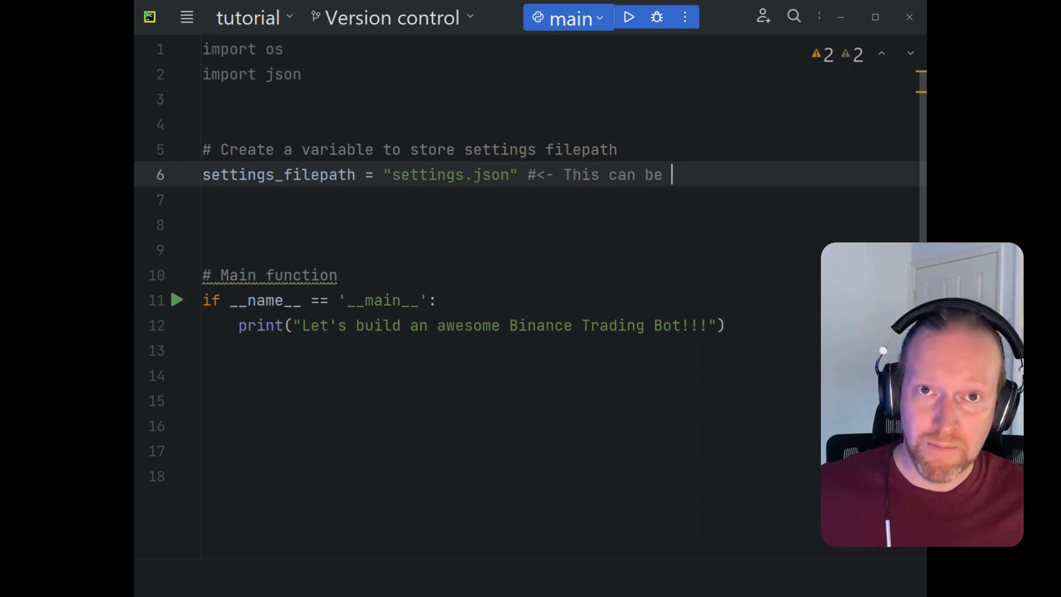
{"action": "type", "text": "modified to be your own settings"}
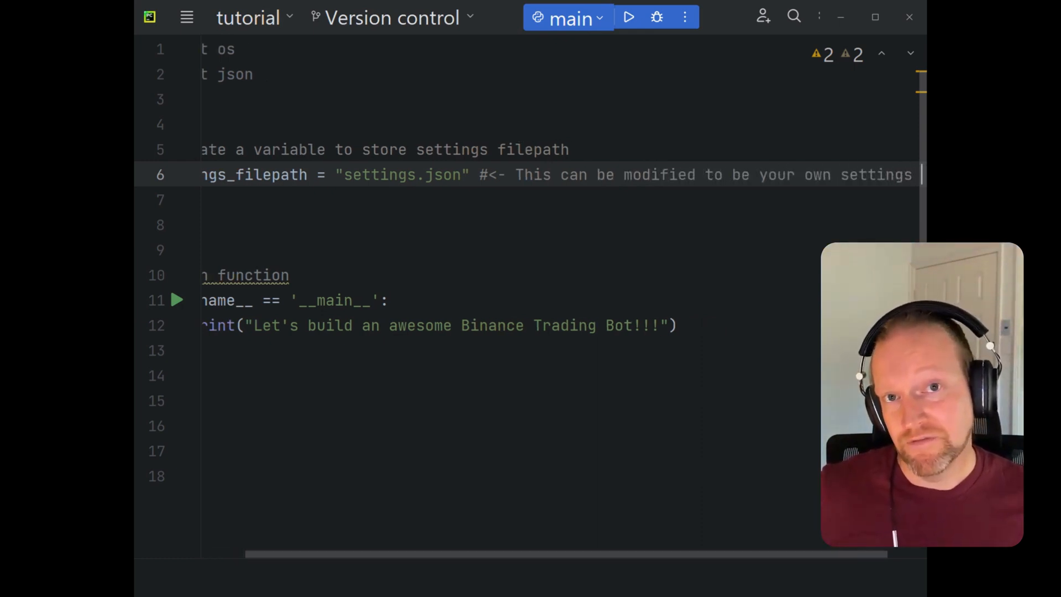
{"action": "scroll", "scroll_direction": "right", "scroll_amount": 3}
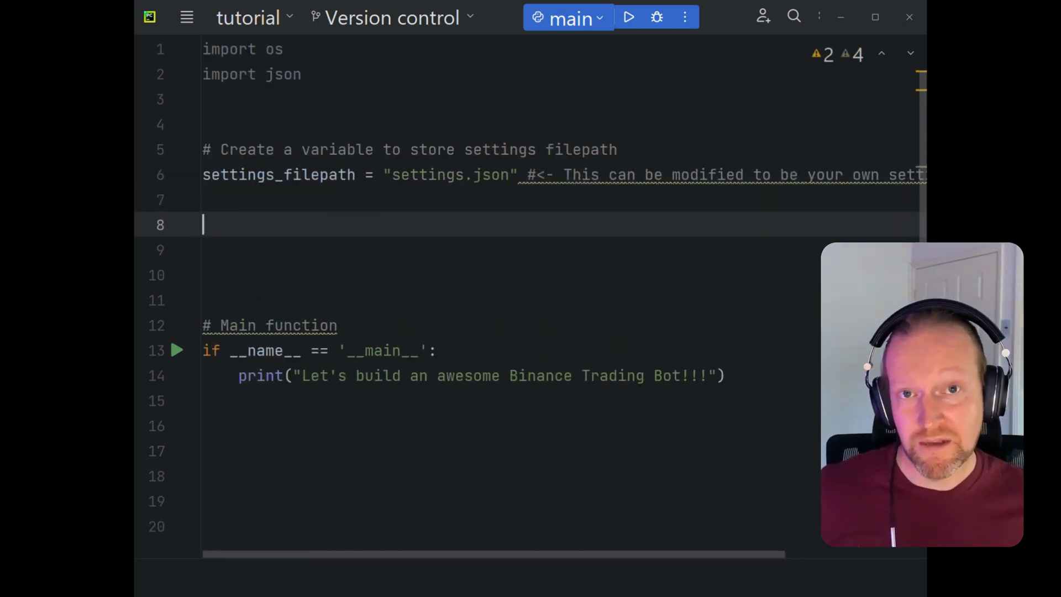
- Add a comment and define get_project_settings(import_filepath)
{"action": "key", "text": "Return"}
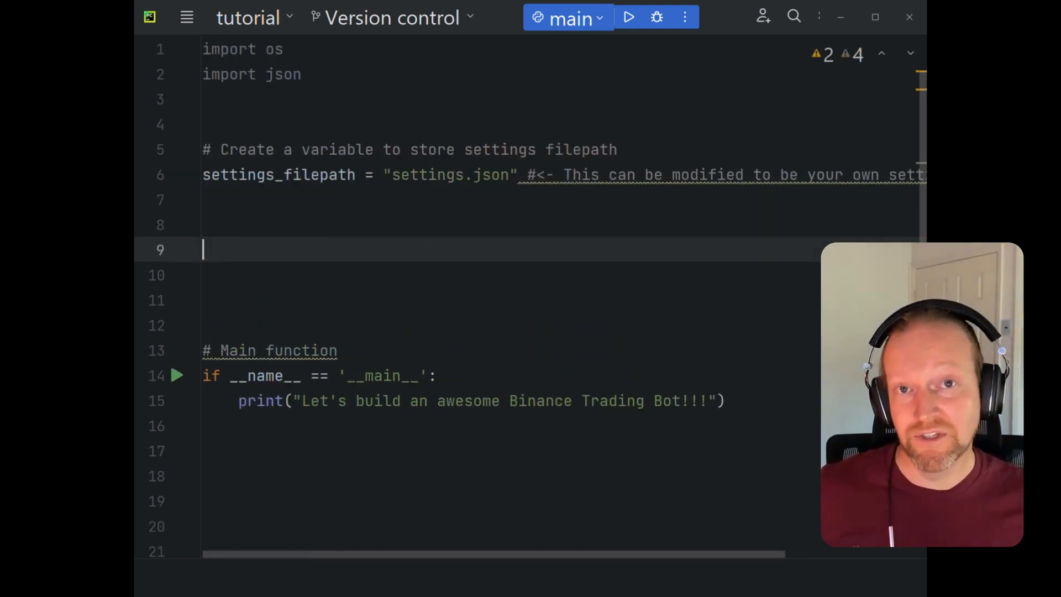
{"action": "type", "text": "# Function to"}
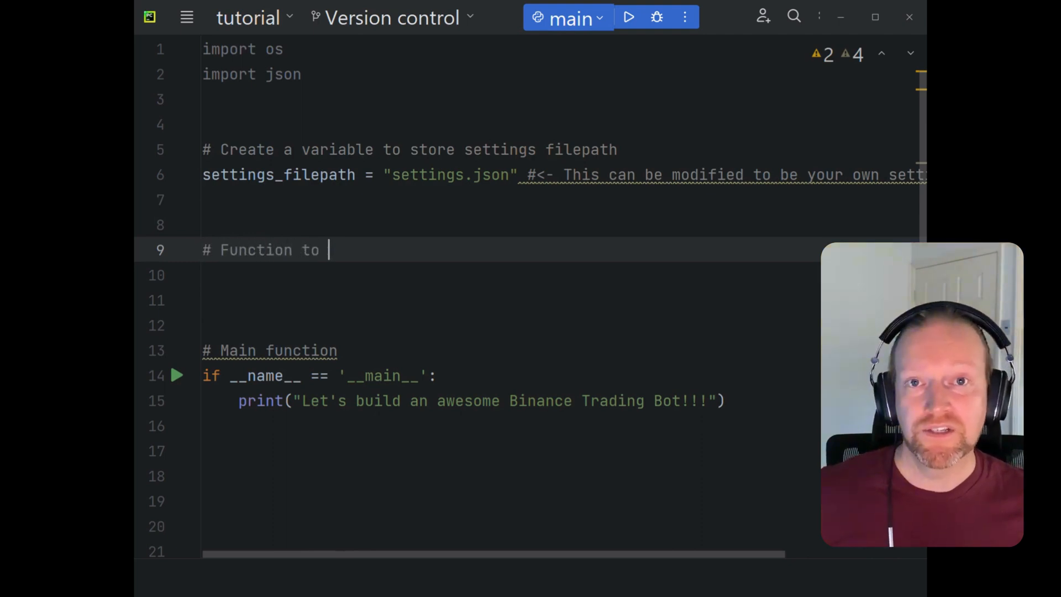
{"action": "type", "text": "import settings"}
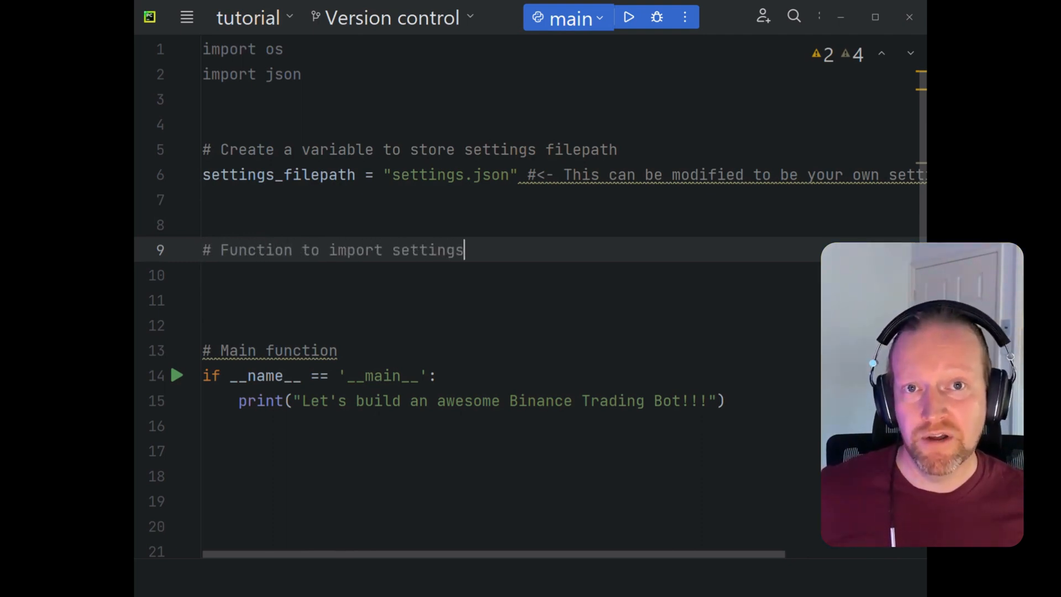
{"action": "type", "text": "from the settings filepath"}
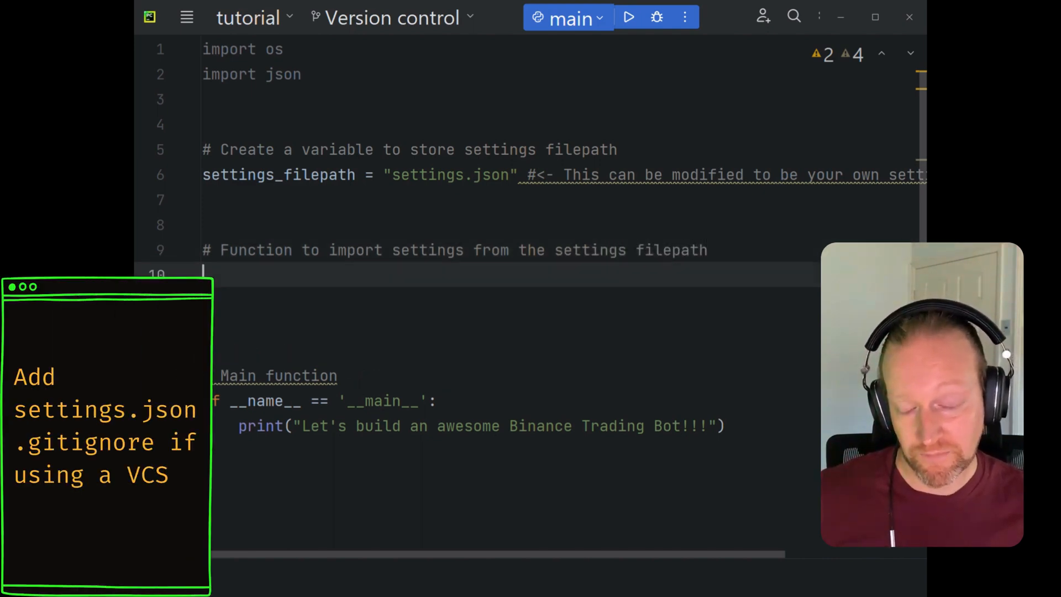
{"action": "type", "text": "def"}
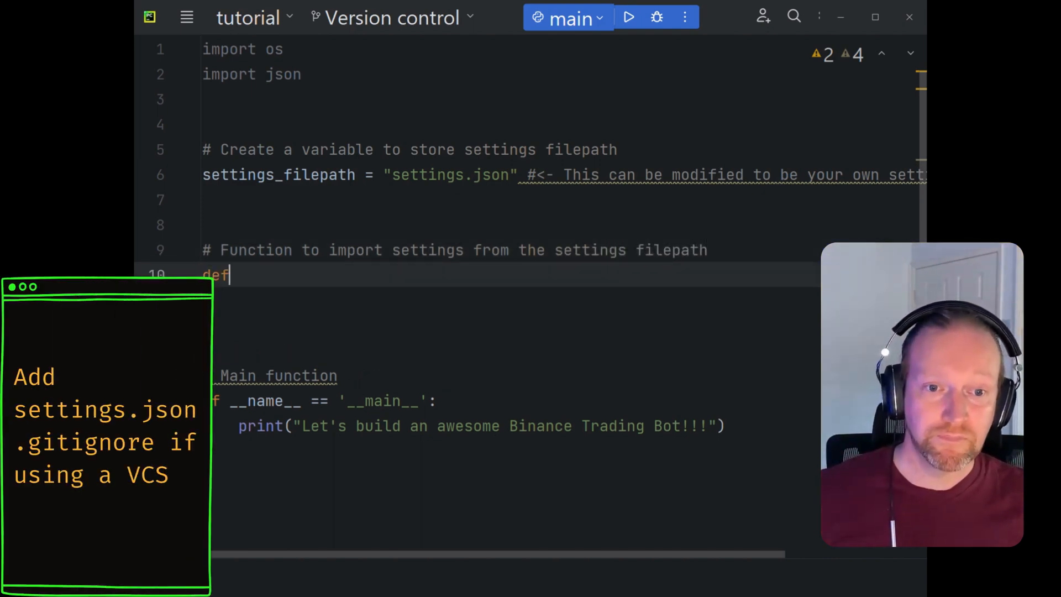
{"action": "type", "text": "get_pro"}
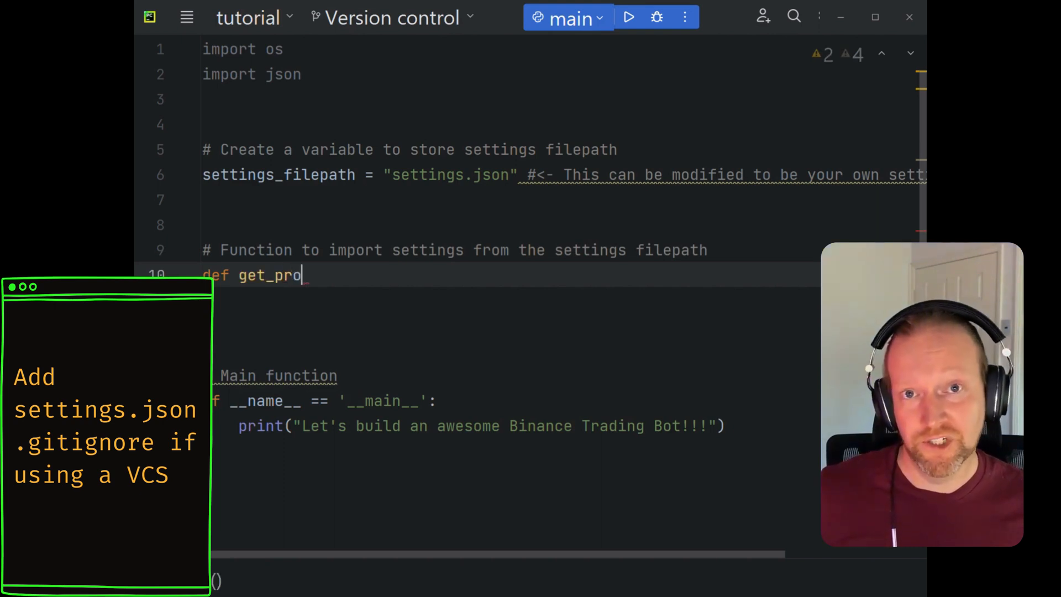
{"action": "type", "text": "ject_setti"}
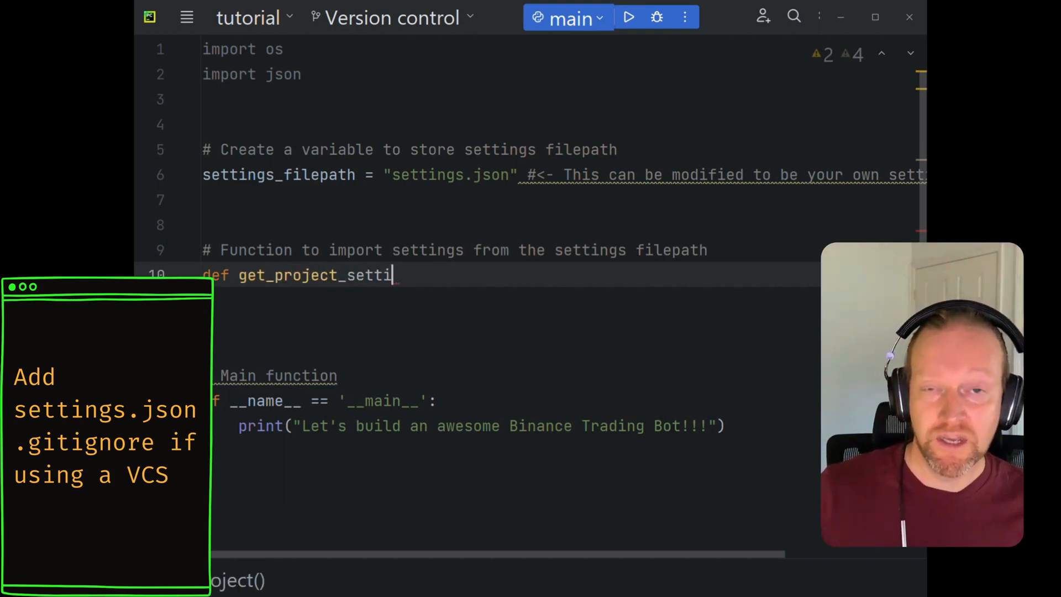
{"action": "type", "text": "ngs"}
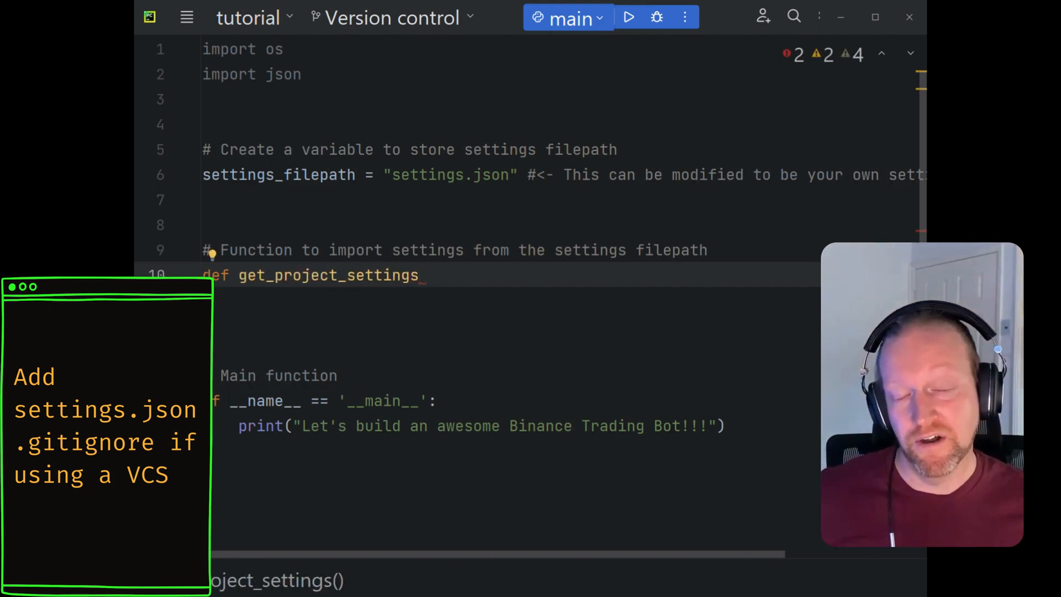
{"action": "type", "text": "(import_file"}
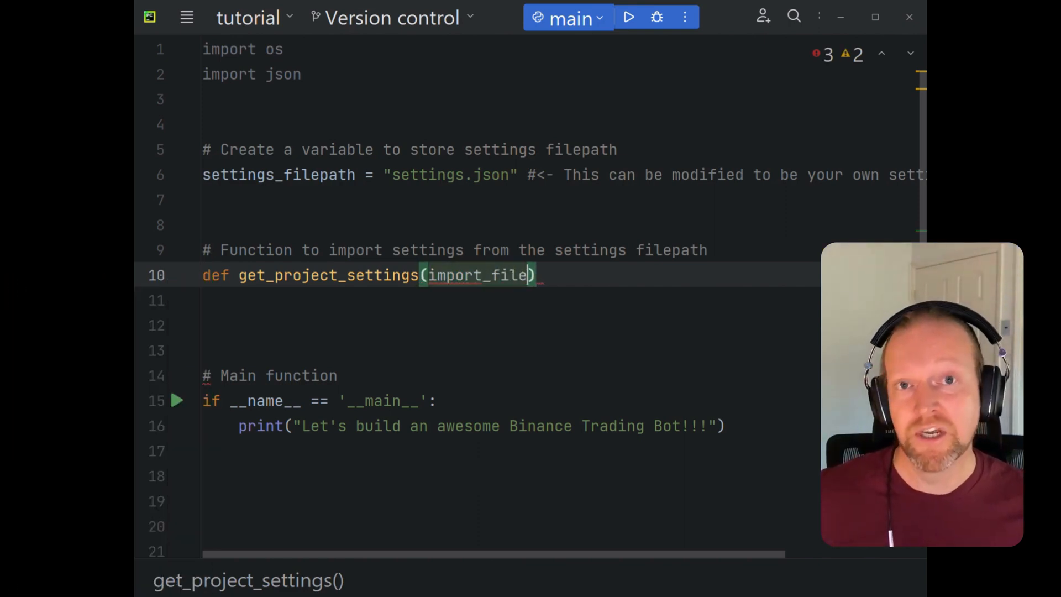
{"action": "type", "text": "path):"}
{"action": "type", "text": "F"}
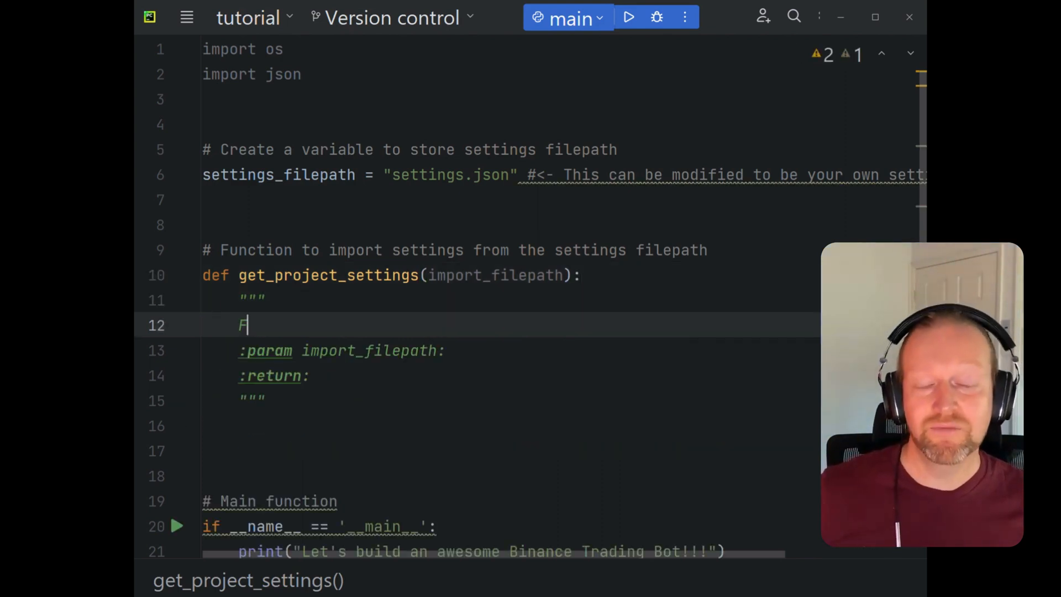
- Write the docstring purpose and the import_filepath parameter description
{"action": "type", "text": "unction to import"}
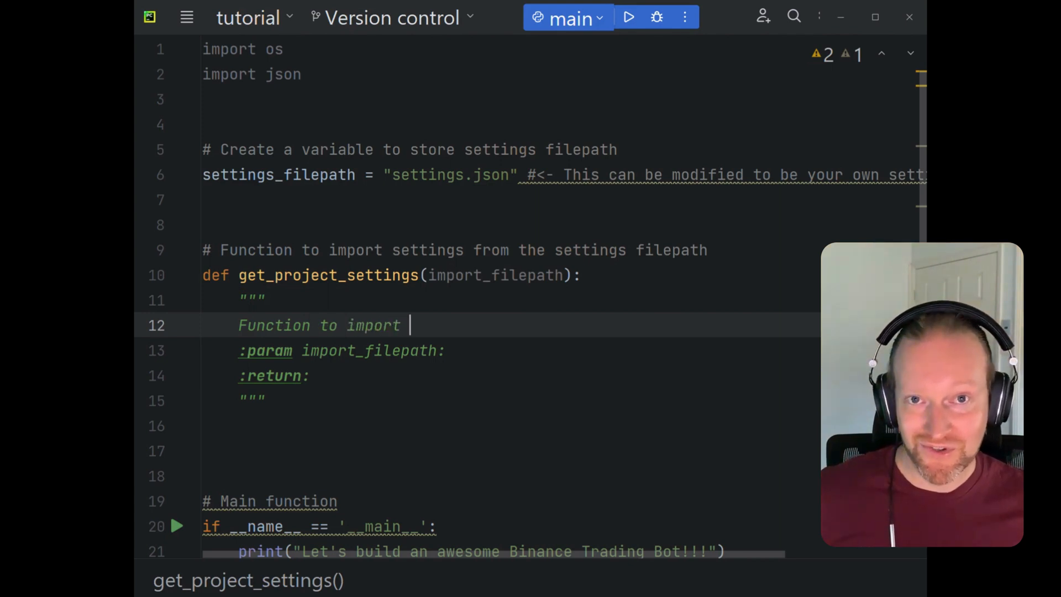
{"action": "type", "text": "project"}
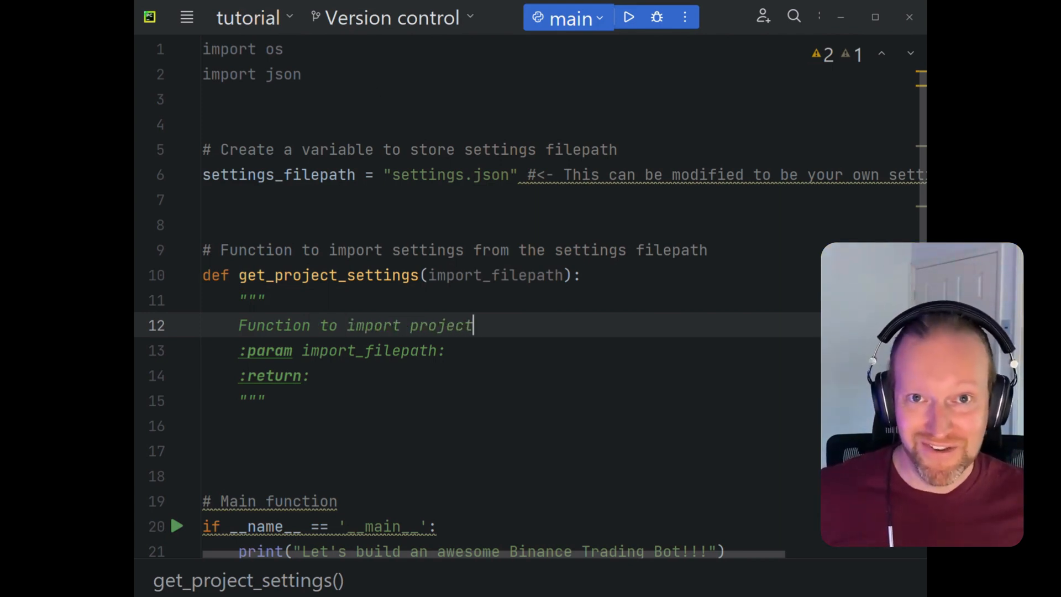
{"action": "type", "text": "settings fr"}
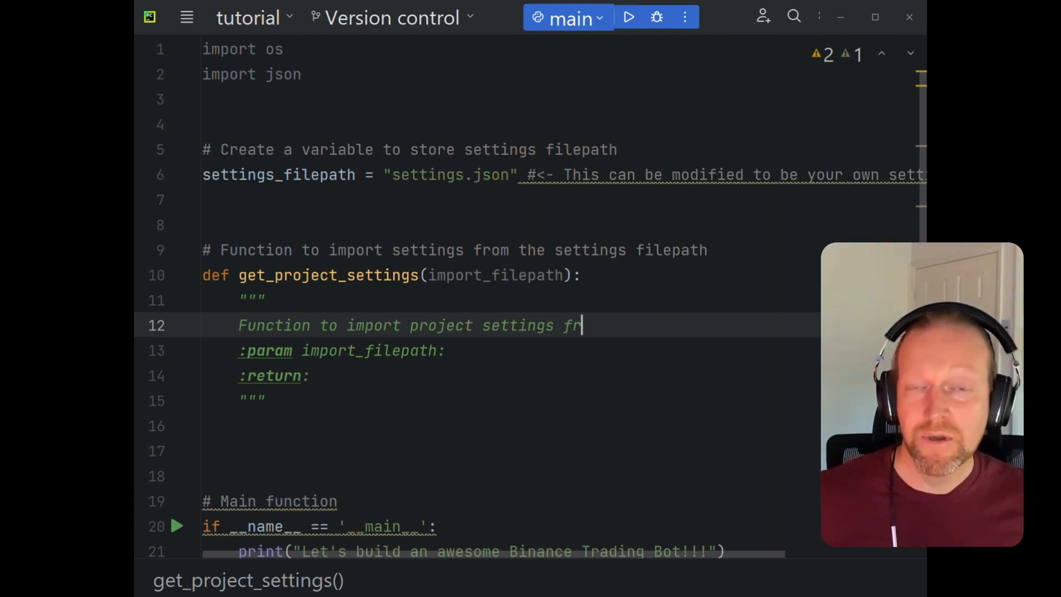
{"action": "type", "text": "om the settings fi"}
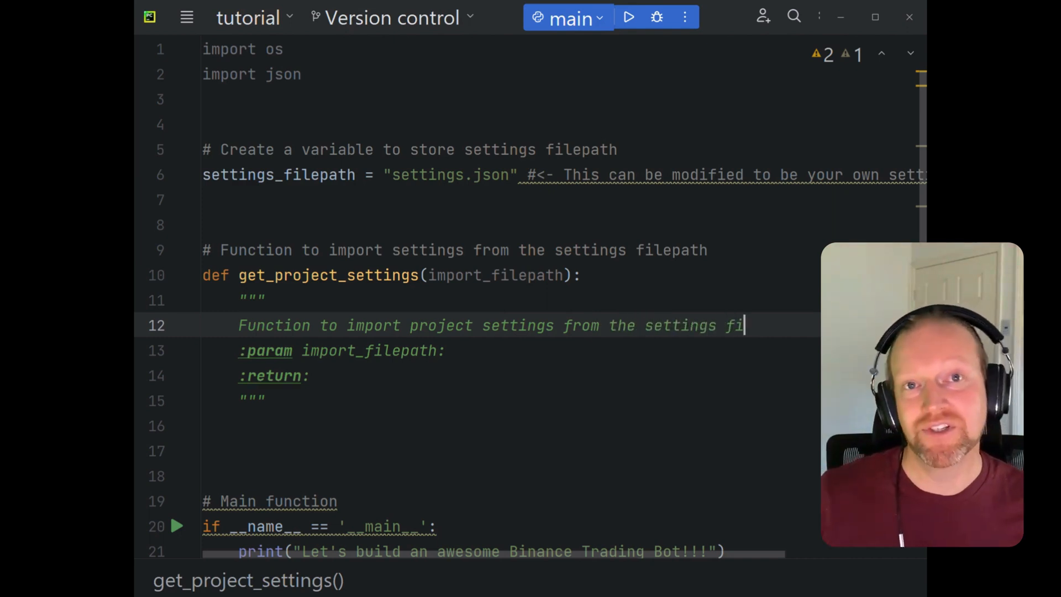
{"action": "type", "text": "lepath"}
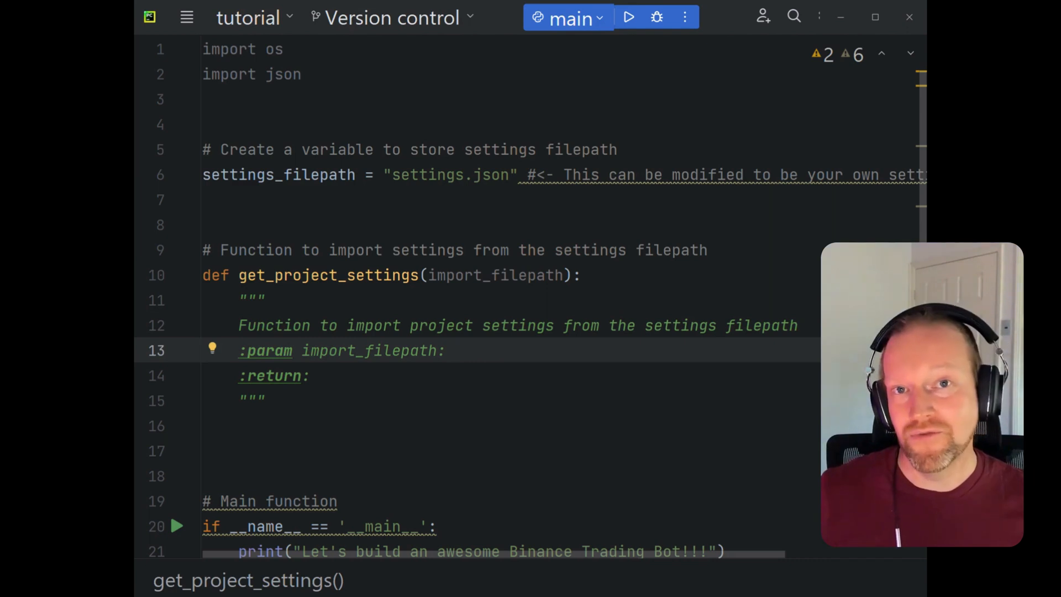
{"action": "type", "text": "s"}
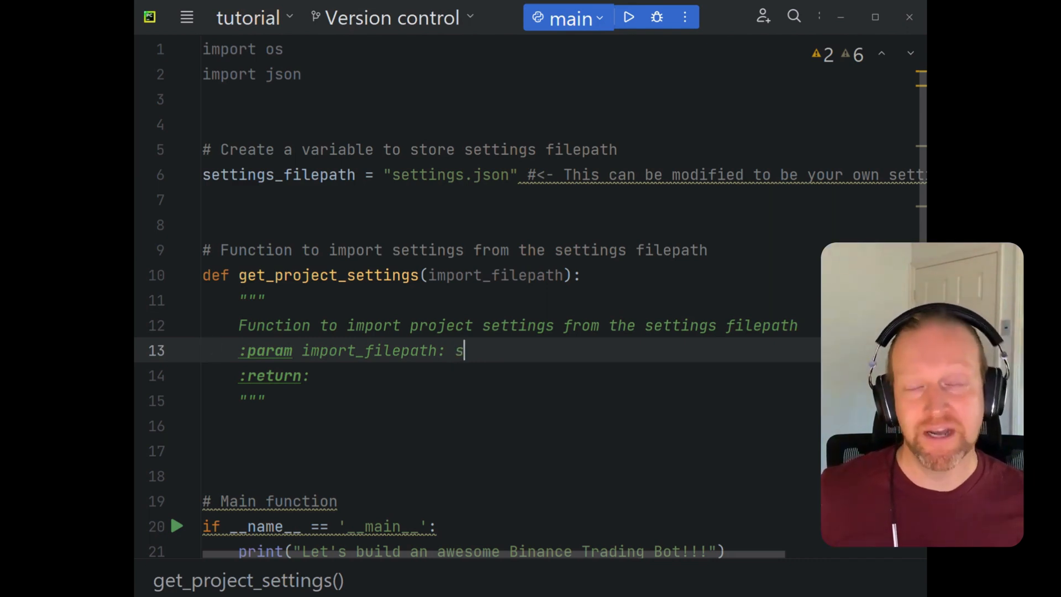
{"action": "type", "text": "tring with"}
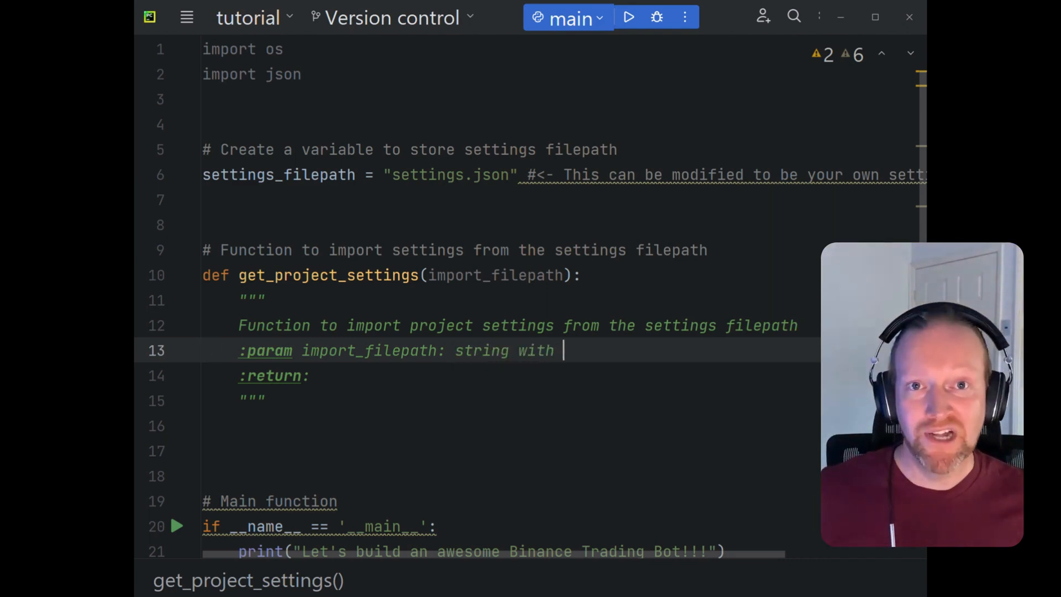
{"action": "type", "text": "import filepath attached"}
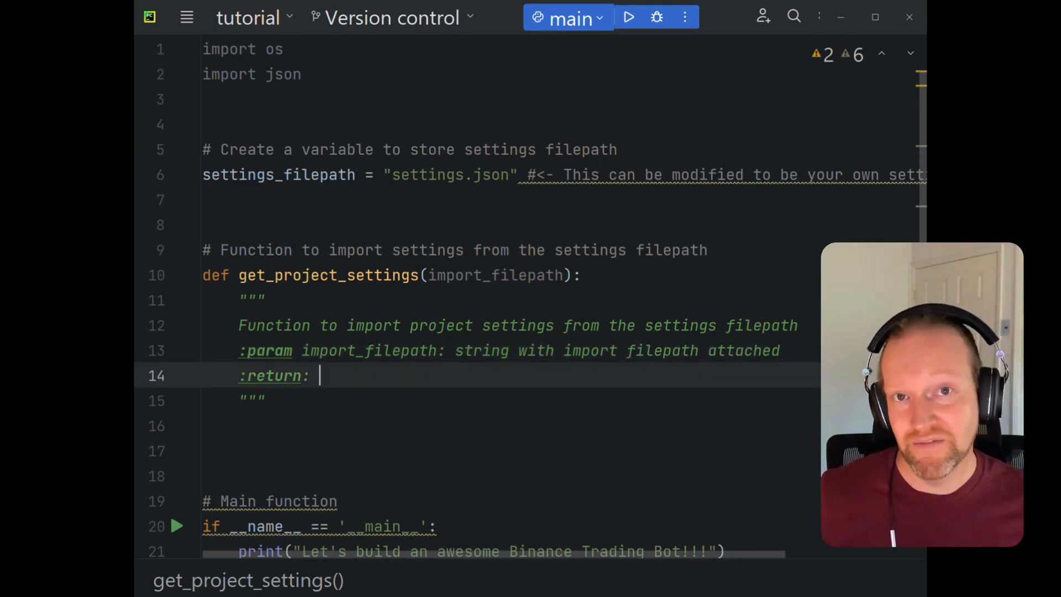
- Begin the return description: project settings as a JSON object
{"action": "type", "text": "project s"}
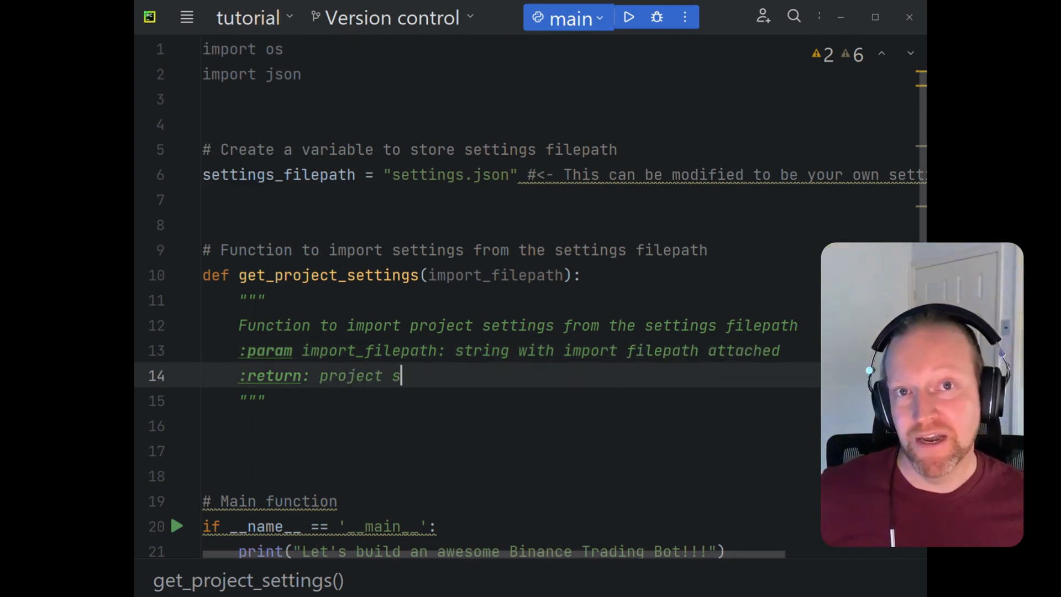
{"action": "type", "text": "ettings as a"}
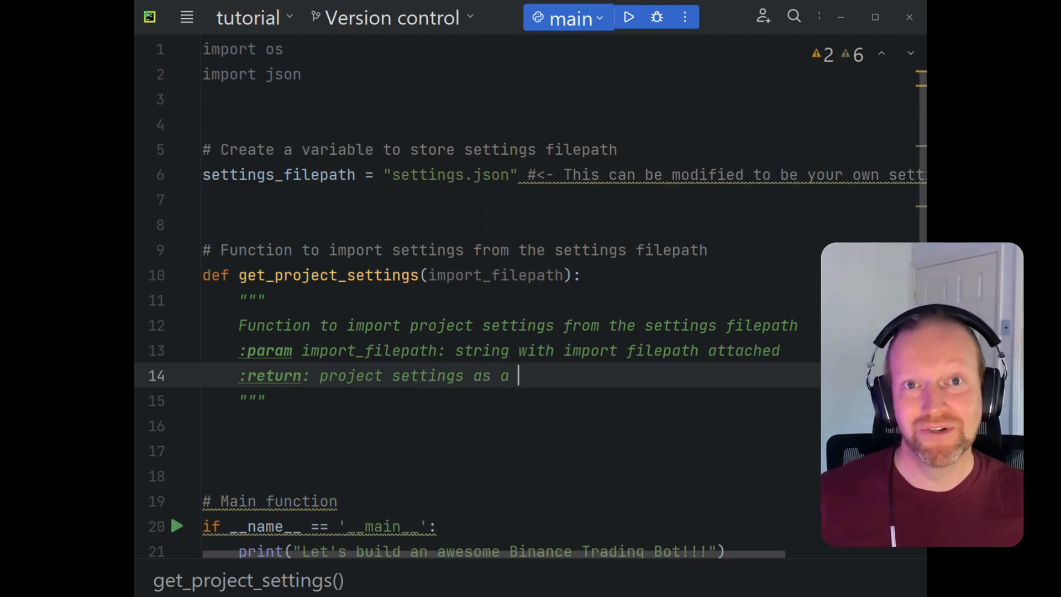
{"action": "type", "text": "JSON ("}
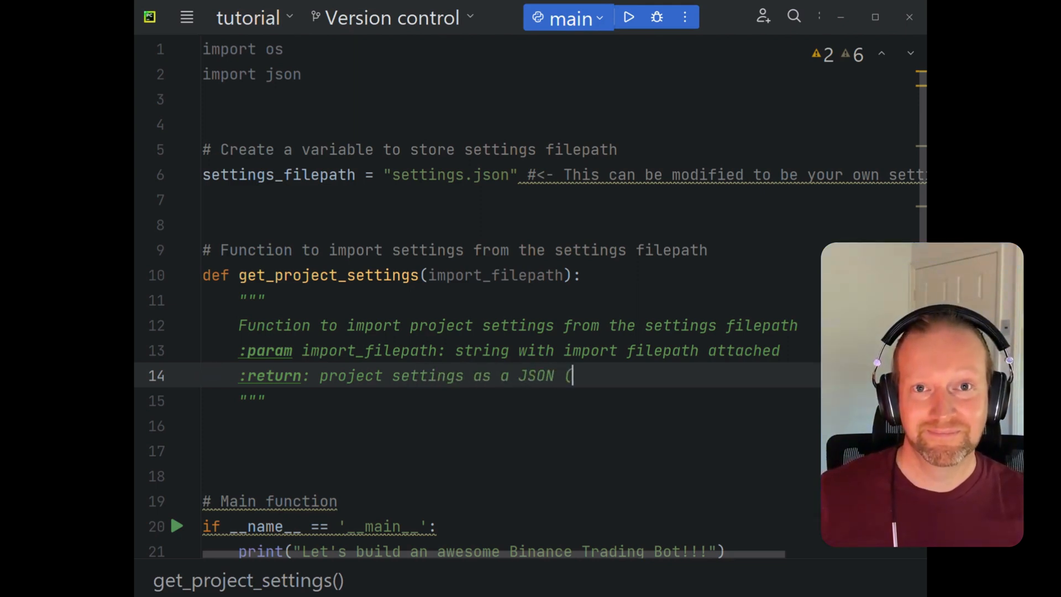
{"action": "type", "text": "object"}
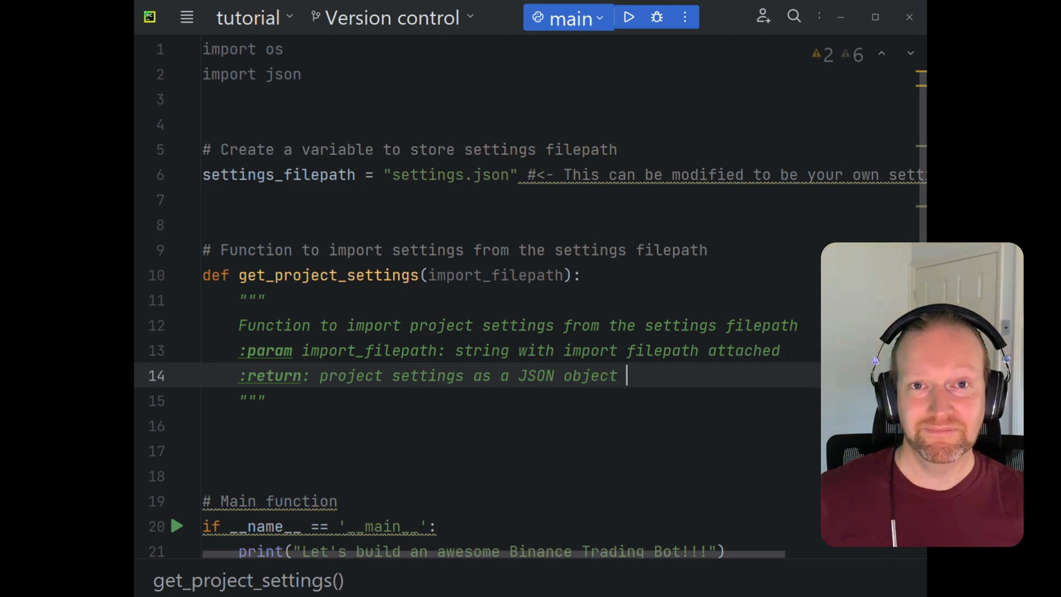
{"action": "type", "text": "(equivale"}
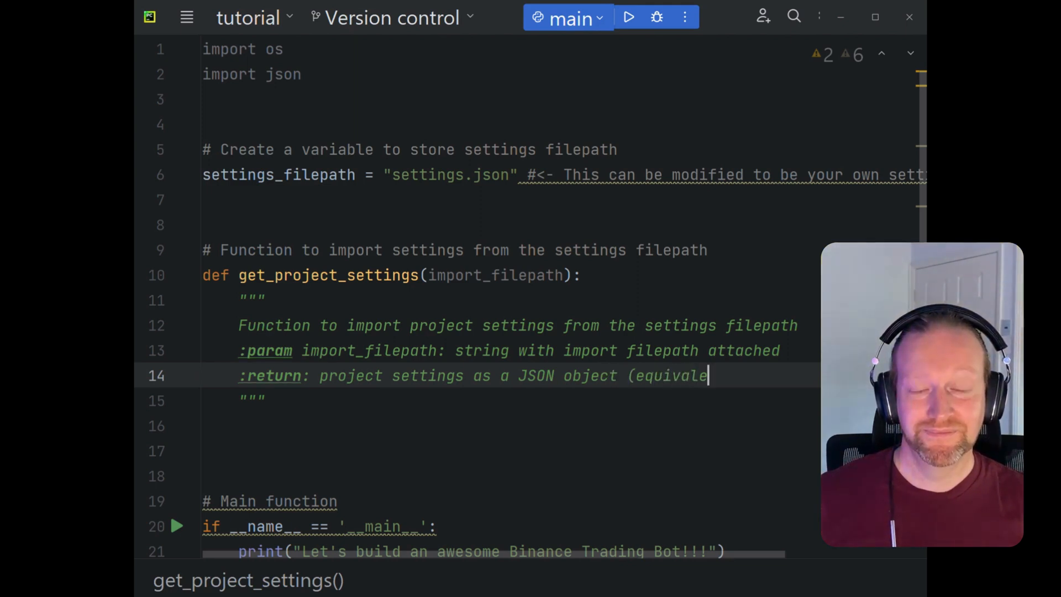
- Finish the return line and add a comment about testing the filepath exists
{"action": "type", "text": "nt to a dicti"}
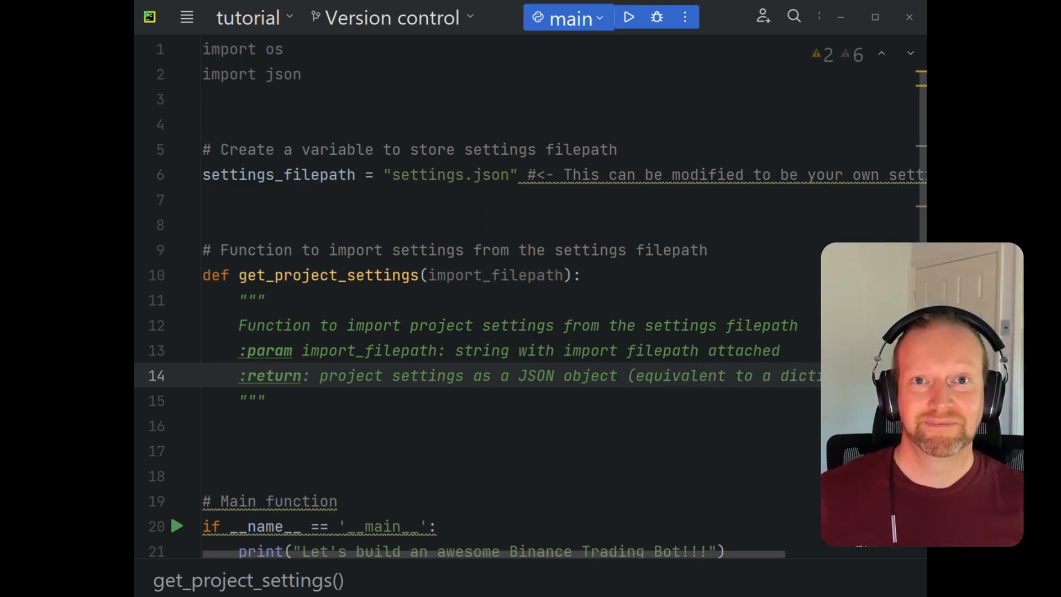
{"action": "left_click", "coordinate": [266, 400]}
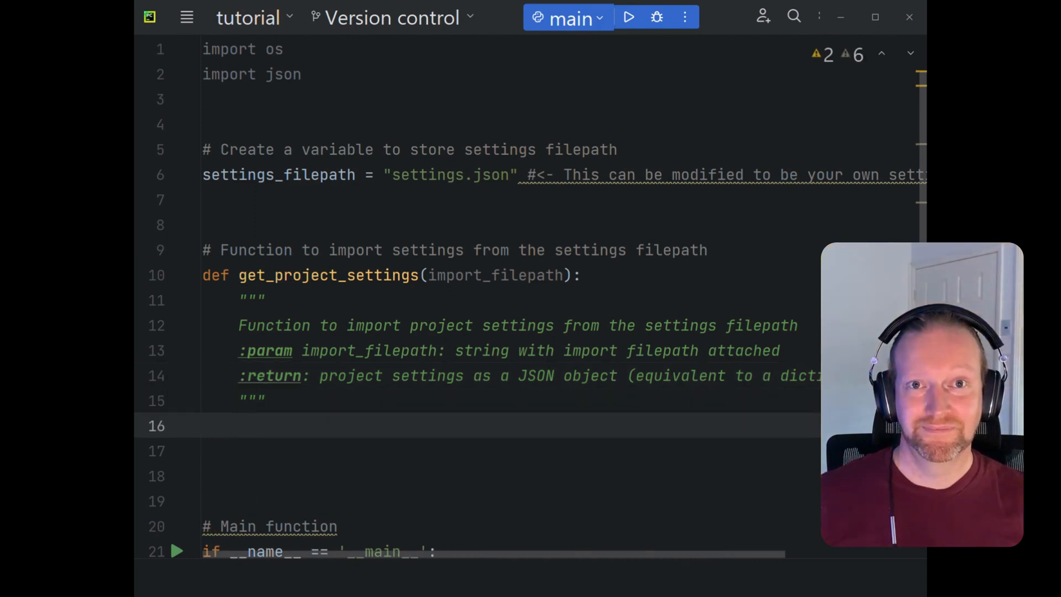
{"action": "type", "text": "# Test the fil"}
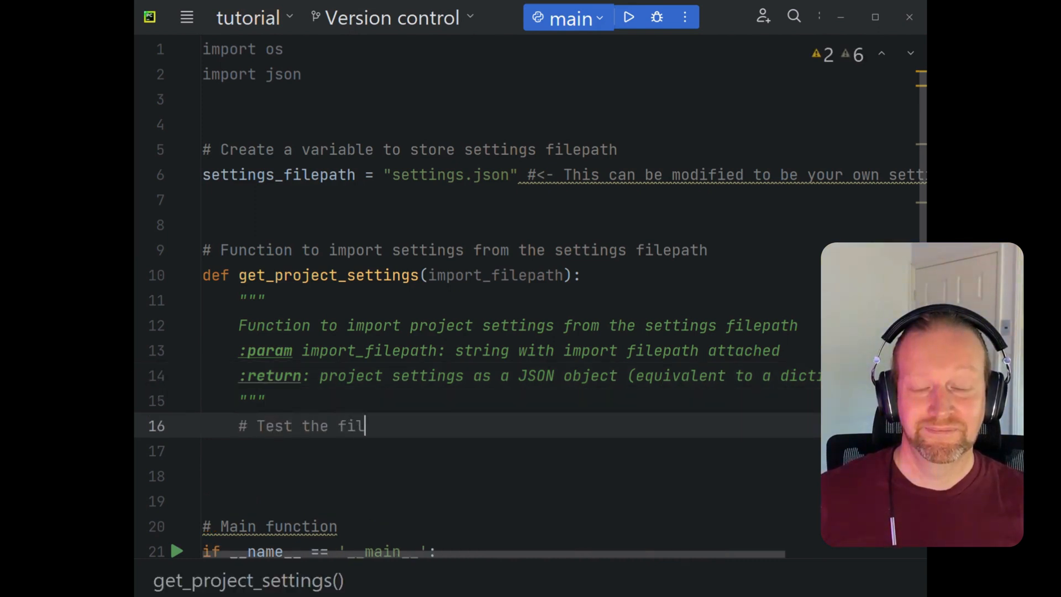
{"action": "type", "text": "epath to make sure"}
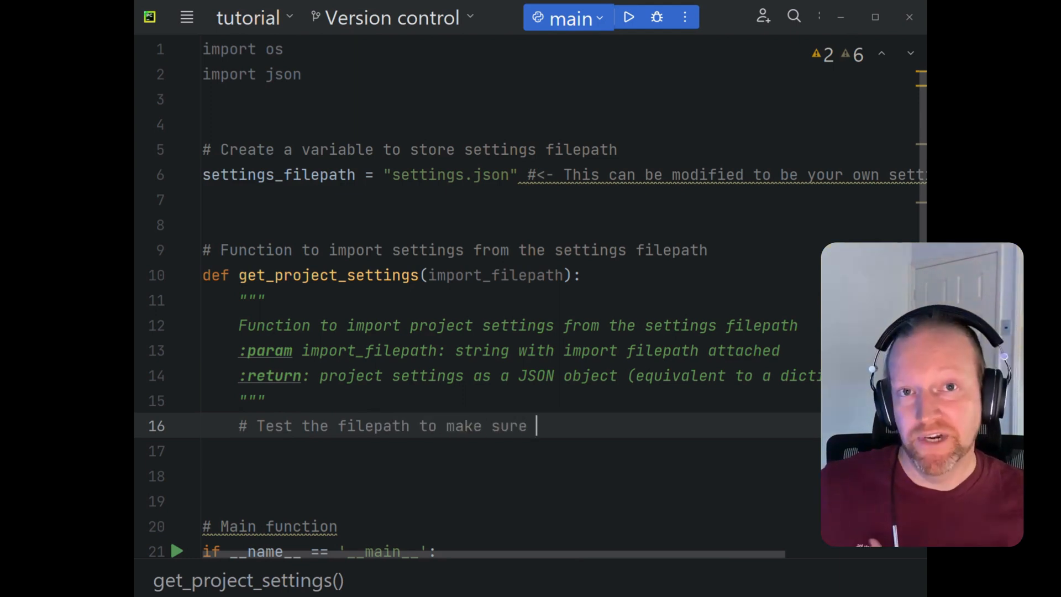
{"action": "type", "text": "it exists"}
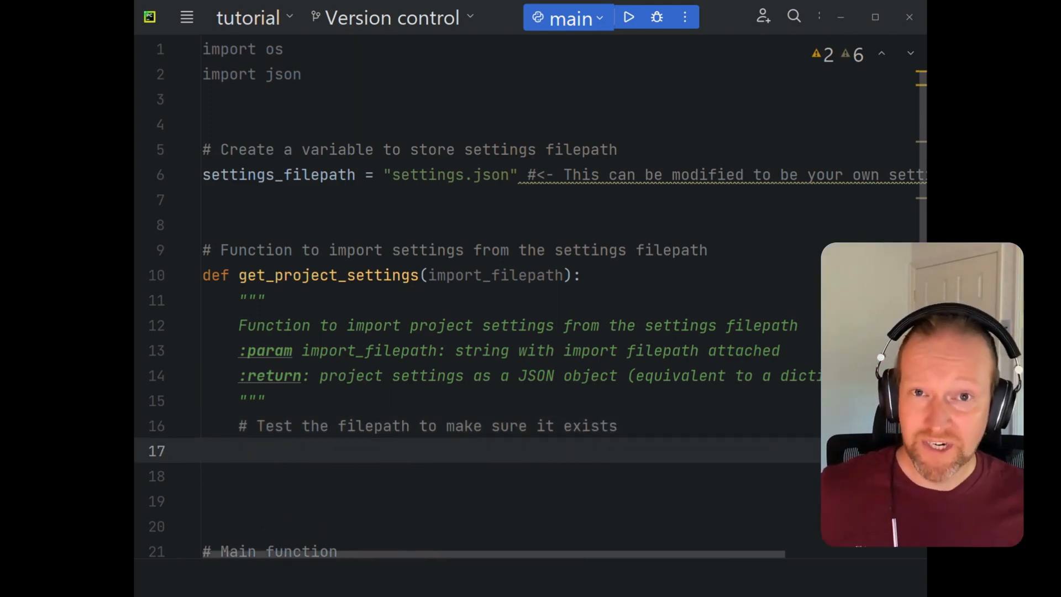
- Add 'if os.path.exists(import_filepath):' with an 'Import the file' comment
{"action": "type", "text": "if os.path"}
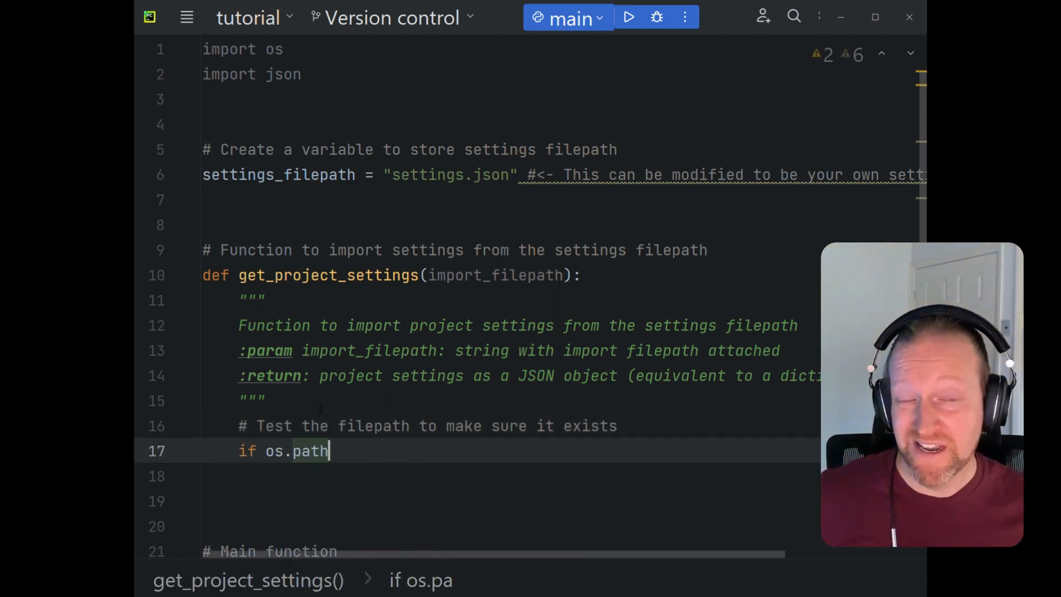
{"action": "type", "text": ".exists()"}
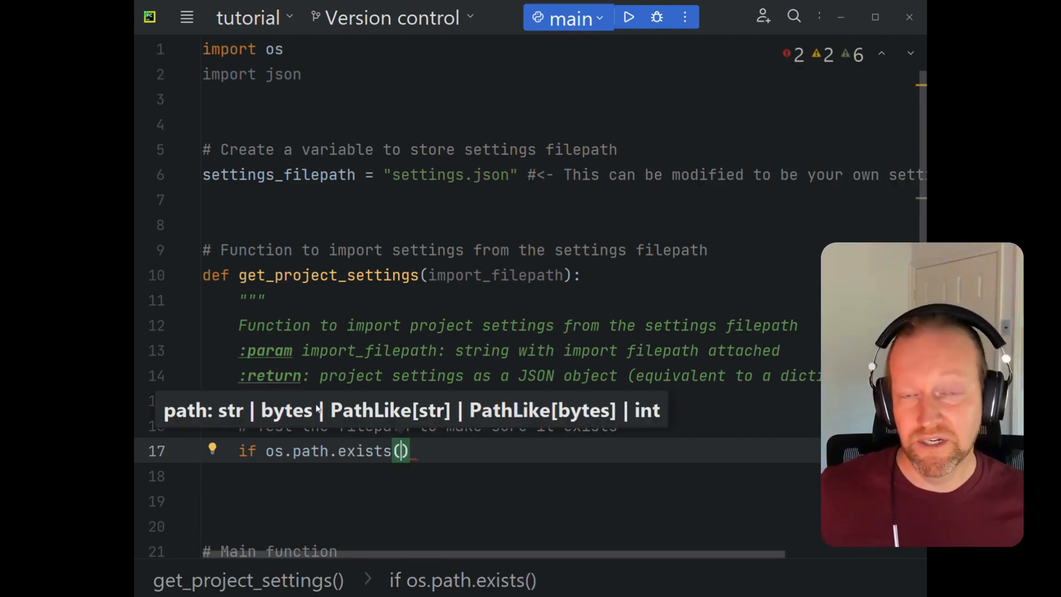
{"action": "type", "text": "import_filepath"}
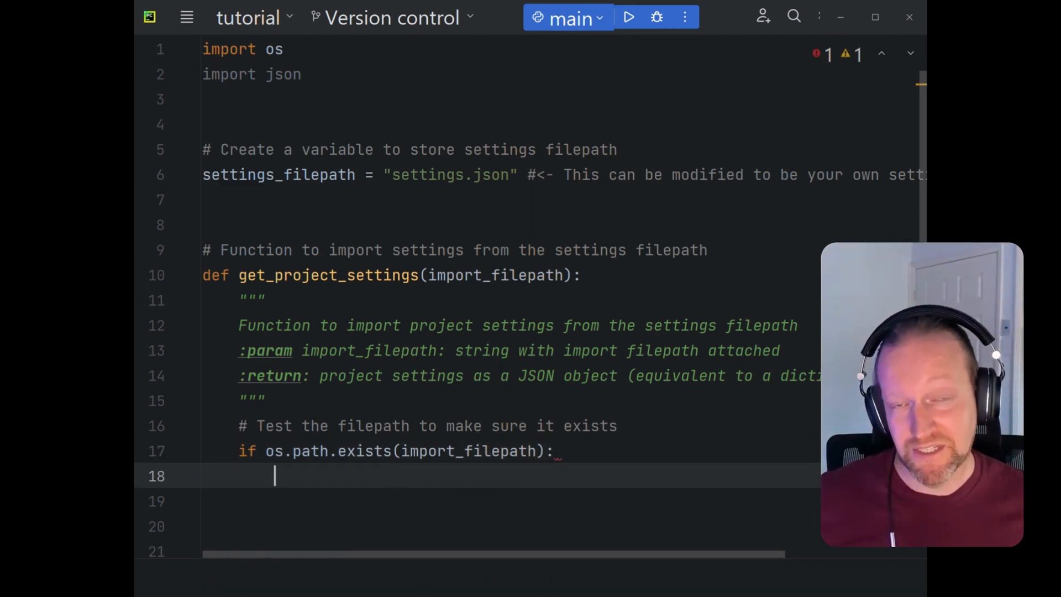
{"action": "type", "text": "# Import"}
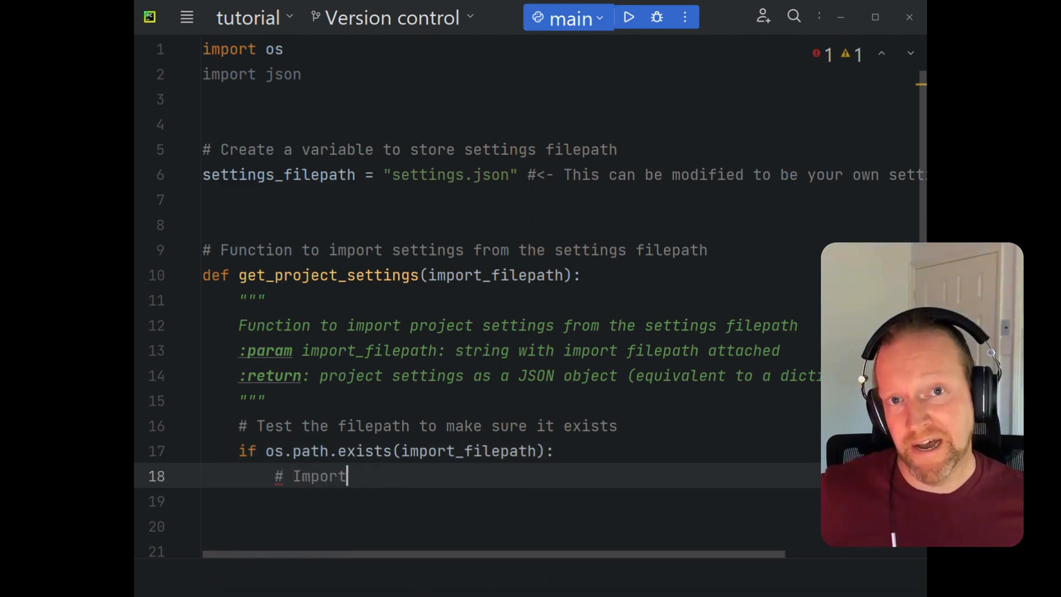
{"action": "type", "text": "the file"}
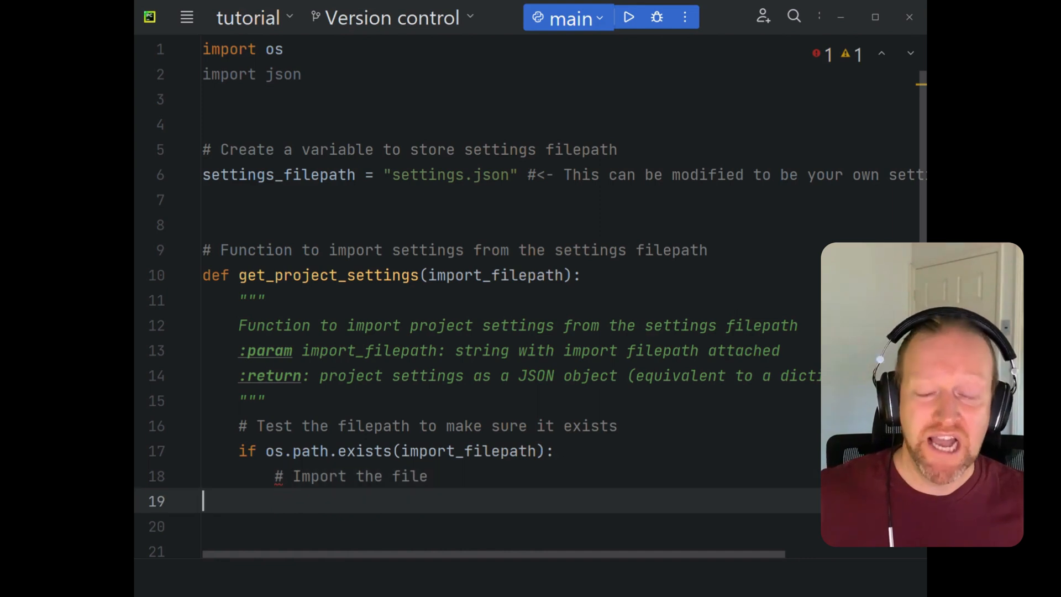
- Add an else branch raising ImportError "Settings do not exist at this filepath"
{"action": "type", "text": "else:"}
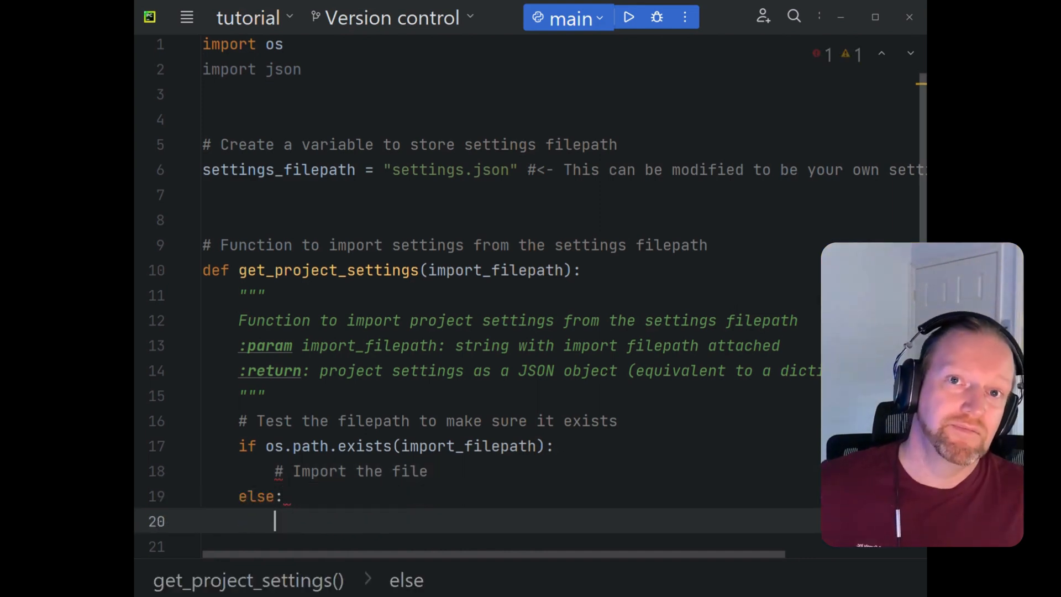
{"action": "type", "text": "# Raise"}
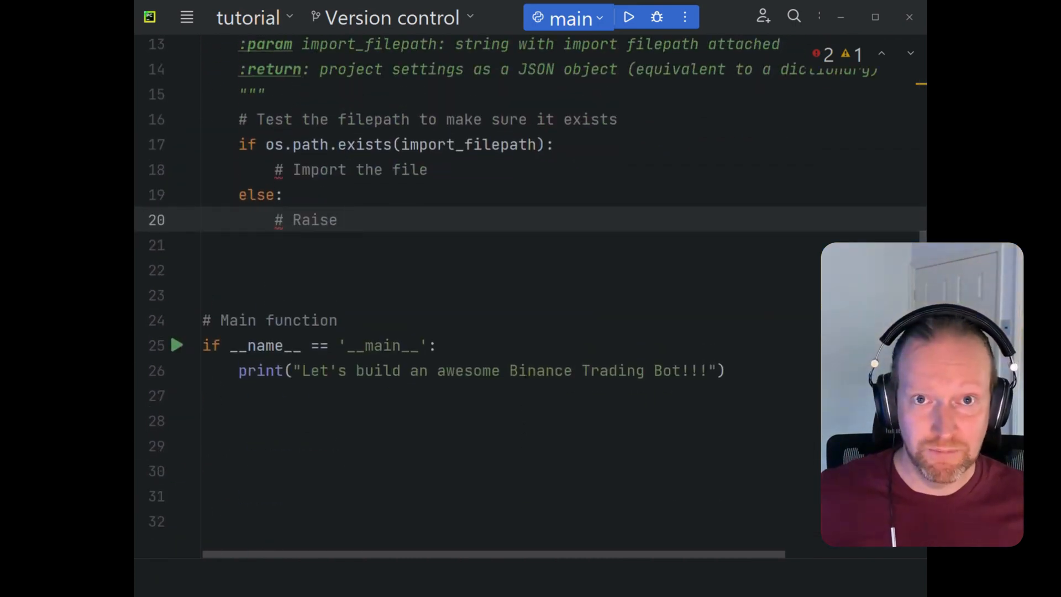
{"action": "type", "text": "an I"}
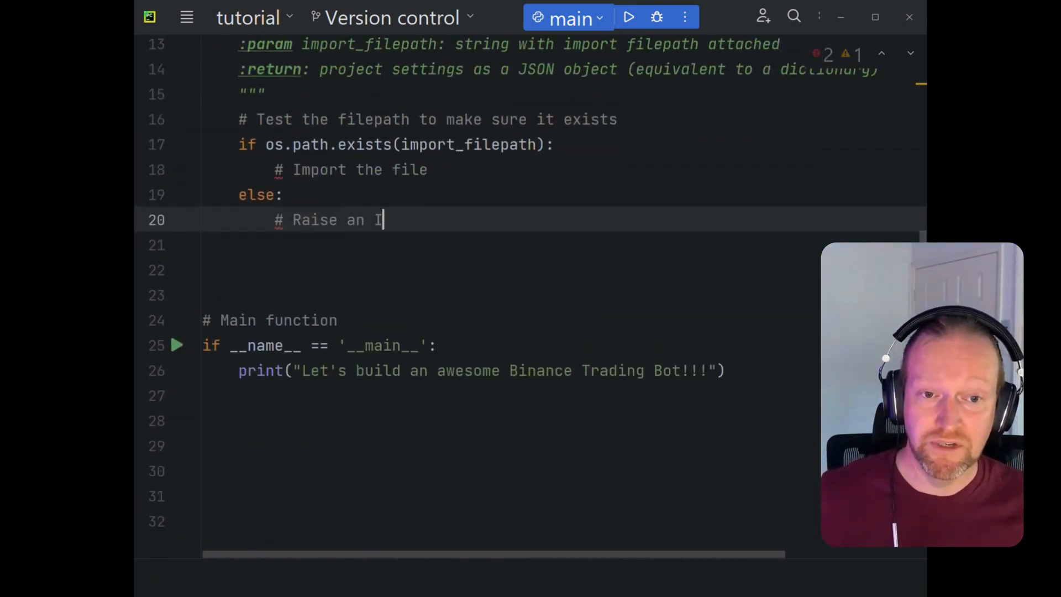
{"action": "type", "text": "mport Error"}
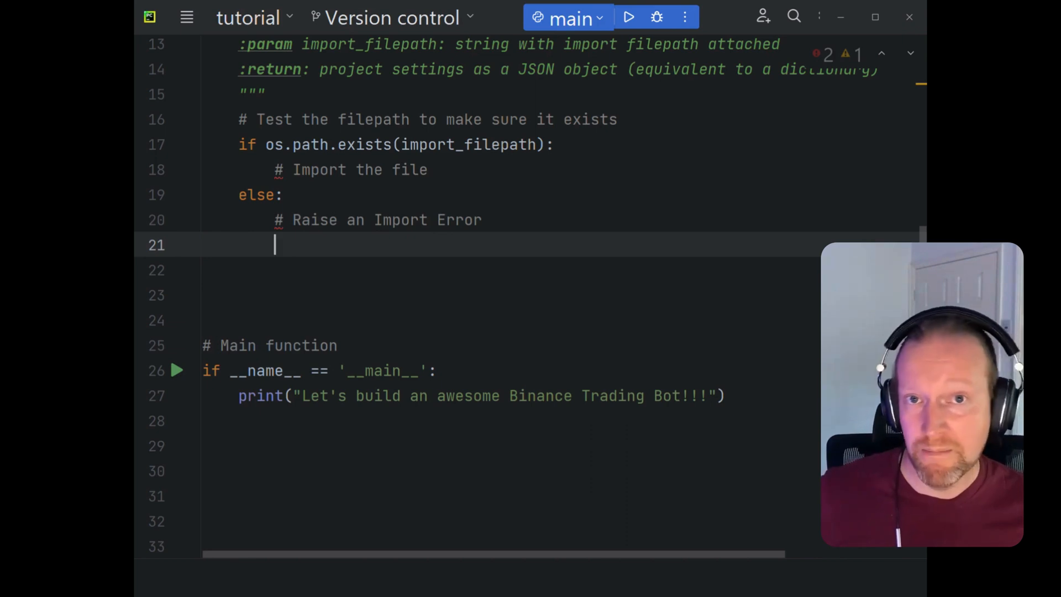
{"action": "type", "text": "raise ImportError("}
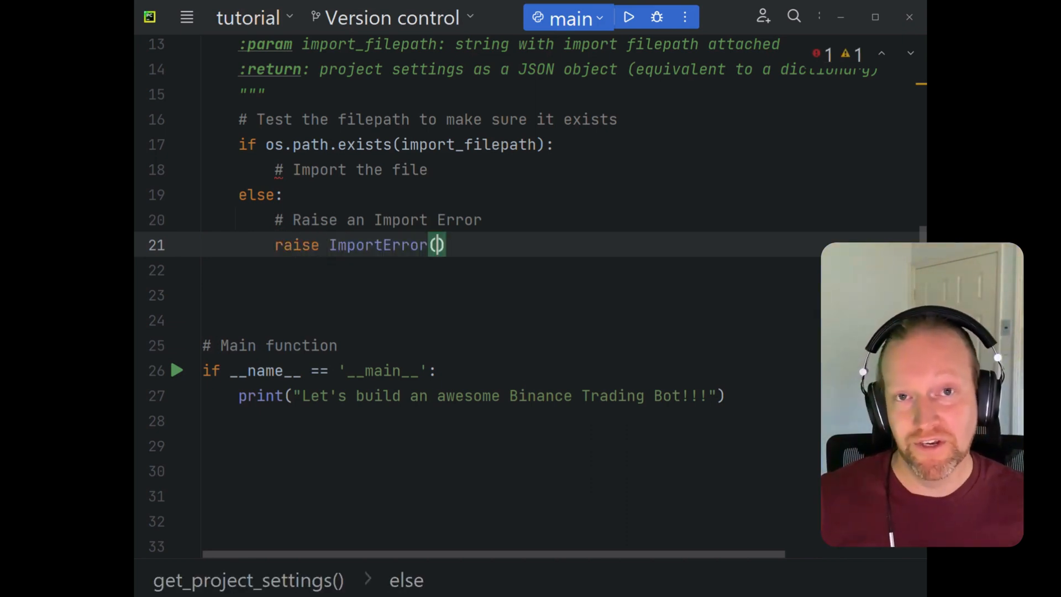
{"action": "type", "text": "\"Settings \""}
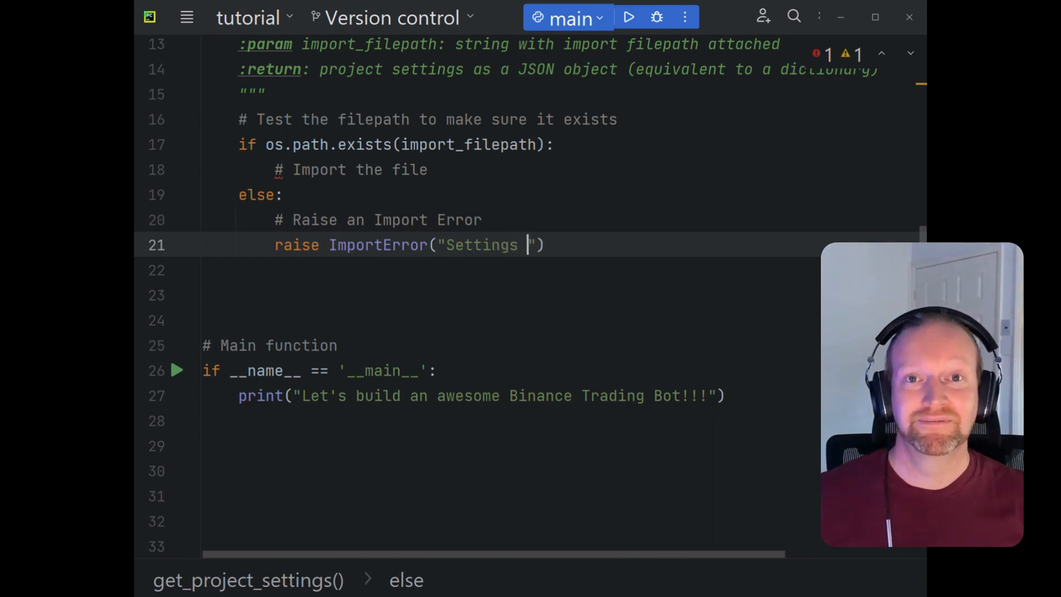
{"action": "type", "text": "fi"}
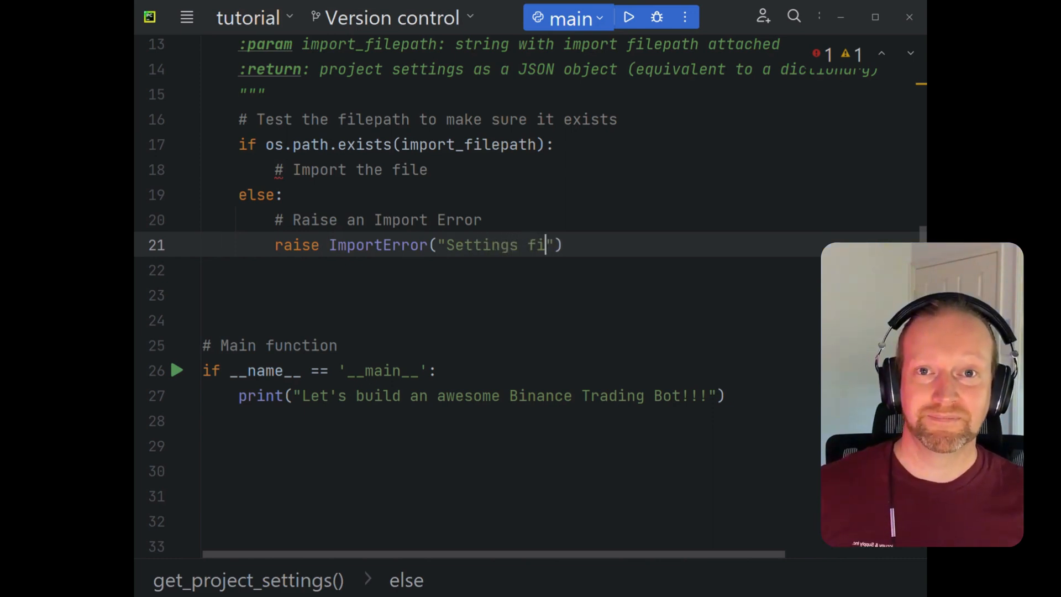
{"action": "type", "text": "do not"}
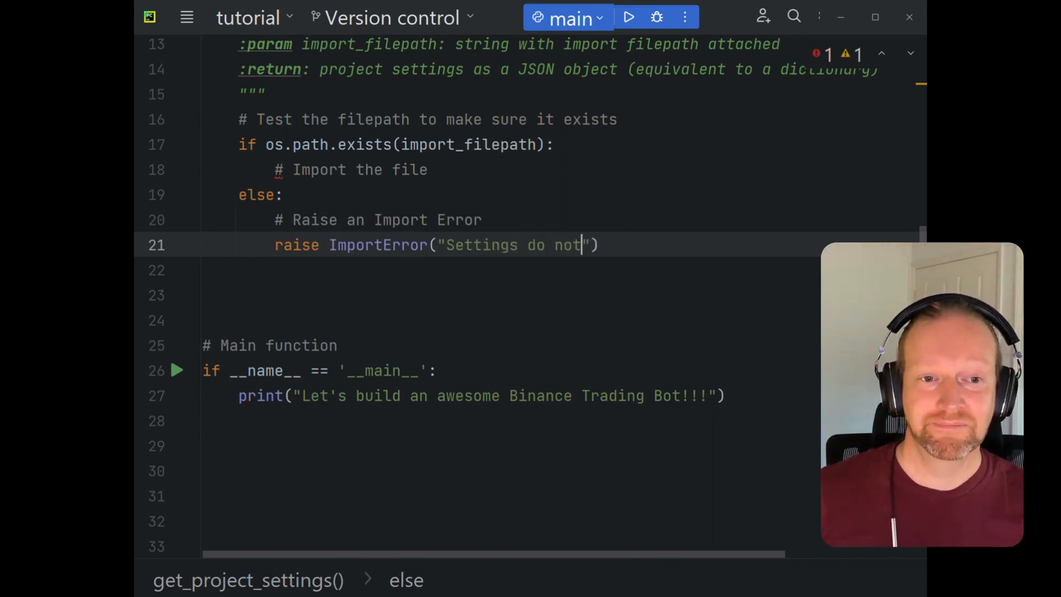
{"action": "type", "text": "exist at this filepath"}
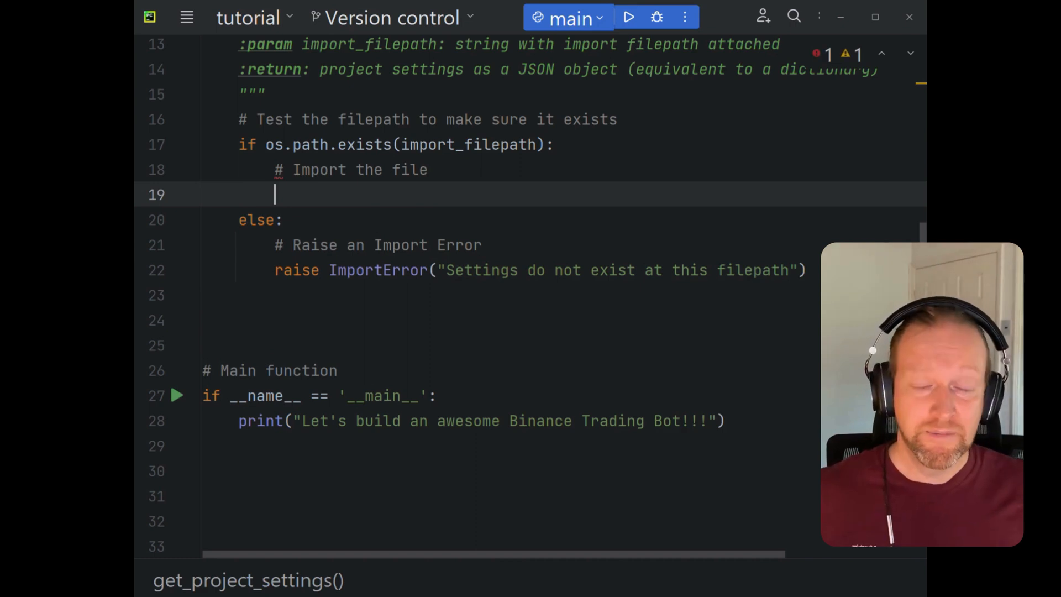
- Open import_filepath read-only and load its JSON into project_settings, with comments
{"action": "type", "text": "f"}
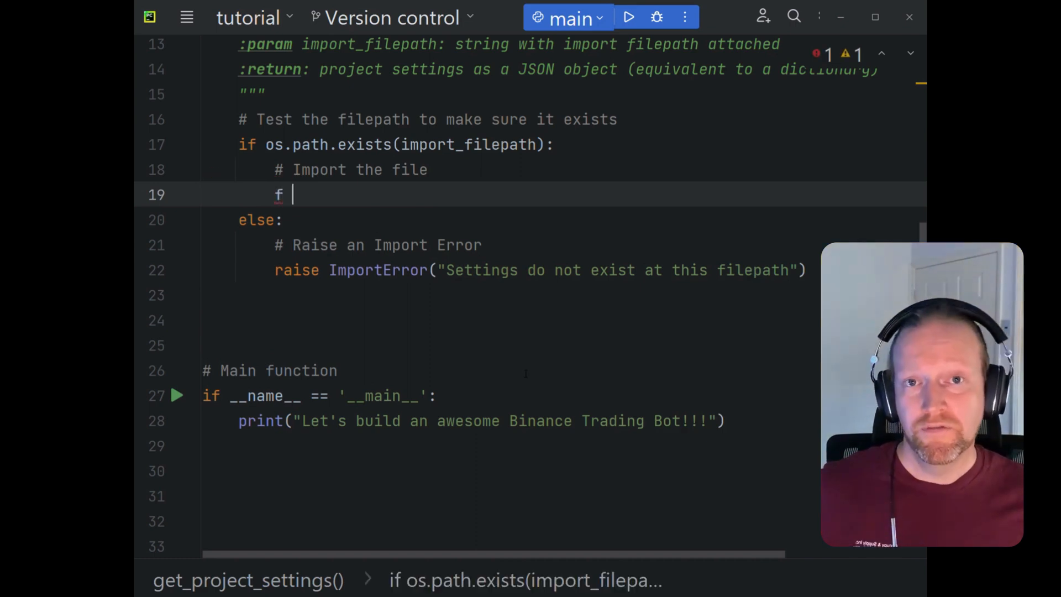
{"action": "type", "text": "= open"}
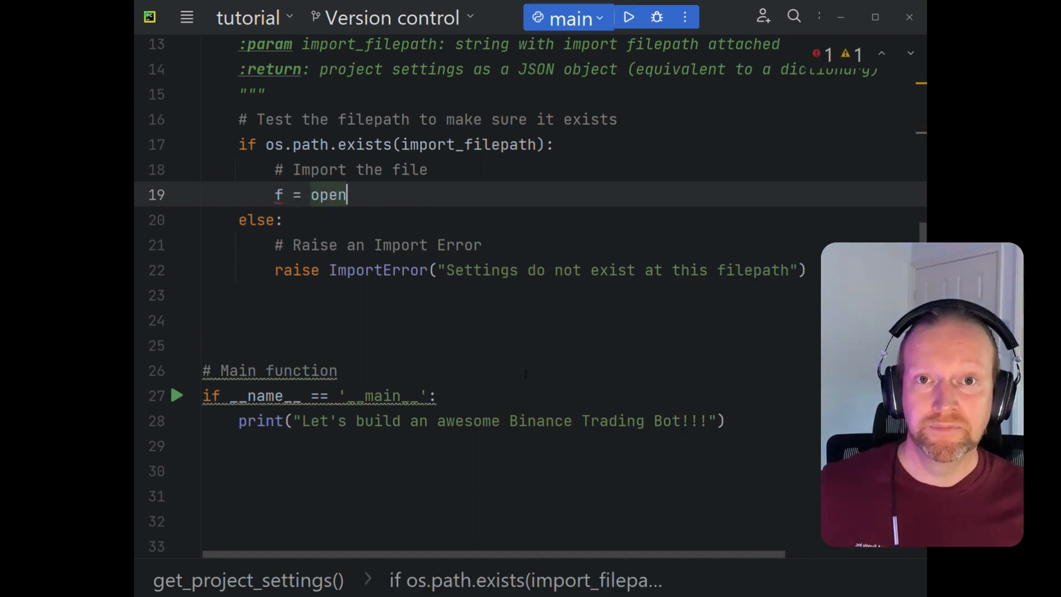
{"action": "type", "text": "(import_filepath, \"r\") #<-"}
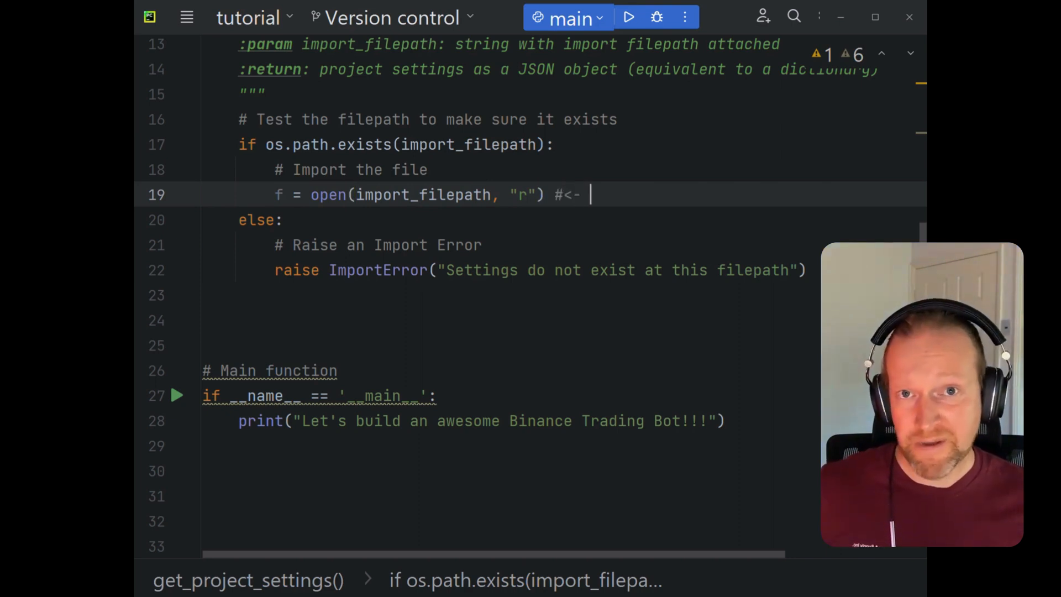
{"action": "type", "text": "Open in read only mode"}
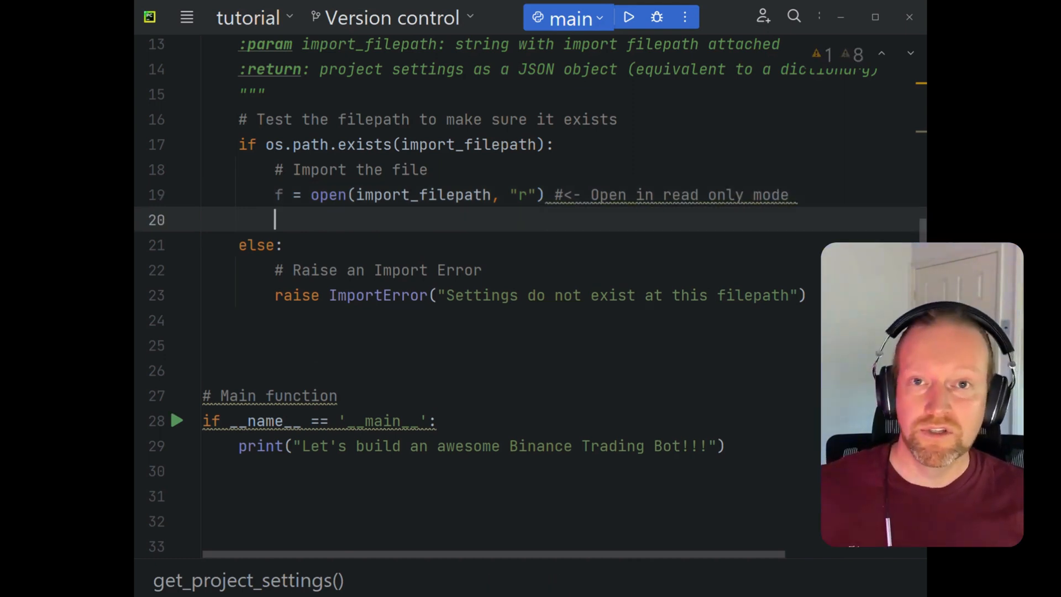
{"action": "type", "text": "# R"}
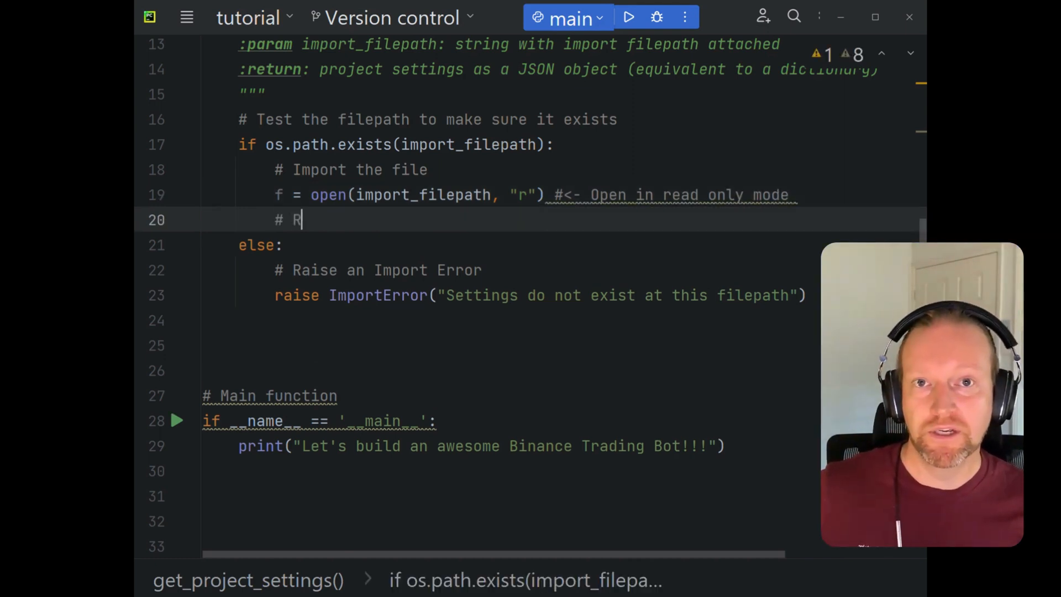
{"action": "type", "text": "ead the information"}
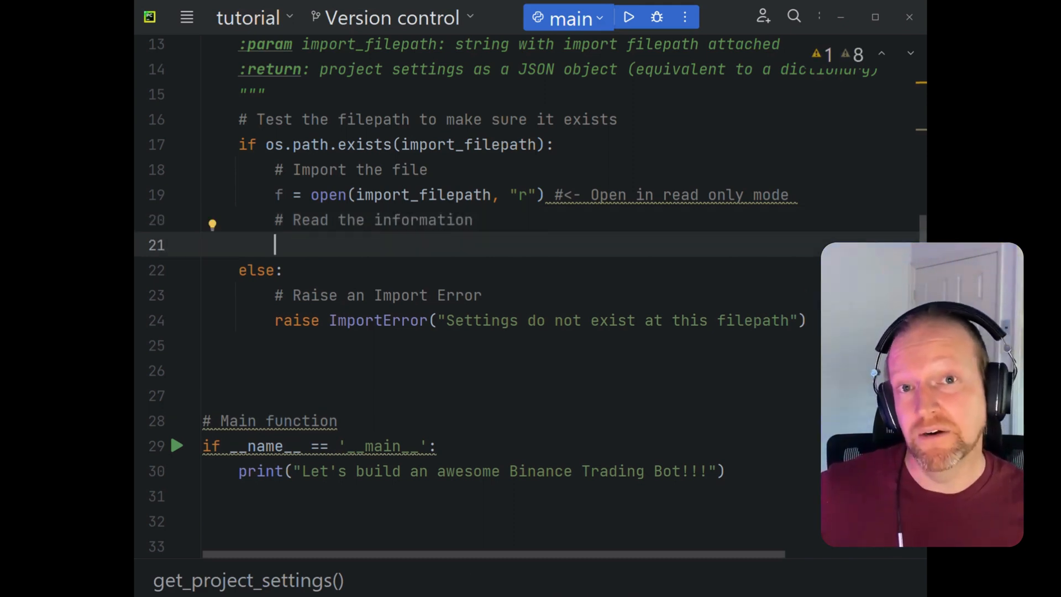
{"action": "type", "text": "project_"}
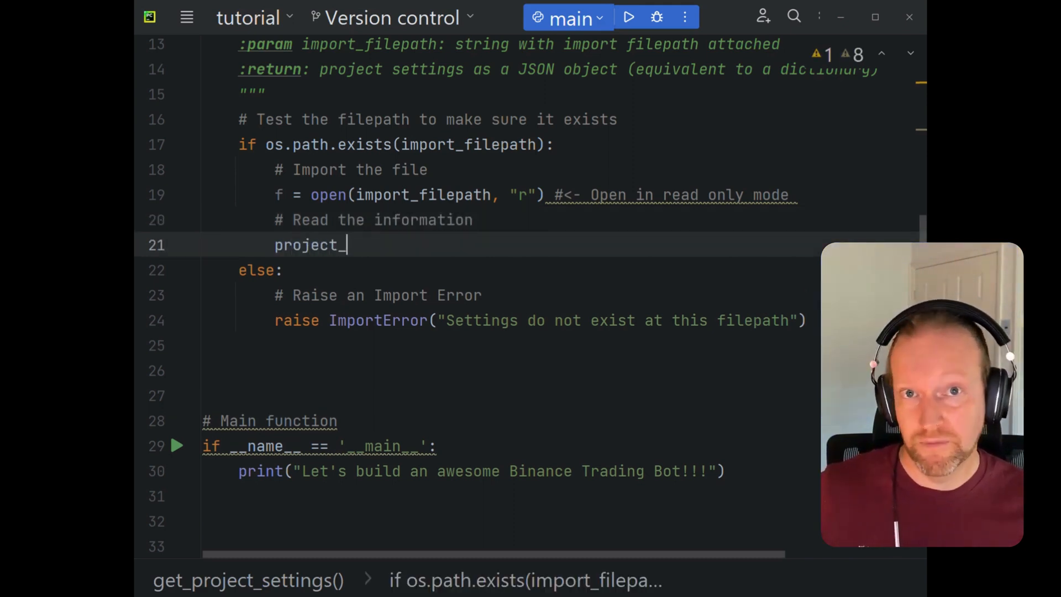
{"action": "type", "text": "settings ="}
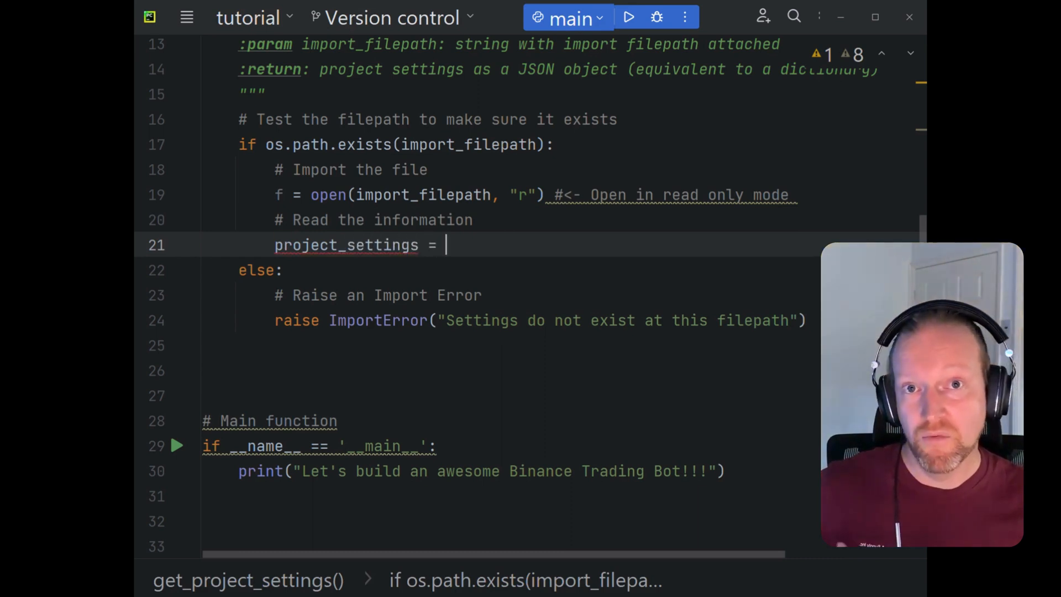
{"action": "type", "text": "json.load(f"}
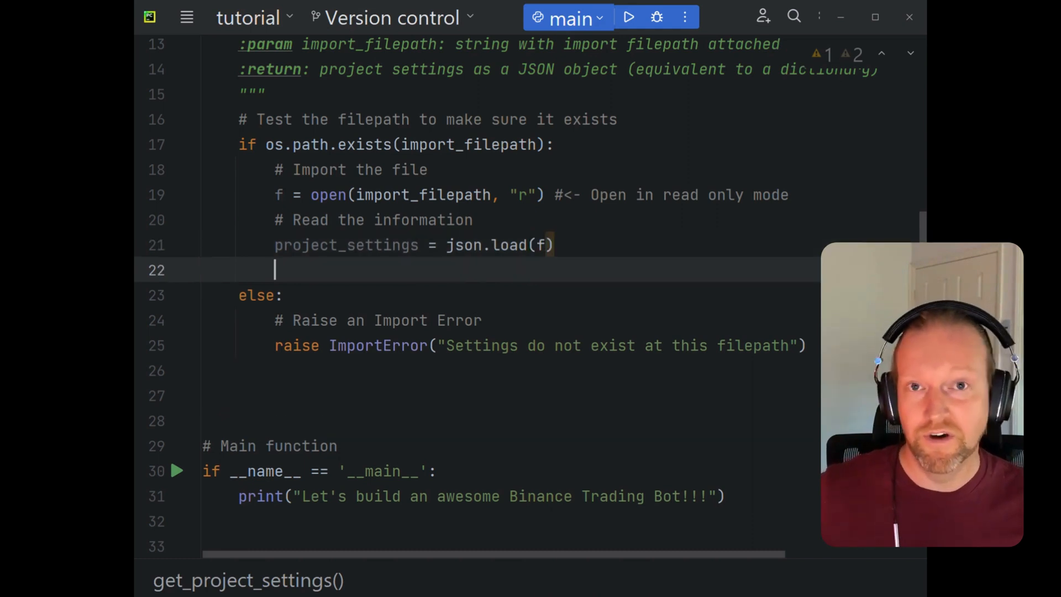
- Close the file to avoid filehandle errors, then return project_settings, with comments
{"action": "type", "text": "#"}
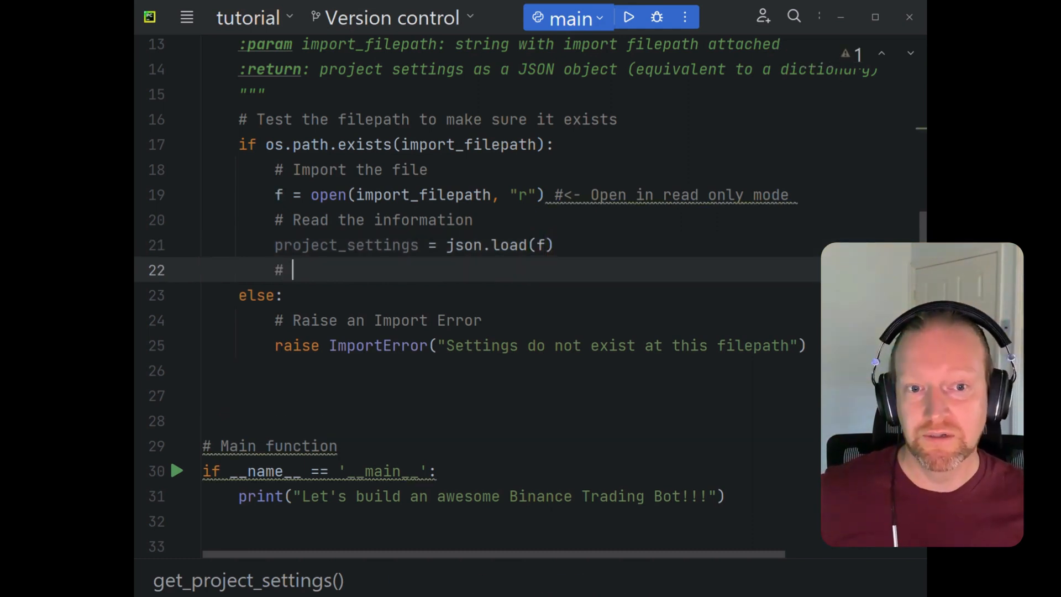
{"action": "type", "text": "Close the file to"}
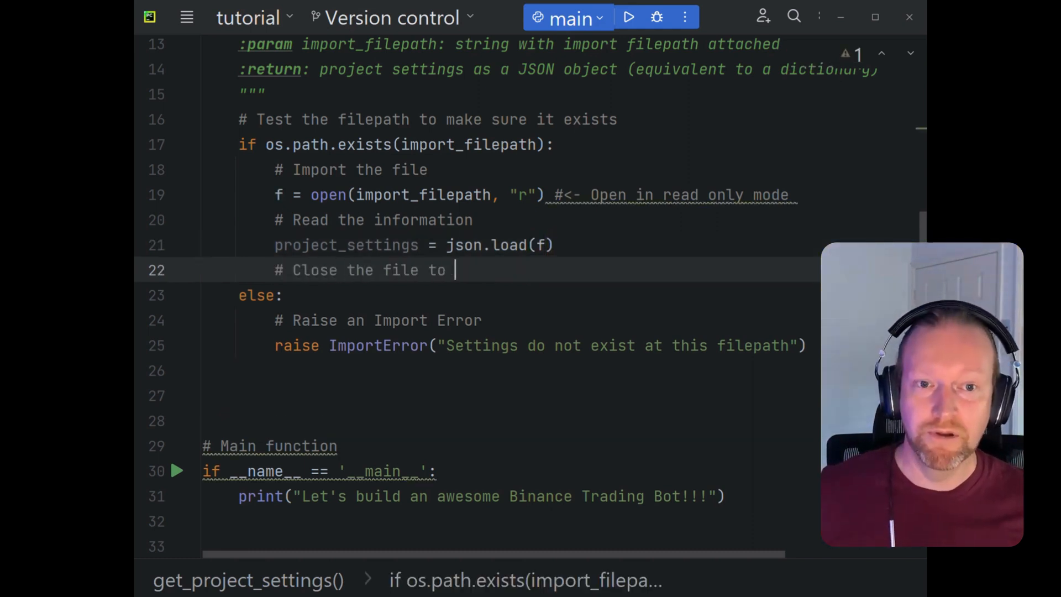
{"action": "type", "text": "avoid fileh"}
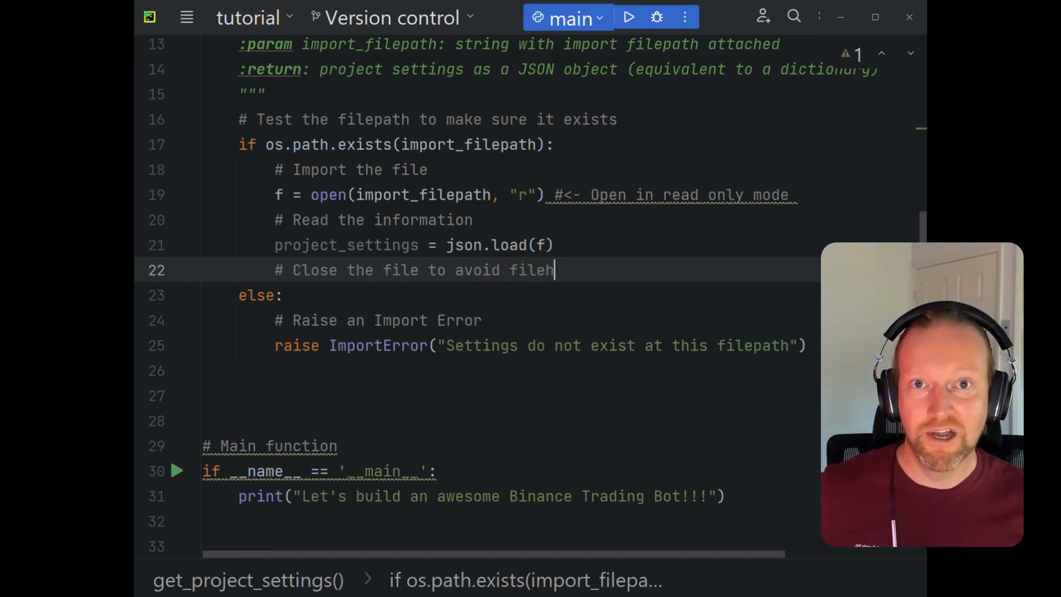
{"action": "type", "text": "andle errors"}
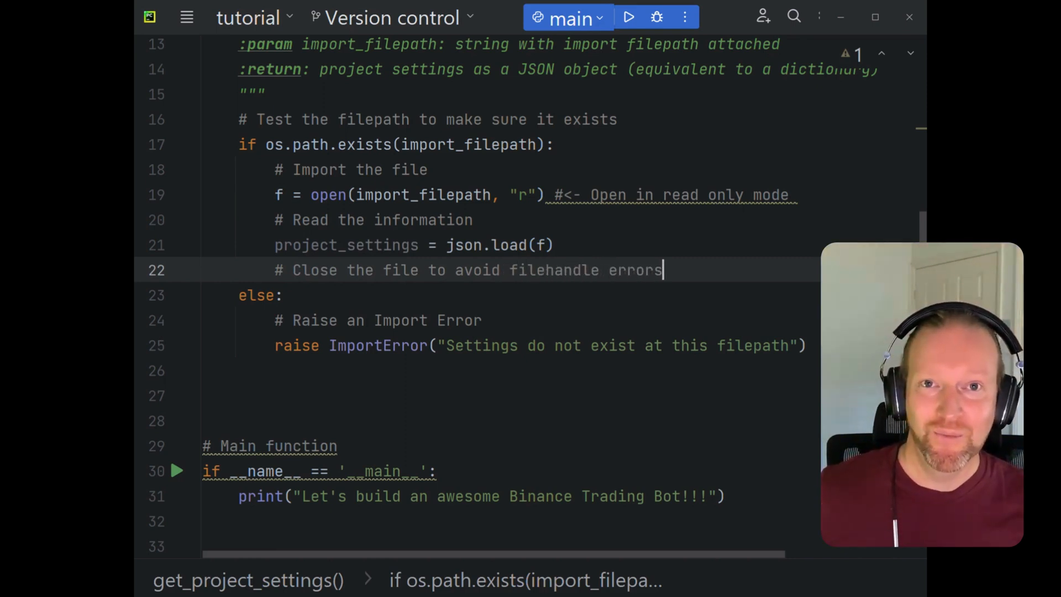
{"action": "type", "text": "f.cl"}
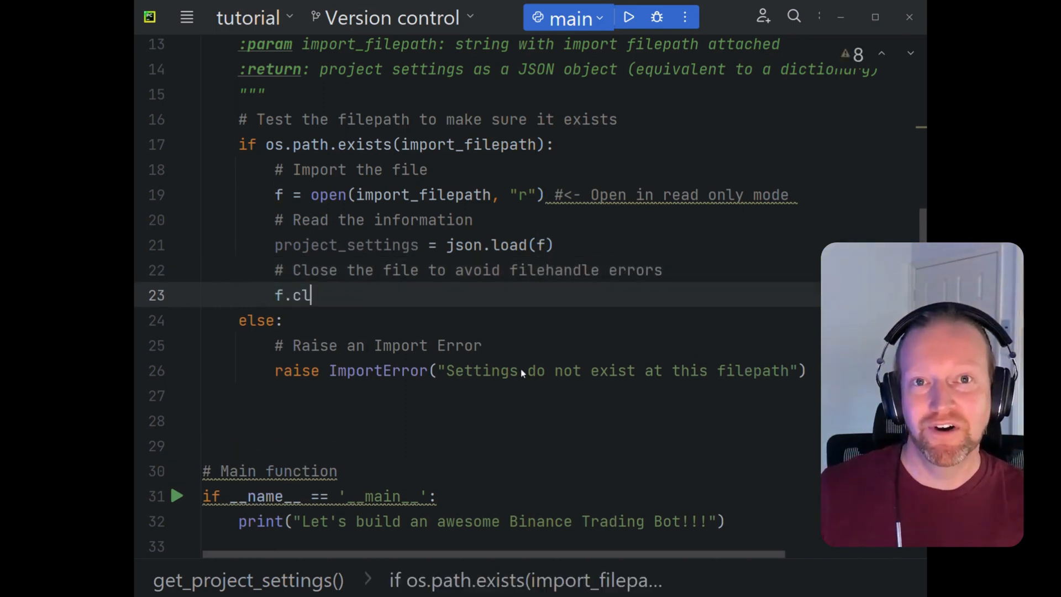
{"action": "type", "text": "ose()"}
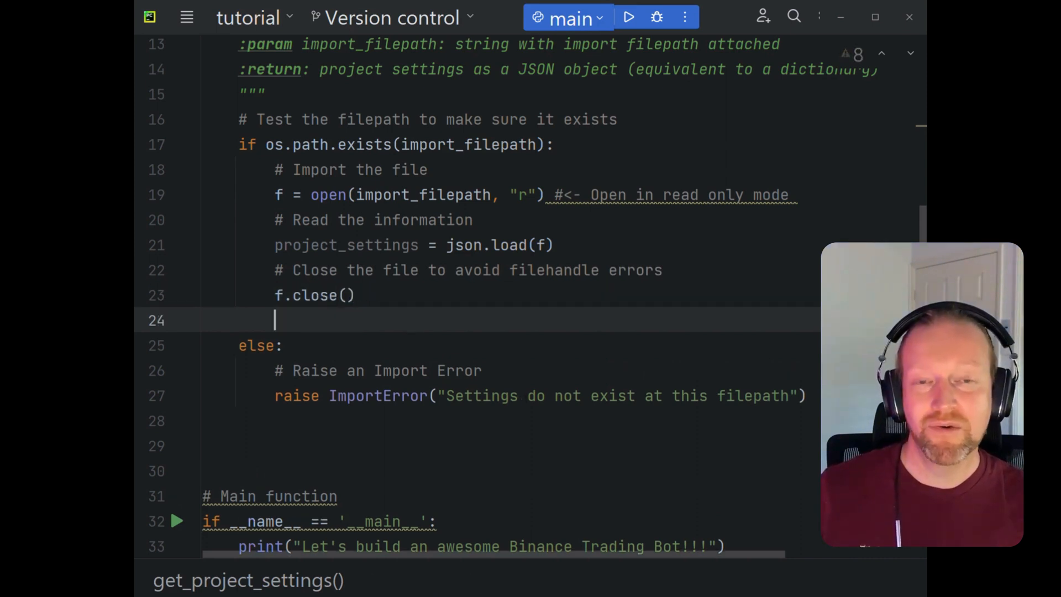
{"action": "type", "text": "# Return the project settings"}
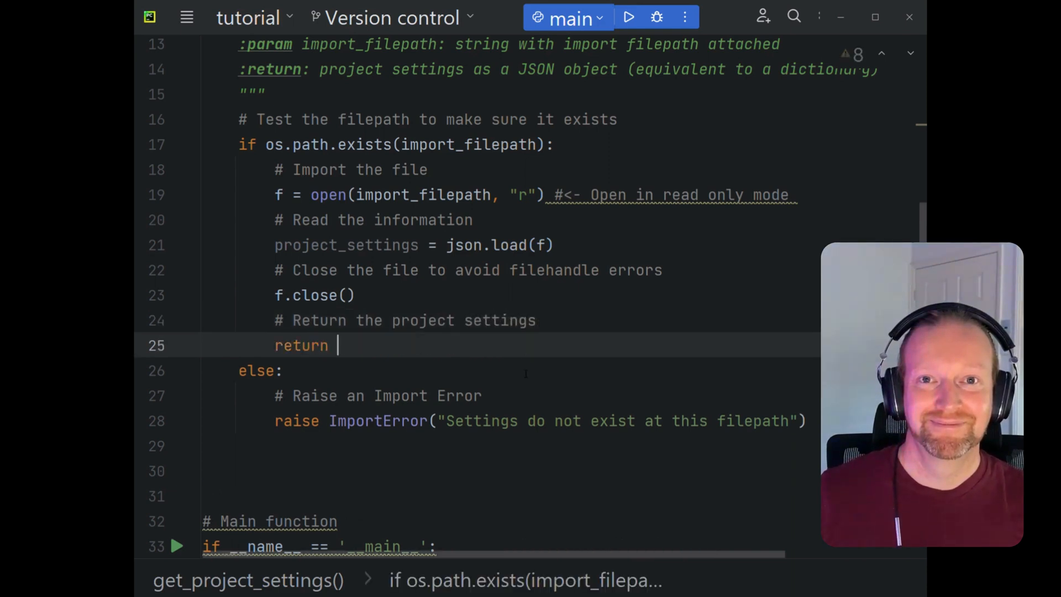
{"action": "type", "text": "project_settings"}
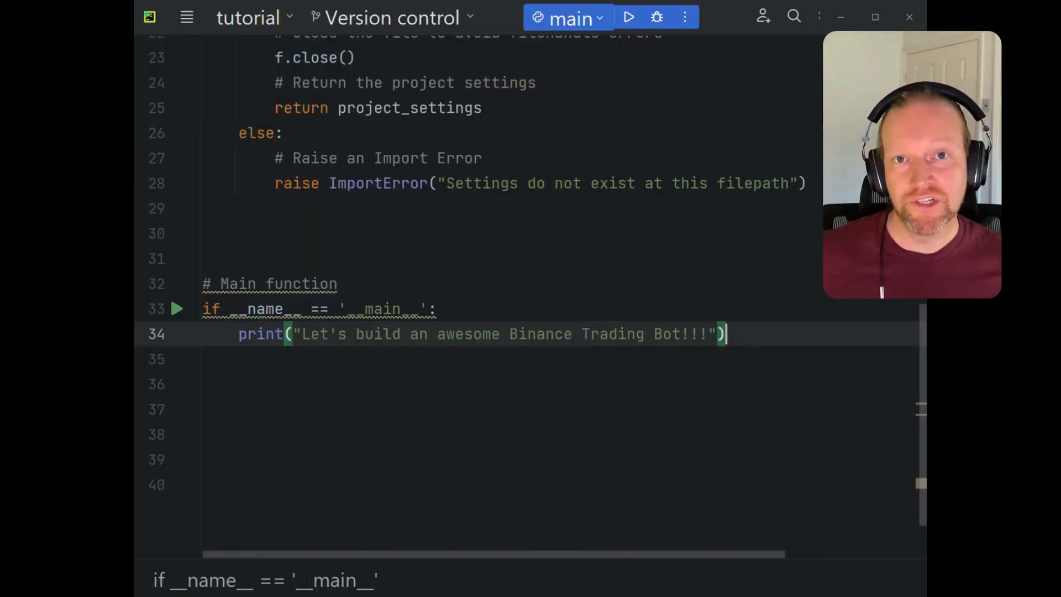
- Load project_settings in main via get_project_settings(import_filepath=settings_filepath), with a comment
{"action": "key", "text": "Return"}
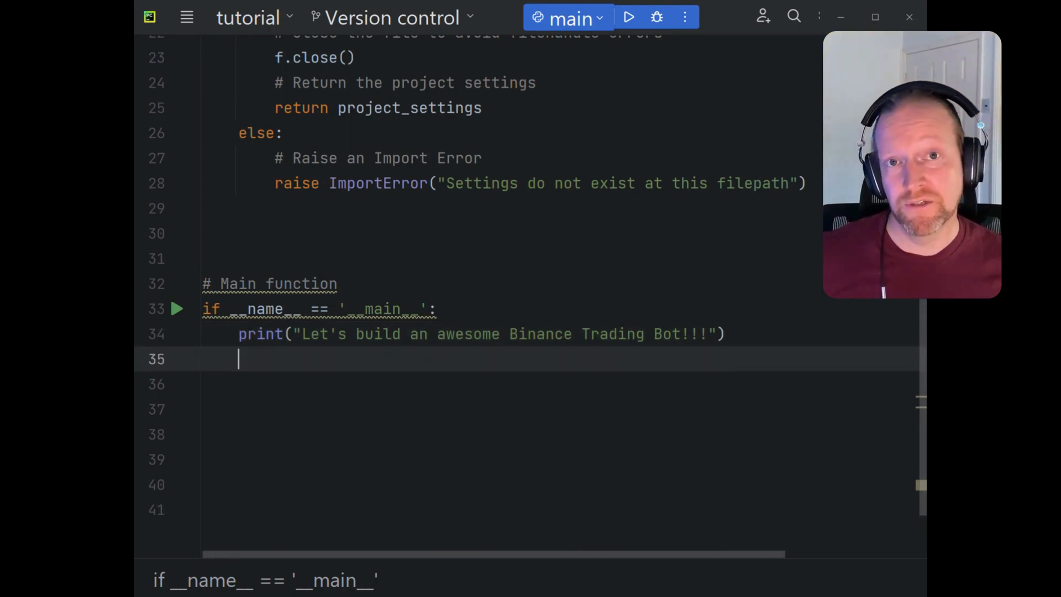
{"action": "type", "text": "#"}
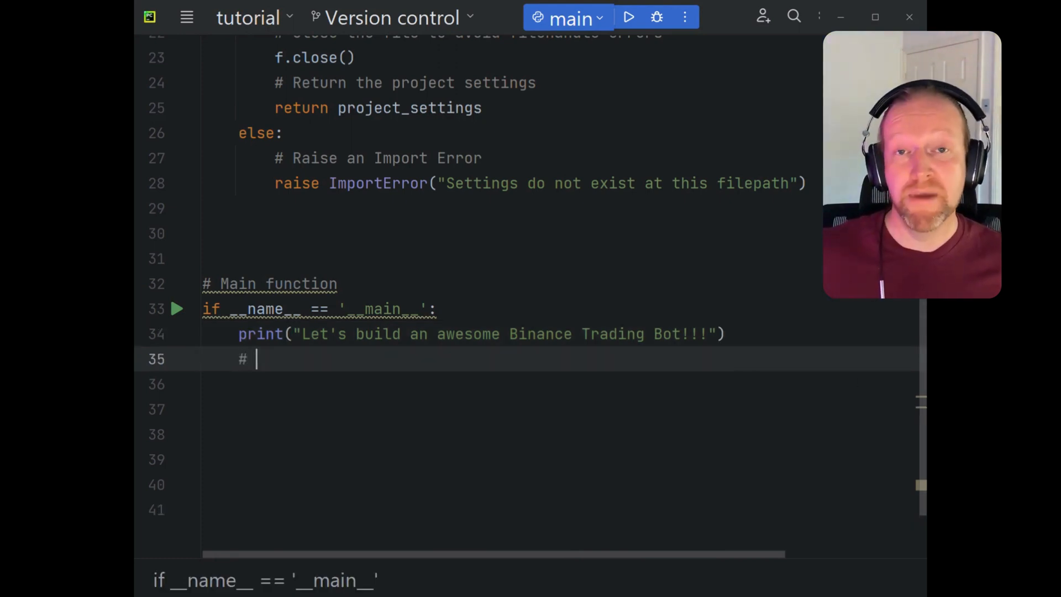
{"action": "type", "text": "Impor"}
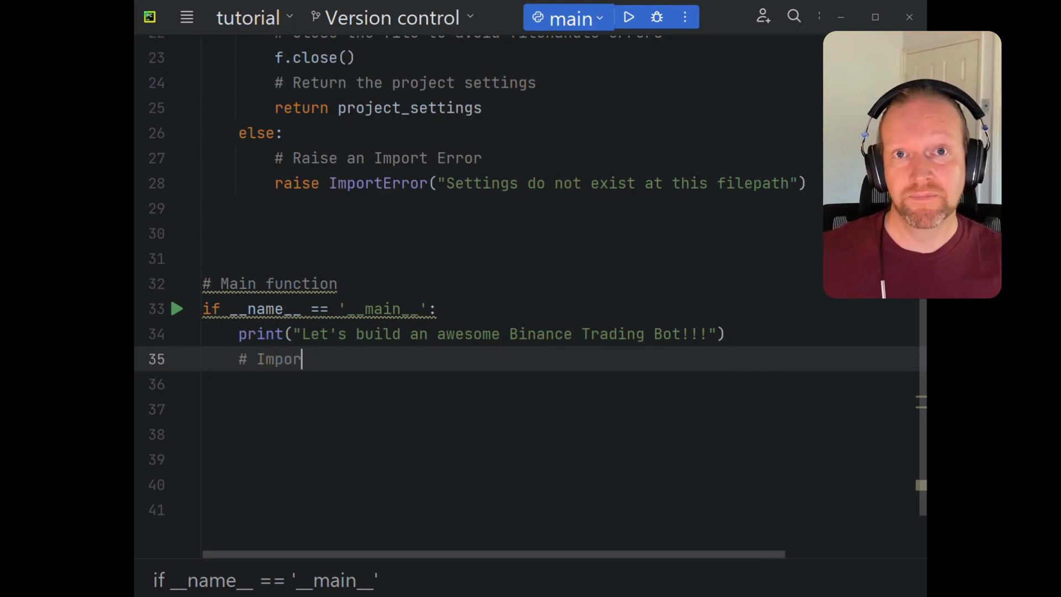
{"action": "type", "text": "th"}
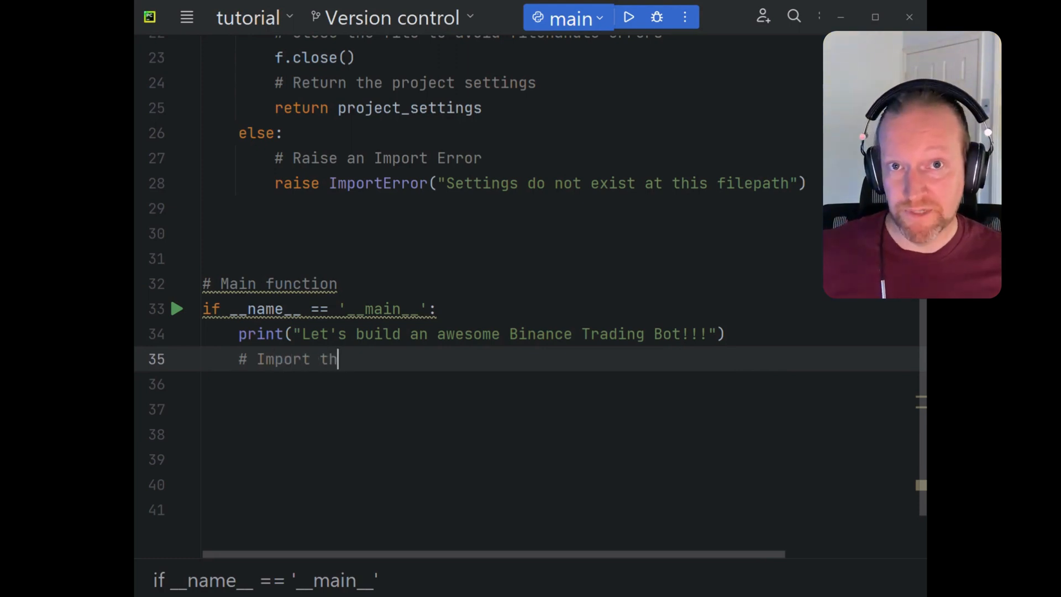
{"action": "type", "text": "e project settings"}
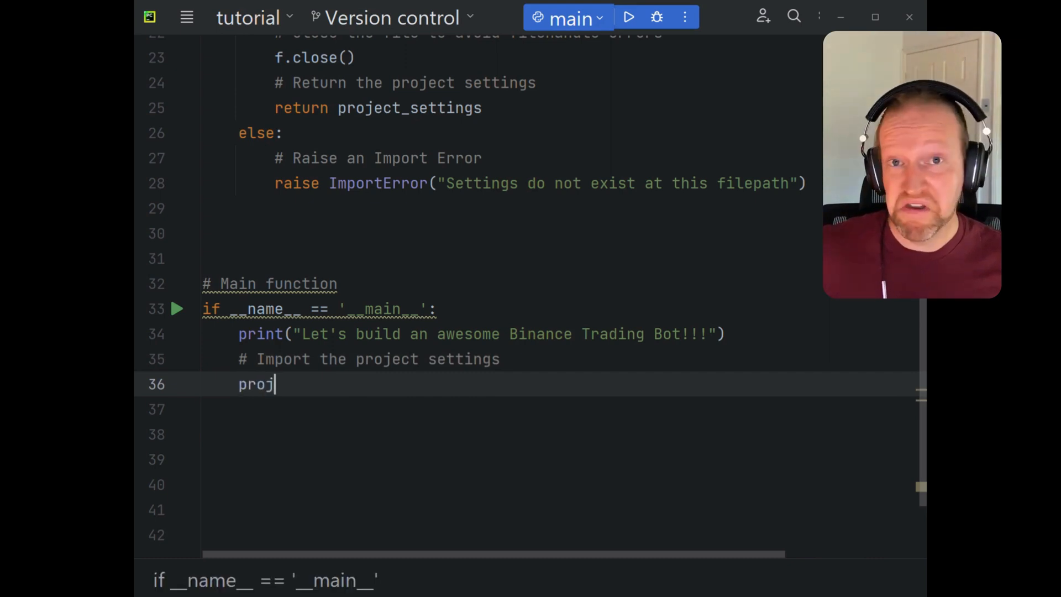
{"action": "type", "text": "ect_settings ="}
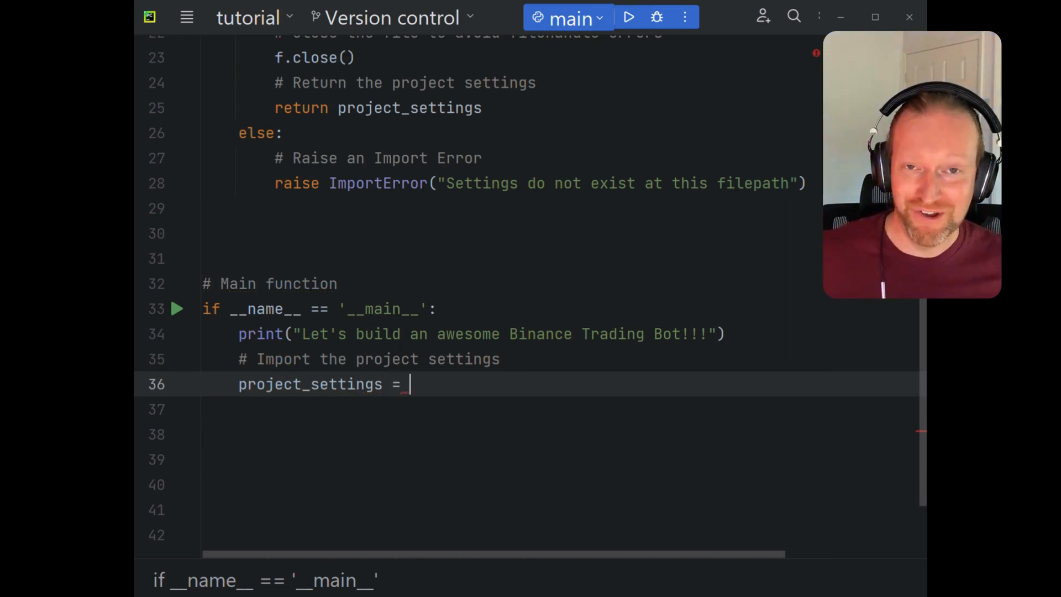
{"action": "type", "text": "get"}
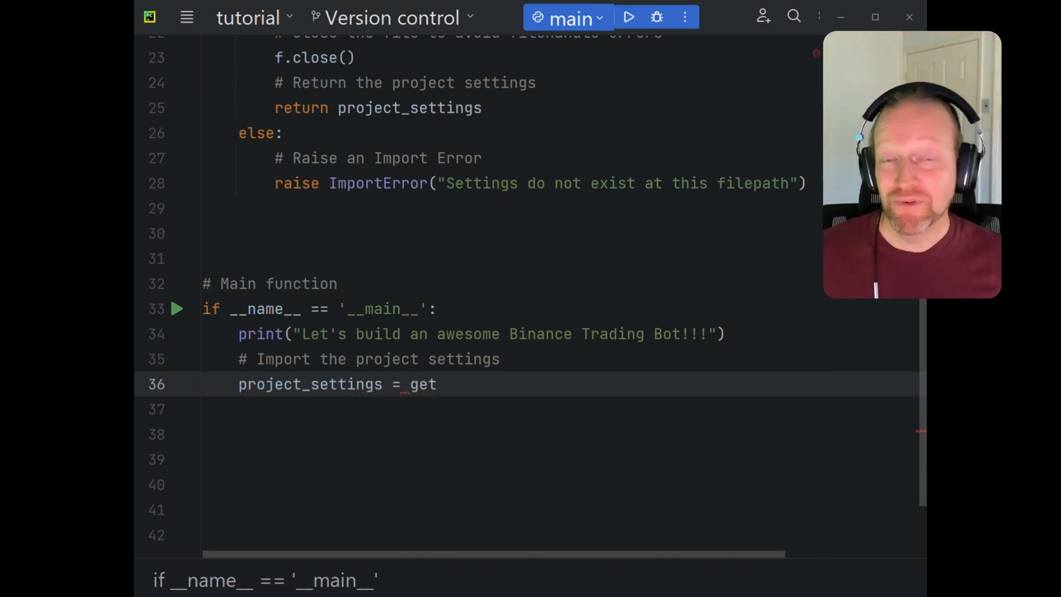
{"action": "type", "text": "_project_settings(import_filepath="}
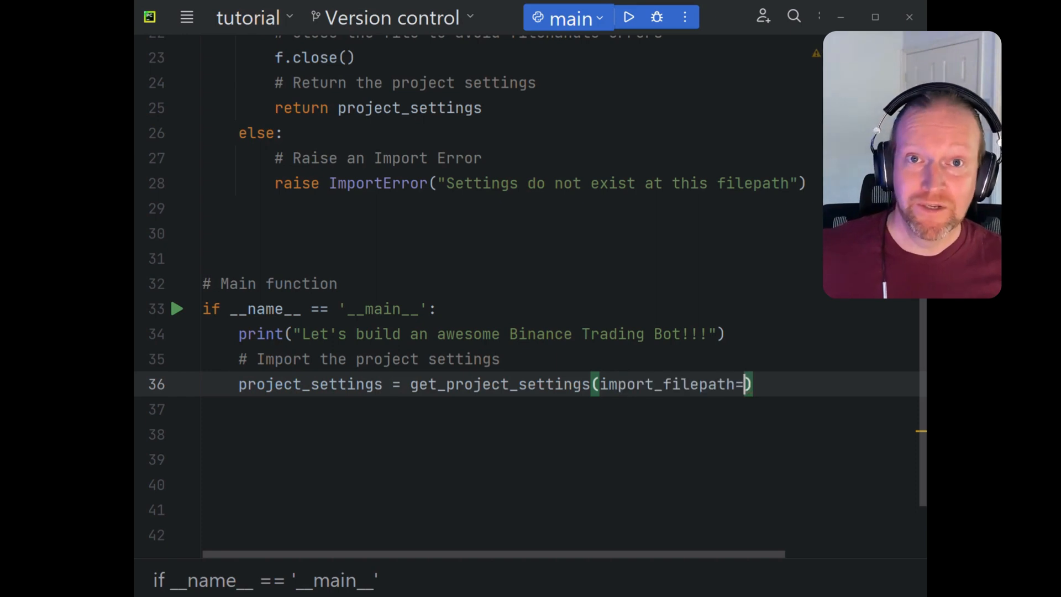
{"action": "type", "text": "settings_filepath"}
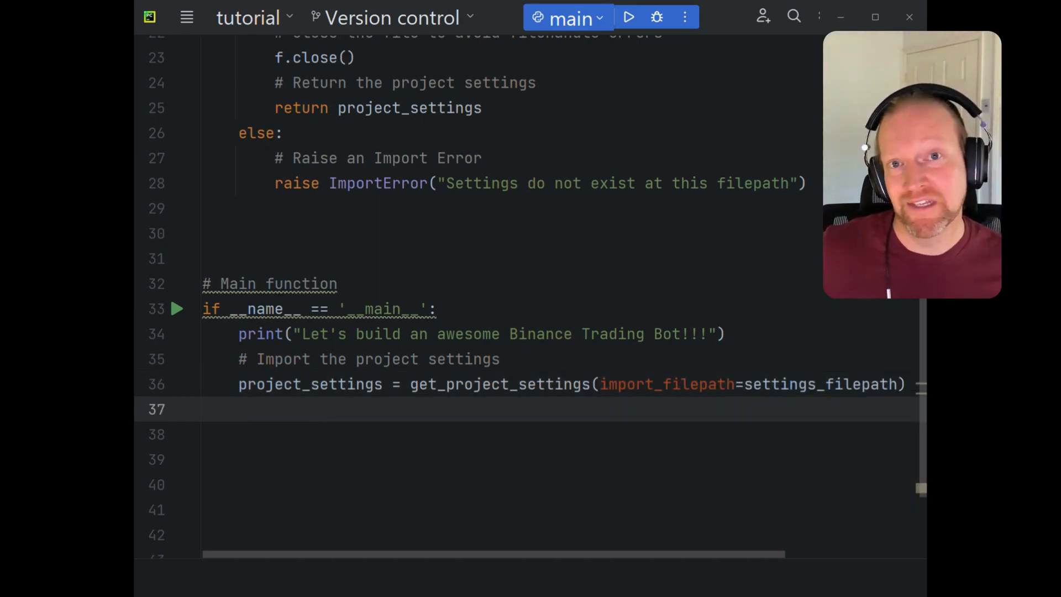
- Print project_settings['binance']['api_key'] below a comment
{"action": "type", "text": "# P"}
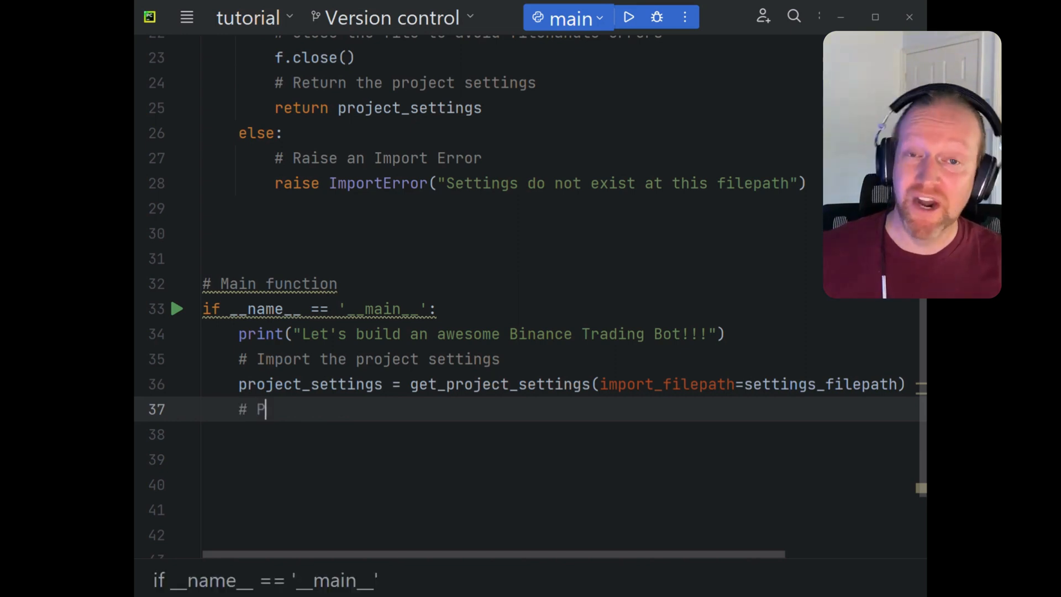
{"action": "type", "text": "rint the public API key"}
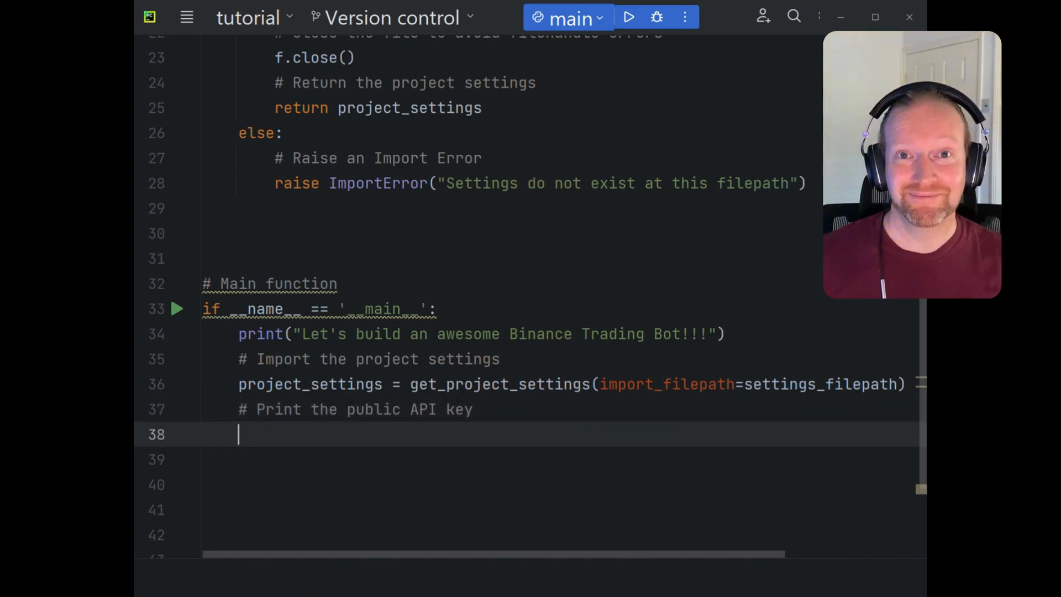
{"action": "type", "text": "print"}
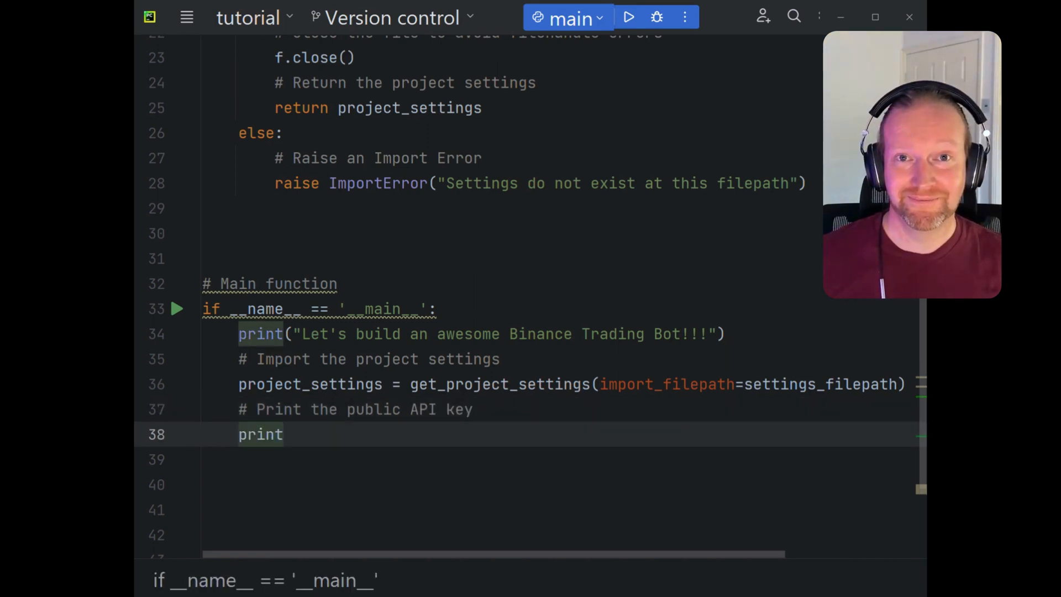
{"action": "type", "text": "(p"}
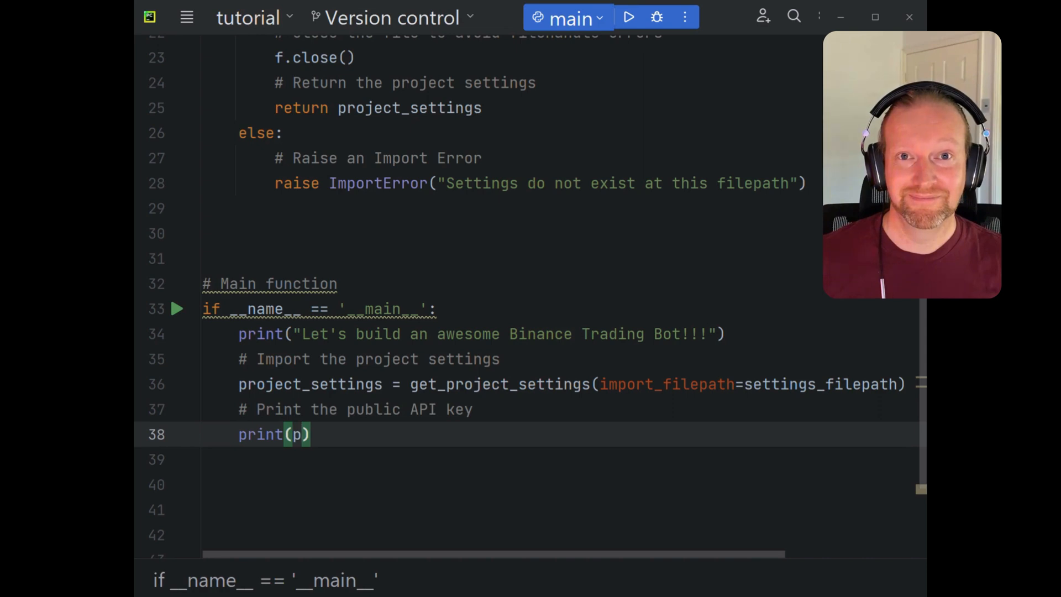
{"action": "type", "text": "roject_settings['b'"}
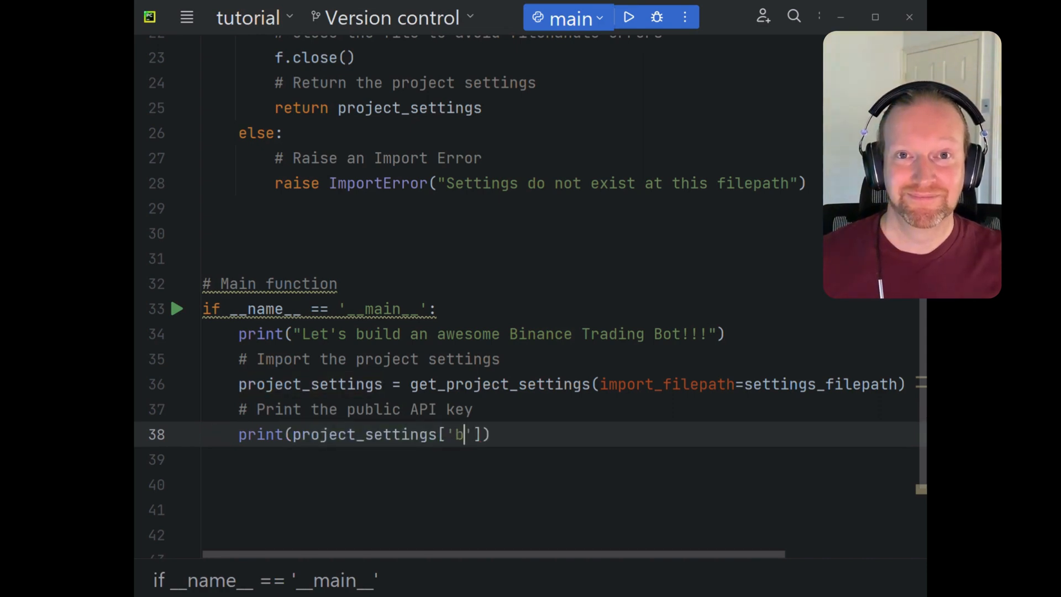
{"action": "type", "text": "inance"}
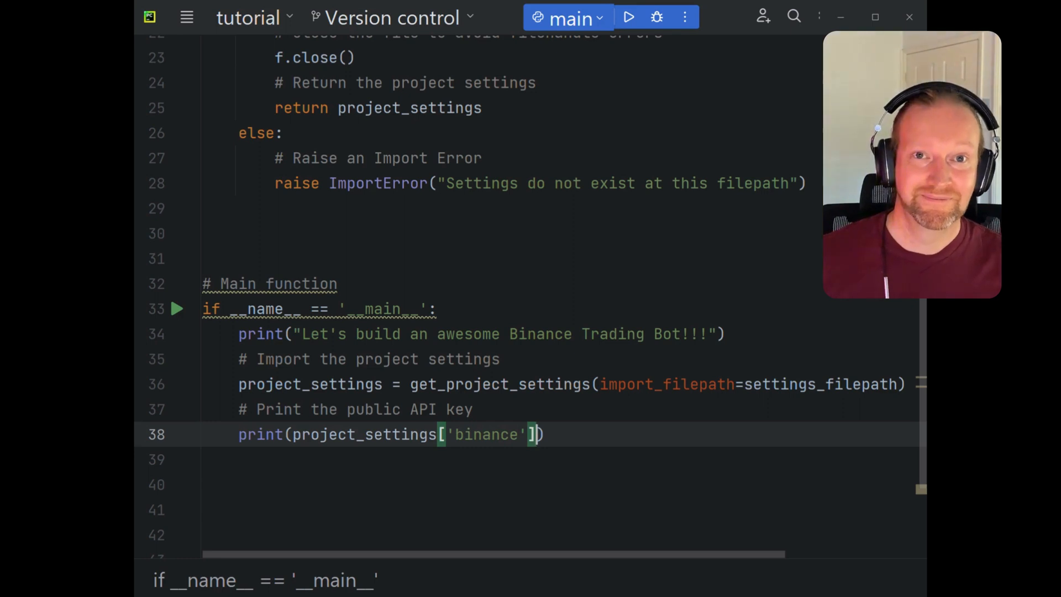
{"action": "type", "text": "['api_"}
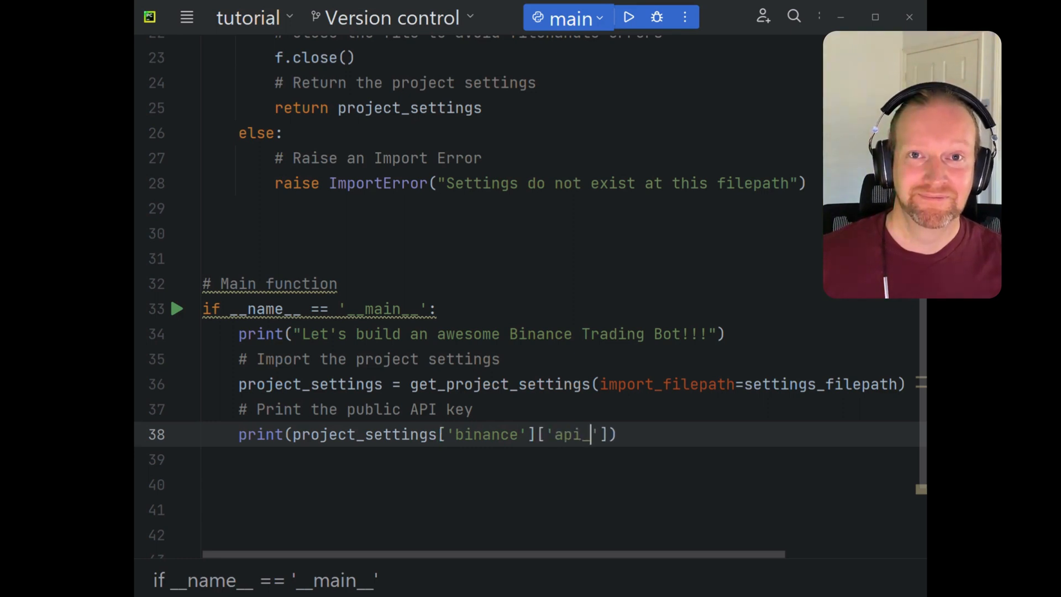
{"action": "type", "text": "key"}
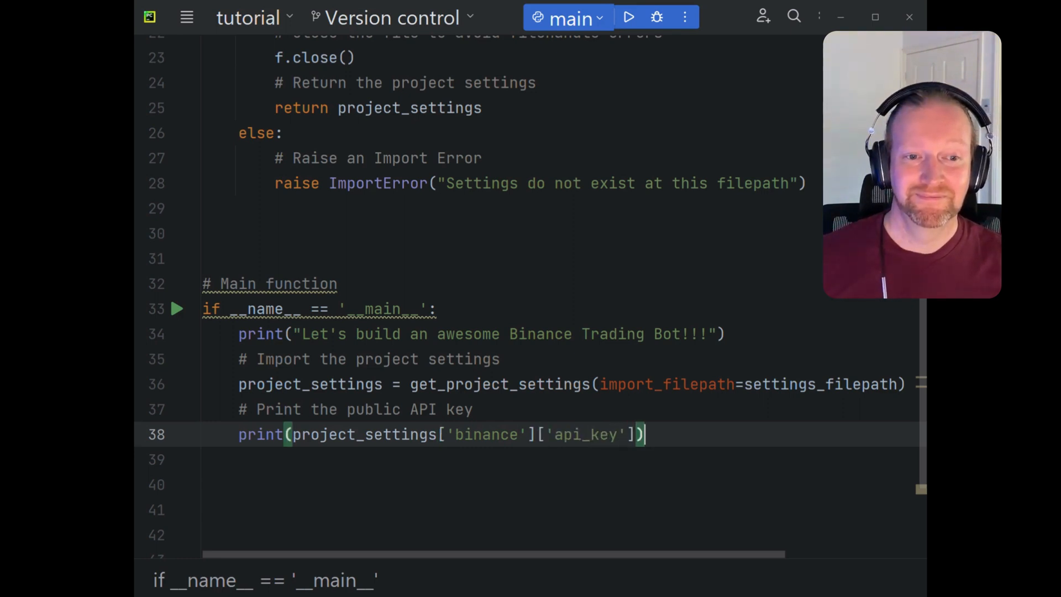
- Run the main script to check the printed API key
{"action": "left_click", "coordinate": [628, 17]}
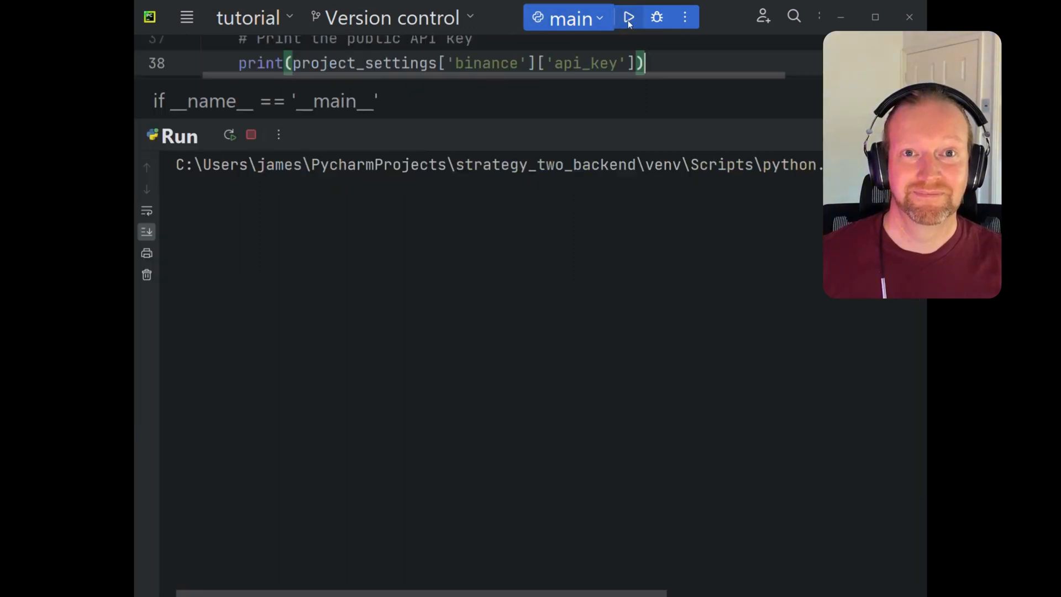
{"action": "left_click", "coordinate": [628, 18]}
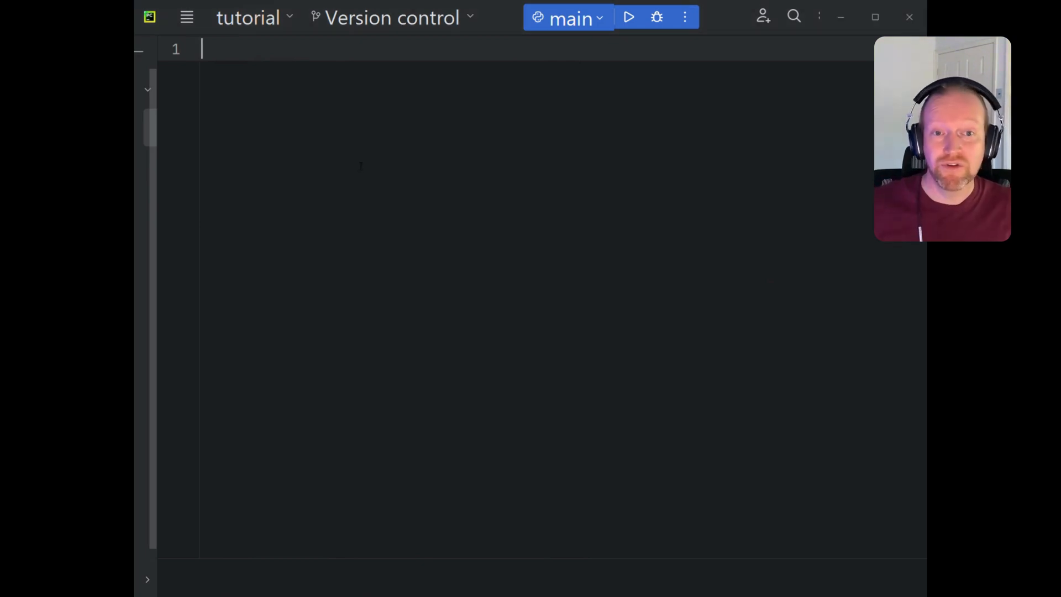
- Add 'from binance.spot import Spot as Client' and 'from configparser import ConfigParser' imports
{"action": "type", "text": "from"}
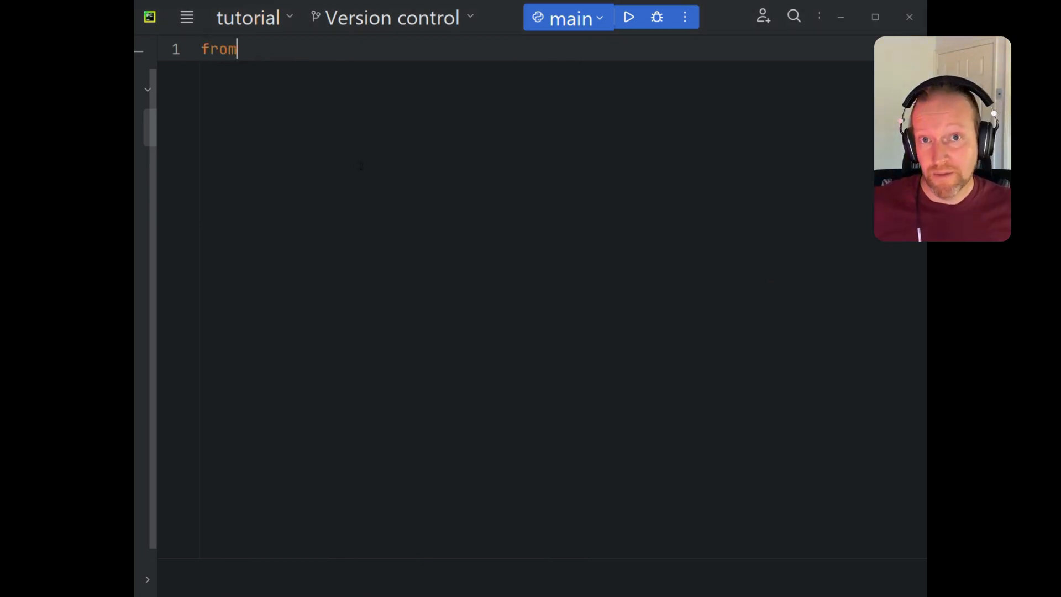
{"action": "type", "text": "binance.s"}
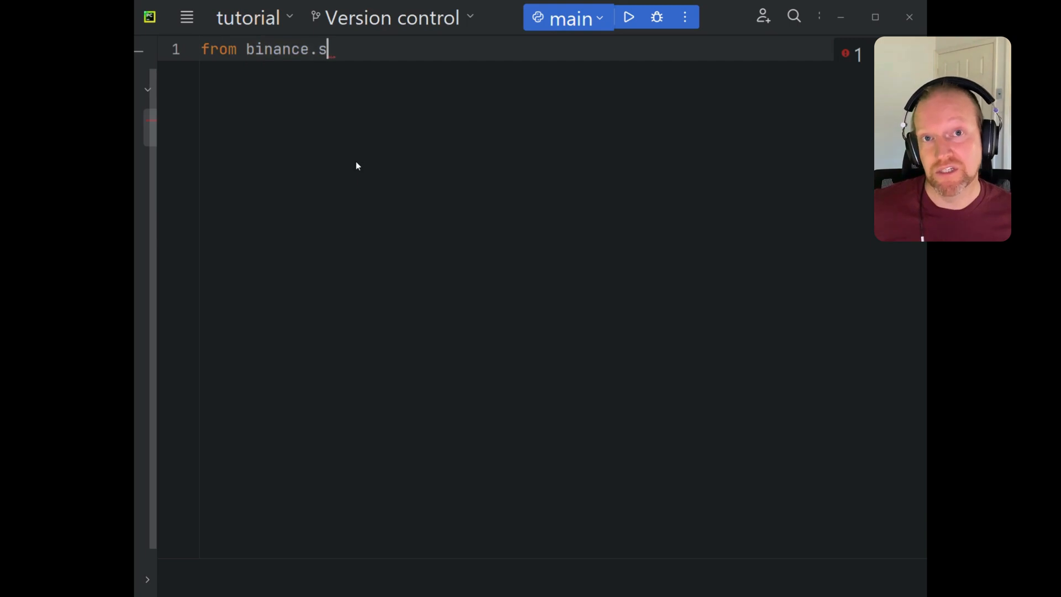
{"action": "type", "text": "pot _impo"}
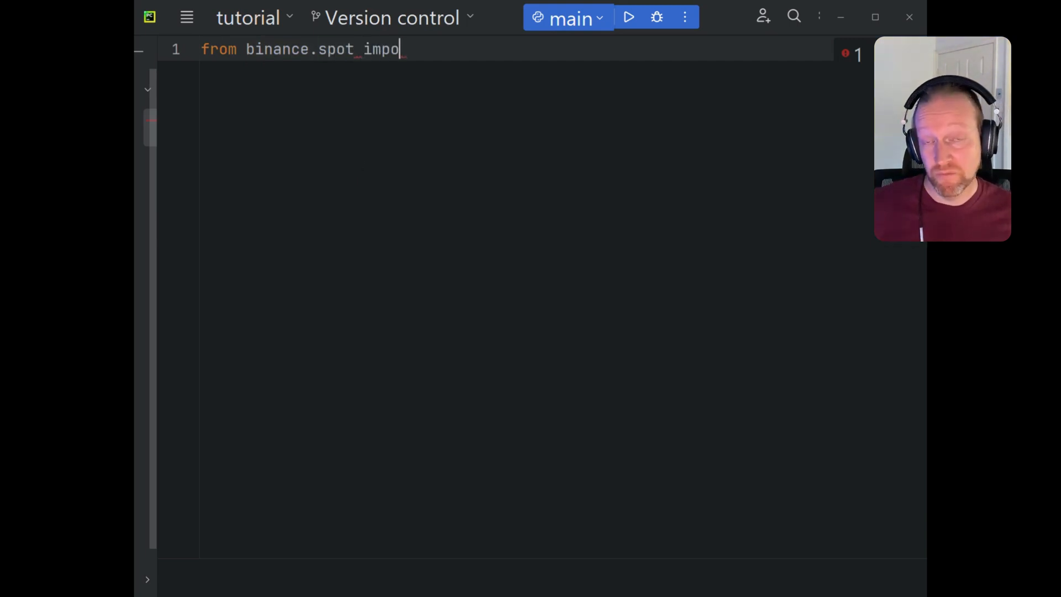
{"action": "type", "text": "rt Spot"}
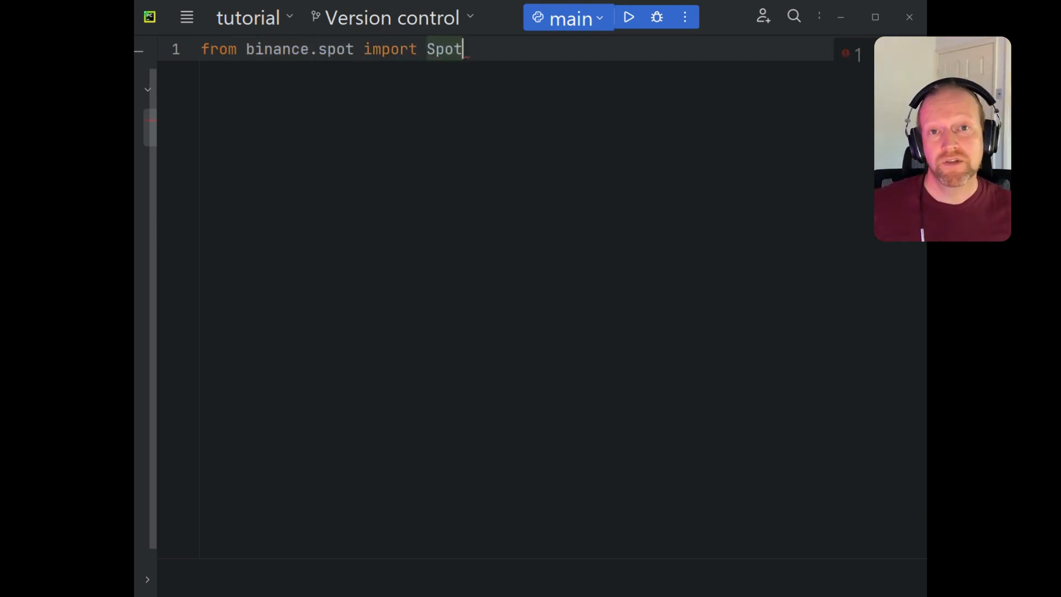
{"action": "type", "text": "as Client"}
{"action": "type", "text": "fr"}
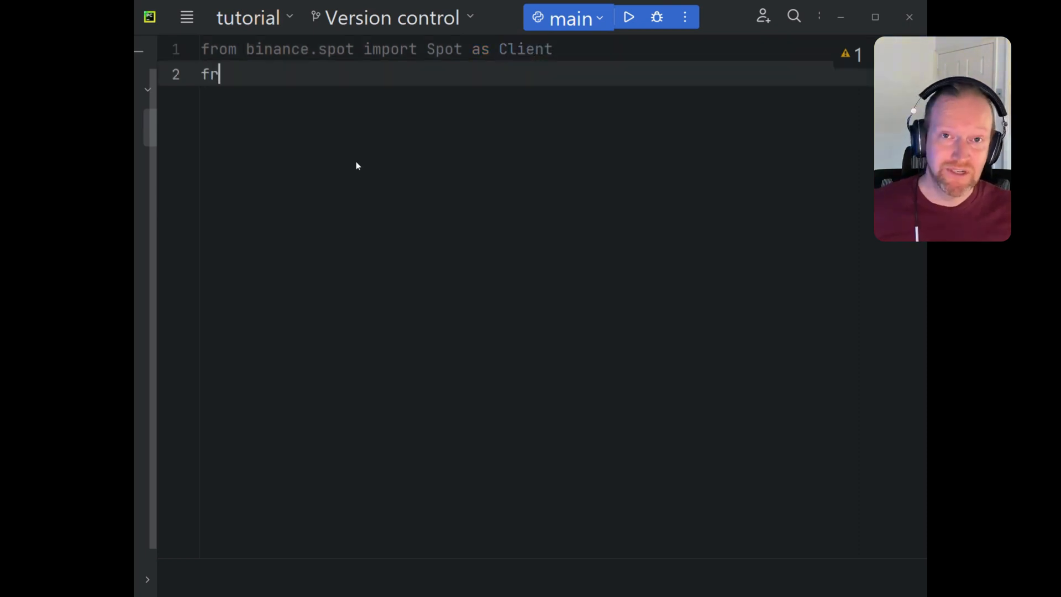
{"action": "type", "text": "om configparser"}
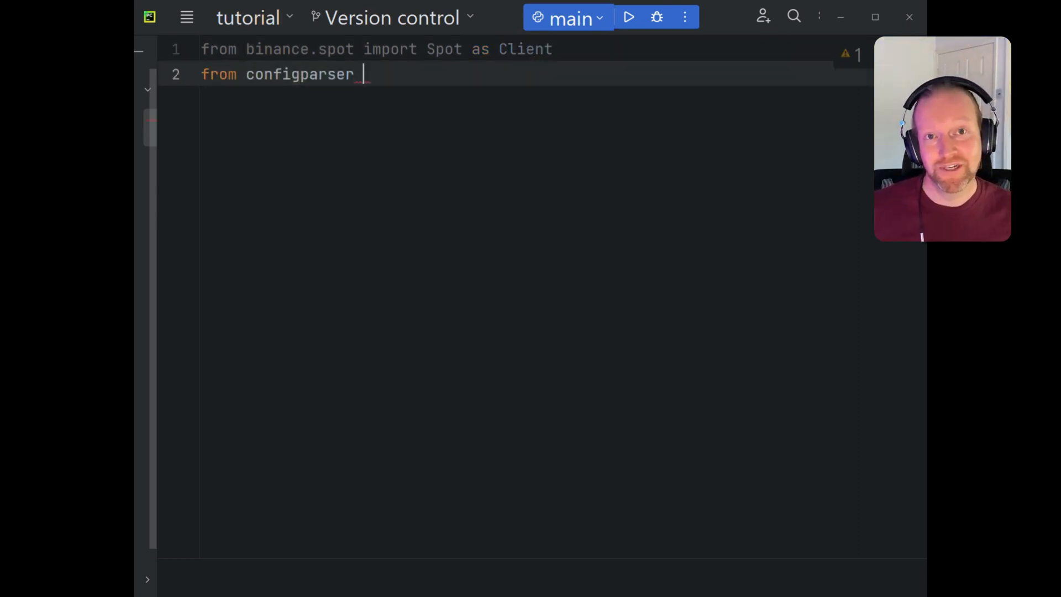
{"action": "type", "text": "import configParser"}
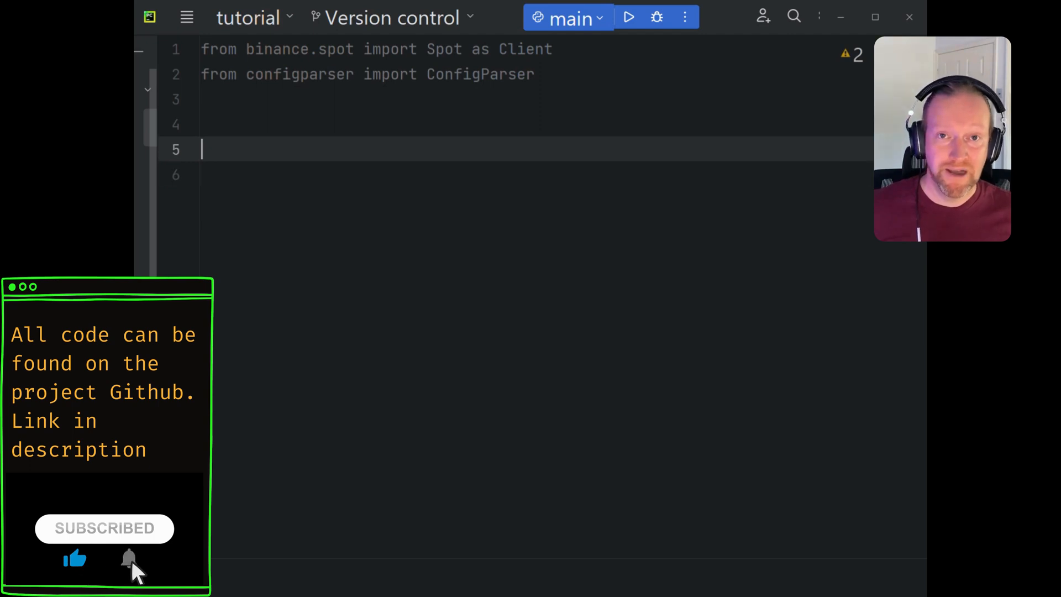
- Add comments for an account-information function and an API-key retrieval function
{"action": "type", "text": "# Function to re"}
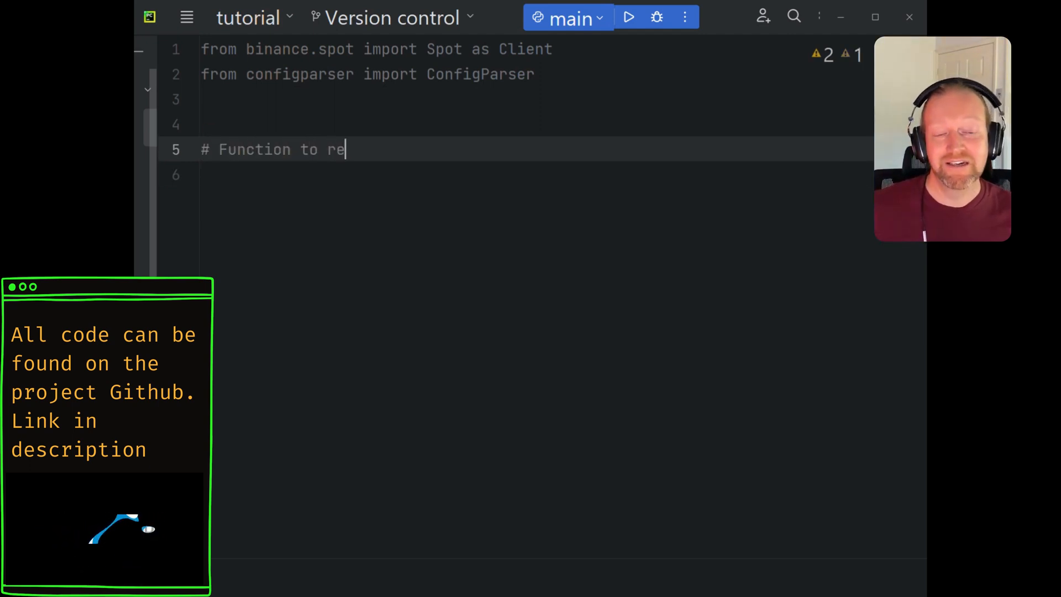
{"action": "type", "text": "trieve"}
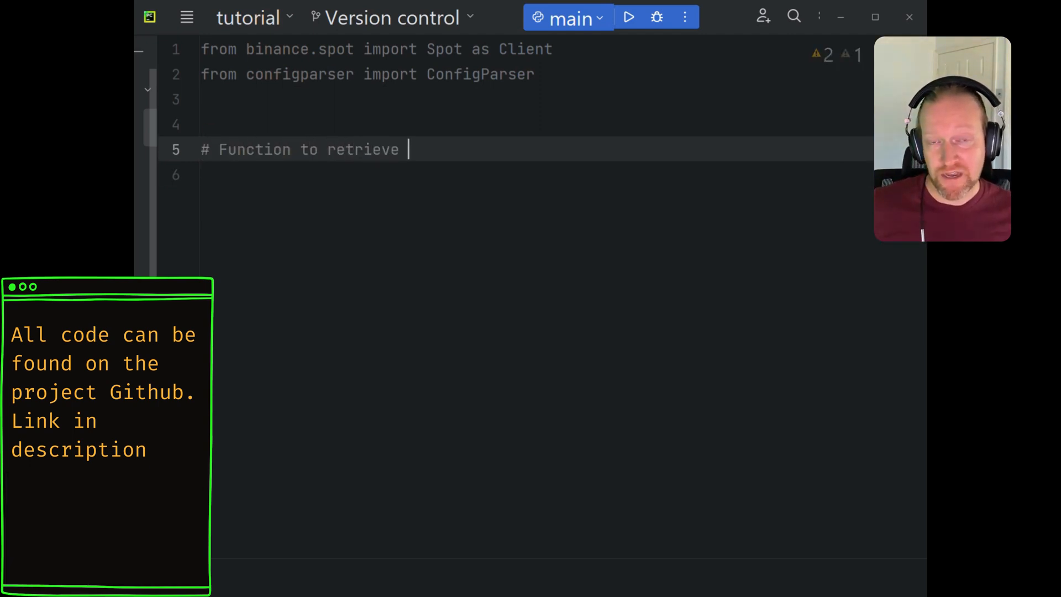
{"action": "type", "text": "accoutn"}
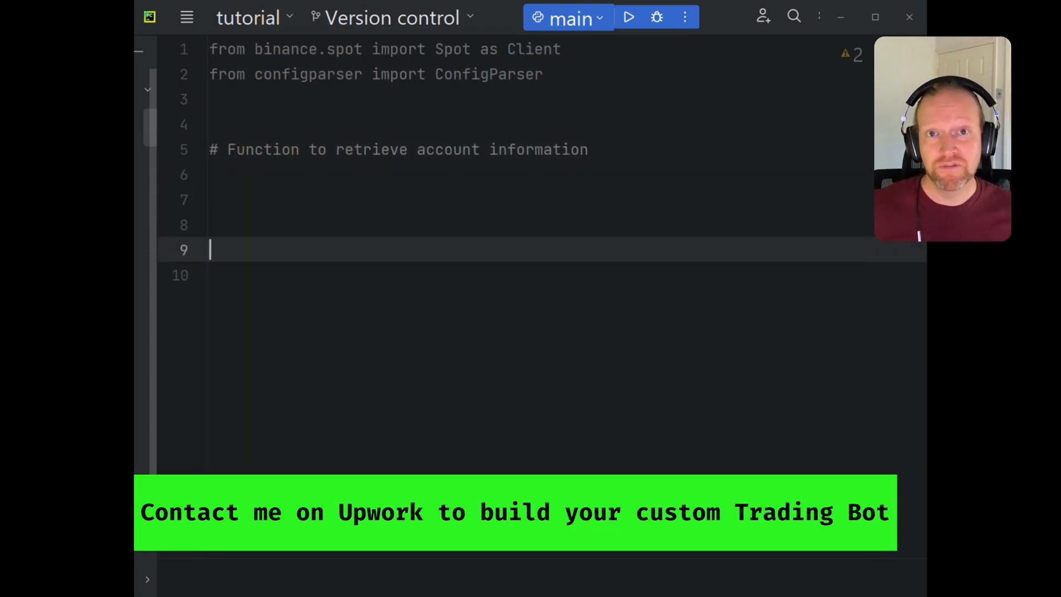
{"action": "type", "text": "# Function to"}
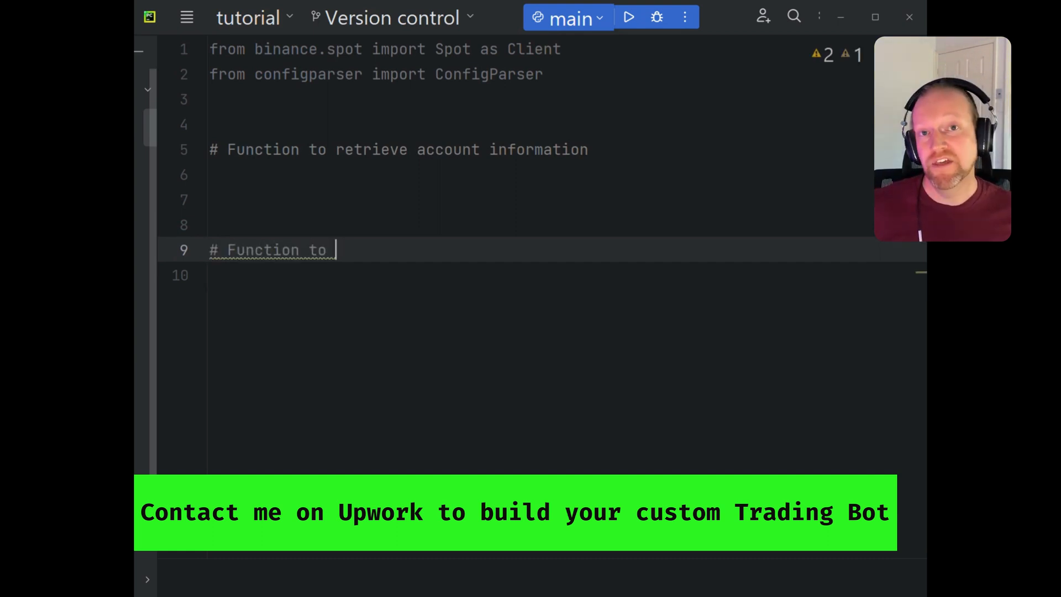
{"action": "type", "text": "get the a"}
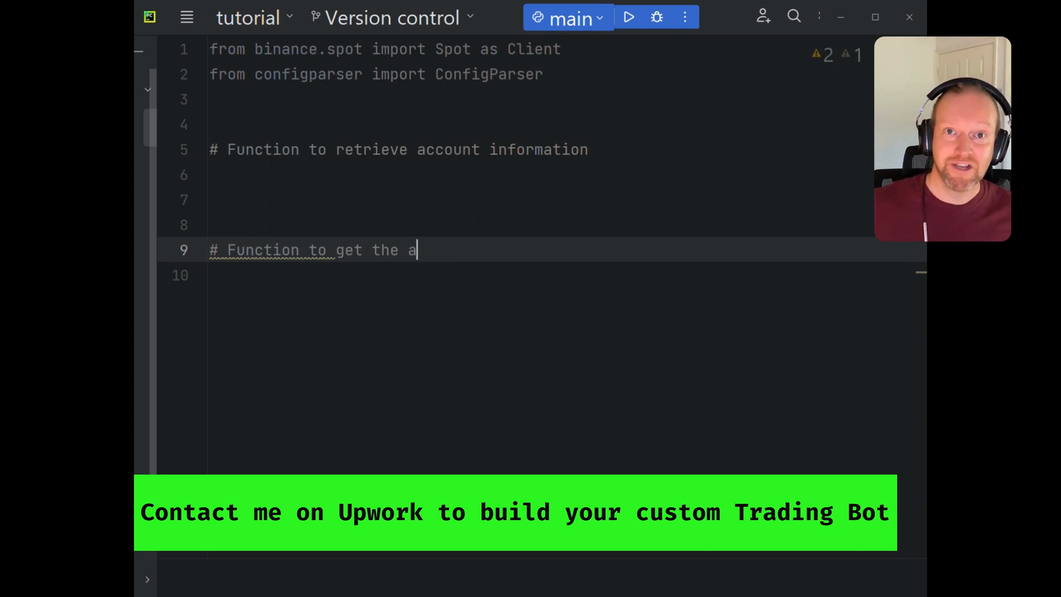
{"action": "type", "text": "PI Keys"}
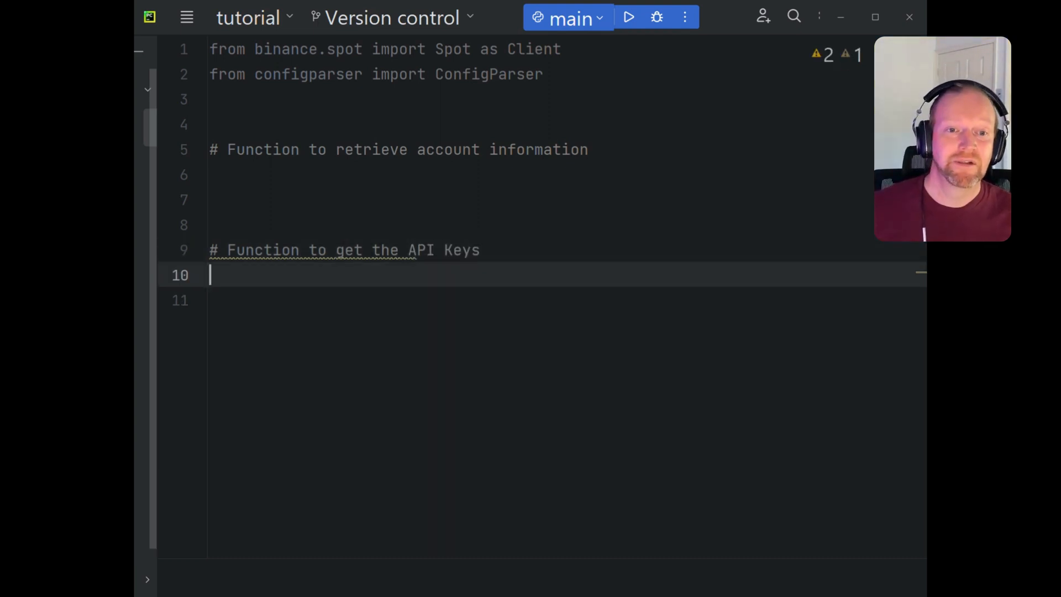
- Define get_api_keys(project_settings):
{"action": "type", "text": "def get"}
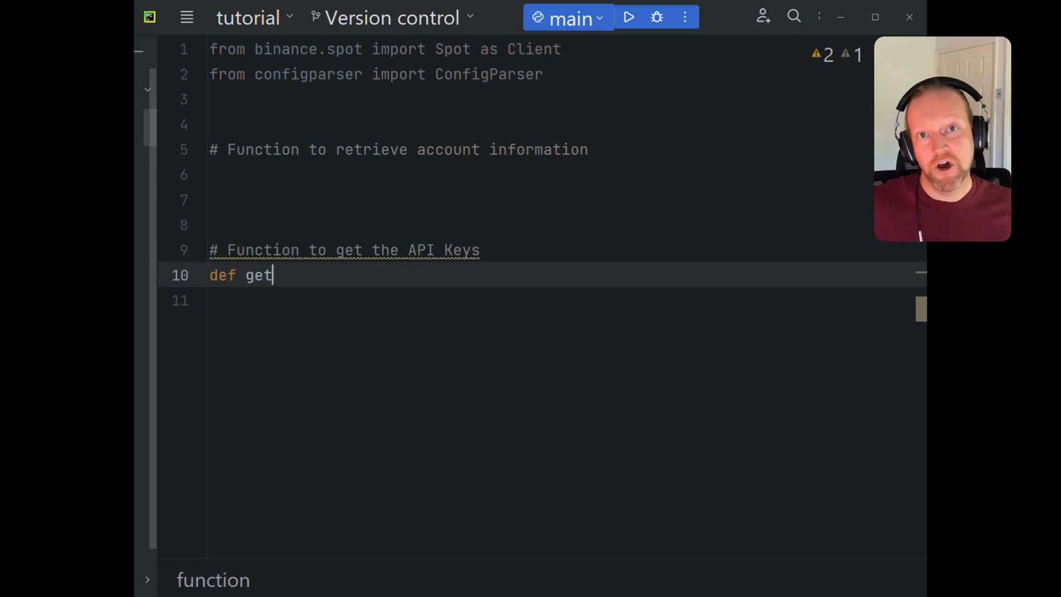
{"action": "type", "text": "_api"}
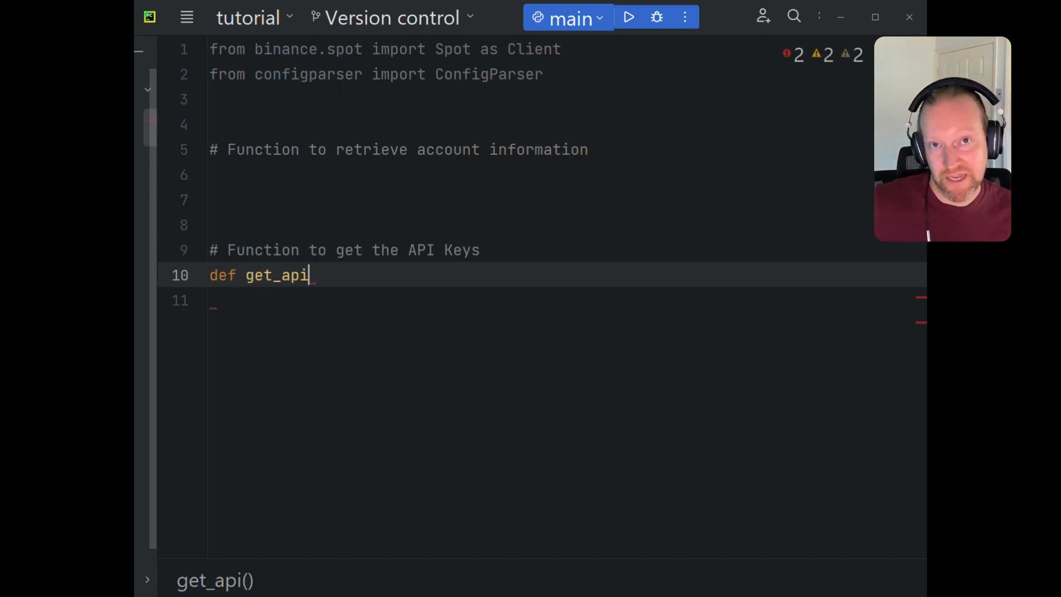
{"action": "type", "text": "_key"}
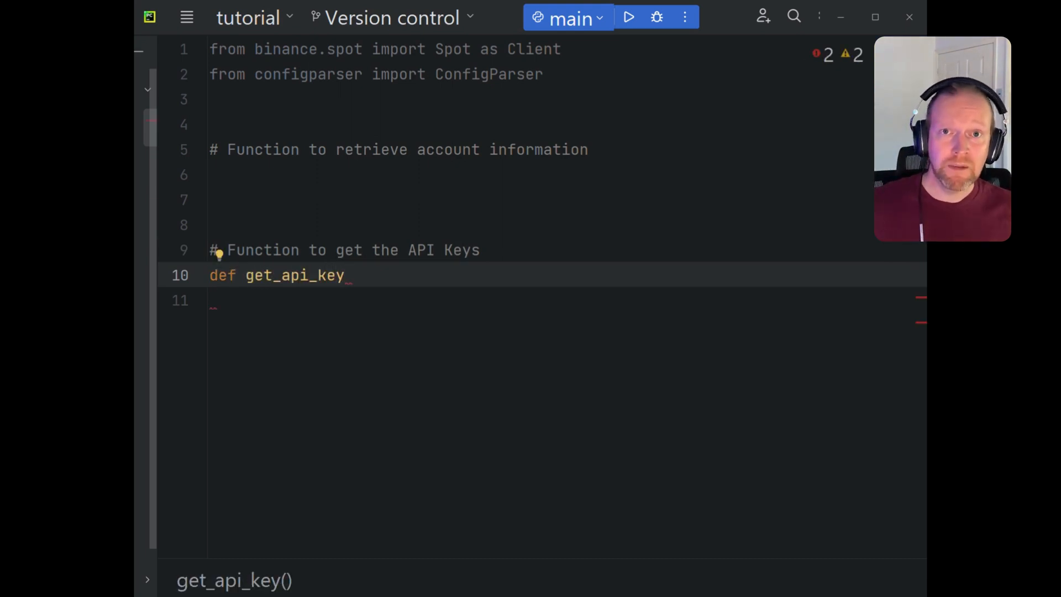
{"action": "type", "text": "s(proje"}
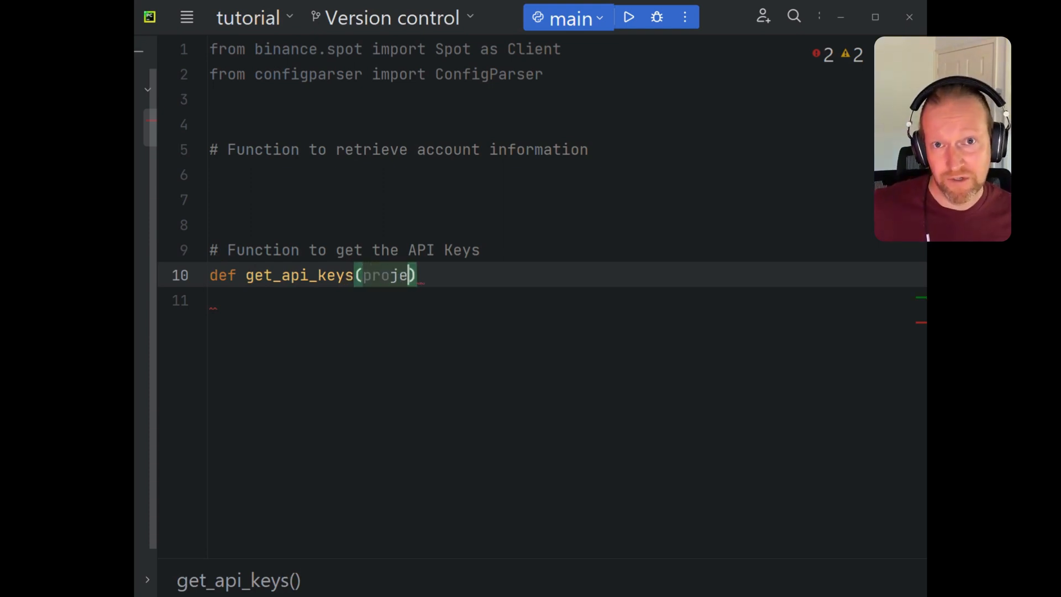
{"action": "type", "text": "ct_settings"}
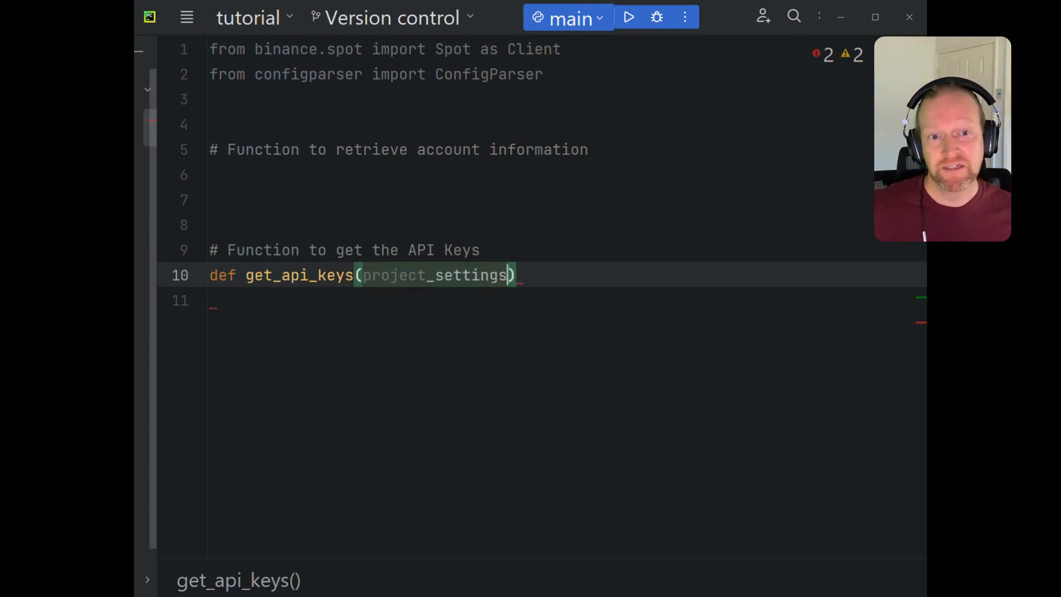
{"action": "type", "text": ":"}
{"action": "type", "text": "Function"}
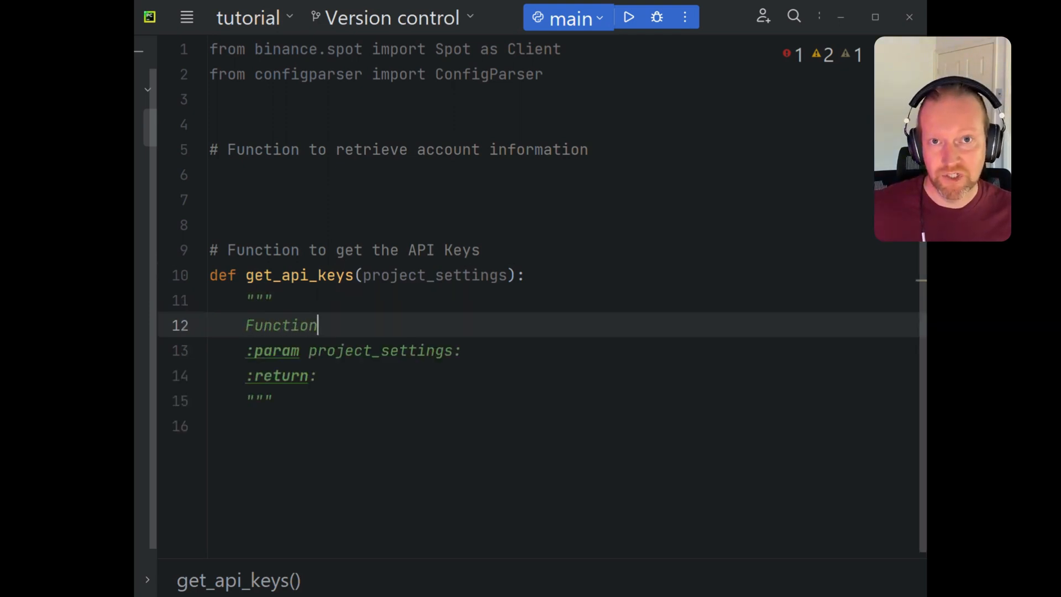
- Write the docstring line about retrieving API keys (Public, Secret) from Binance
{"action": "type", "text": "to"}
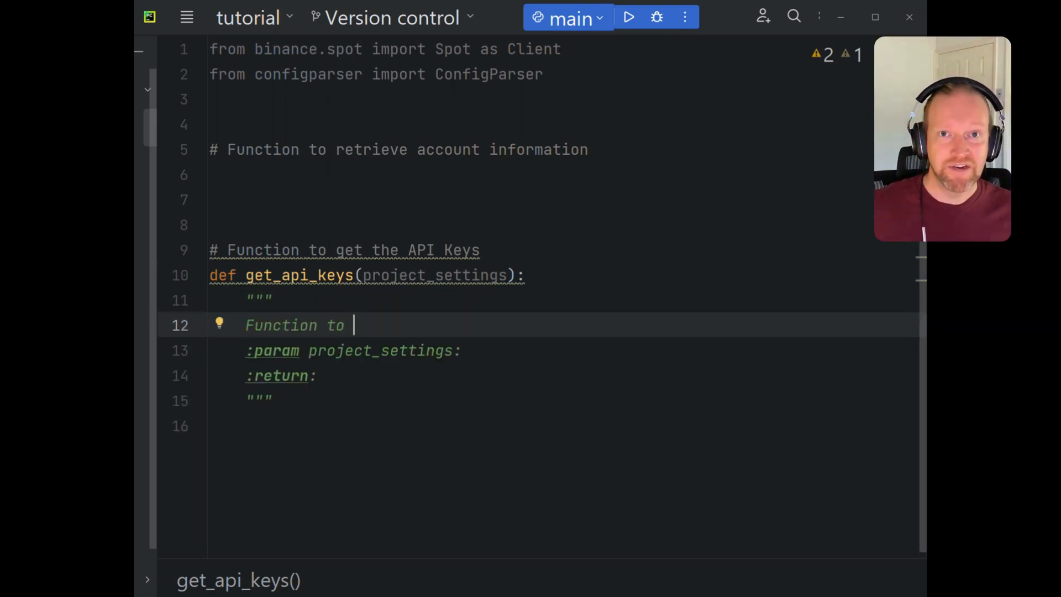
{"action": "type", "text": "retriev"}
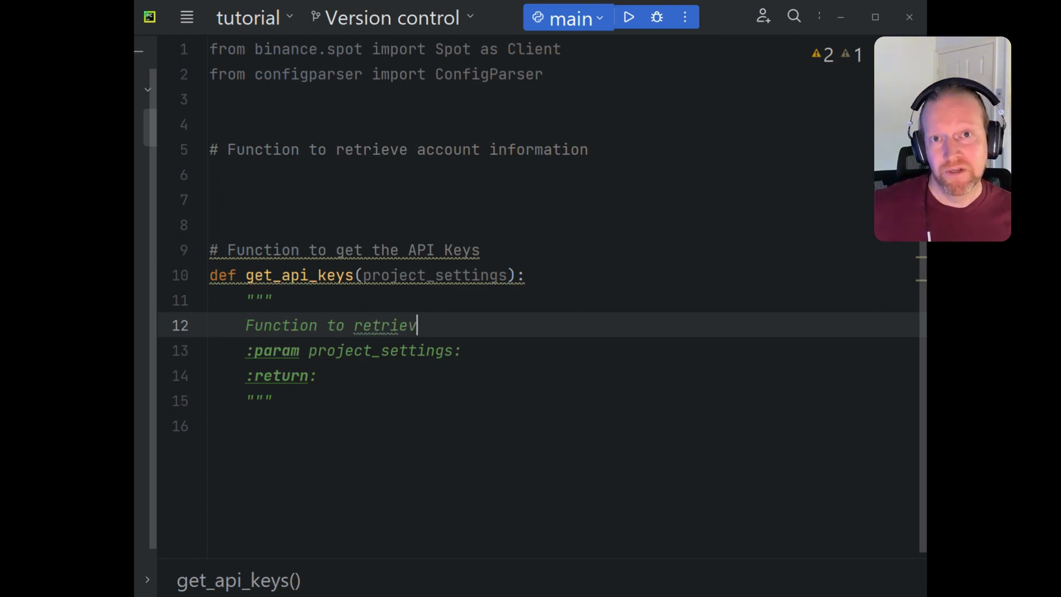
{"action": "type", "text": "e the"}
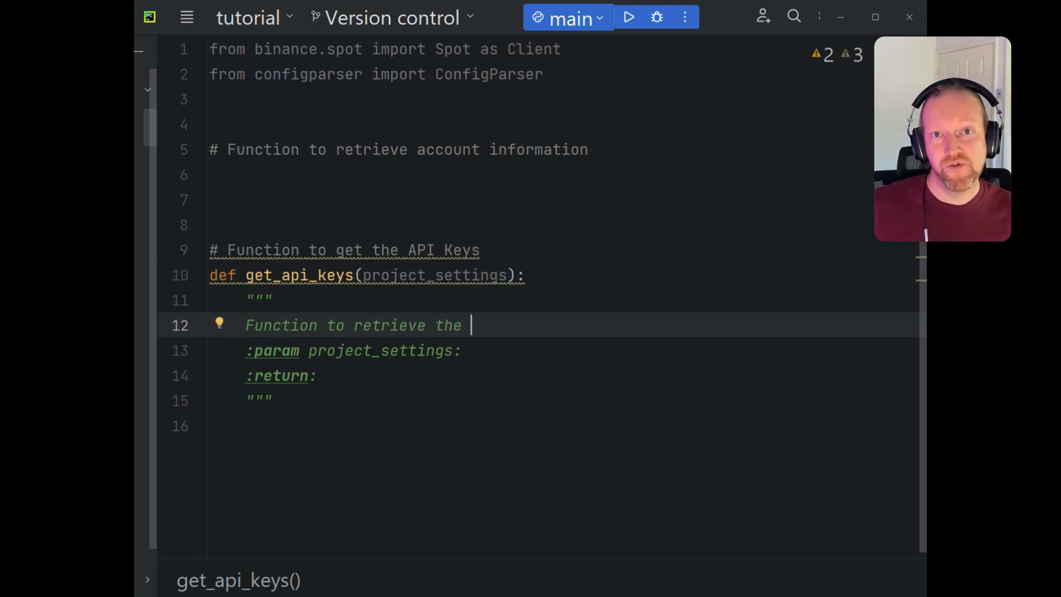
{"action": "type", "text": "API ke"}
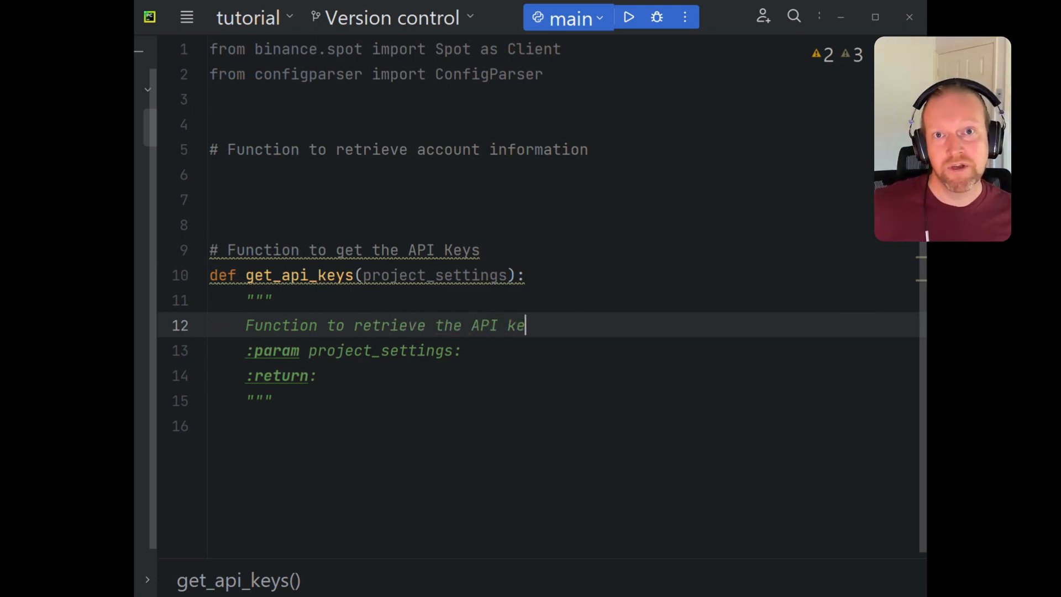
{"action": "type", "text": "ys (Pu"}
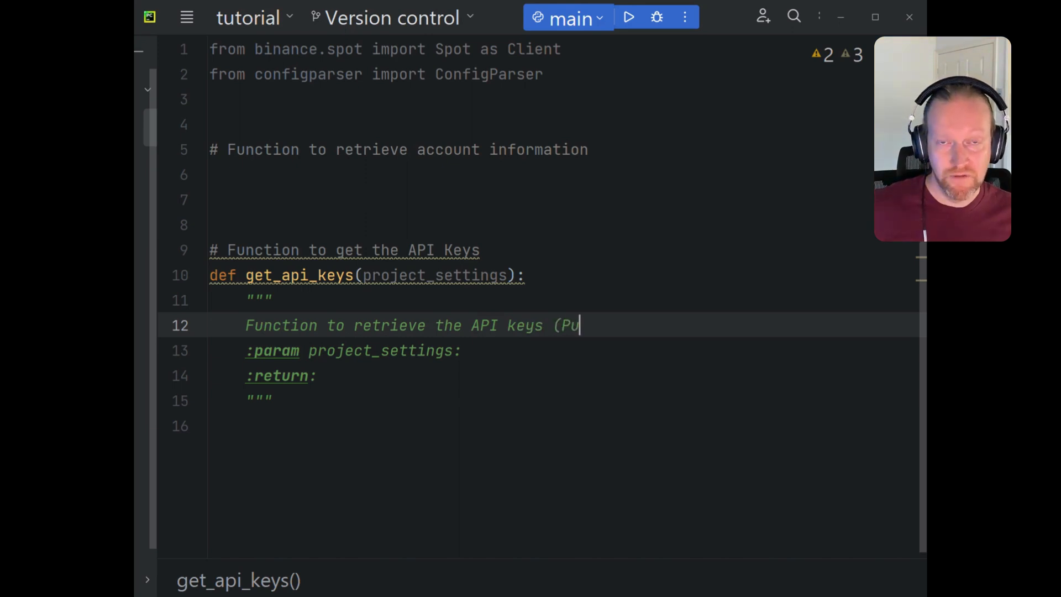
{"action": "type", "text": "blic, Secre"}
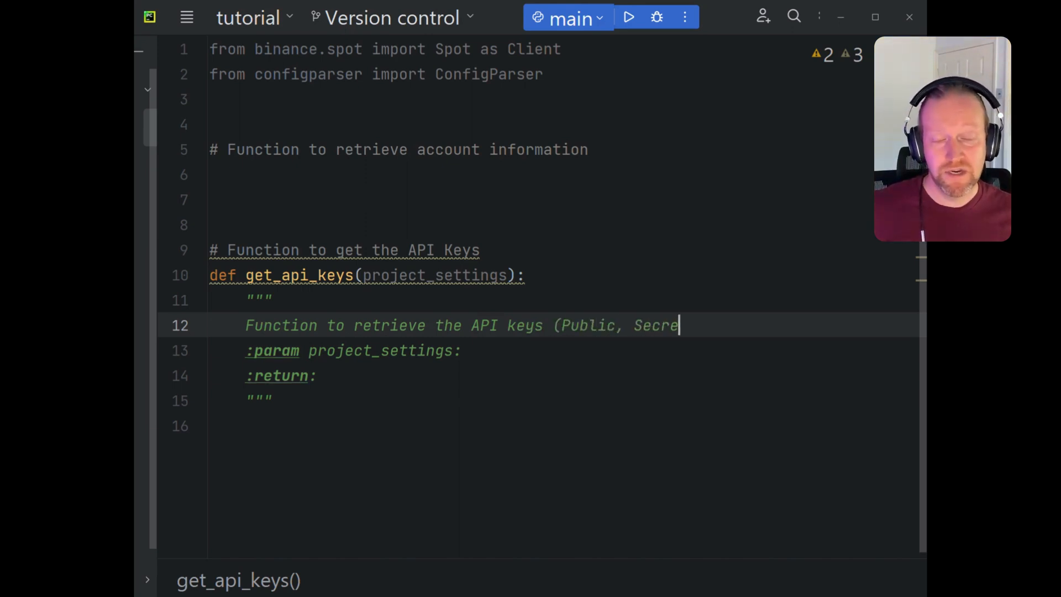
{"action": "type", "text": "t) from B"}
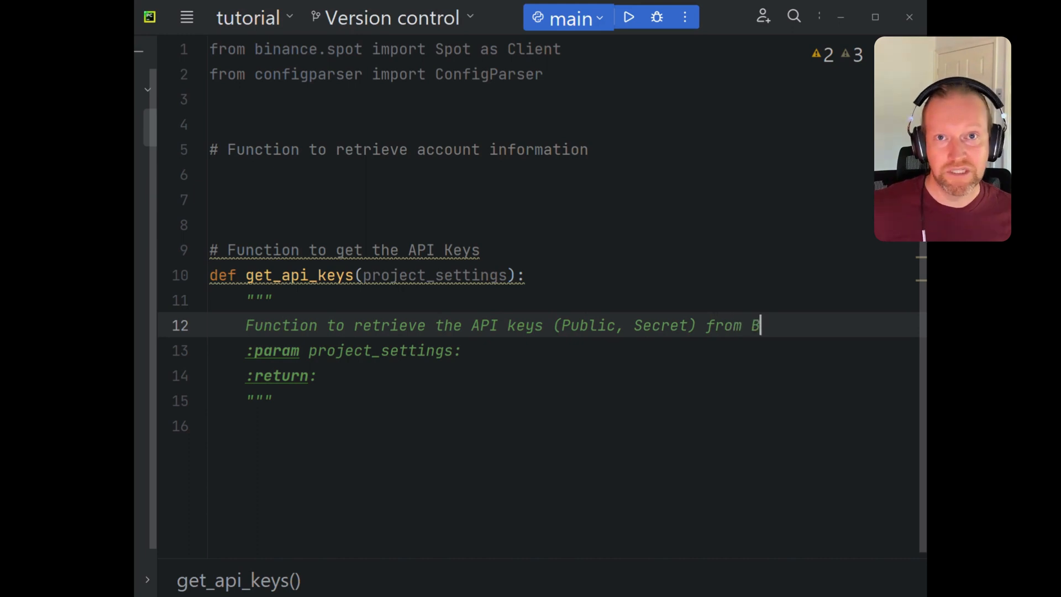
{"action": "type", "text": "inance"}
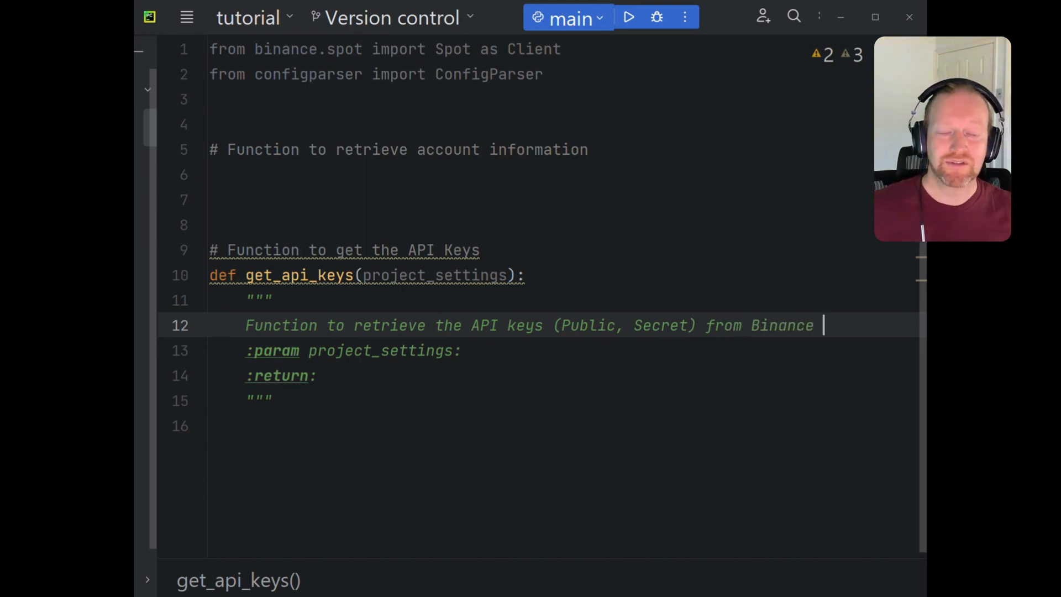
{"action": "type", "text": "using the Binance C"}
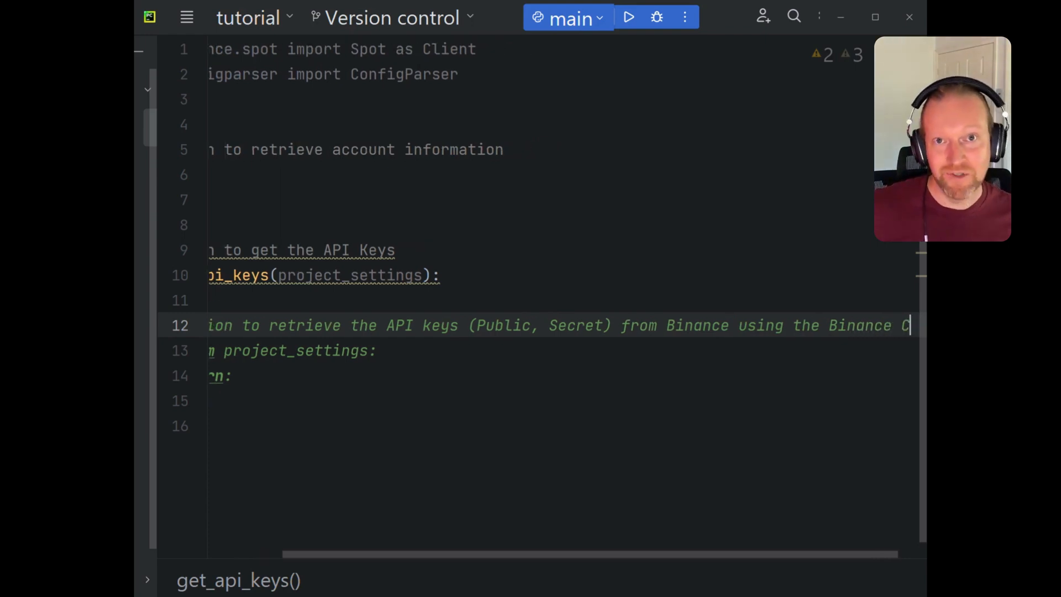
- Describe project_settings as a JSON object and the return as API Key, Secret Key
{"action": "scroll", "scroll_direction": "right", "scroll_amount": 3}
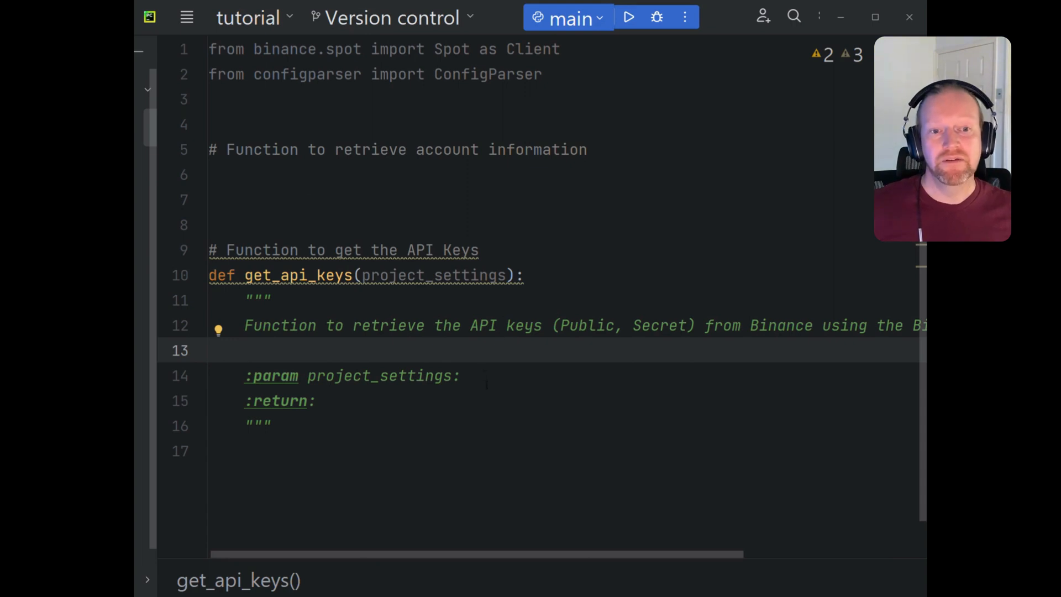
{"action": "type", "text": "JSON"}
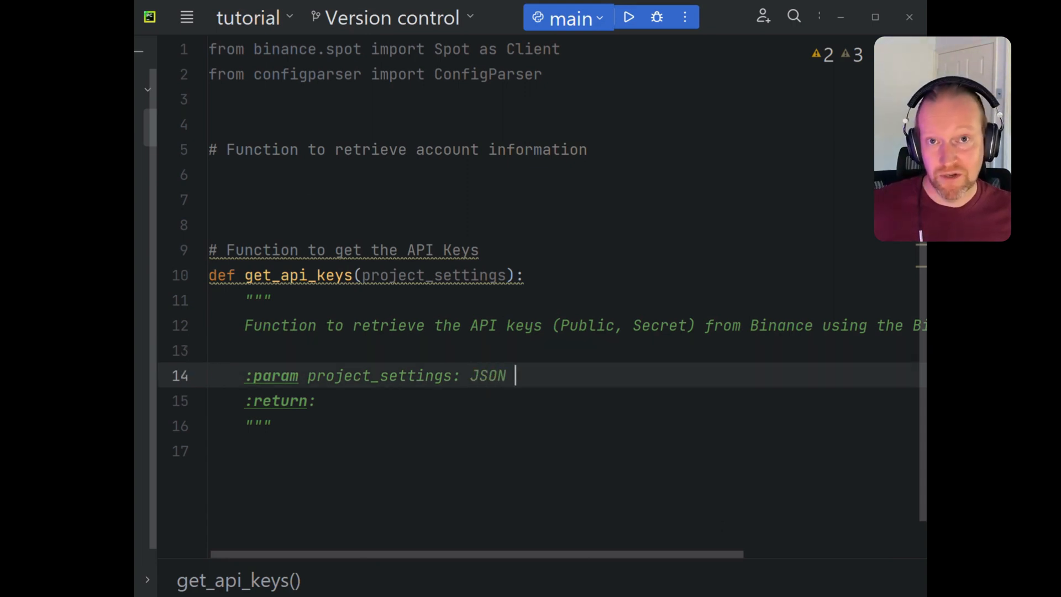
{"action": "type", "text": "object"}
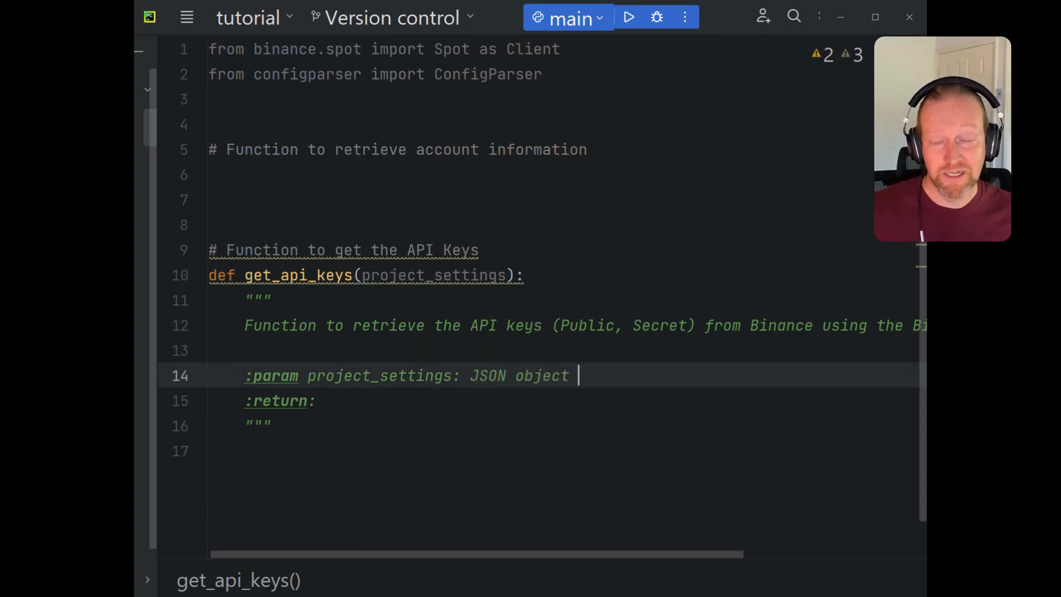
{"action": "type", "text": "with proj"}
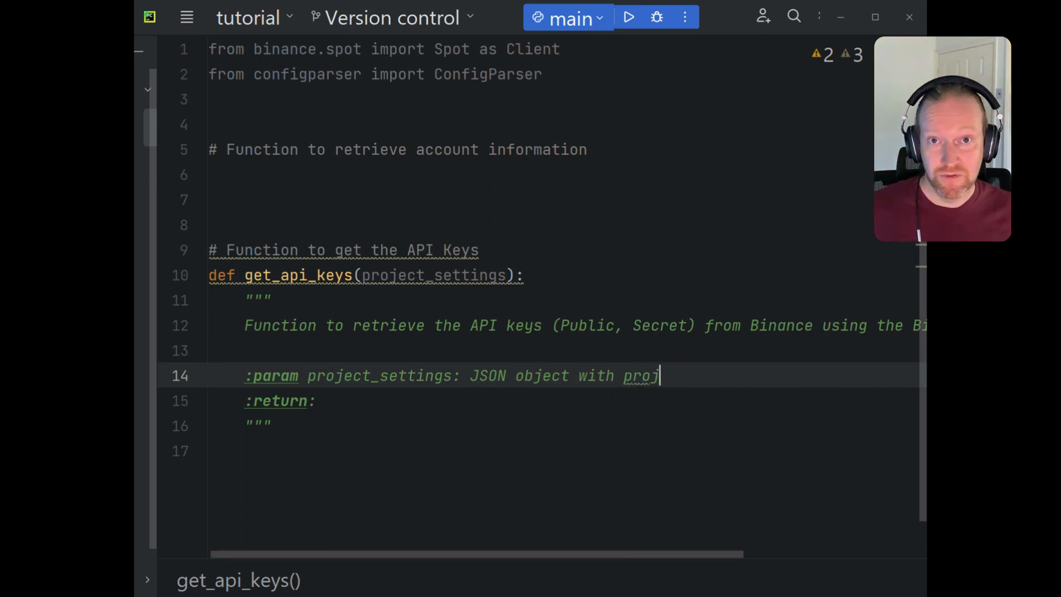
{"action": "type", "text": "ect_se"}
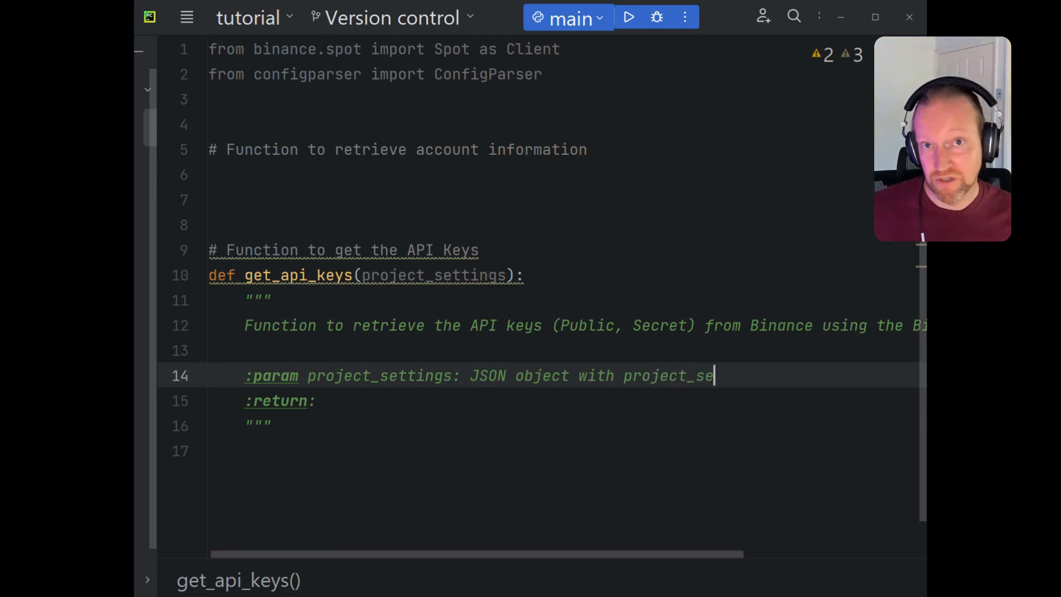
{"action": "type", "text": "ttings"}
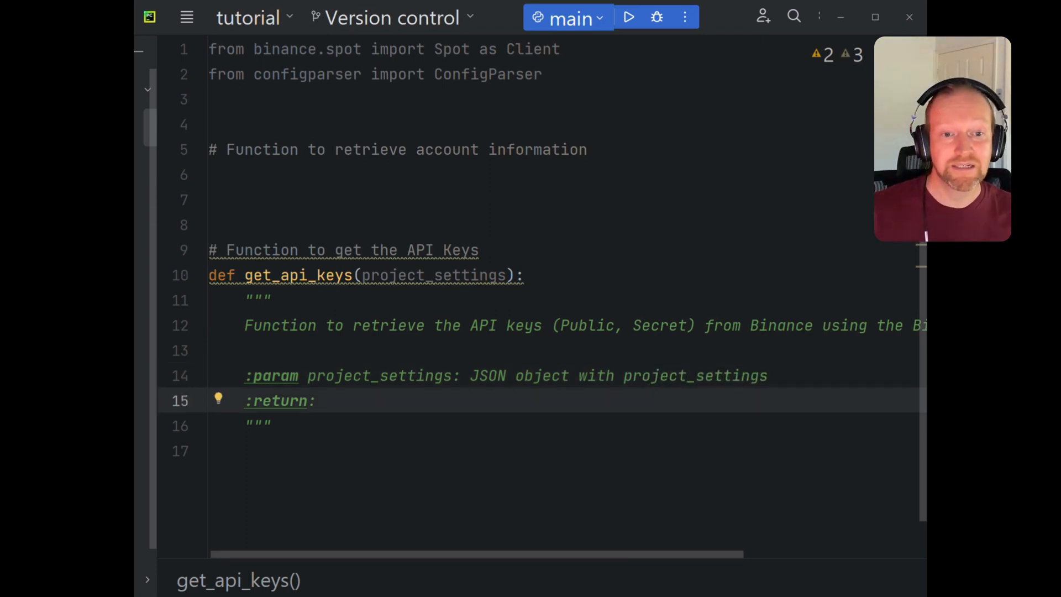
{"action": "type", "text": "API Key, Se"}
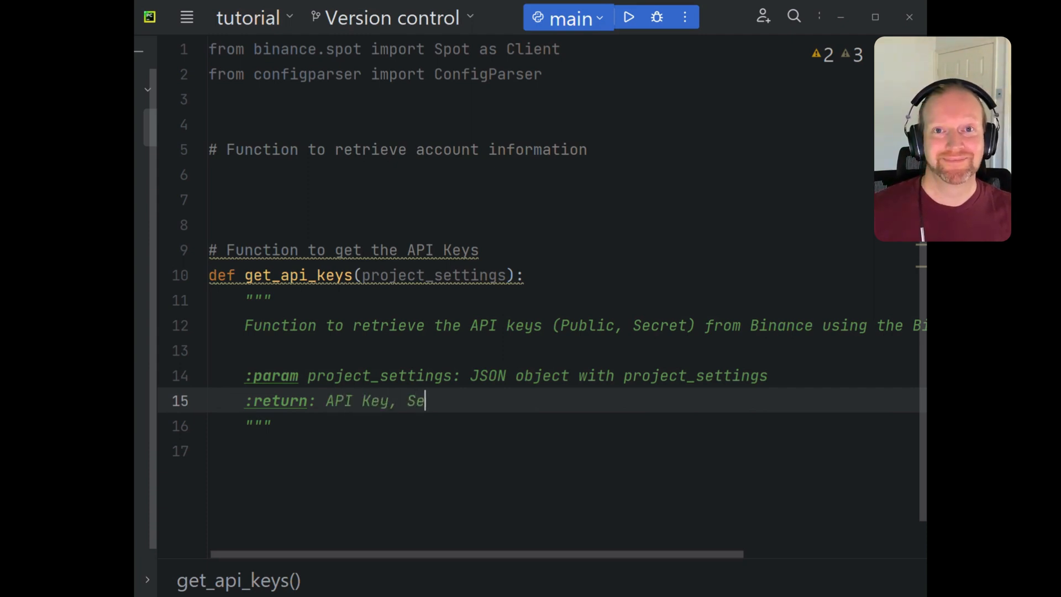
{"action": "type", "text": "cret Key"}
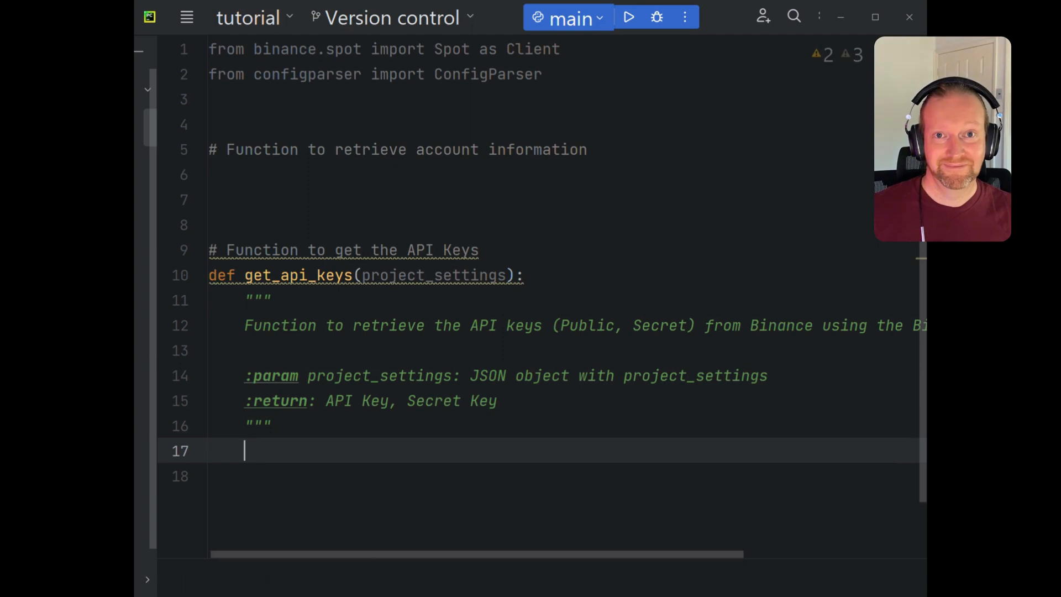
- Instantiate the config parser with config = ConfigParser(), with a comment
{"action": "type", "text": "# Instant"}
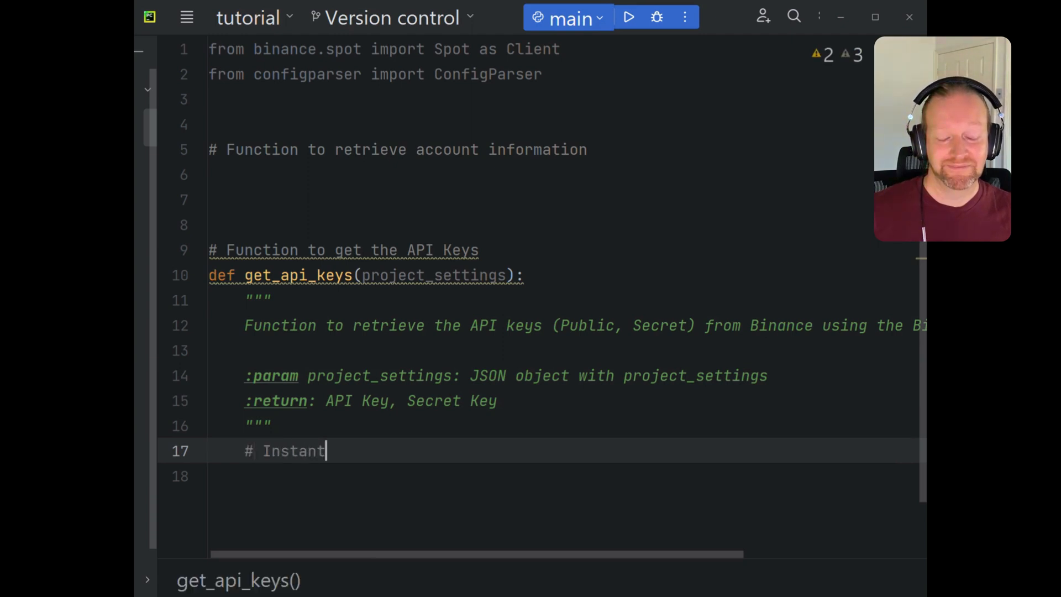
{"action": "type", "text": "iate the"}
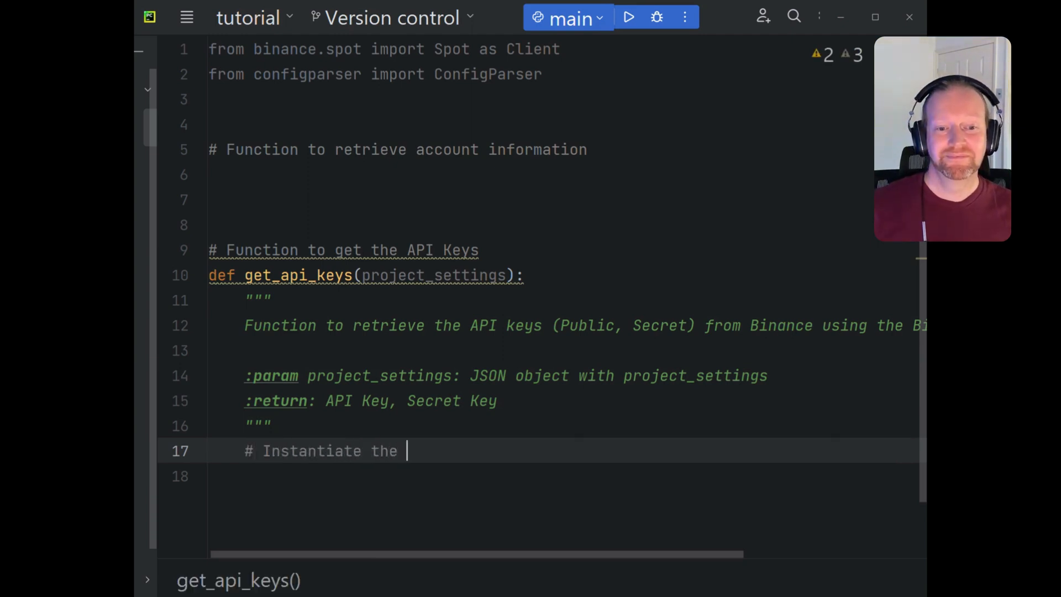
{"action": "type", "text": "Config"}
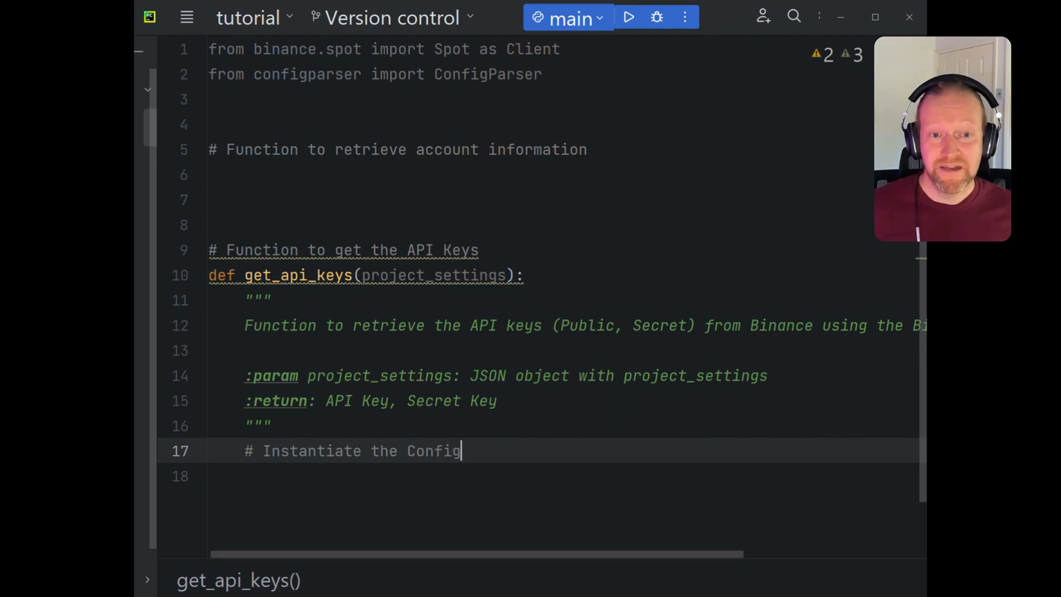
{"action": "type", "text": "Parser"}
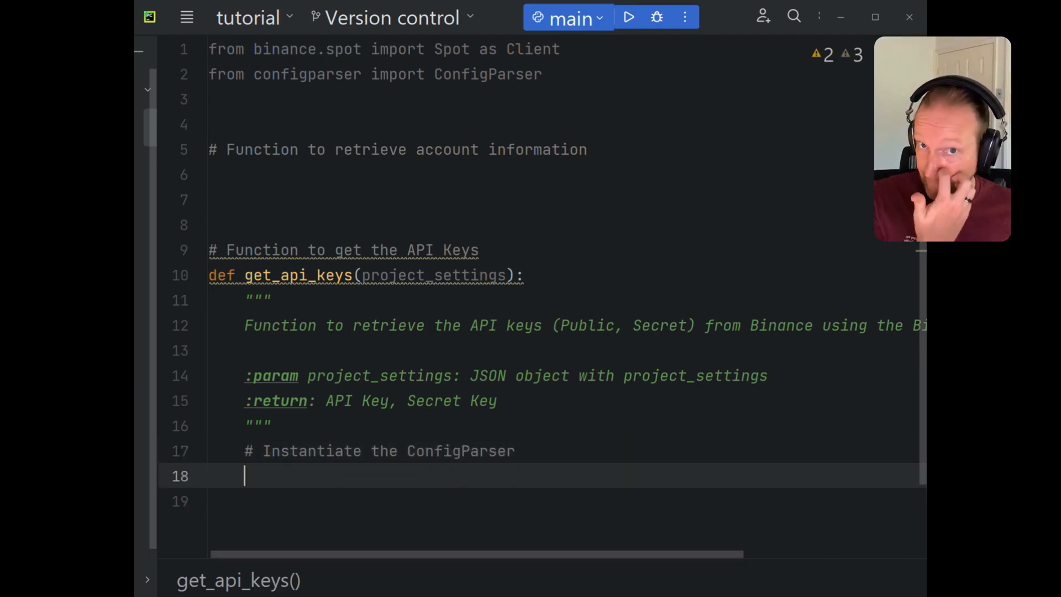
{"action": "type", "text": "confi"}
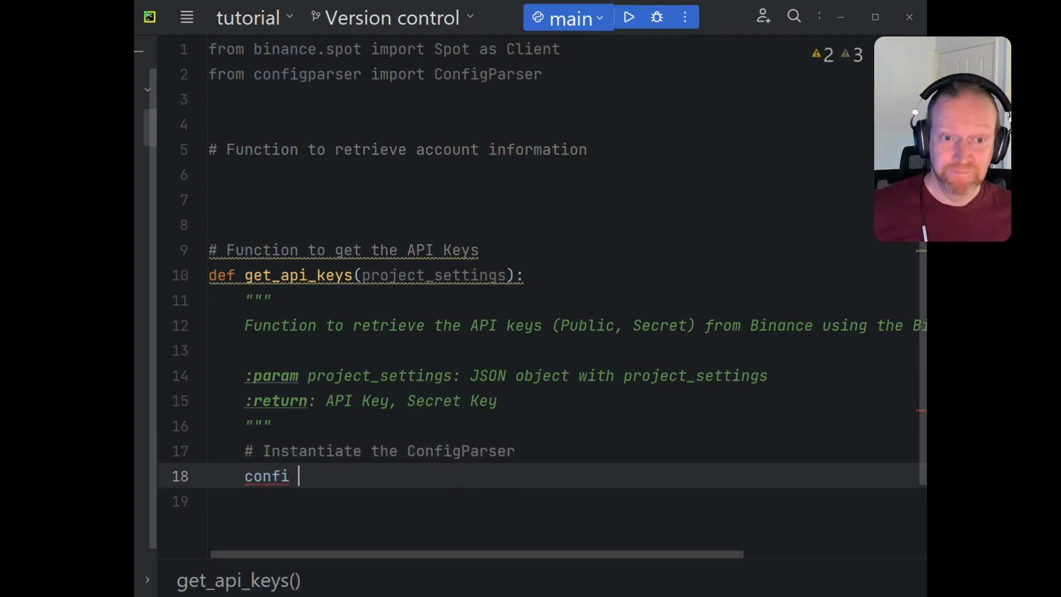
{"action": "type", "text": "g ="}
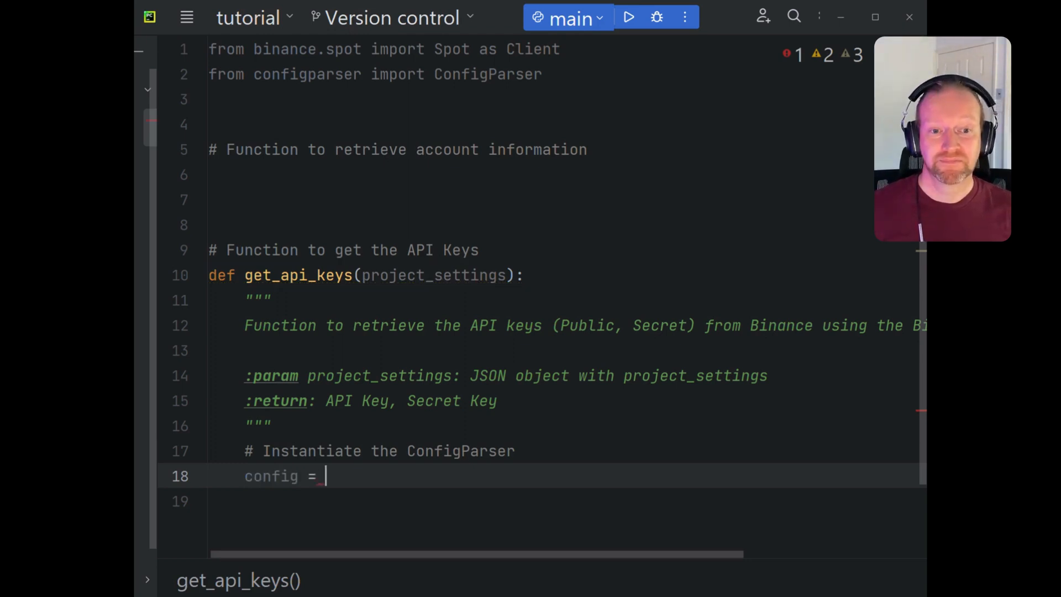
{"action": "type", "text": "ConfigParser"}
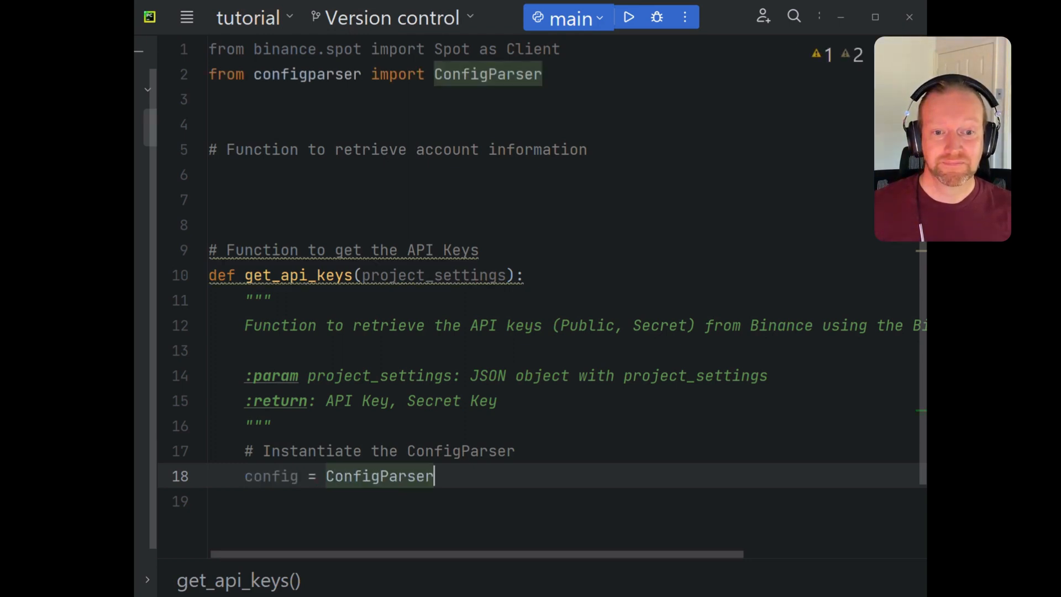
{"action": "type", "text": "()"}
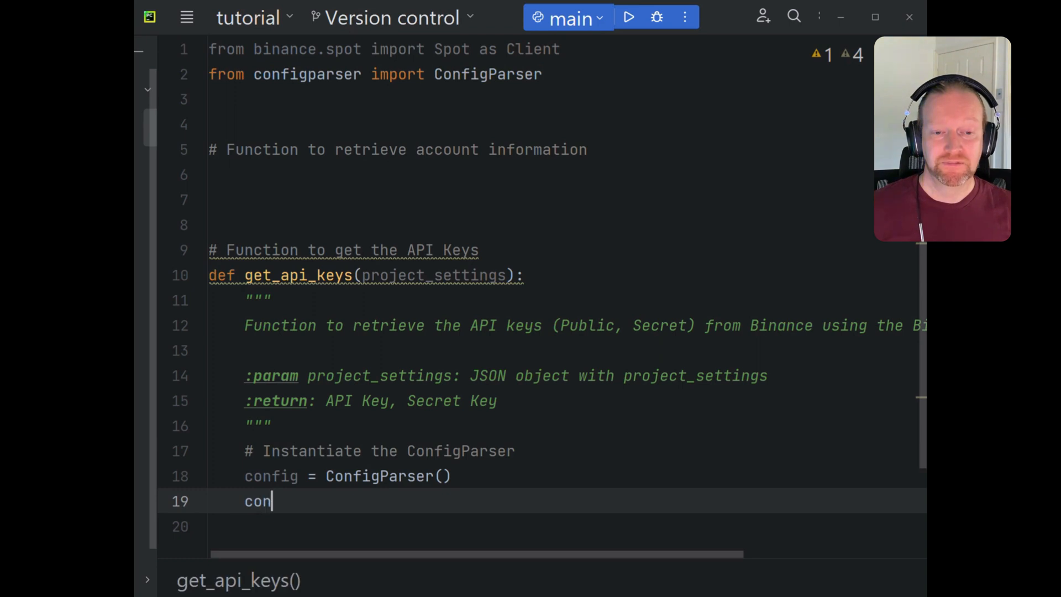
- Read the INI file via config.read(project_settings['binance']['config_location']), with a comment
{"action": "type", "text": "fig.read()"}
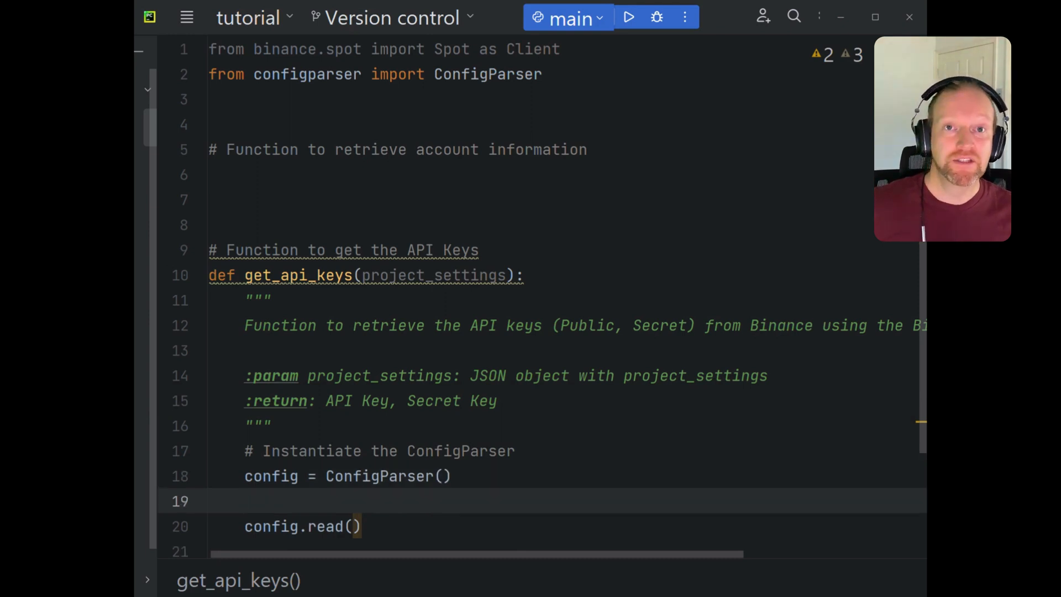
{"action": "type", "text": "# Read the I"}
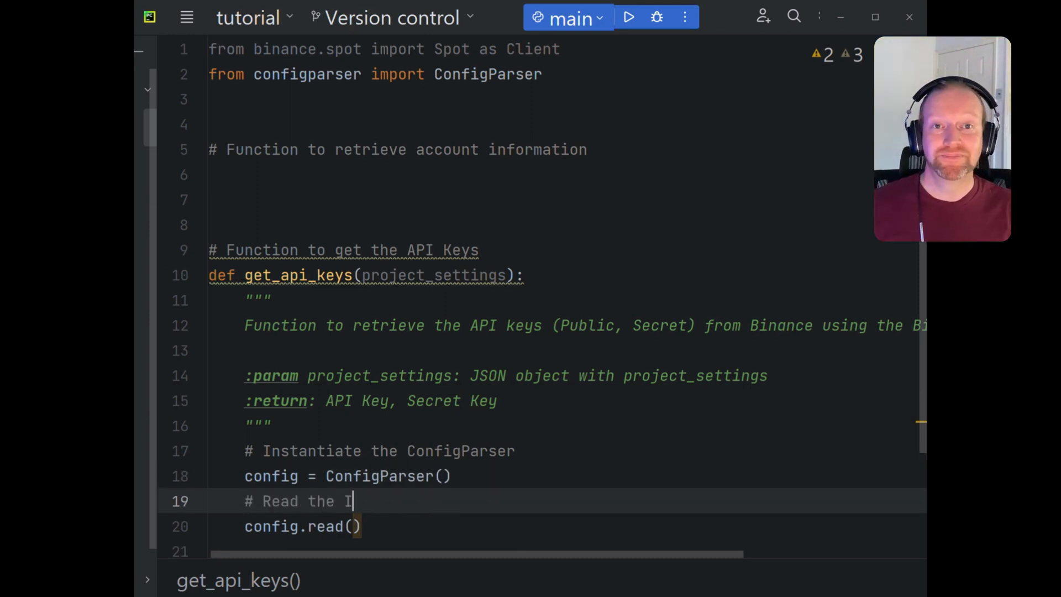
{"action": "type", "text": "NI ifile"}
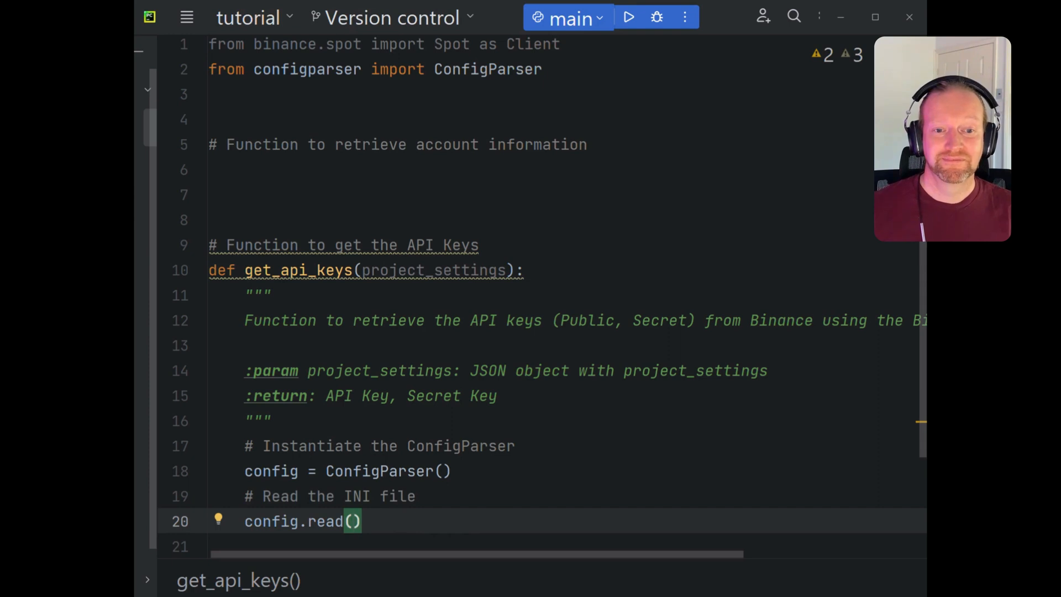
{"action": "type", "text": "project_settings['b"}
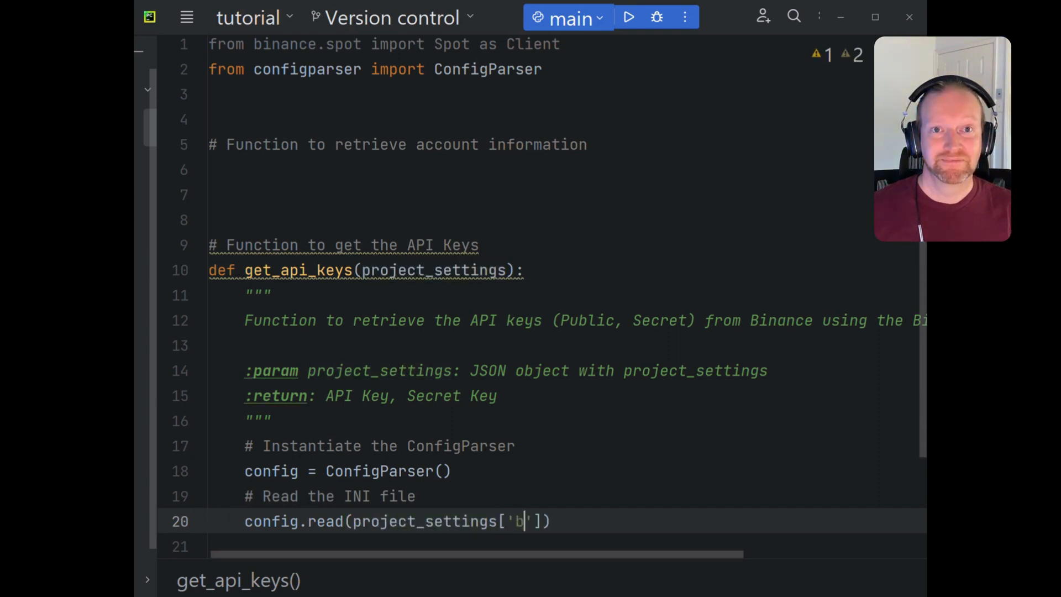
{"action": "type", "text": "inance"}
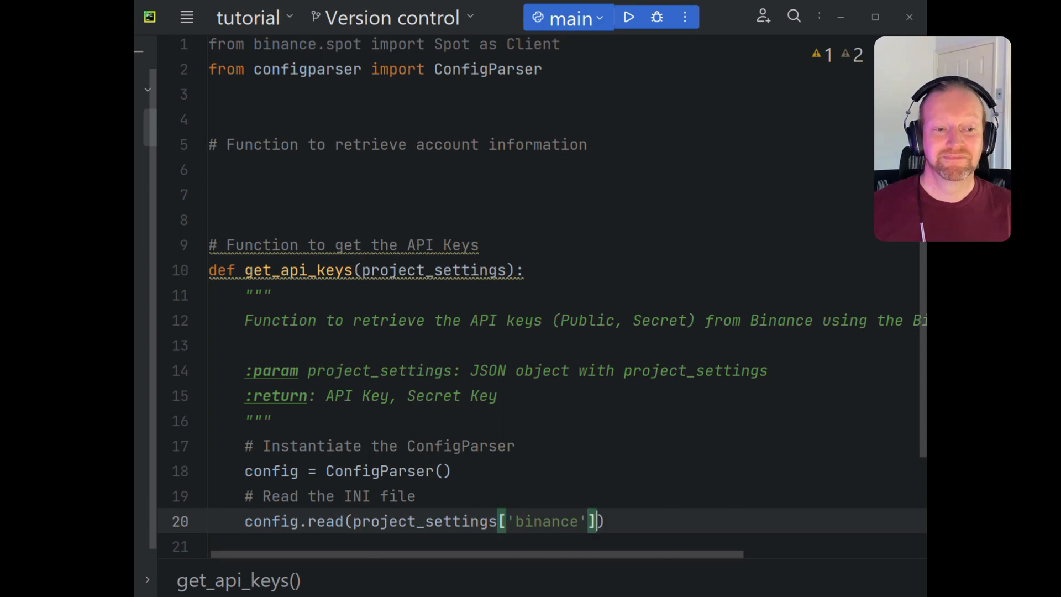
{"action": "type", "text": "['conf'"}
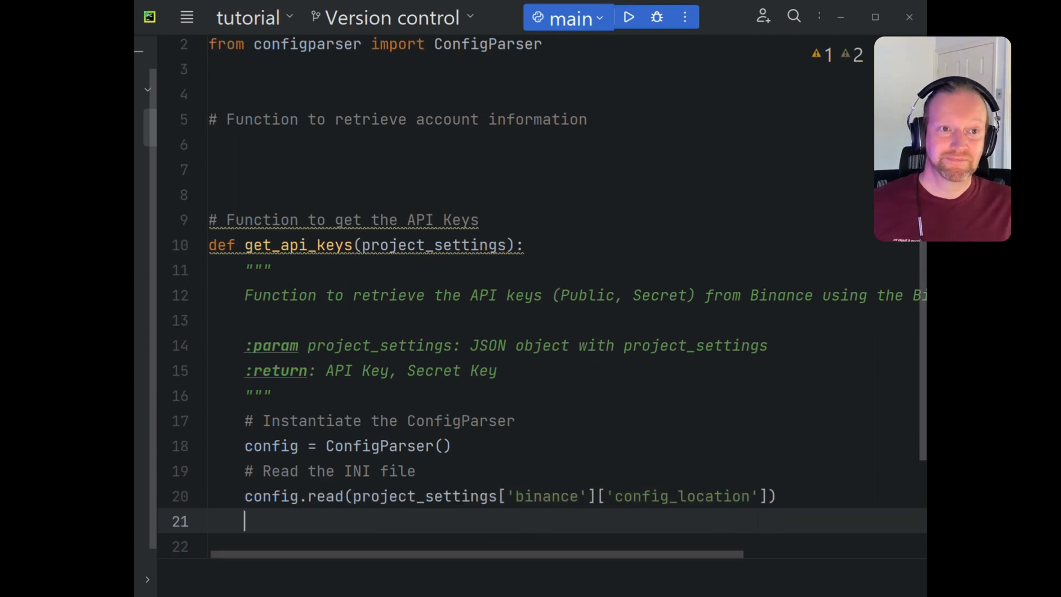
- Return config["keys"]["api_key"] and config["keys"]["api_secret"] from get_api_keys
{"action": "type", "text": "# RE"}
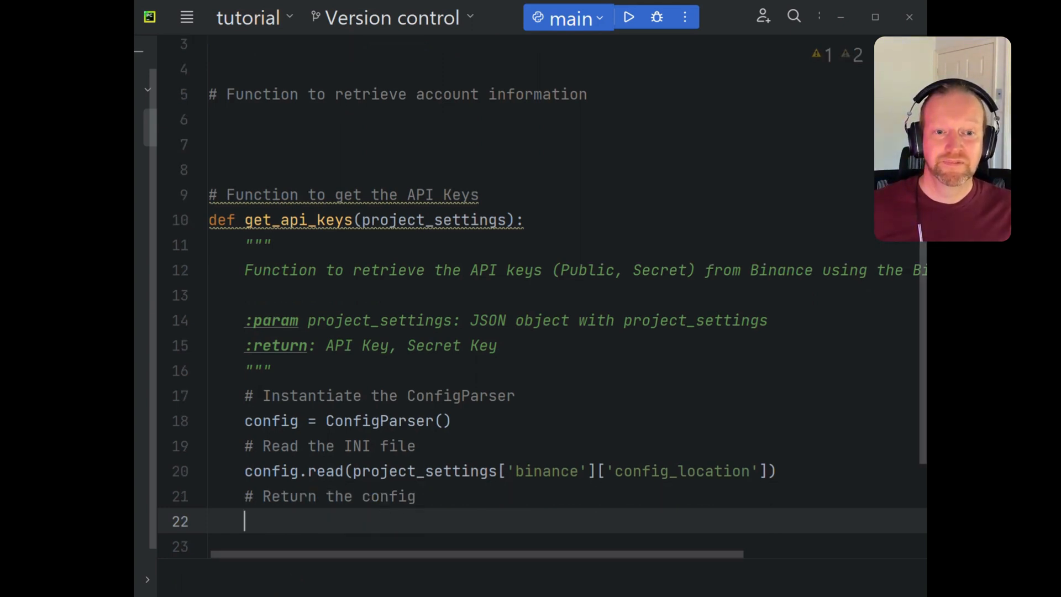
{"action": "type", "text": "return con"}
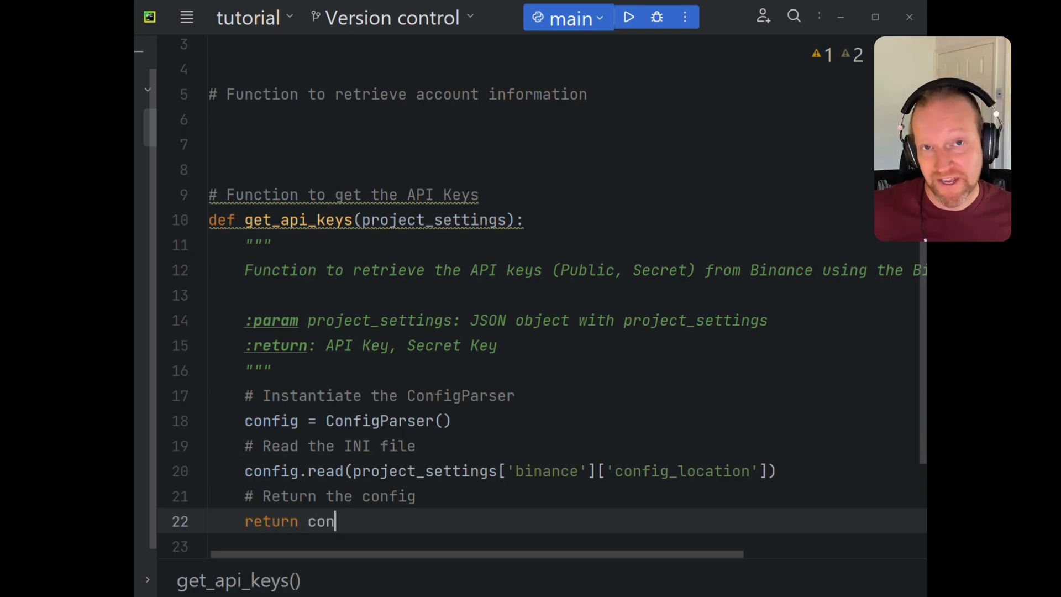
{"action": "type", "text": "fig[]"}
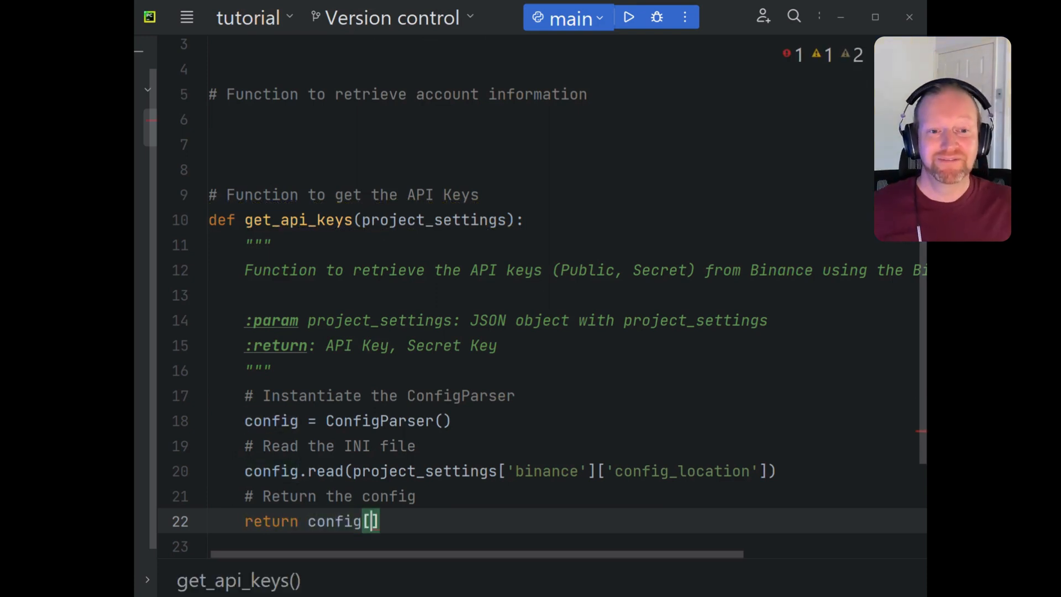
{"action": "type", "text": "\"keys\""}
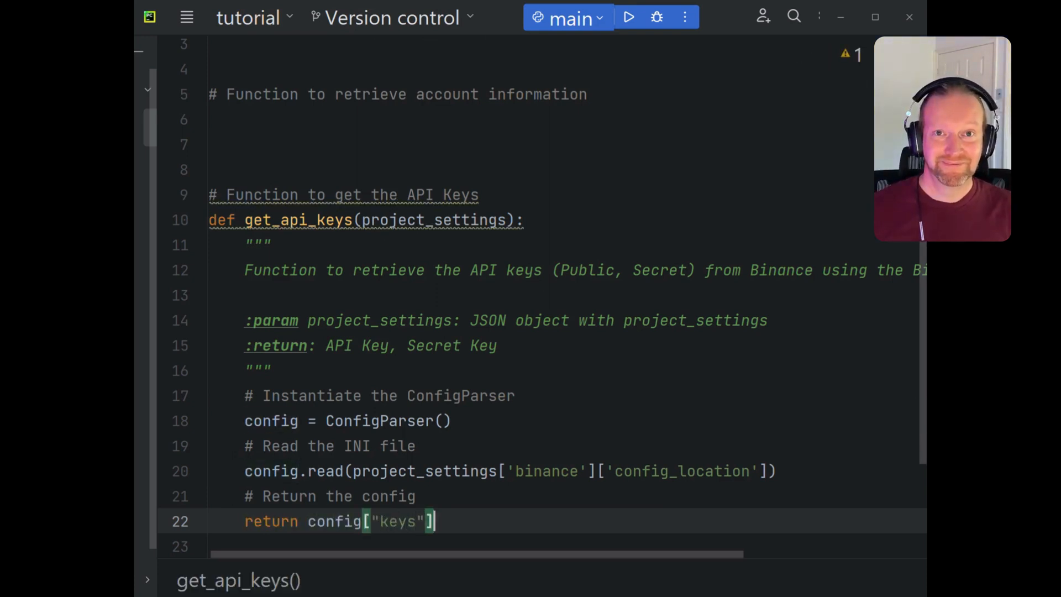
{"action": "type", "text": "[\"\"]"}
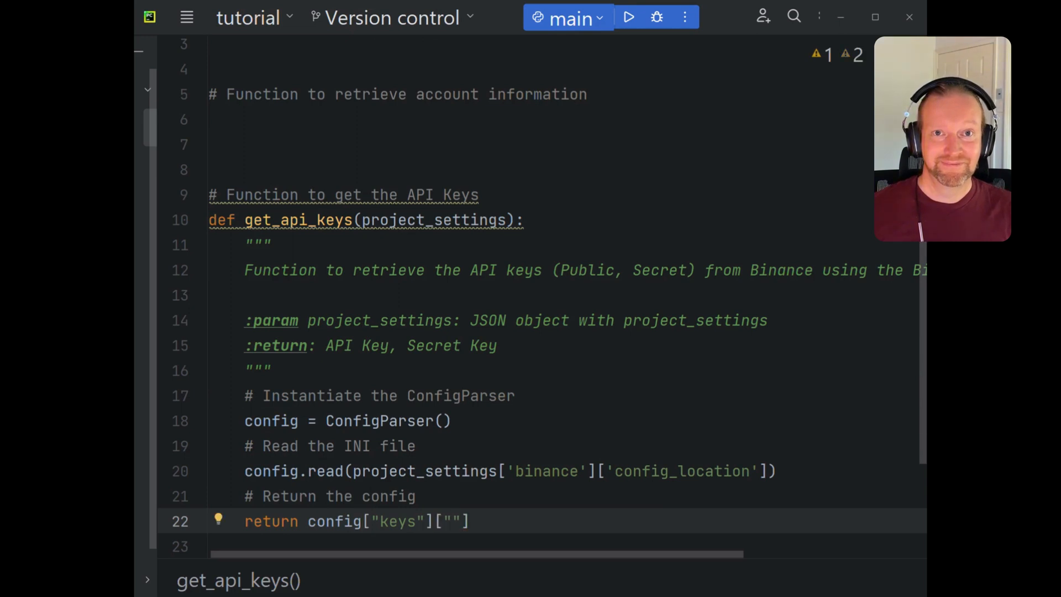
{"action": "type", "text": "api_k"}
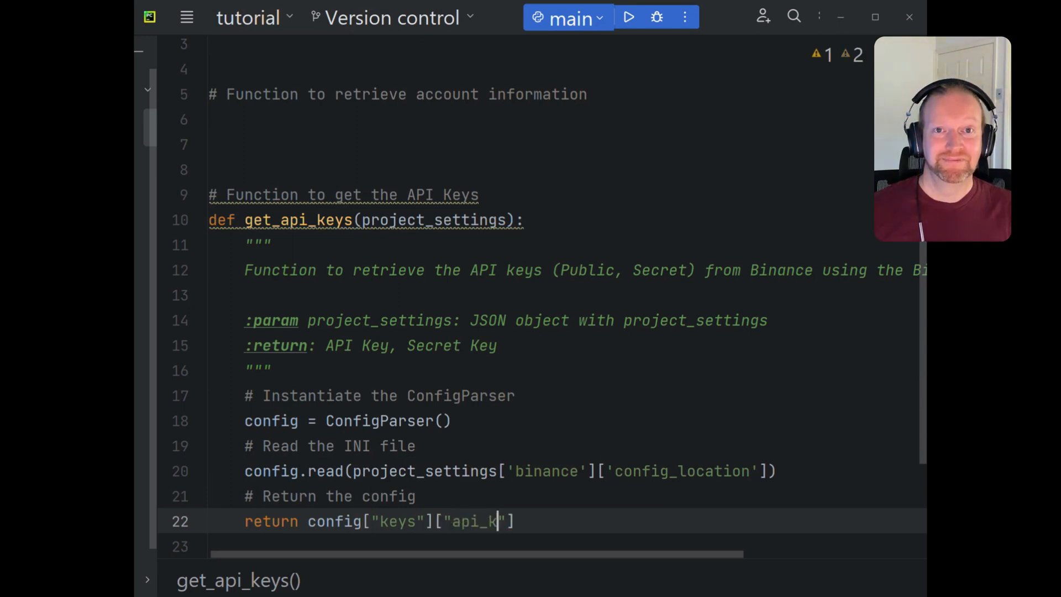
{"action": "type", "text": "ey"}
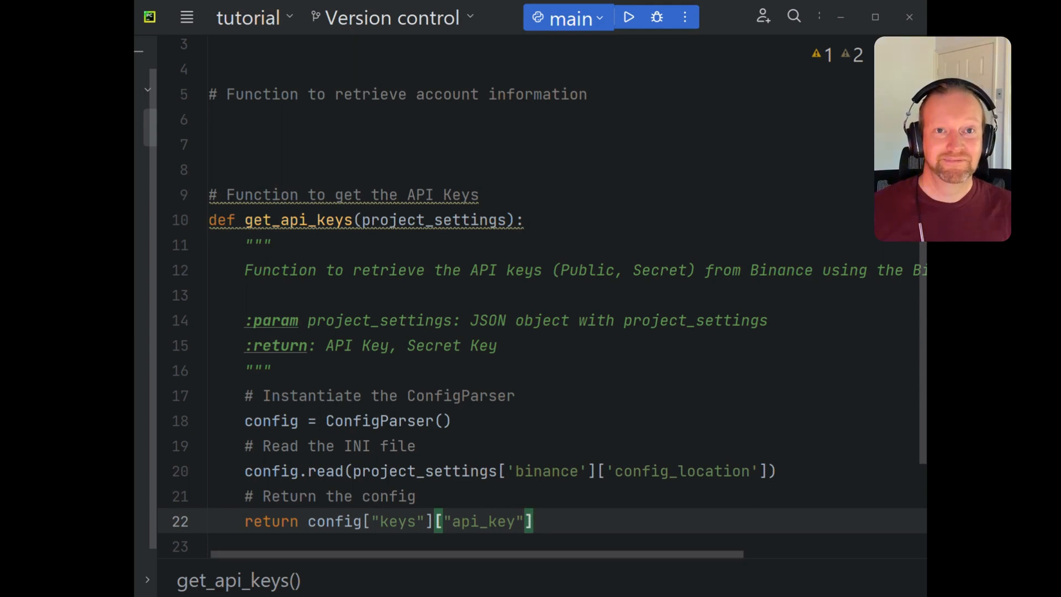
{"action": "type", "text": ", config"}
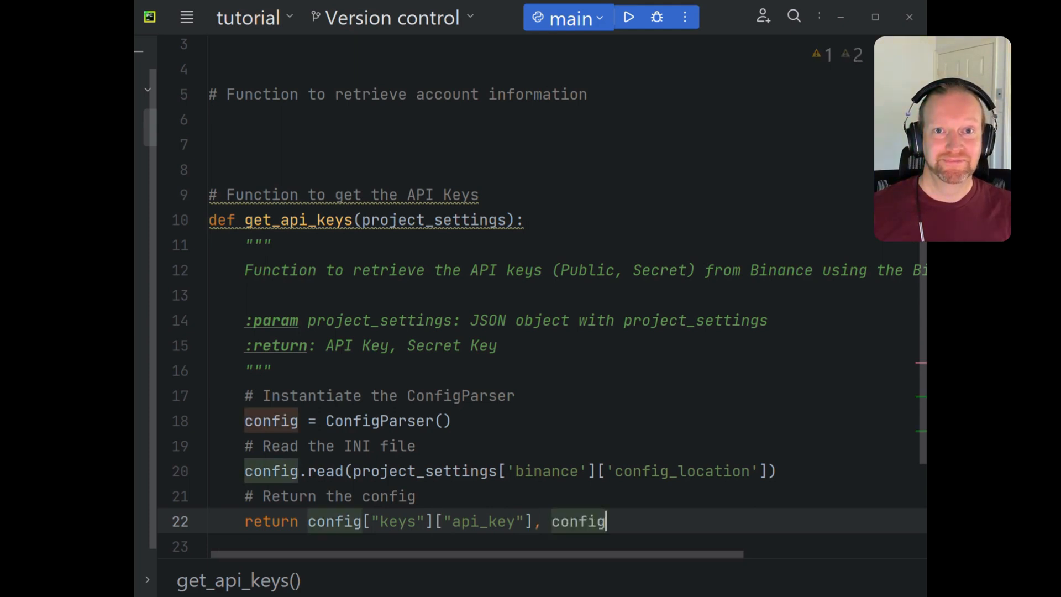
{"action": "type", "text": "[\"keys\"][\""}
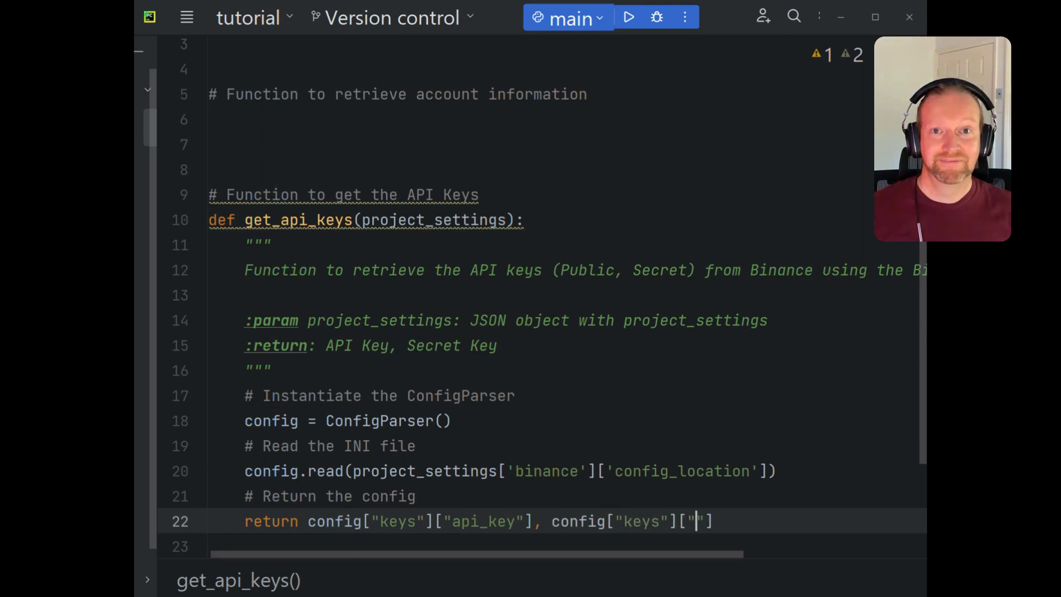
{"action": "type", "text": "api_sec"}
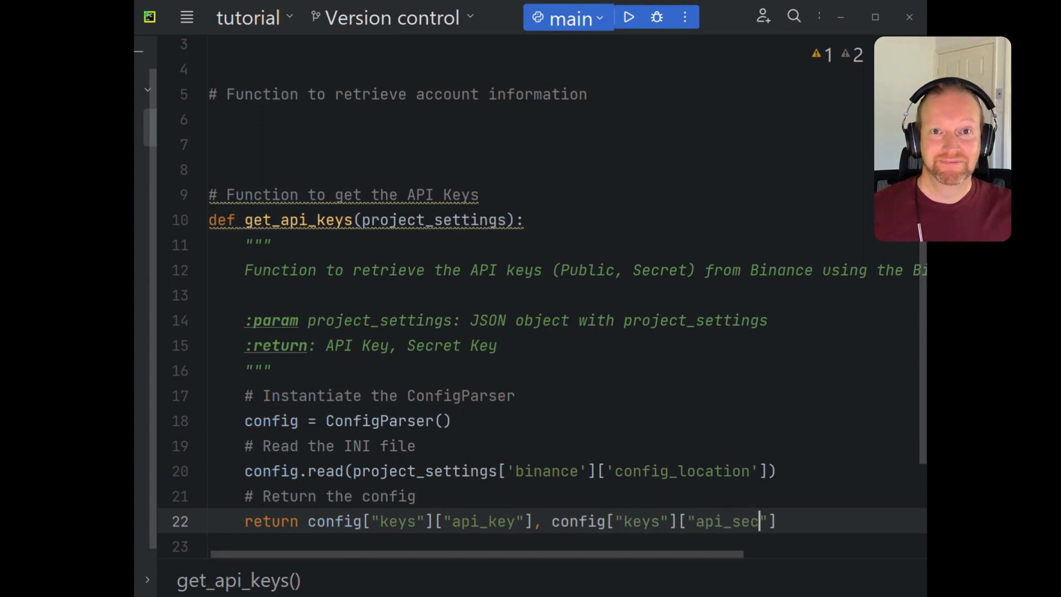
{"action": "scroll", "scroll_direction": "up", "scroll_amount": 3}
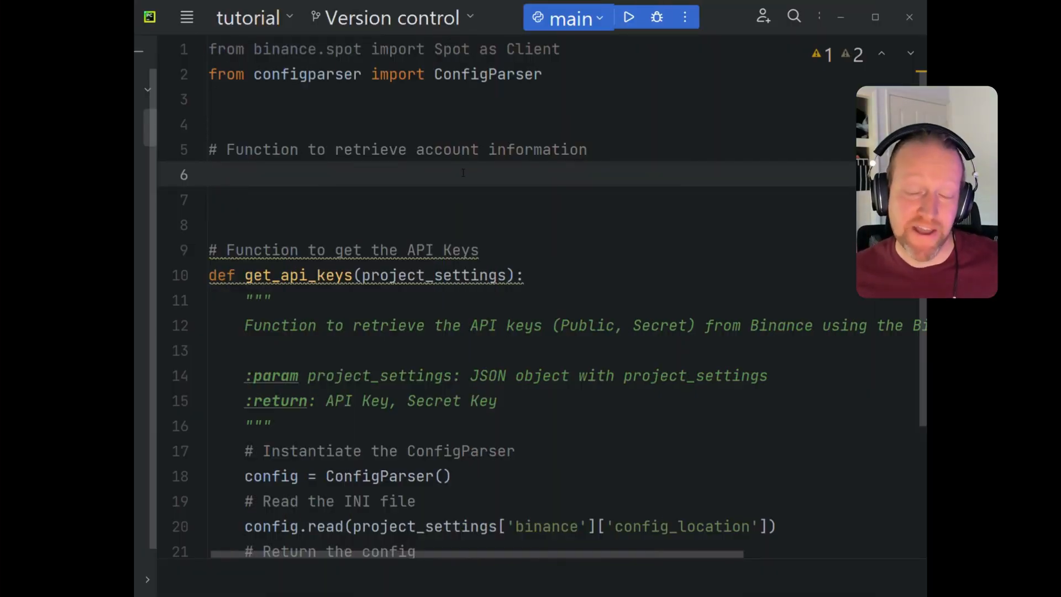
- Write the header def check_binance_working(project_settings): on line 6
{"action": "type", "text": "def"}
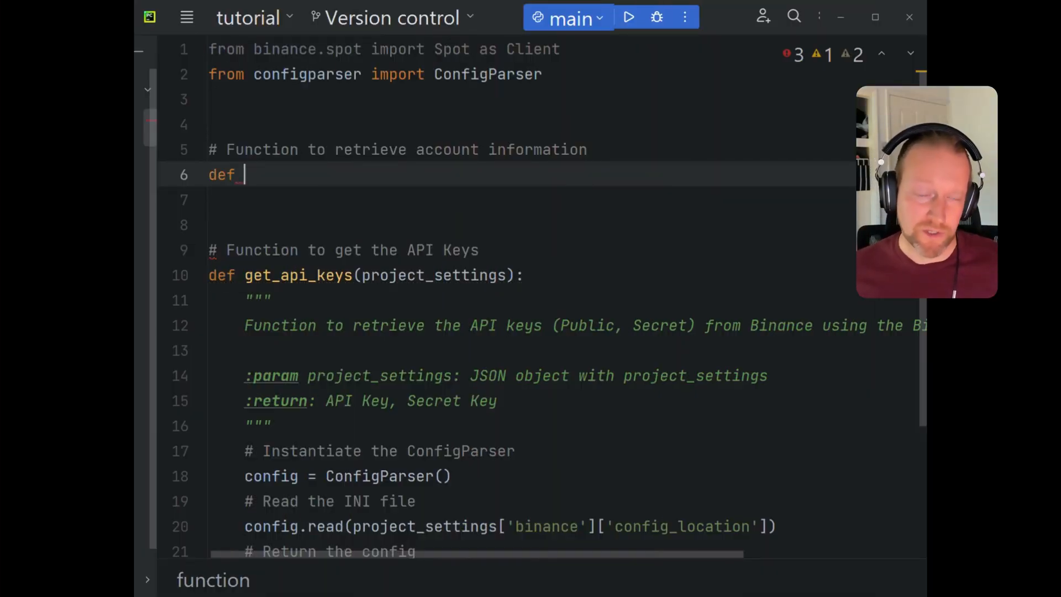
{"action": "type", "text": "check"}
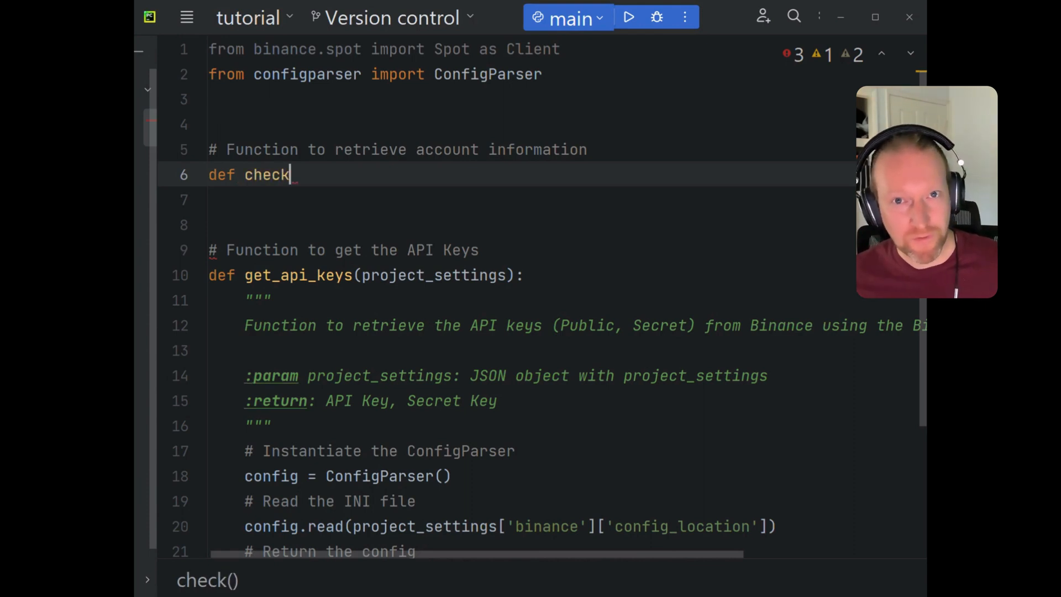
{"action": "type", "text": "_binance_"}
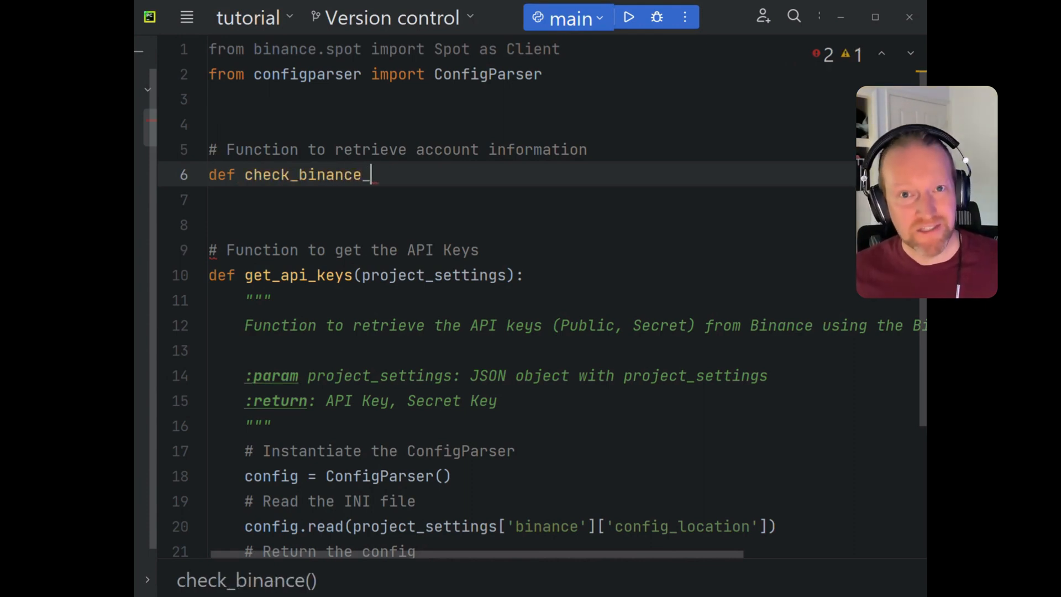
{"action": "type", "text": "working(project_settings):"}
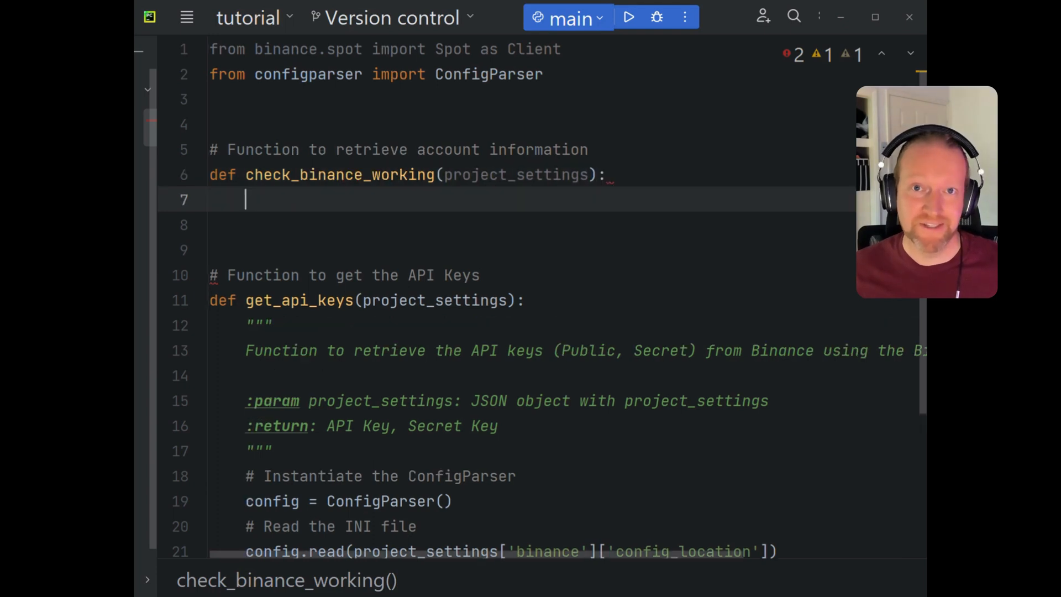
- Describe check_binance_working as checking Binance works by retrieving account information
{"action": "type", "text": "\"\"\""}
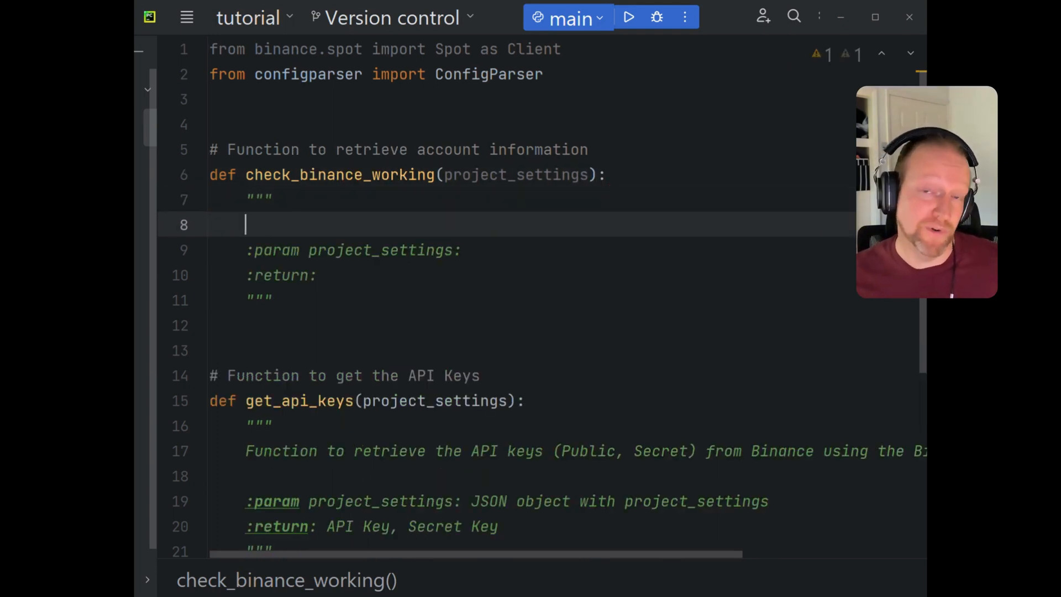
{"action": "type", "text": "Function to"}
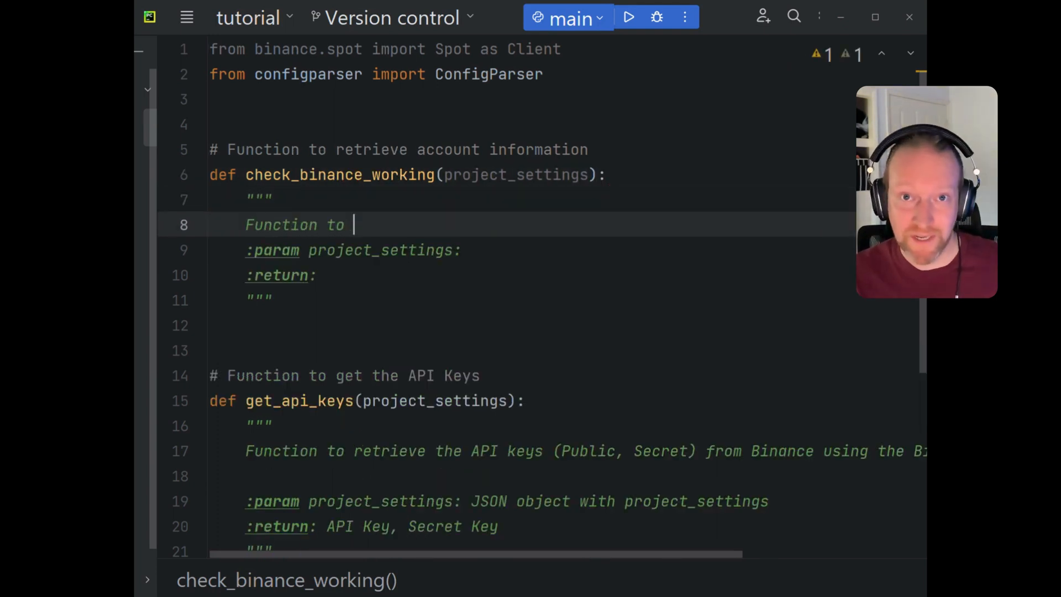
{"action": "type", "text": "check that binance"}
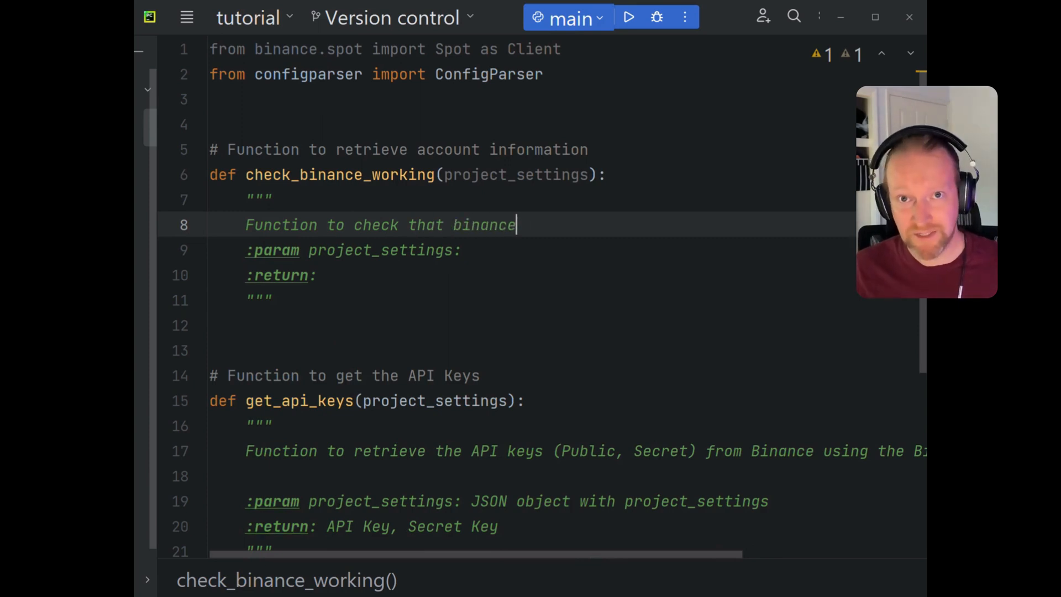
{"action": "key", "text": "Backspace"}
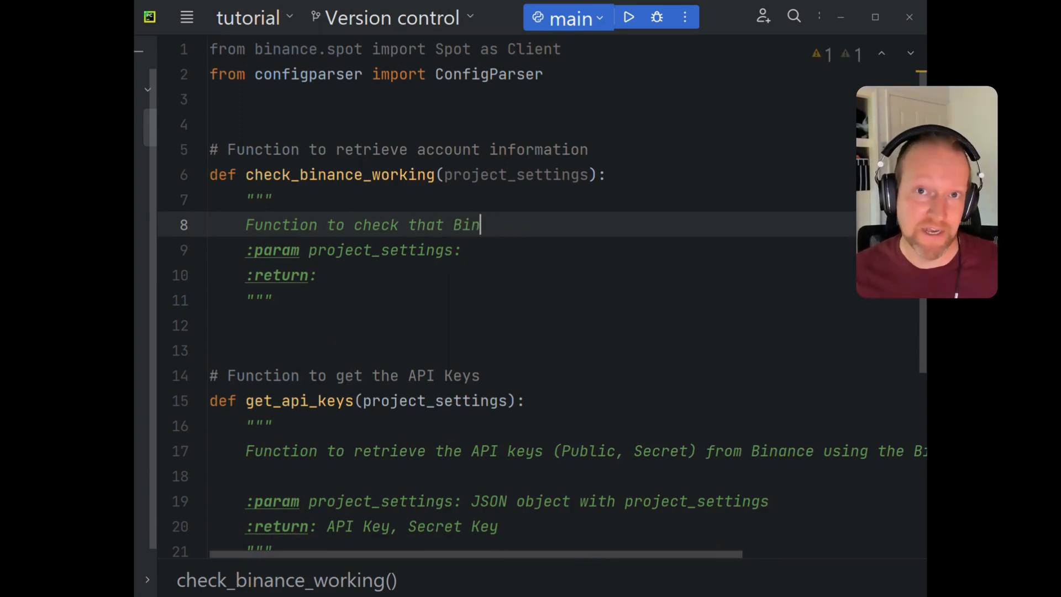
{"action": "type", "text": "ance is working. This"}
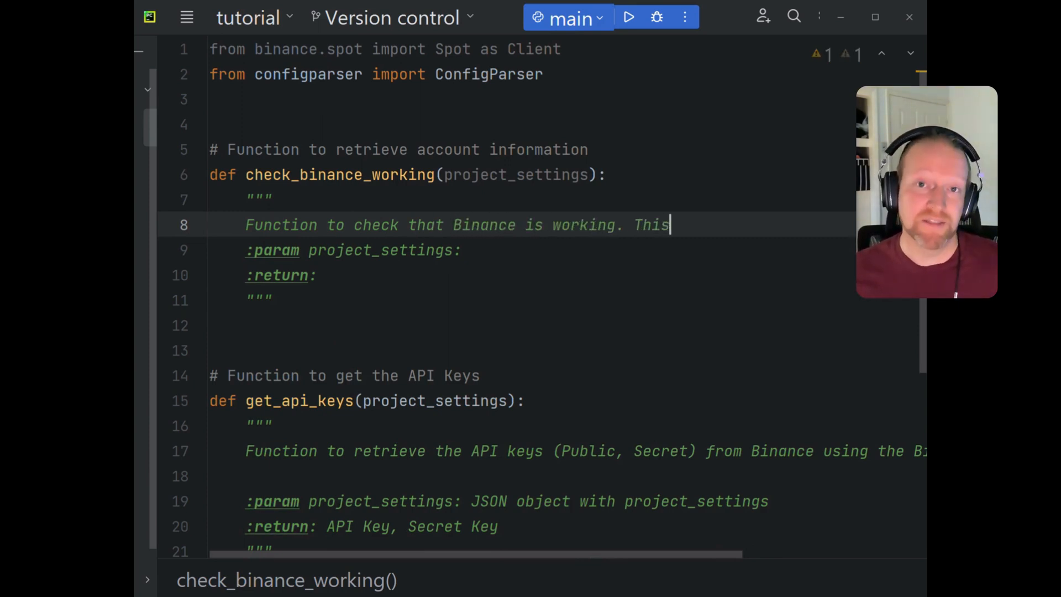
{"action": "type", "text": "is done"}
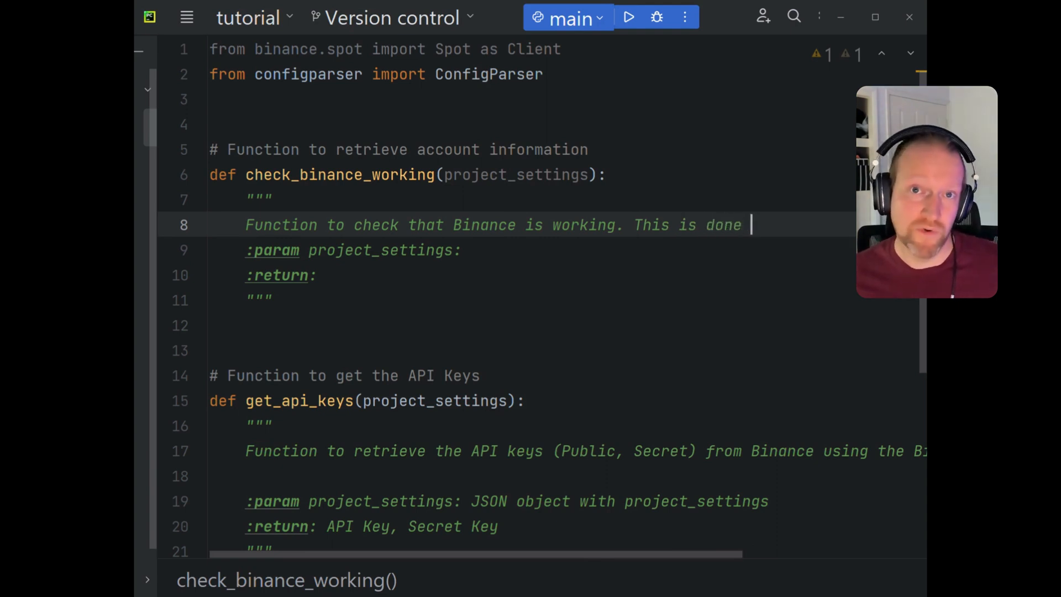
{"action": "type", "text": "by retrie"}
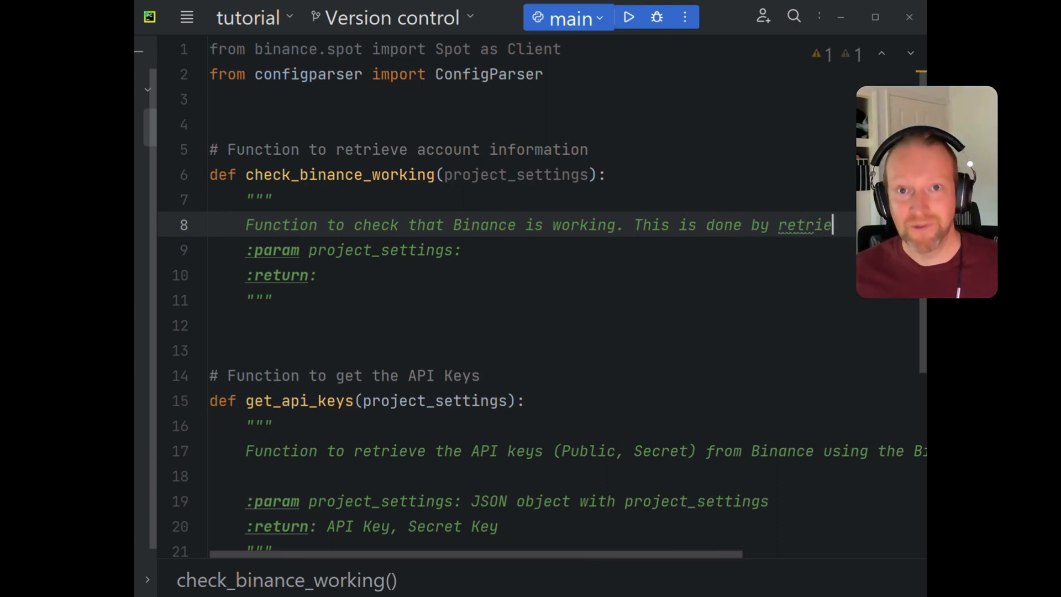
{"action": "scroll", "scroll_direction": "right", "scroll_amount": 3}
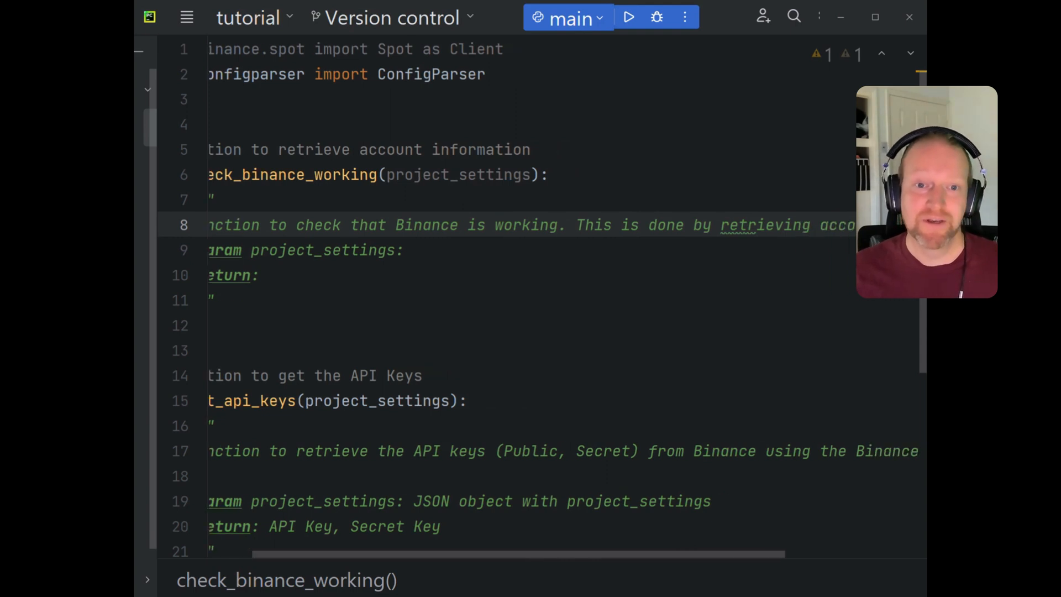
{"action": "scroll", "scroll_direction": "right", "scroll_amount": 3}
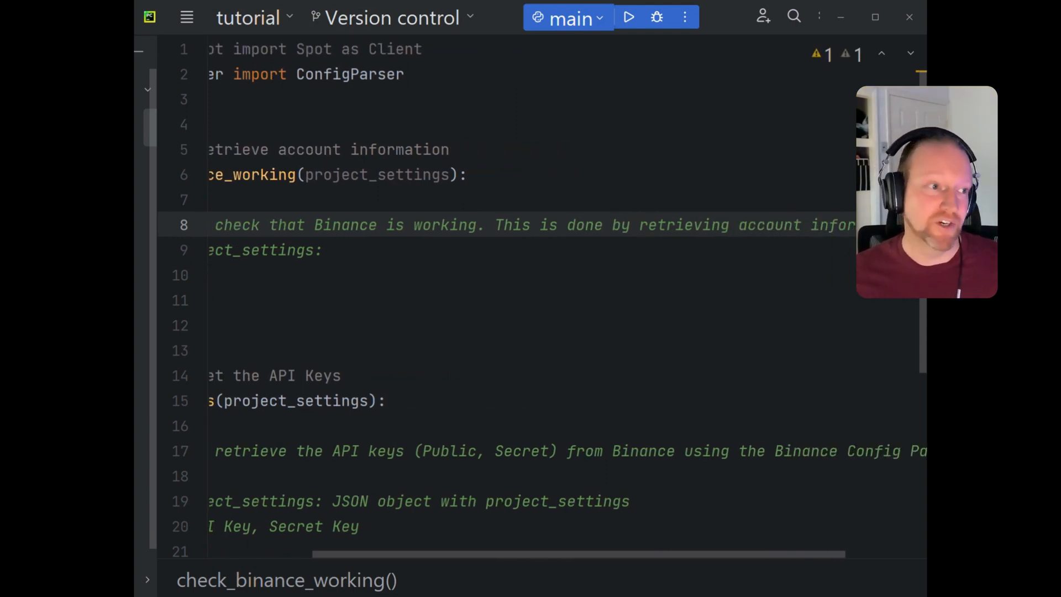
- Document project_settings as a JSON object and the return as Boolean True/False
{"action": "left_click", "coordinate": [332, 250]}
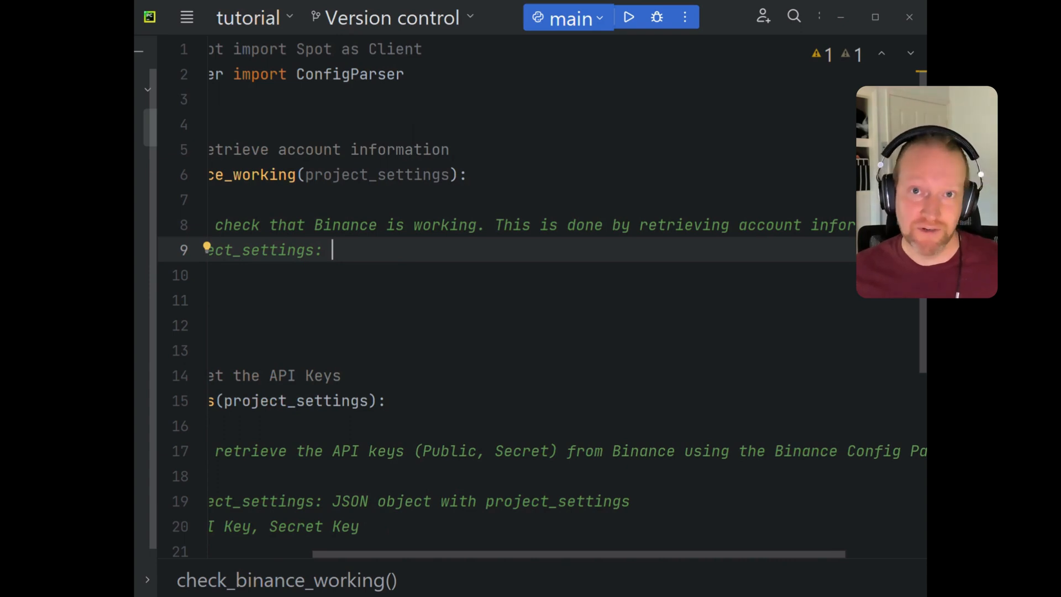
{"action": "type", "text": "JSON object of w"}
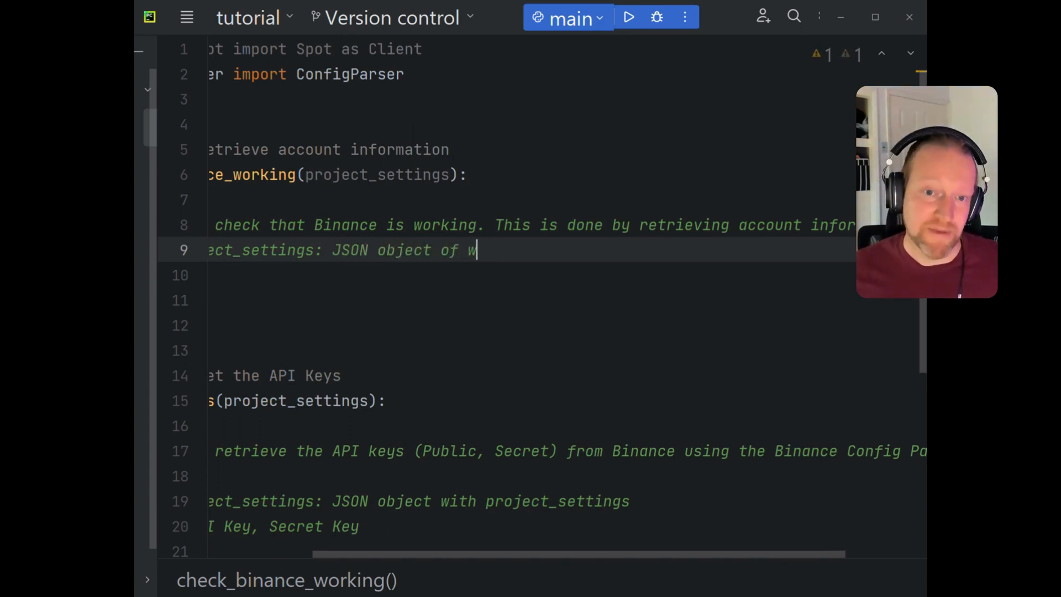
{"action": "type", "text": "ith project_settings"}
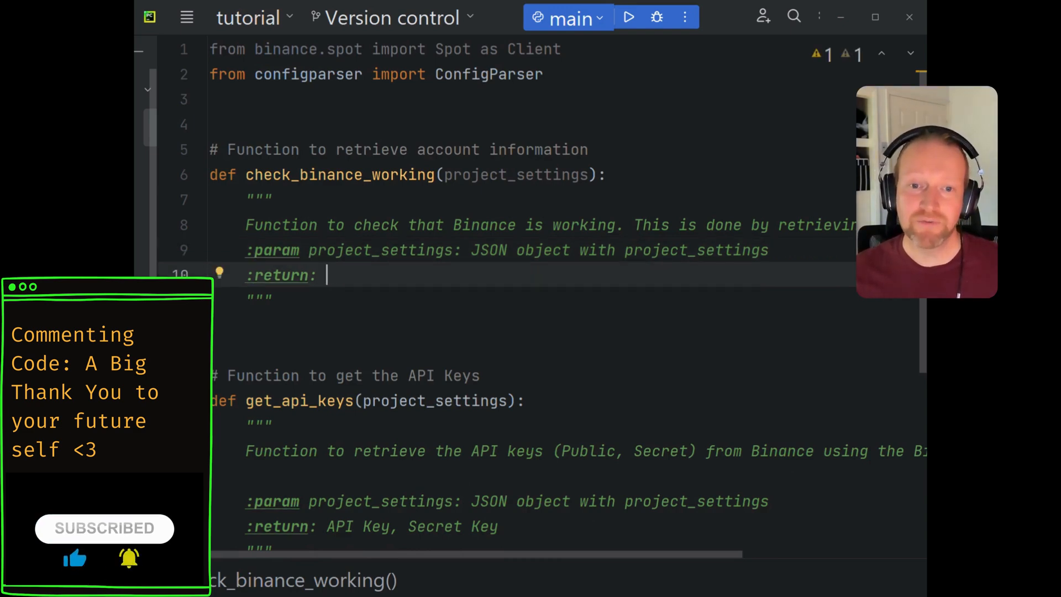
{"action": "type", "text": "Boolean"}
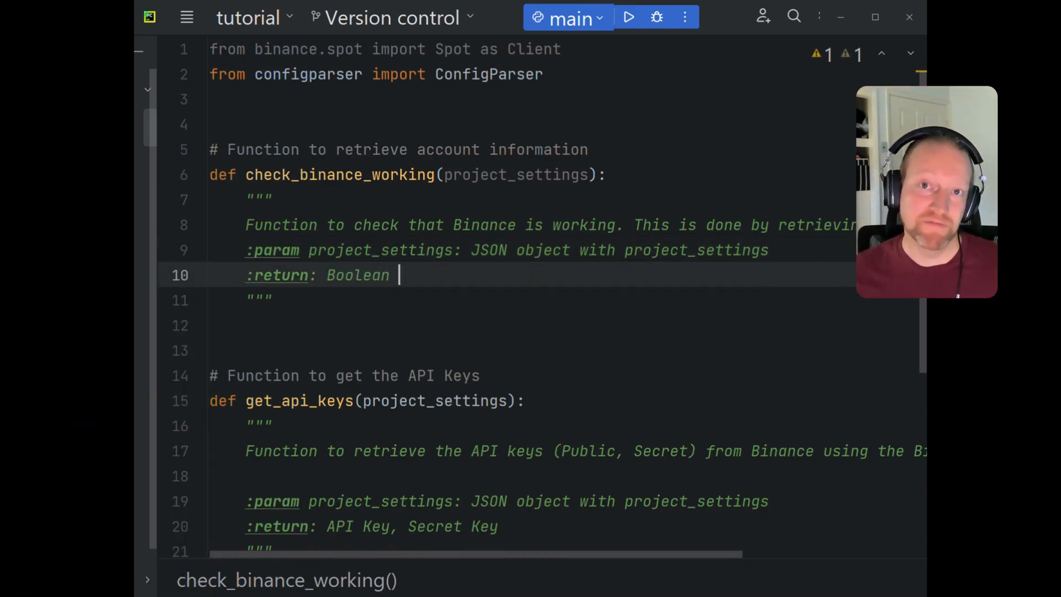
{"action": "type", "text": "True/False"}
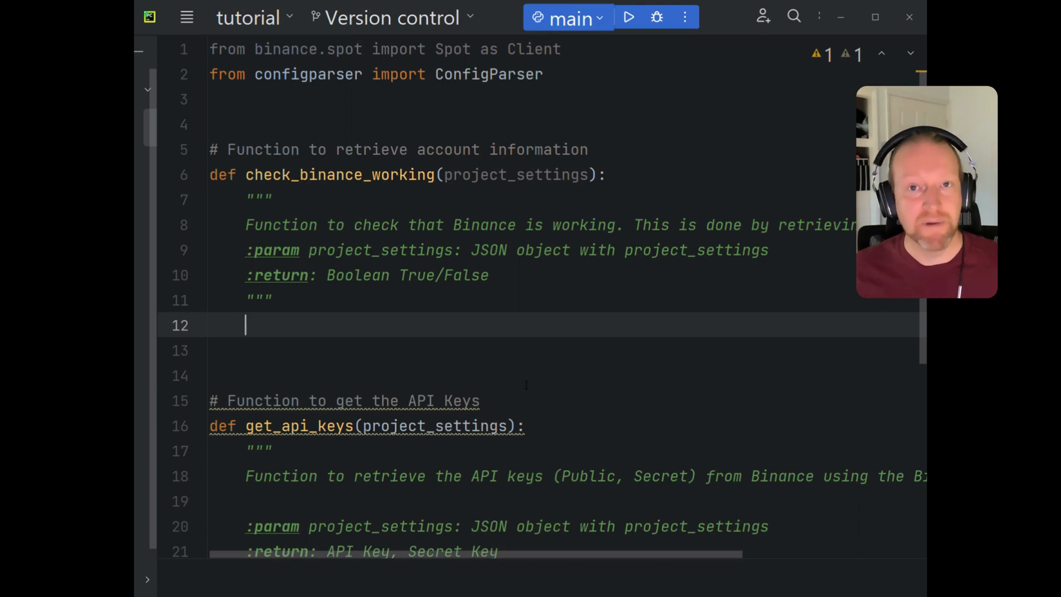
- Assign api_key, api_secret = get_api_keys(project_settings=project_settings) under a comment
{"action": "type", "text": "# Get the"}
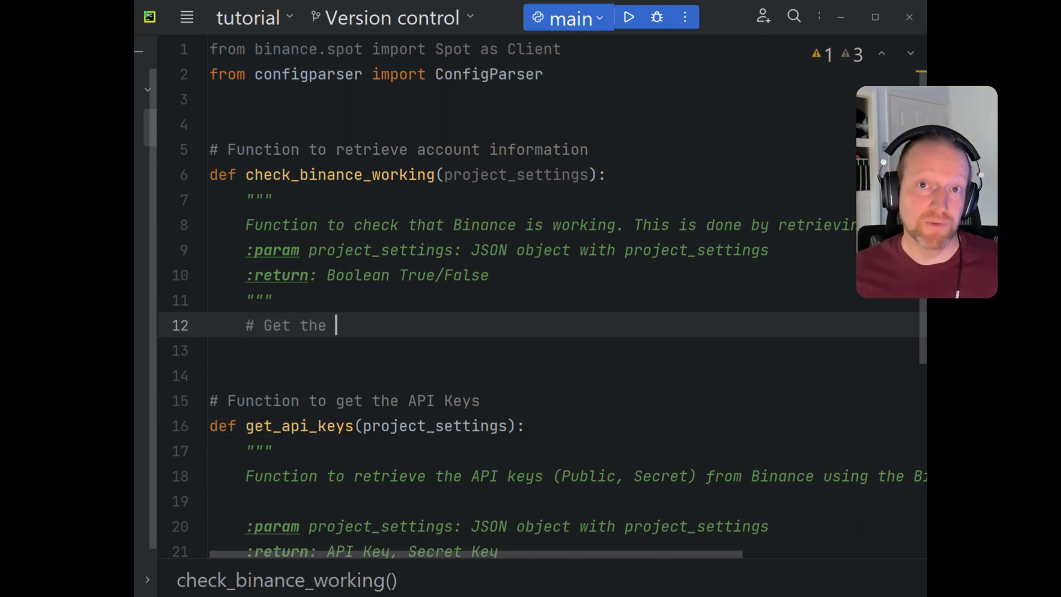
{"action": "type", "text": "API_Key and API_"}
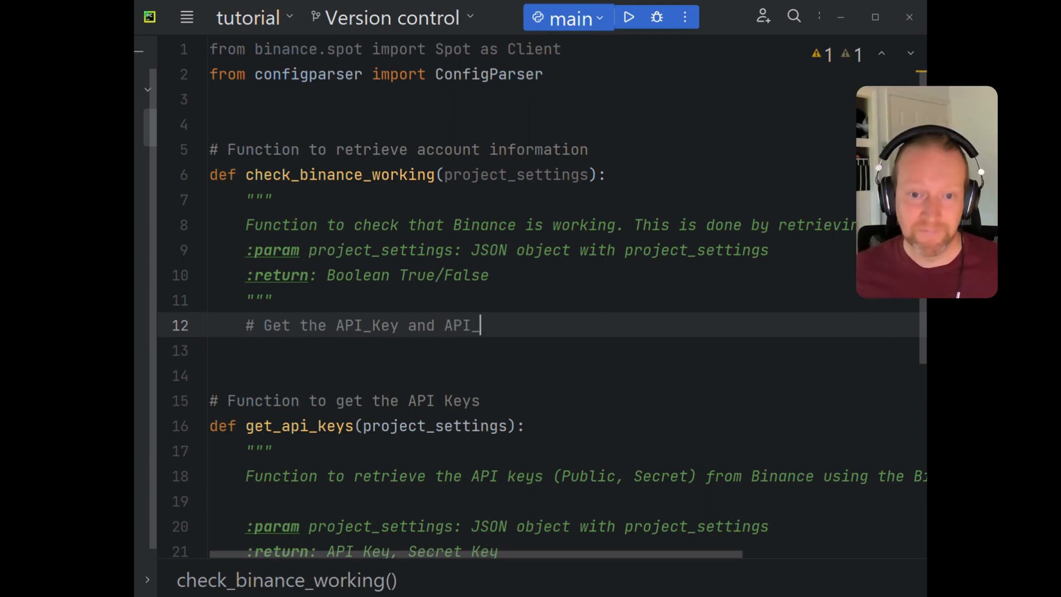
{"action": "type", "text": "Secret"}
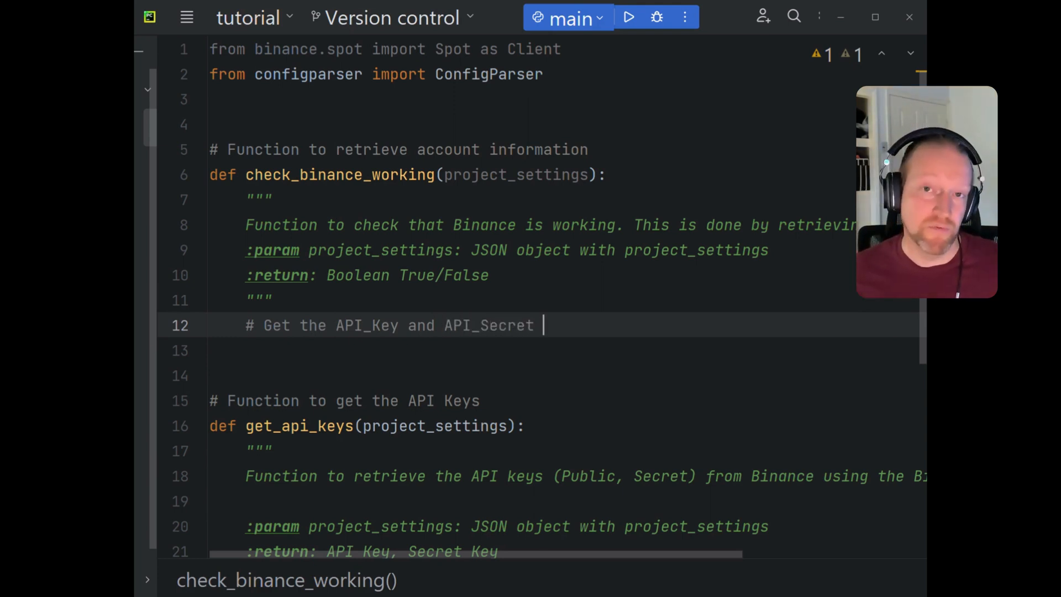
{"action": "type", "text": "for the Spot Client"}
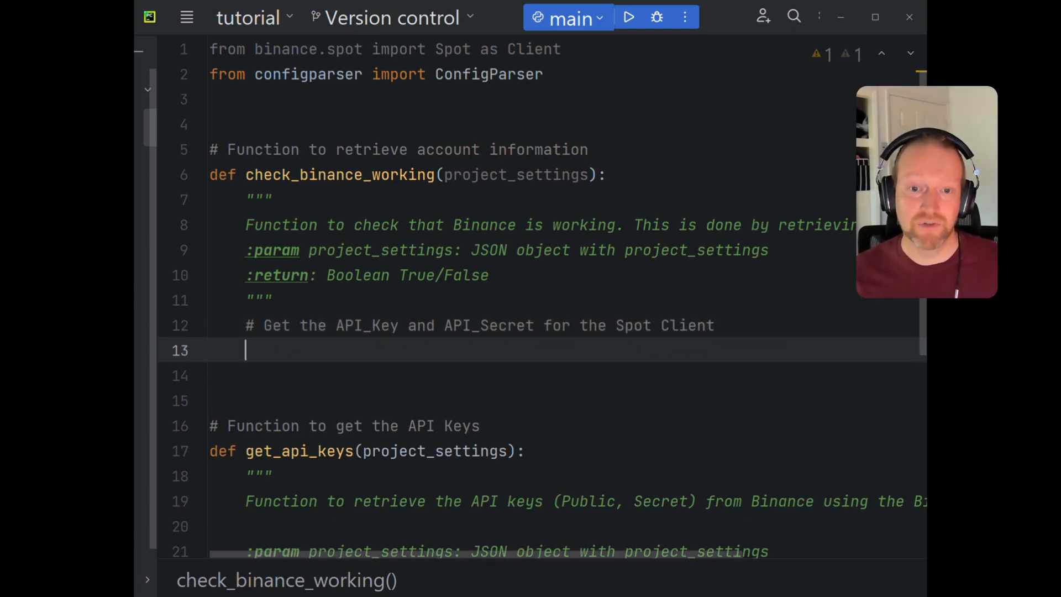
{"action": "type", "text": "api_"}
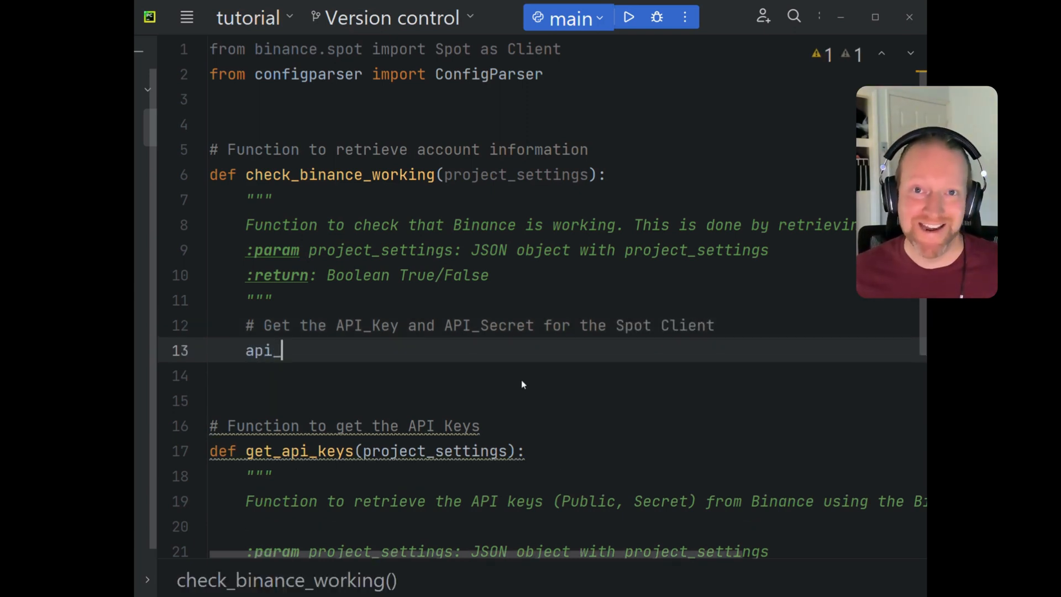
{"action": "type", "text": "key, api"}
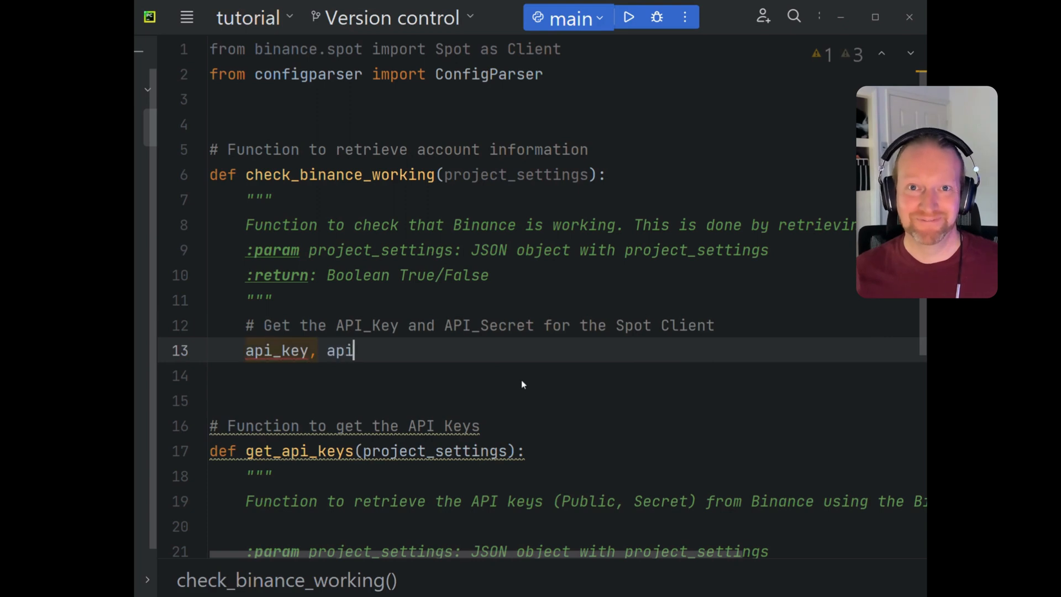
{"action": "type", "text": "_secret ="}
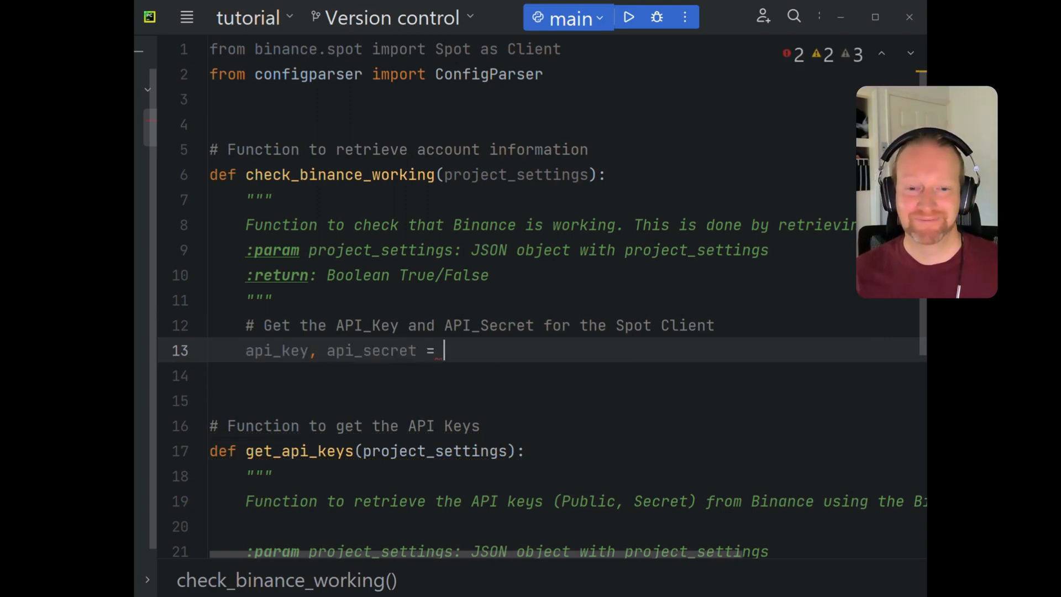
{"action": "type", "text": "get_api_keys()"}
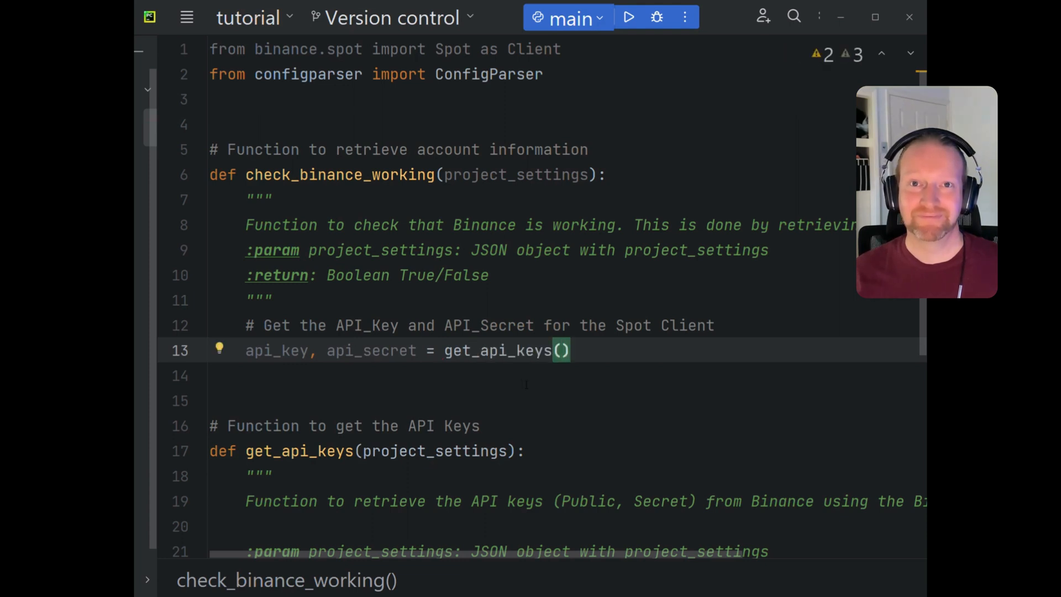
{"action": "type", "text": "project_settings="}
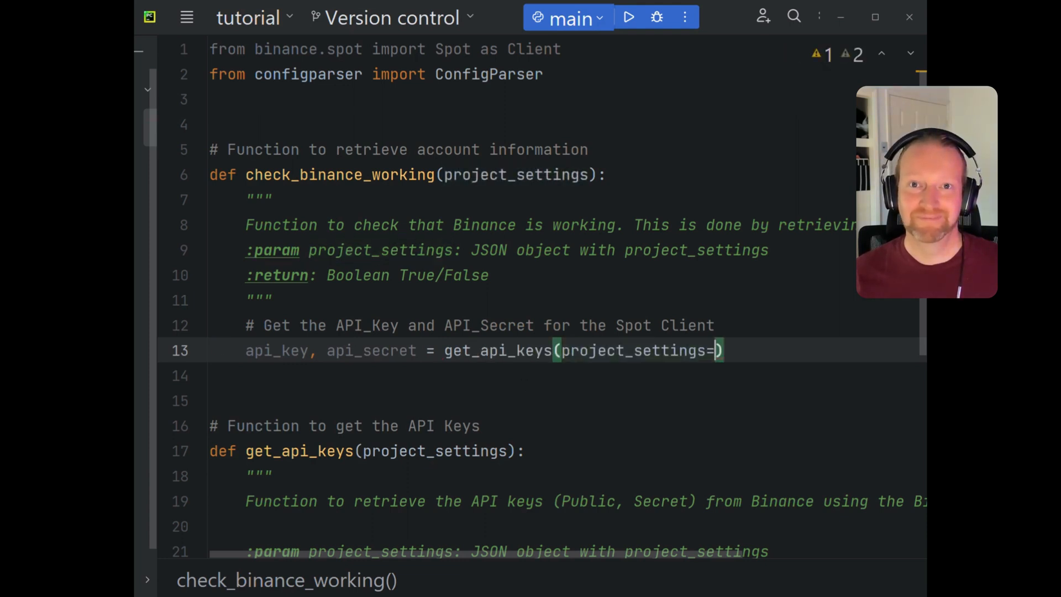
{"action": "type", "text": "=project_settings"}
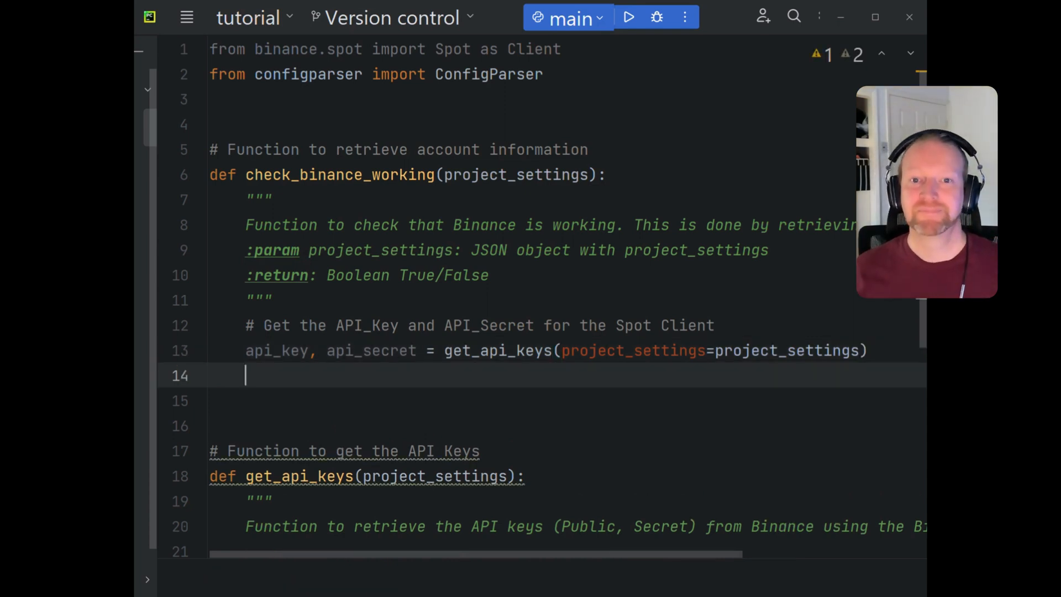
- Add '# Instantiate the Spot Client' and spot_client = Client(api_key, api_secret) in check_binance_working
{"action": "type", "text": "# Instantiate the"}
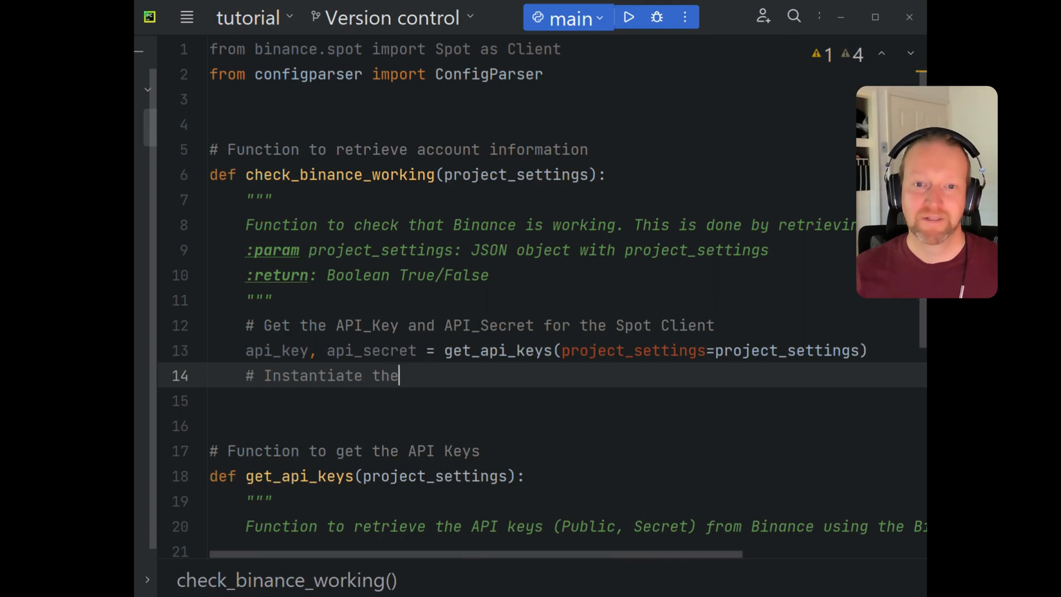
{"action": "type", "text": "spo"}
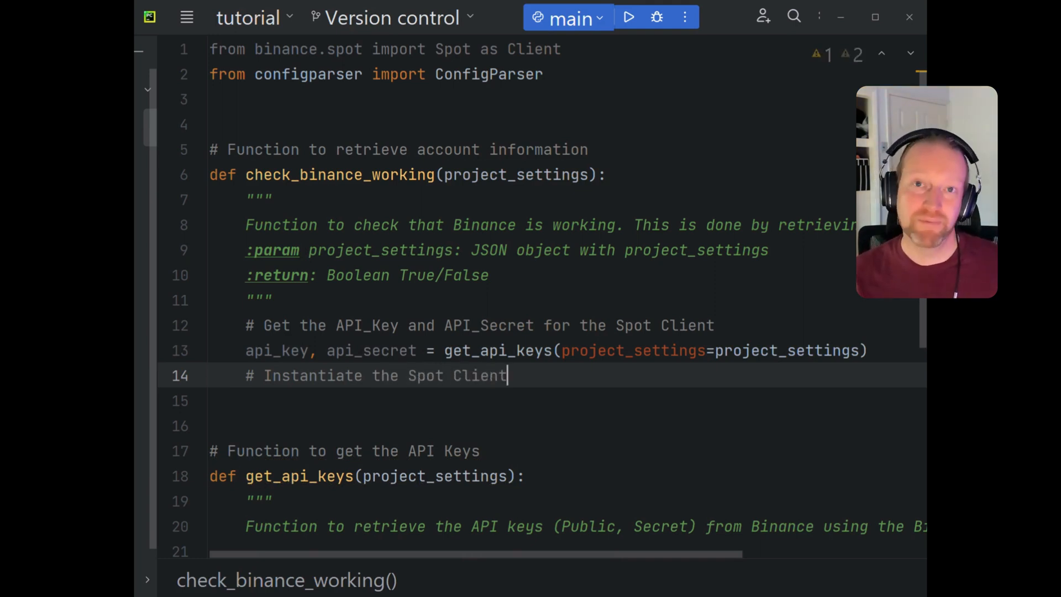
{"action": "type", "text": "sp"}
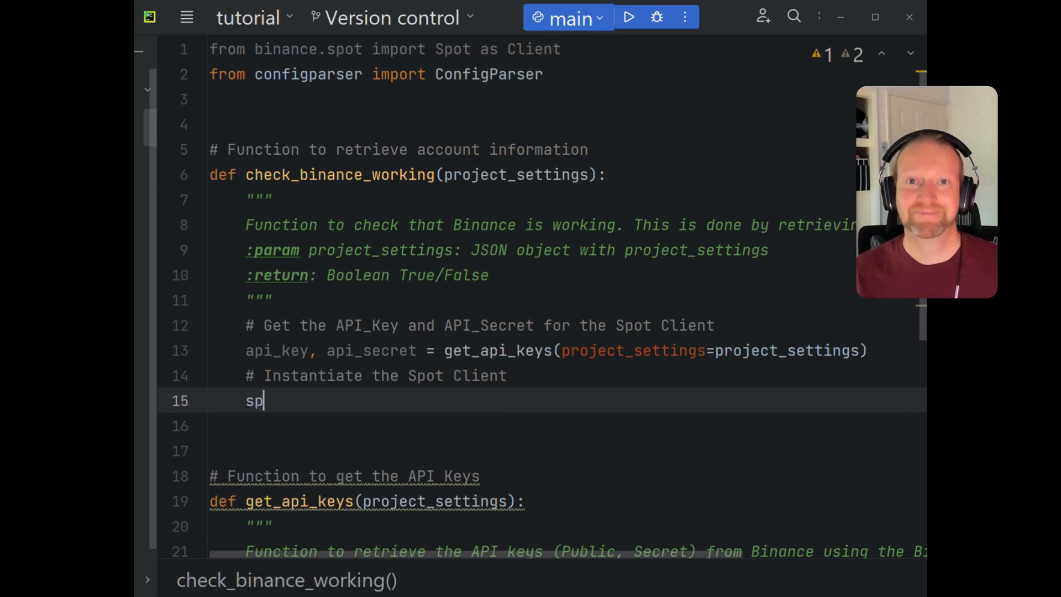
{"action": "type", "text": "ot_clie"}
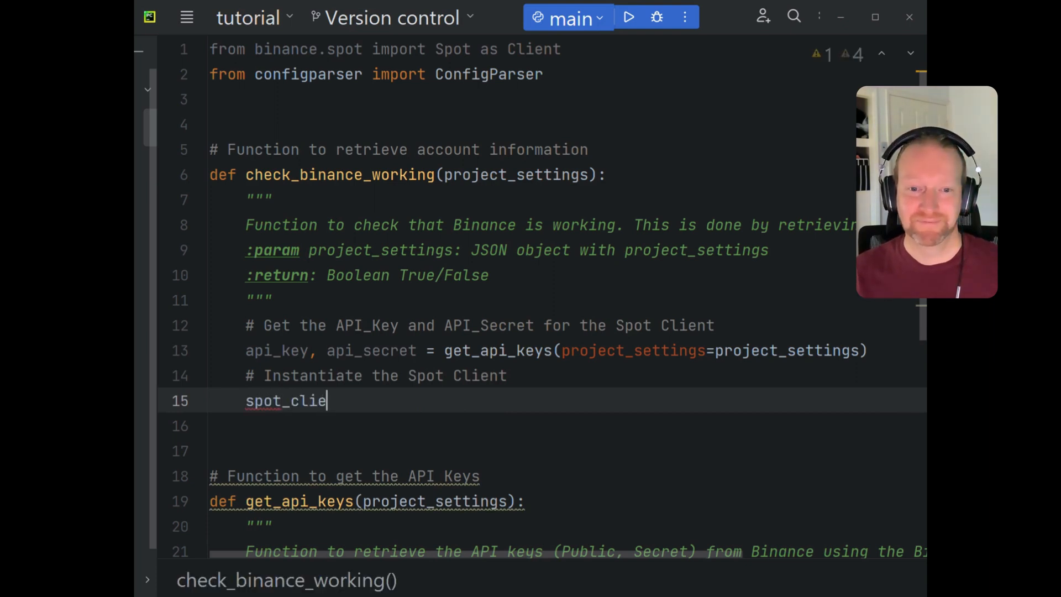
{"action": "type", "text": "nt ="}
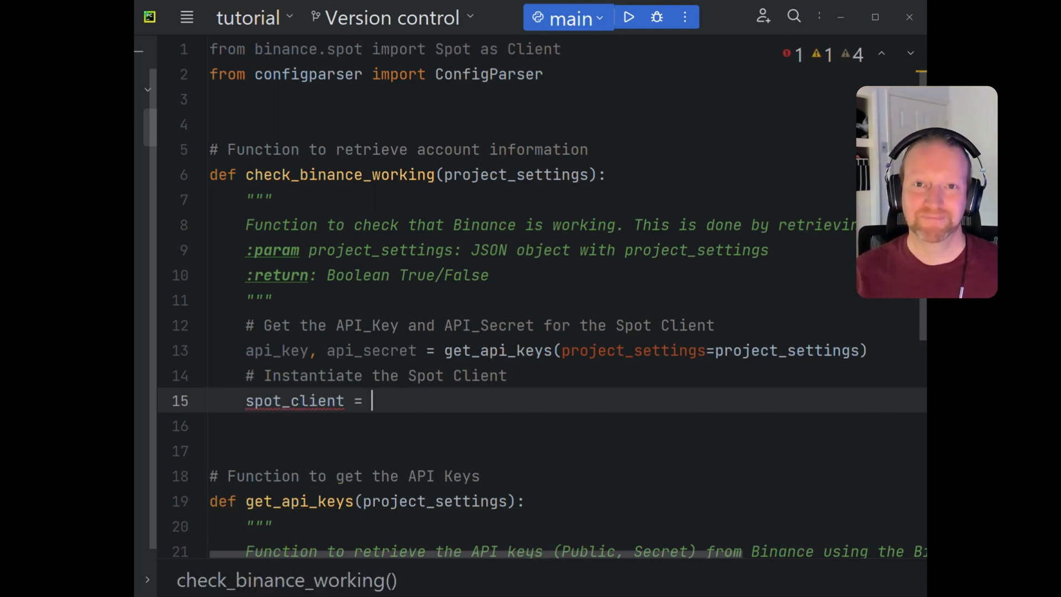
{"action": "type", "text": "Client()"}
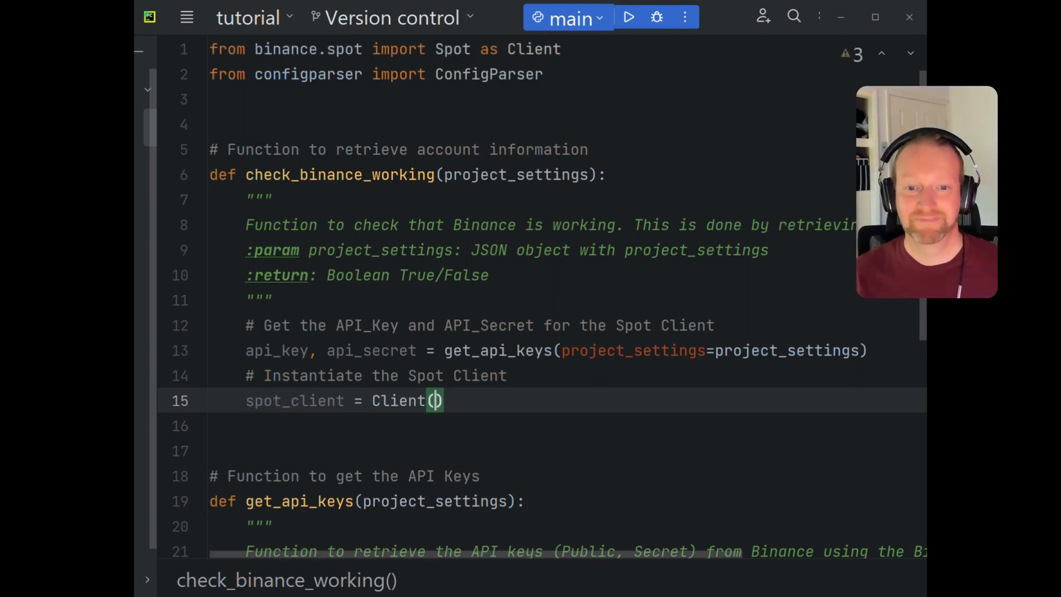
{"action": "type", "text": "api_key, api_sec"}
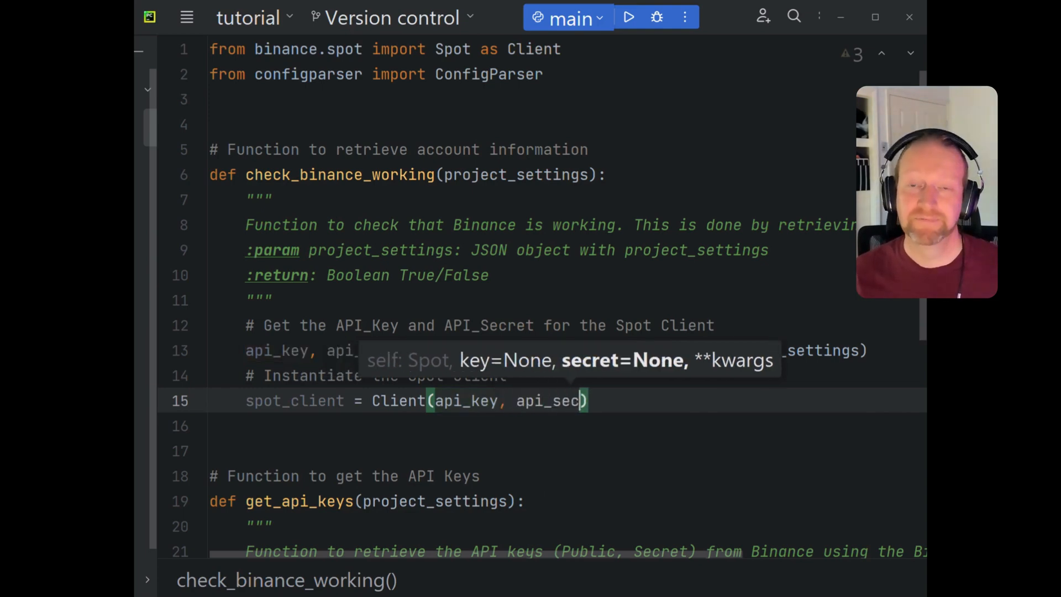
{"action": "type", "text": "ret"}
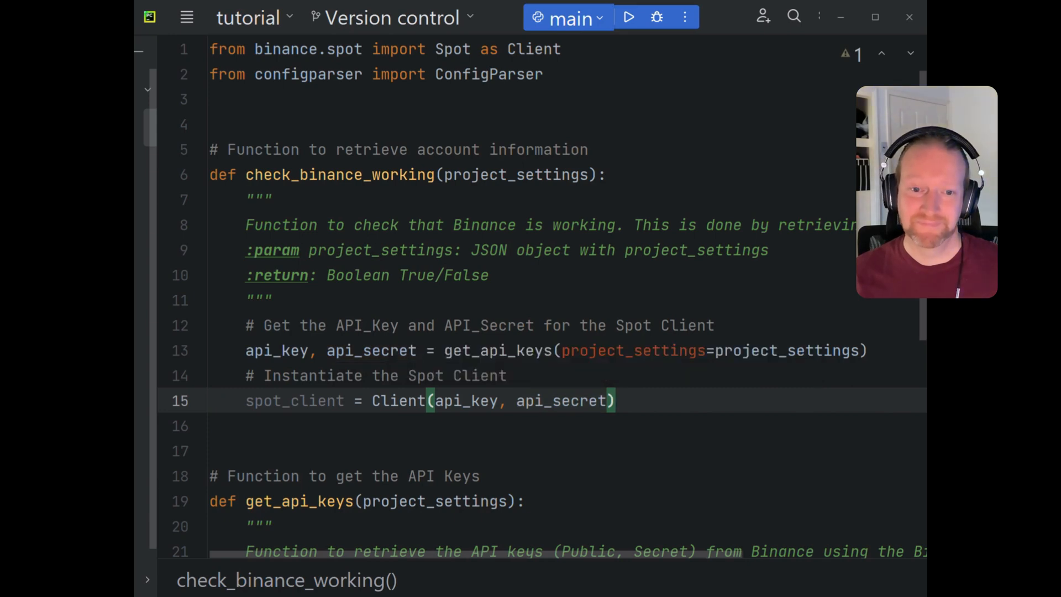
{"action": "type", "text": "#"}
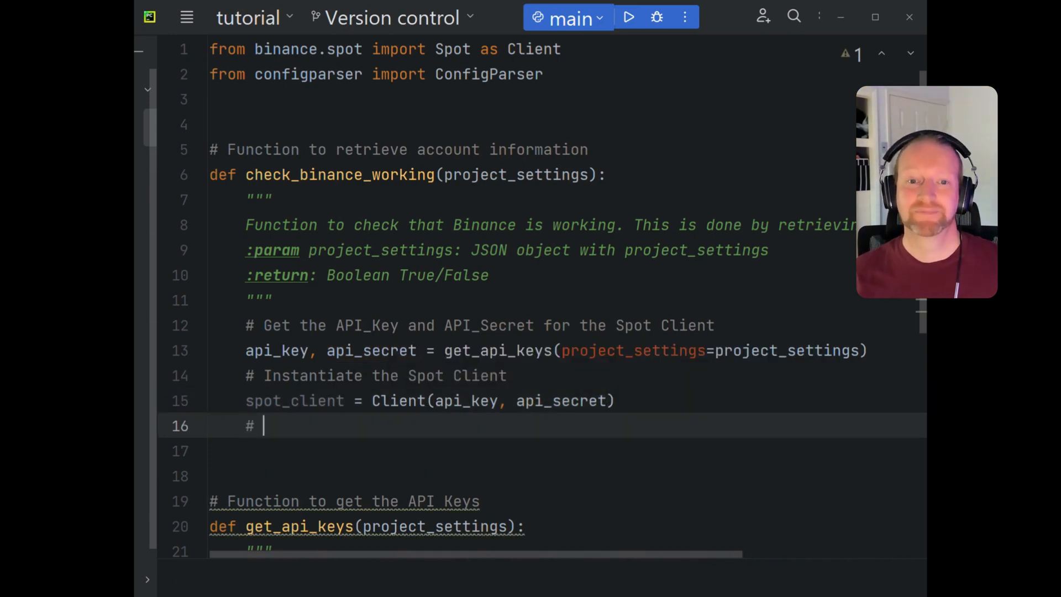
- Add '# Get the account status' and account = spot_client.account_status()
{"action": "type", "text": "Get the account status"}
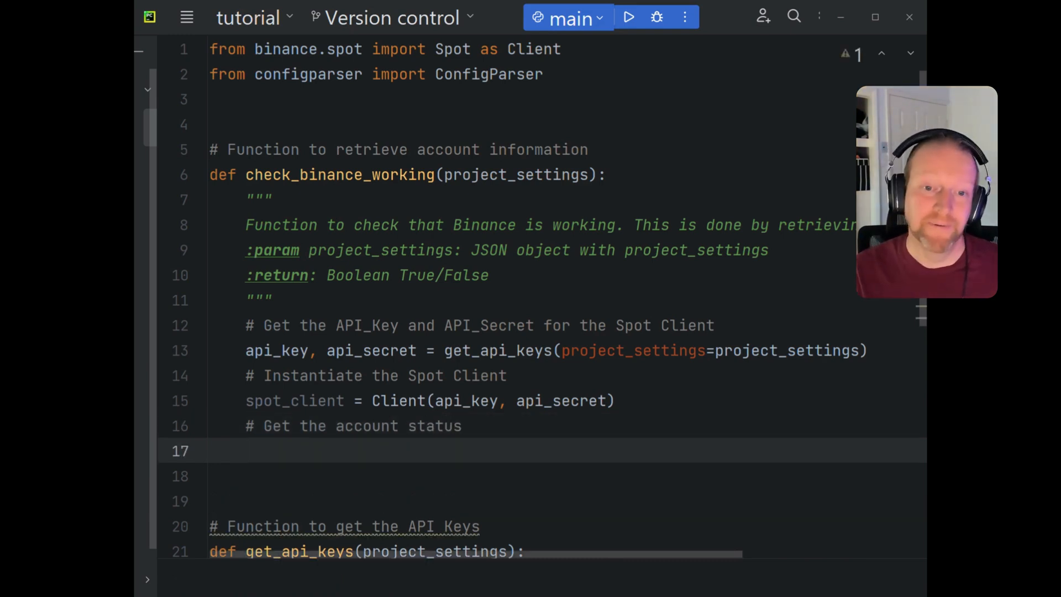
{"action": "type", "text": "account = s"}
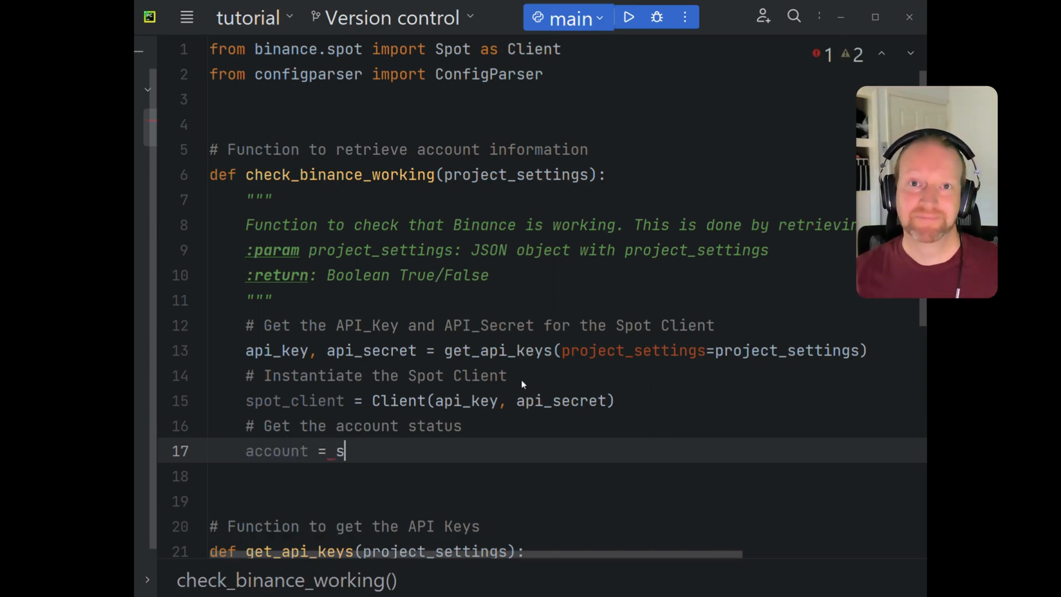
{"action": "type", "text": "pot_client."}
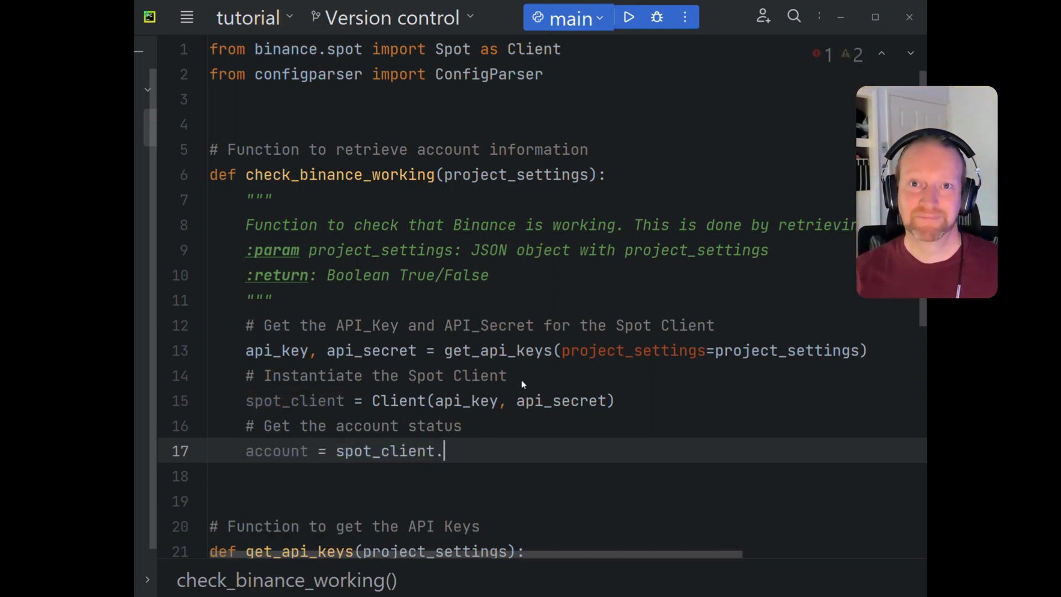
{"action": "type", "text": "account"}
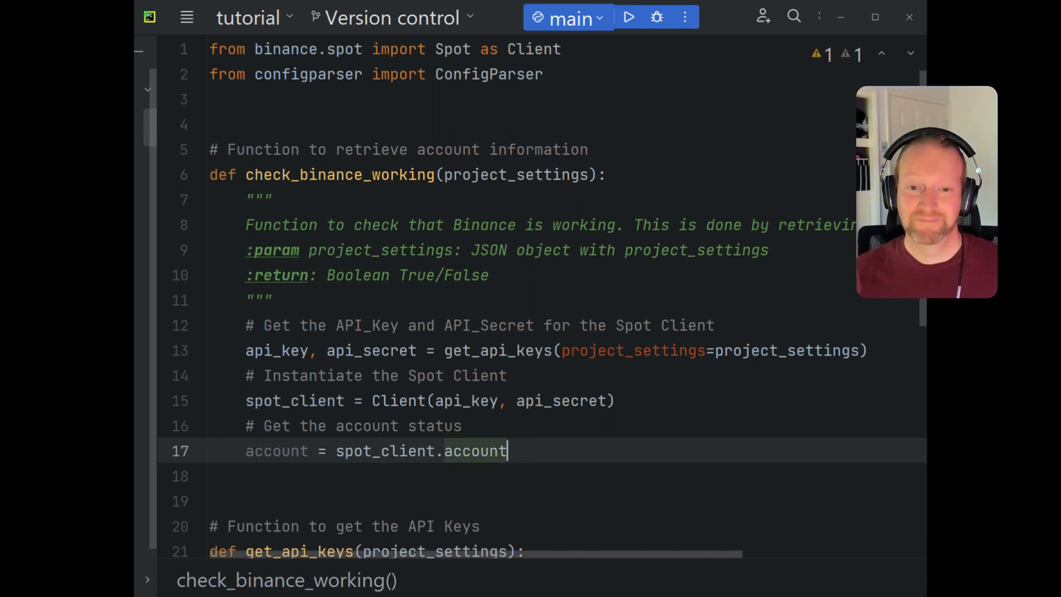
{"action": "type", "text": "_status()"}
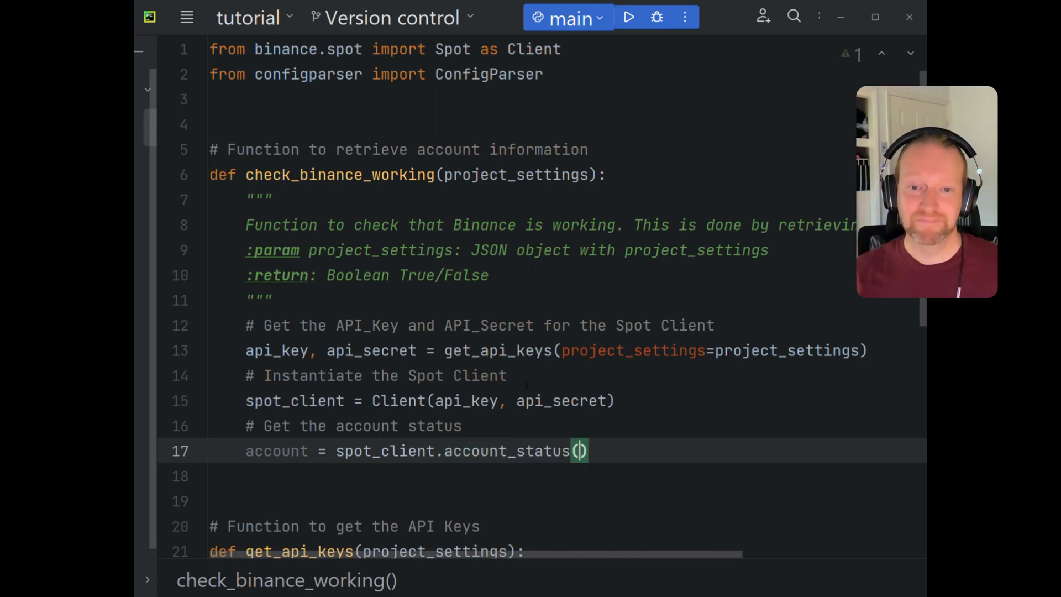
- Add a comment about temporarily printing the account for review, followed by print(account)
{"action": "type", "text": "#"}
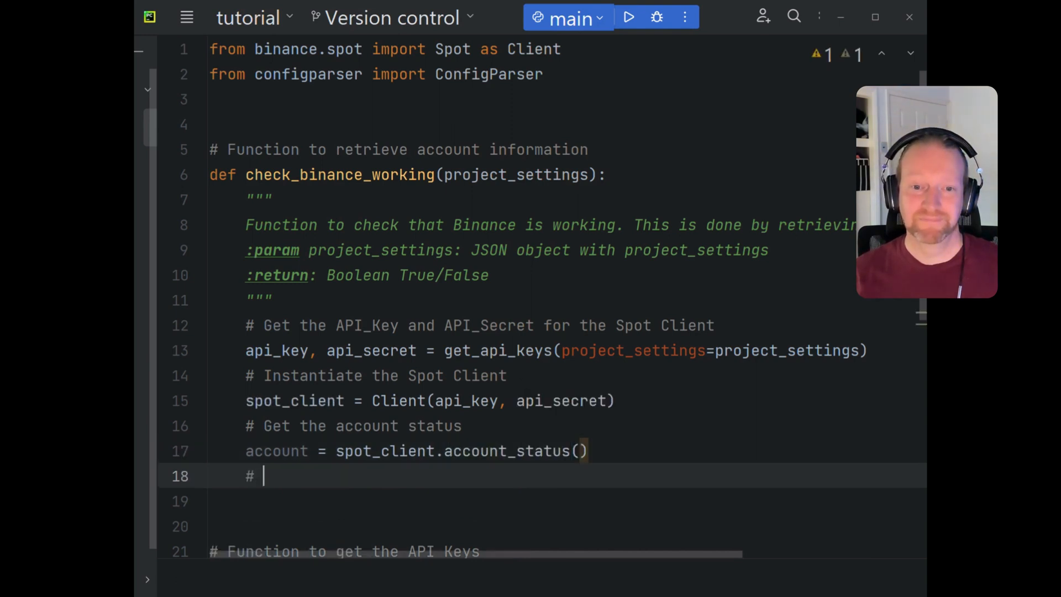
{"action": "type", "text": "Temporarlli"}
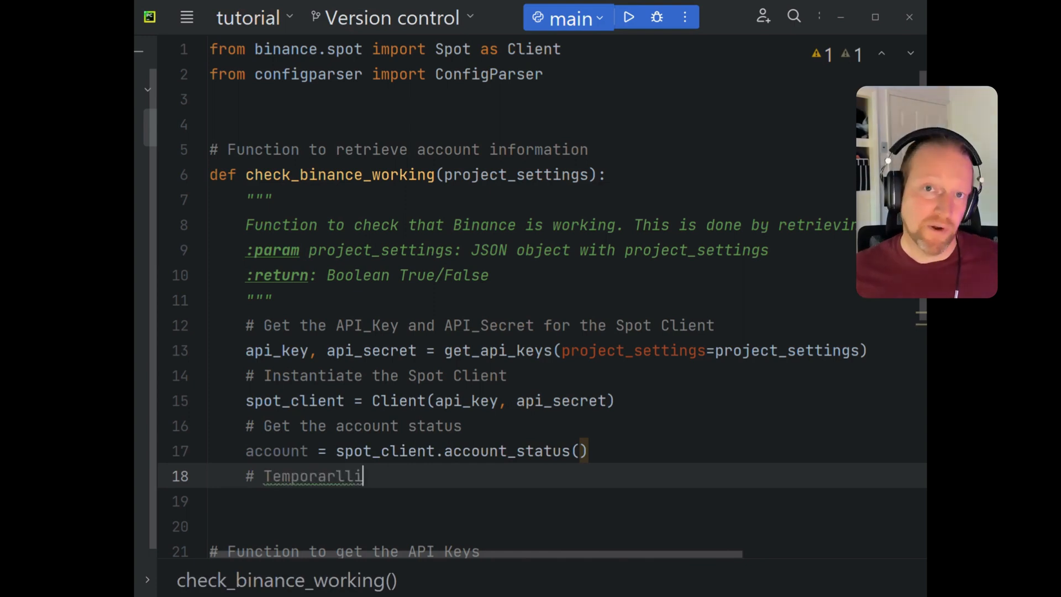
{"action": "type", "text": "ly print the"}
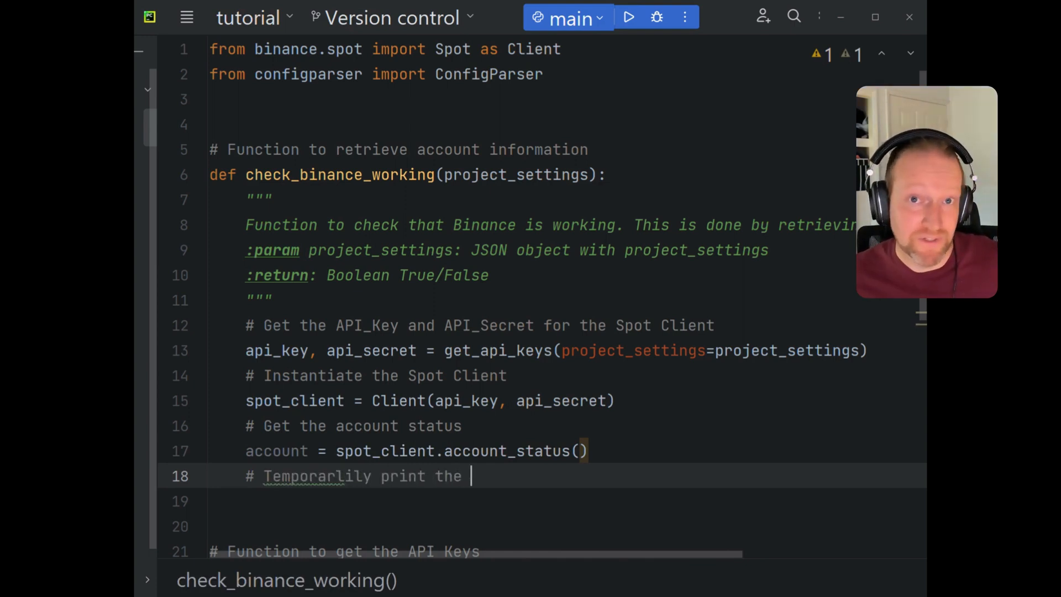
{"action": "type", "text": "cou"}
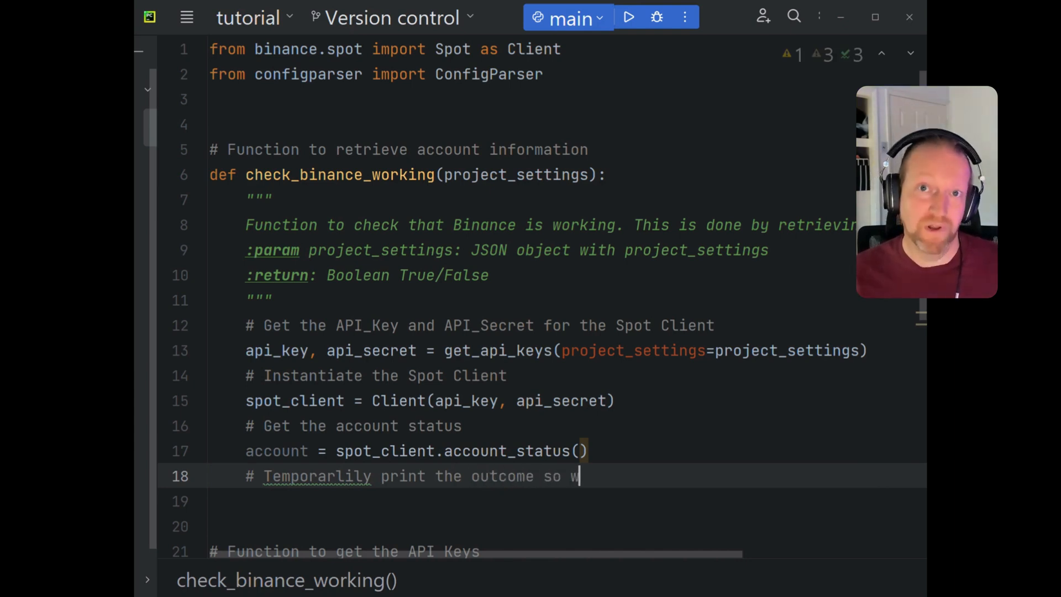
{"action": "type", "text": "e can review"}
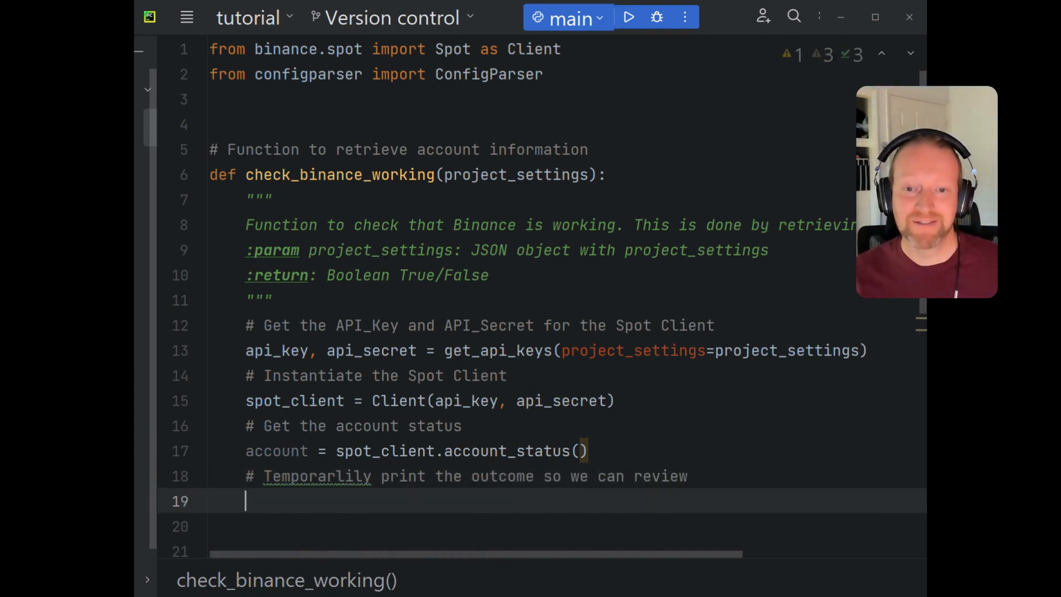
{"action": "type", "text": "print"}
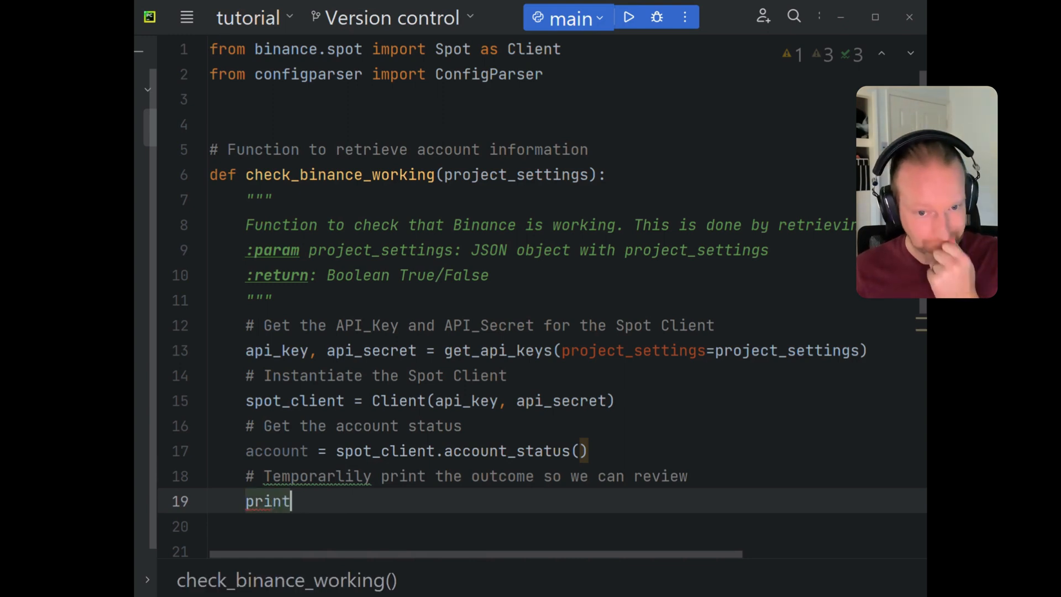
{"action": "type", "text": "(account)"}
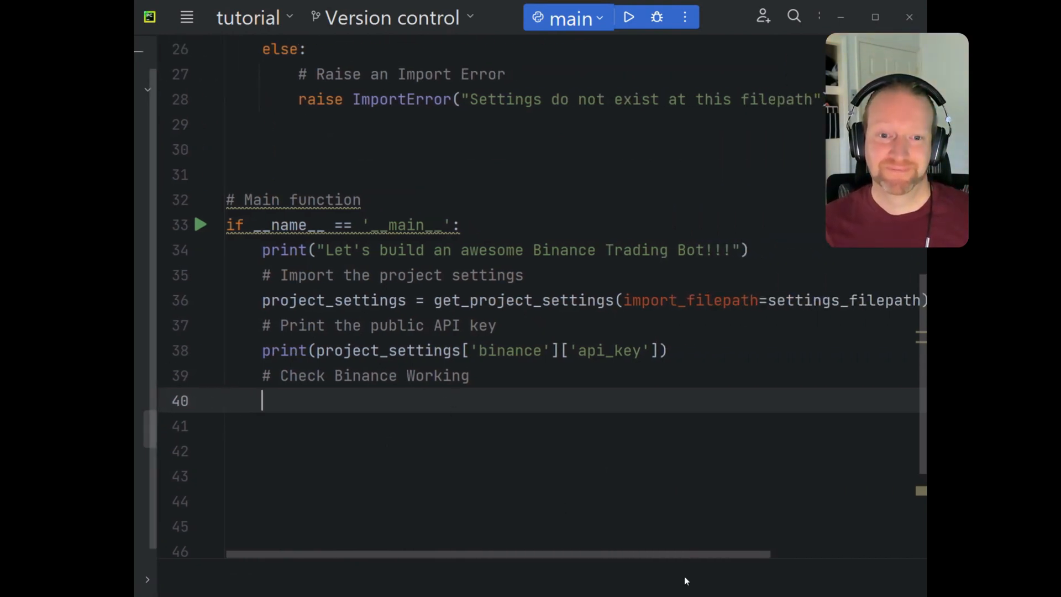
- Add '# Custom Libraries' and 'import binance_lib' below the json import in main.py
{"action": "scroll", "scroll_direction": "up", "scroll_amount": 3}
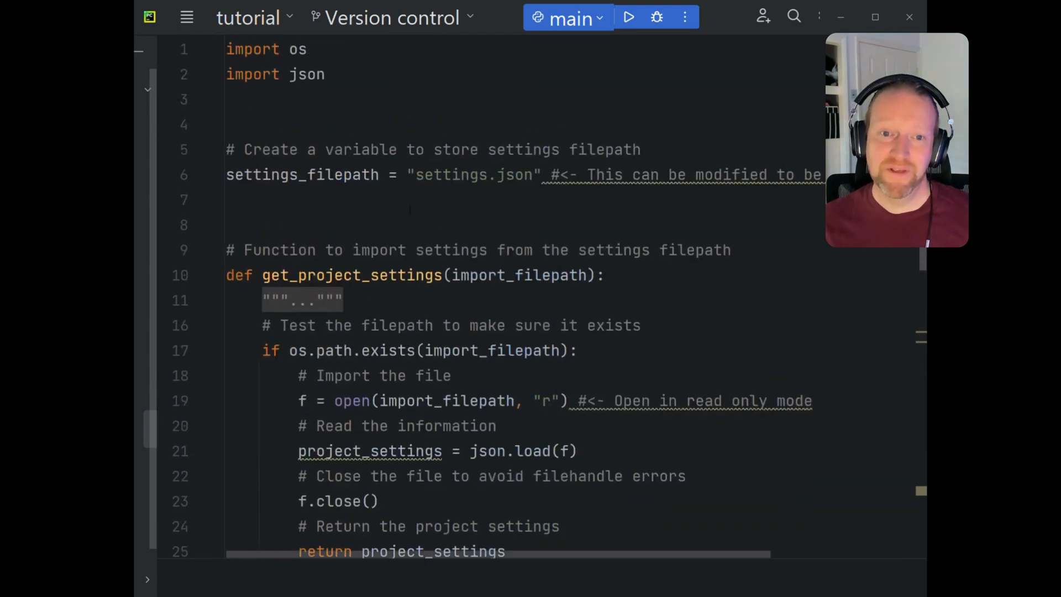
{"action": "left_click", "coordinate": [328, 74]}
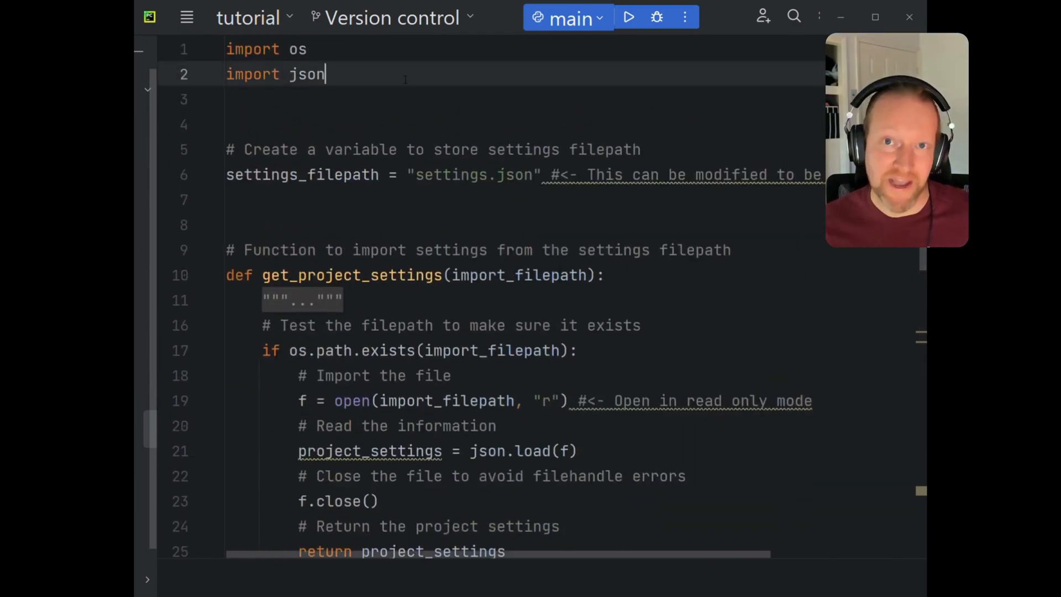
{"action": "type", "text": "# Cust"}
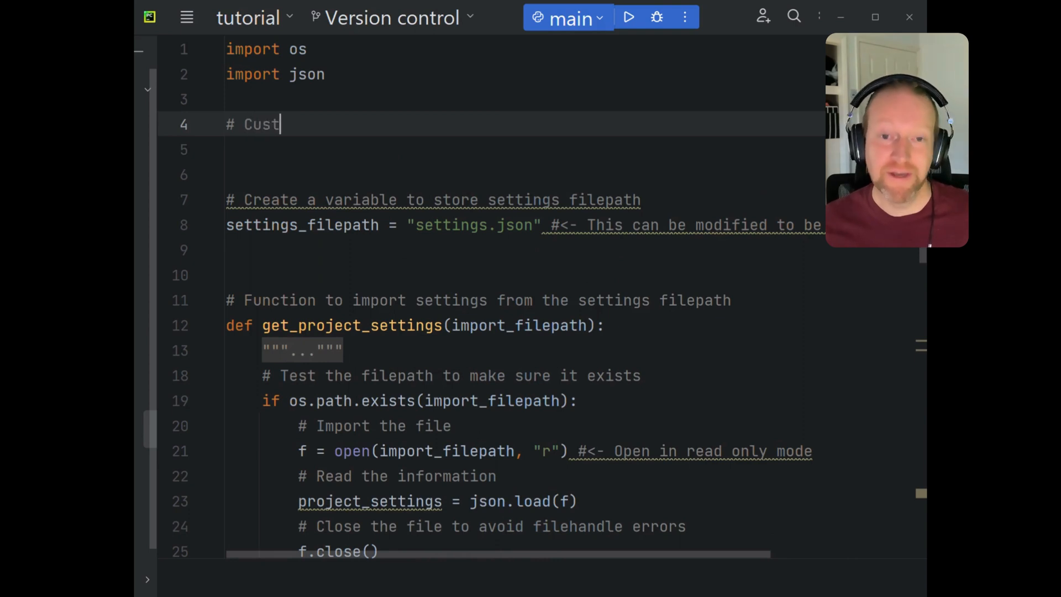
{"action": "type", "text": "om Libraries"}
{"action": "left_click", "coordinate": [525, 149]}
{"action": "type", "text": "import"}
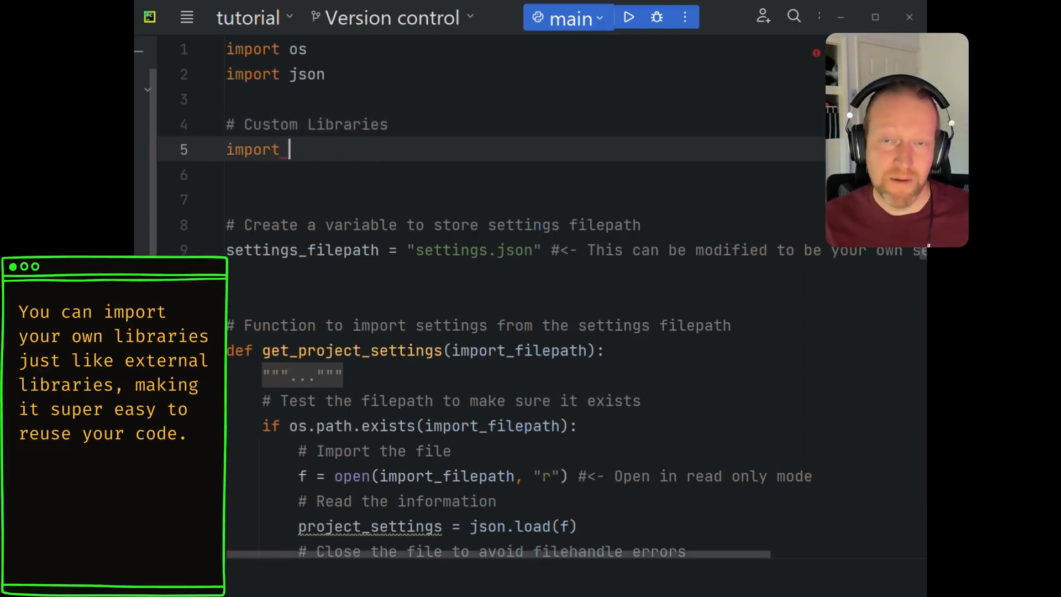
{"action": "type", "text": "binance_lib"}
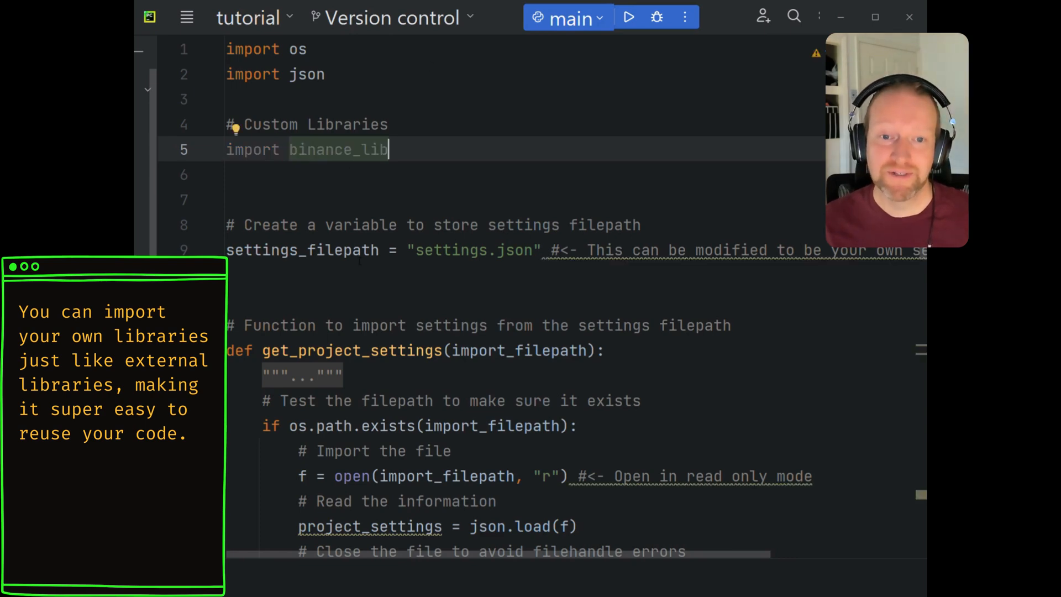
{"action": "scroll", "scroll_direction": "down", "scroll_amount": 3}
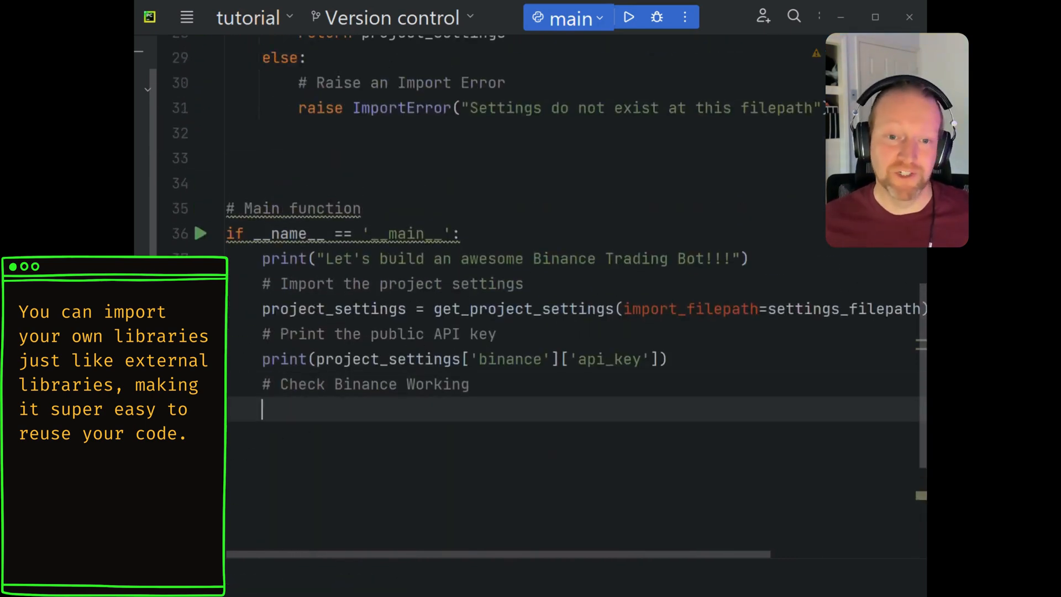
- Add account = binance_lib.check_binance_working(project_settings=project_settings) under Check Binance Working
{"action": "type", "text": "account"}
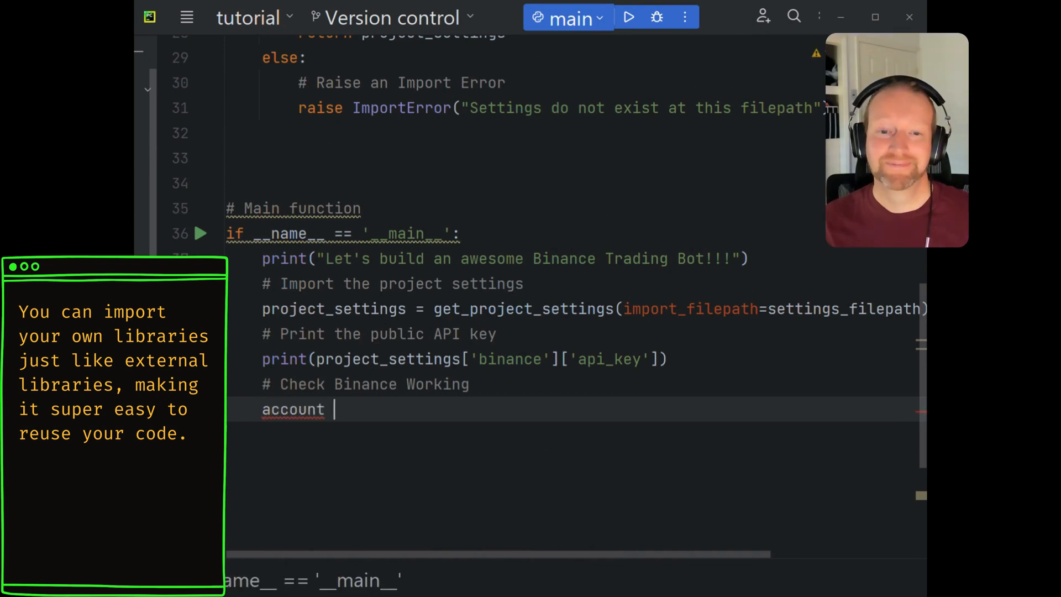
{"action": "type", "text": "= binance_lib."}
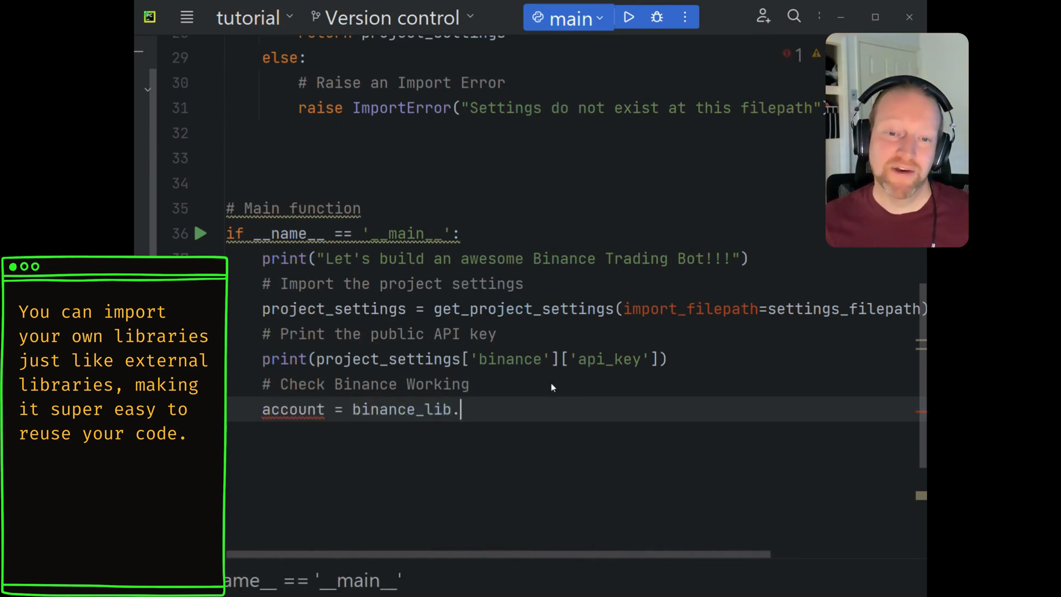
{"action": "type", "text": "check_binance_working(project_settings=project_setti"}
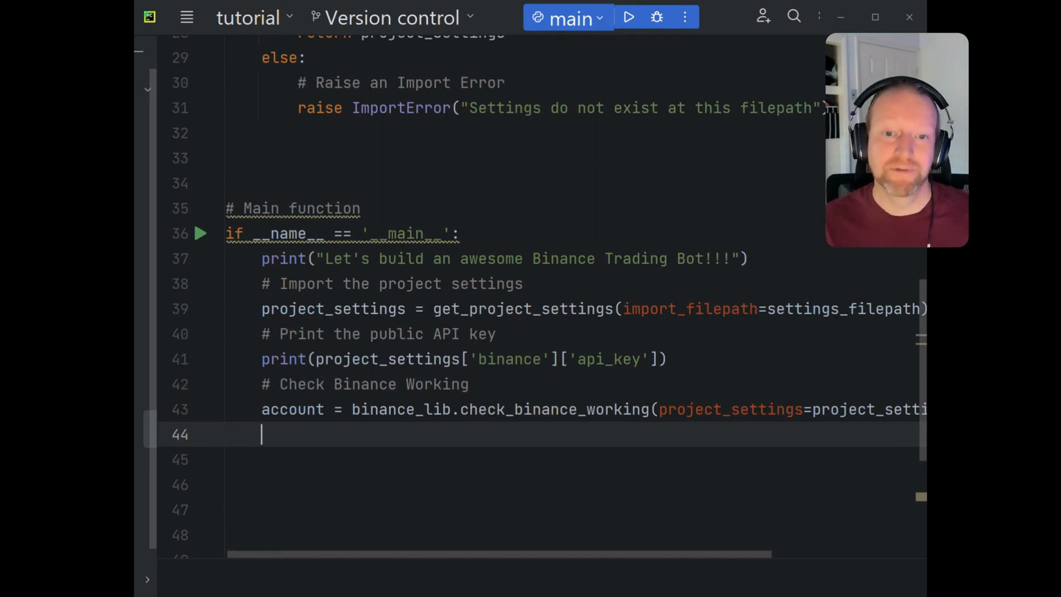
- Delete the API key print lines and switch back to binance_lib.py
{"action": "left_click", "coordinate": [628, 17]}
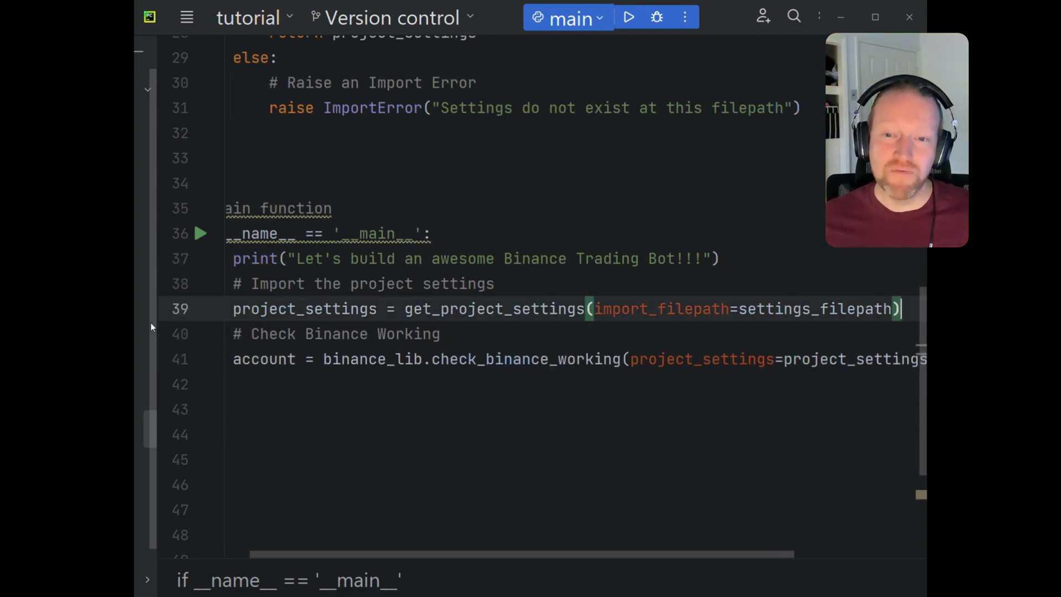
{"action": "mouse_move", "coordinate": [519, 557]}
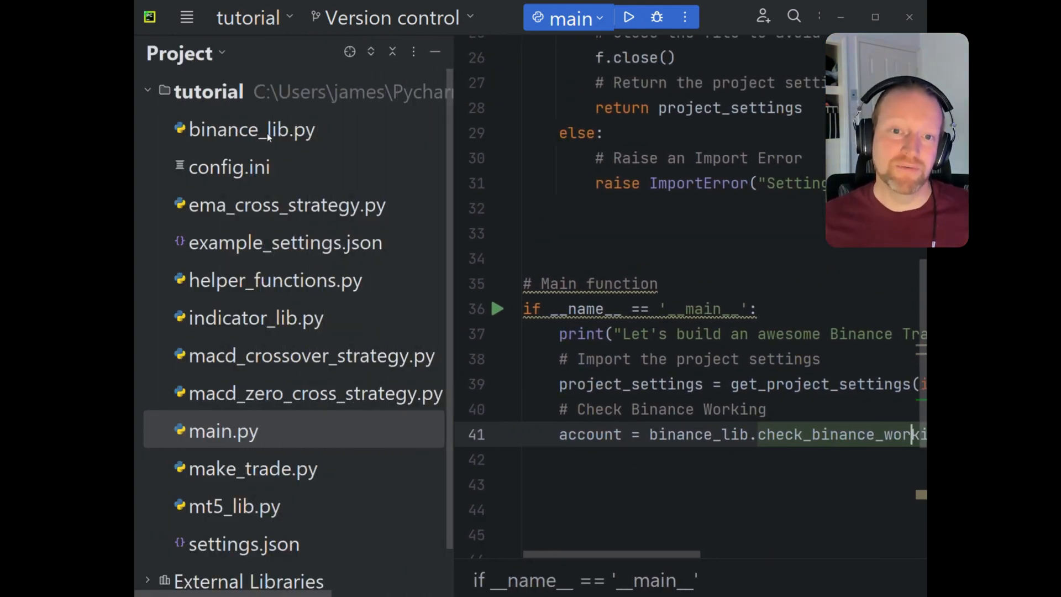
{"action": "left_click", "coordinate": [251, 129]}
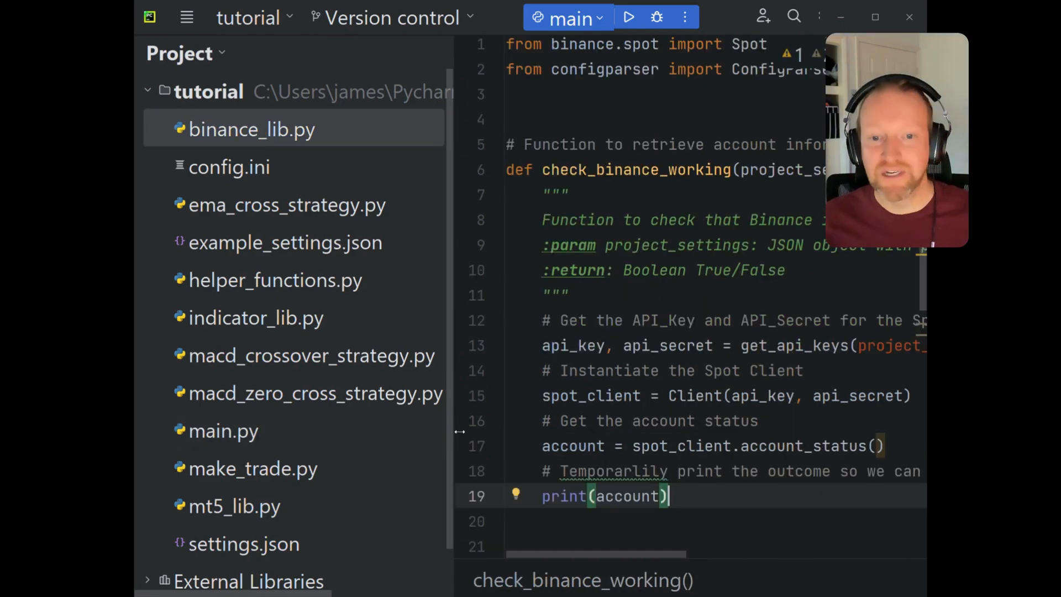
{"action": "left_click", "coordinate": [187, 17]}
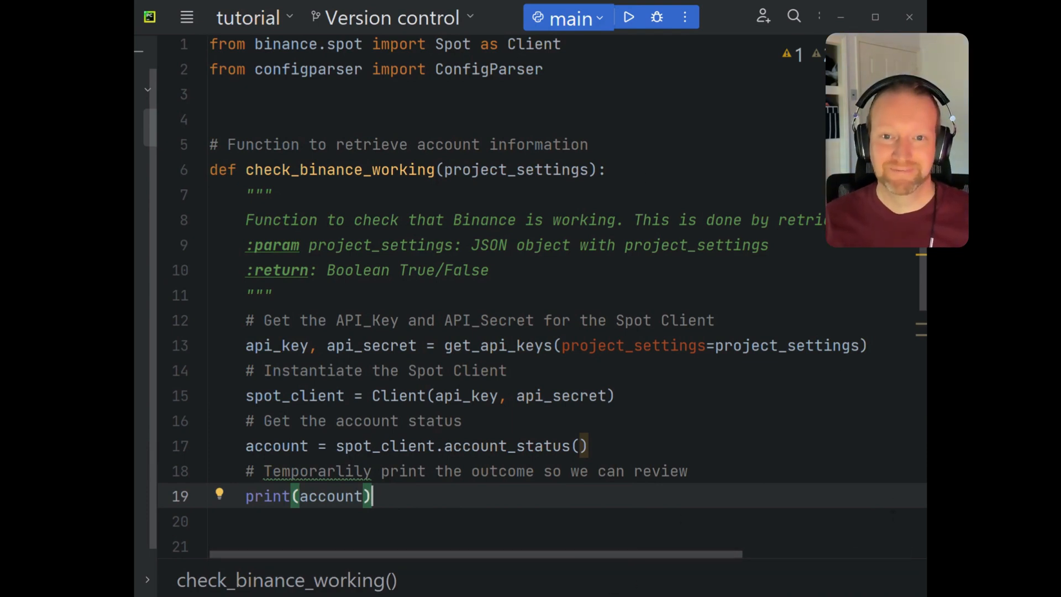
- Run the script to see the account status, then add '# Check to see if the data returns Normal'
{"action": "left_click", "coordinate": [627, 17]}
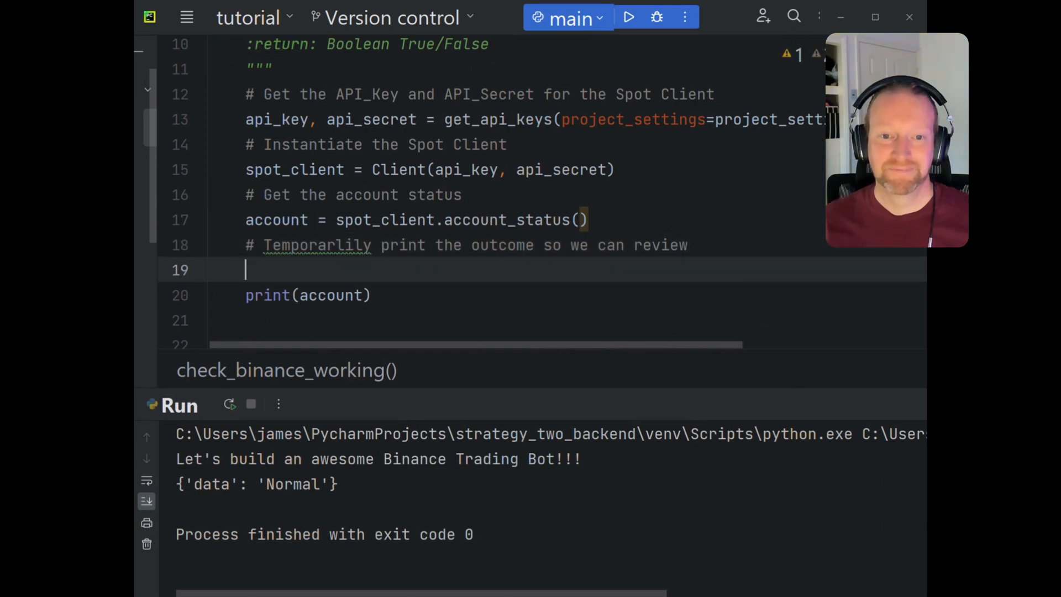
{"action": "type", "text": "# C"}
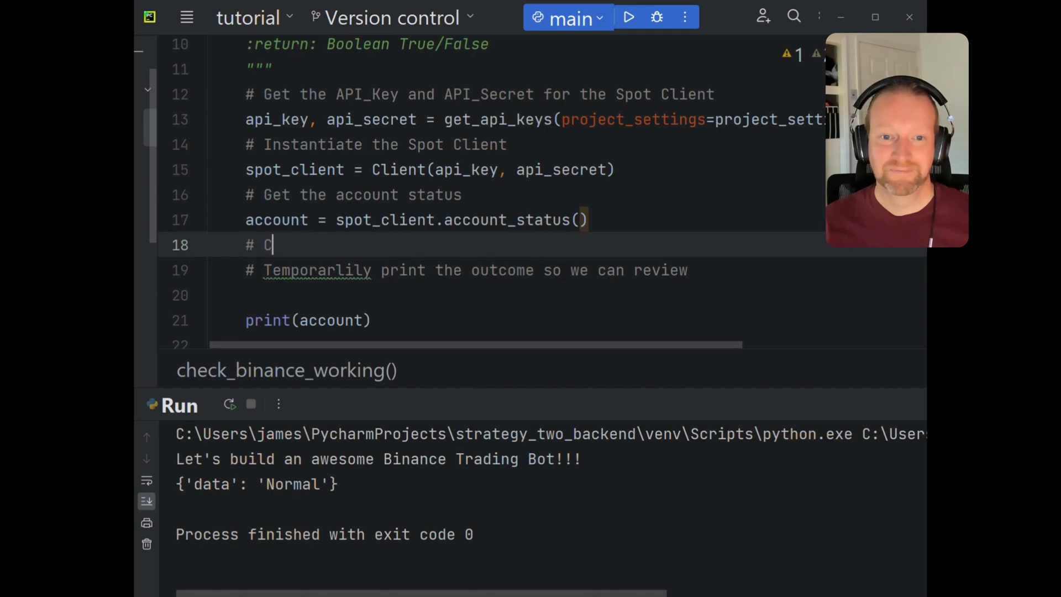
{"action": "type", "text": "heck"}
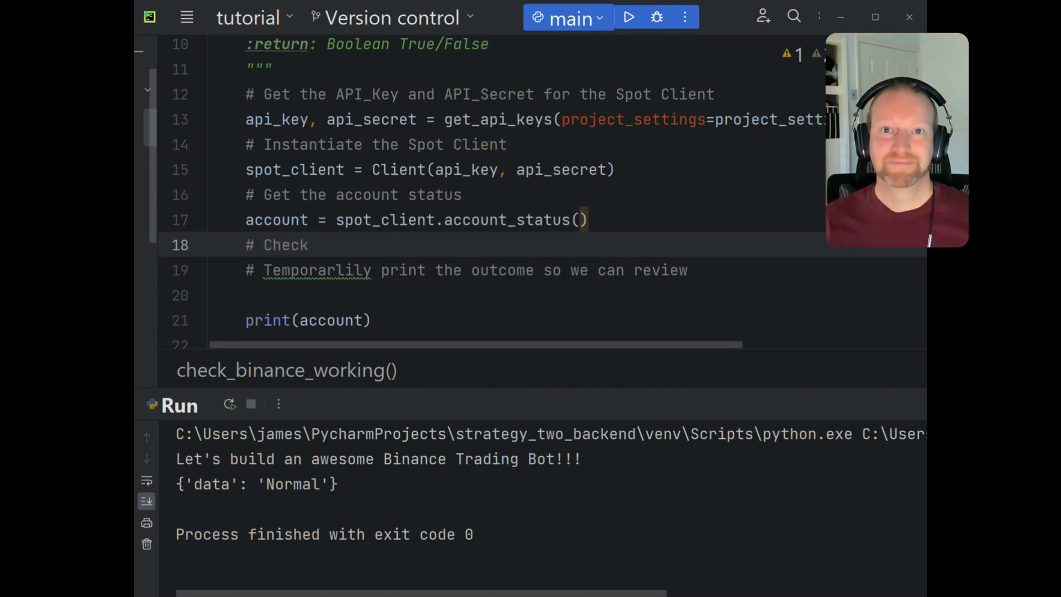
{"action": "type", "text": "to see if the"}
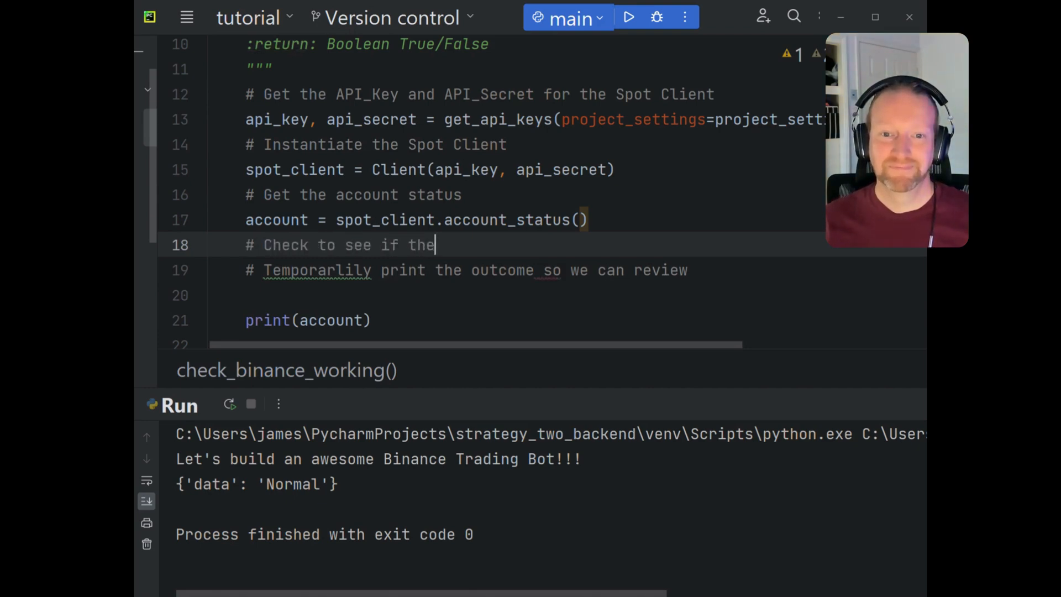
{"action": "type", "text": "data returns Normal"}
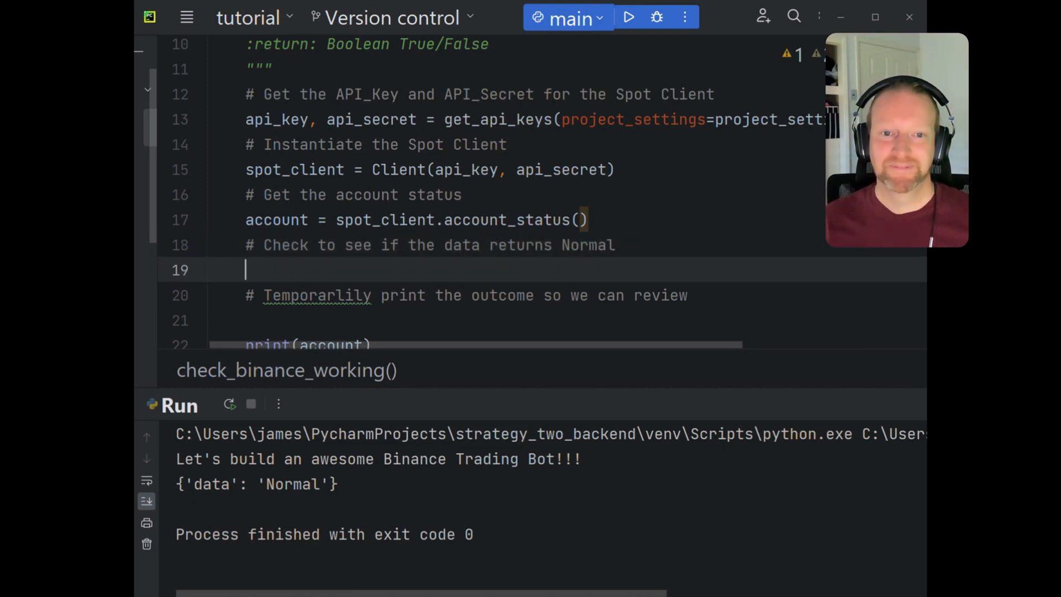
- Add if account['data'] == "Normal": return True
{"action": "type", "text": "if account['data'] =="}
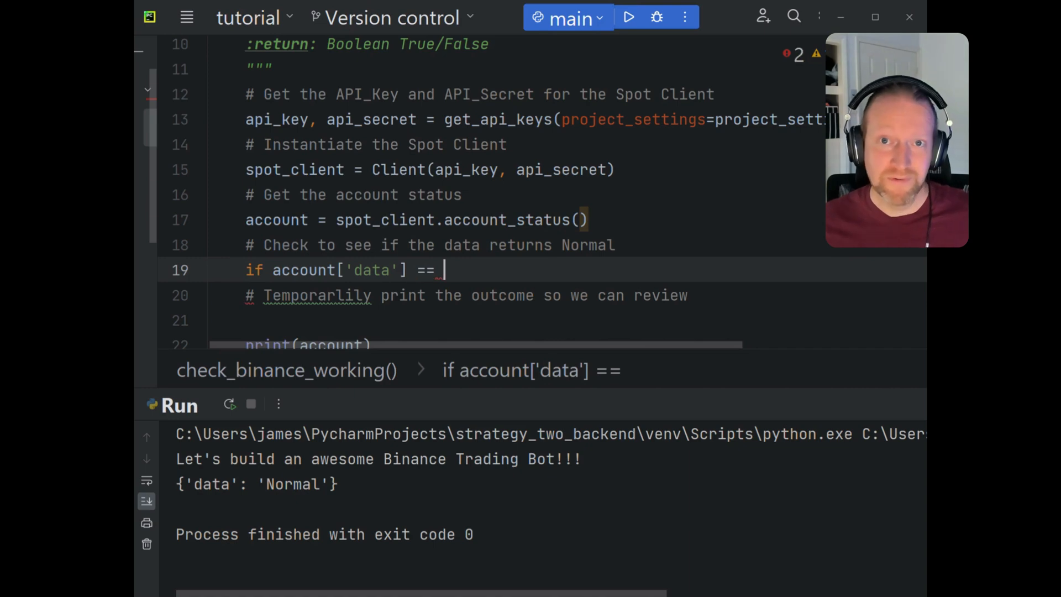
{"action": "type", "text": "\"Normal\":"}
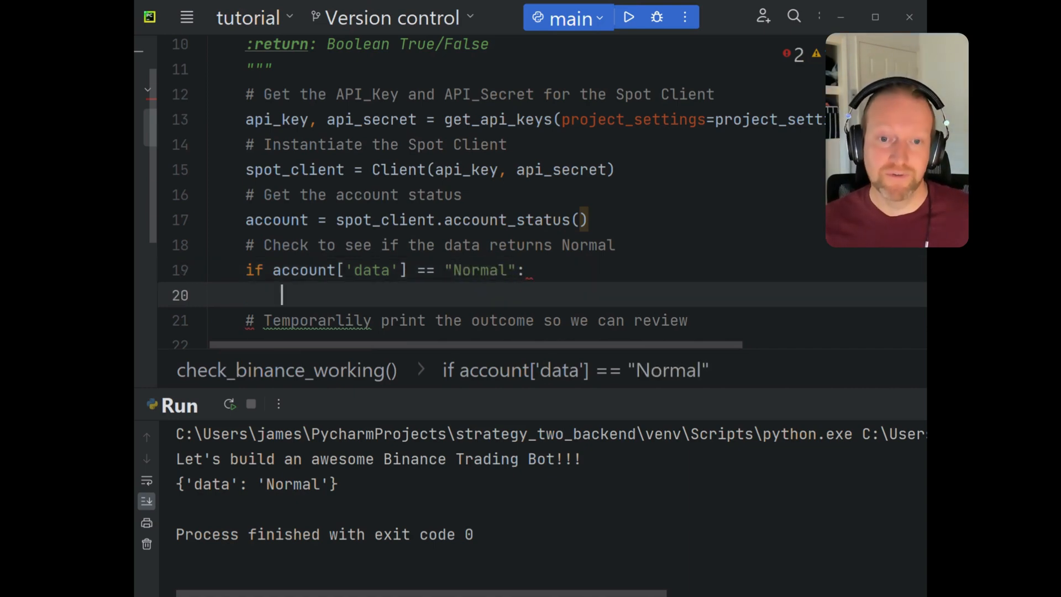
{"action": "type", "text": "return True"}
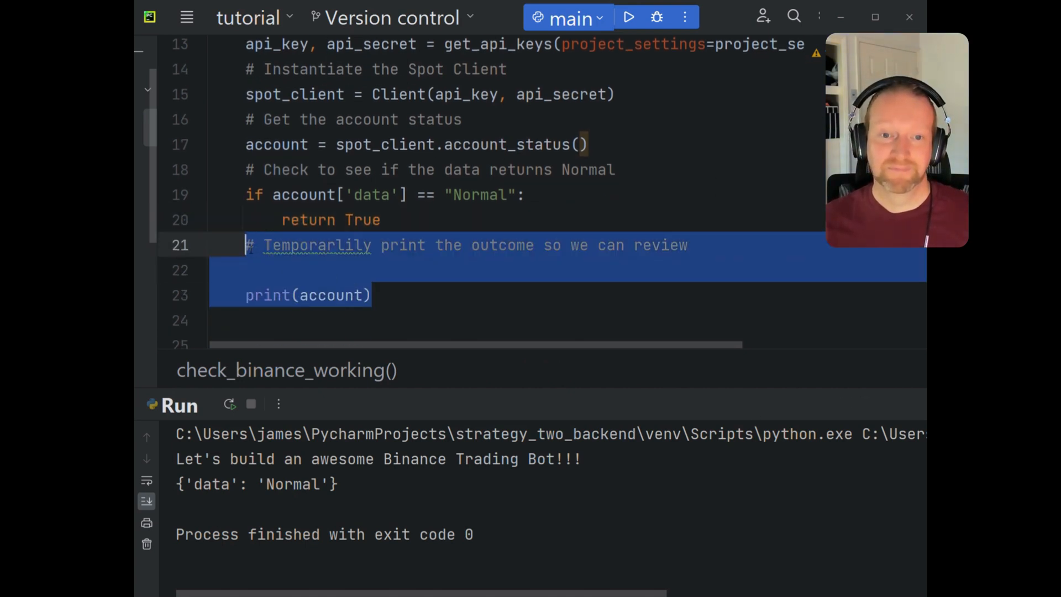
- Add 'return False' with a comment about handling other statuses, then rerun the script
{"action": "type", "text": "return F"}
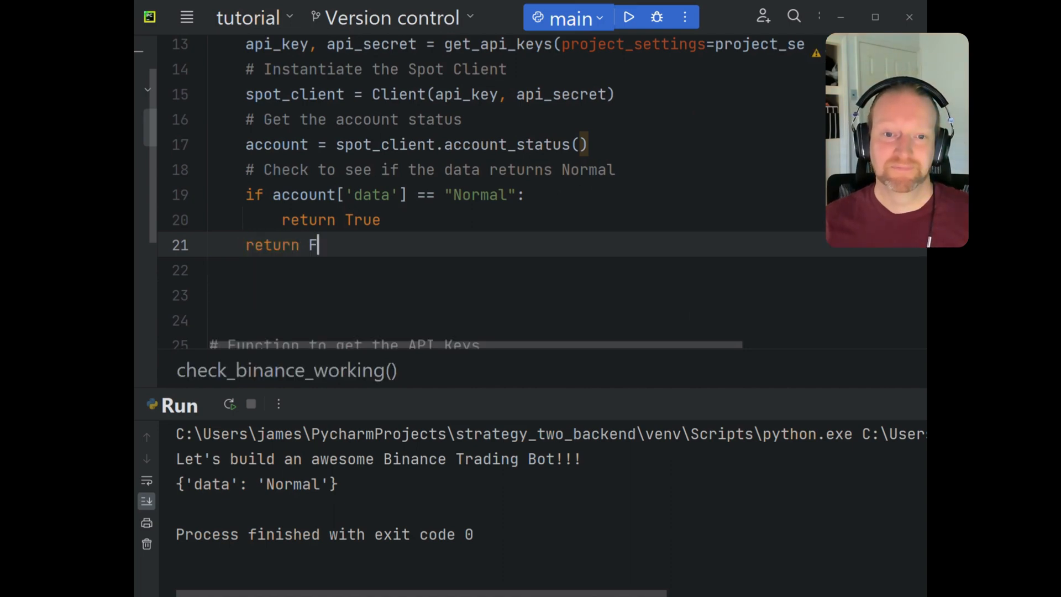
{"action": "type", "text": "alse"}
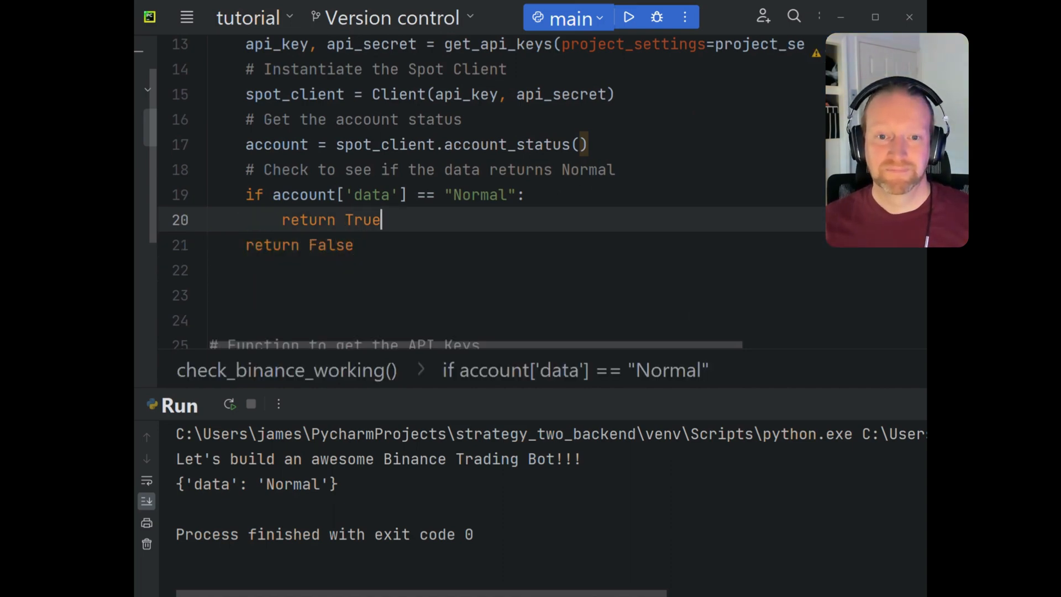
{"action": "type", "text": "#"}
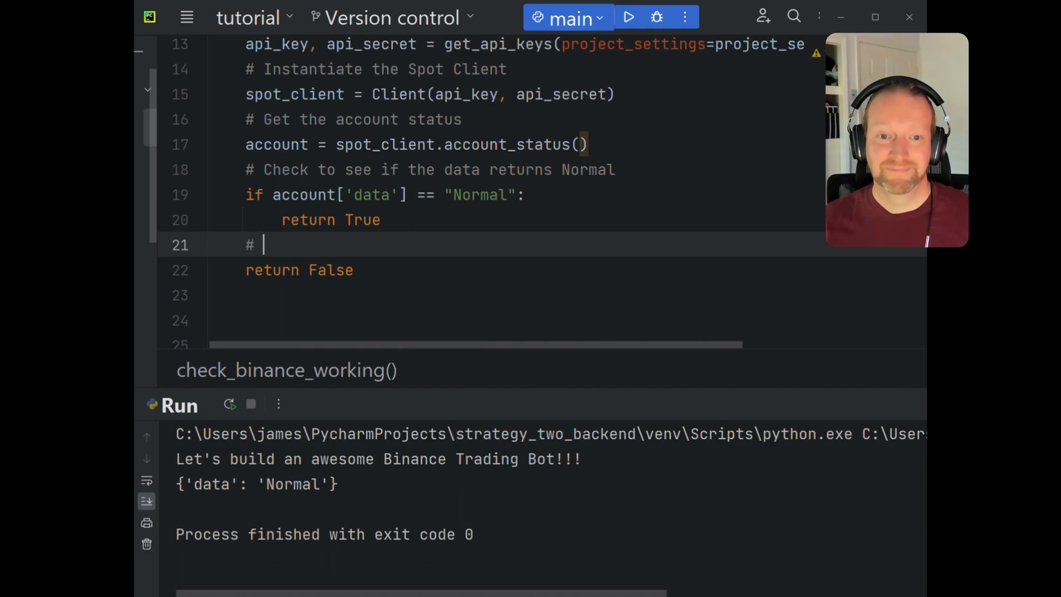
{"action": "type", "text": "You can put"}
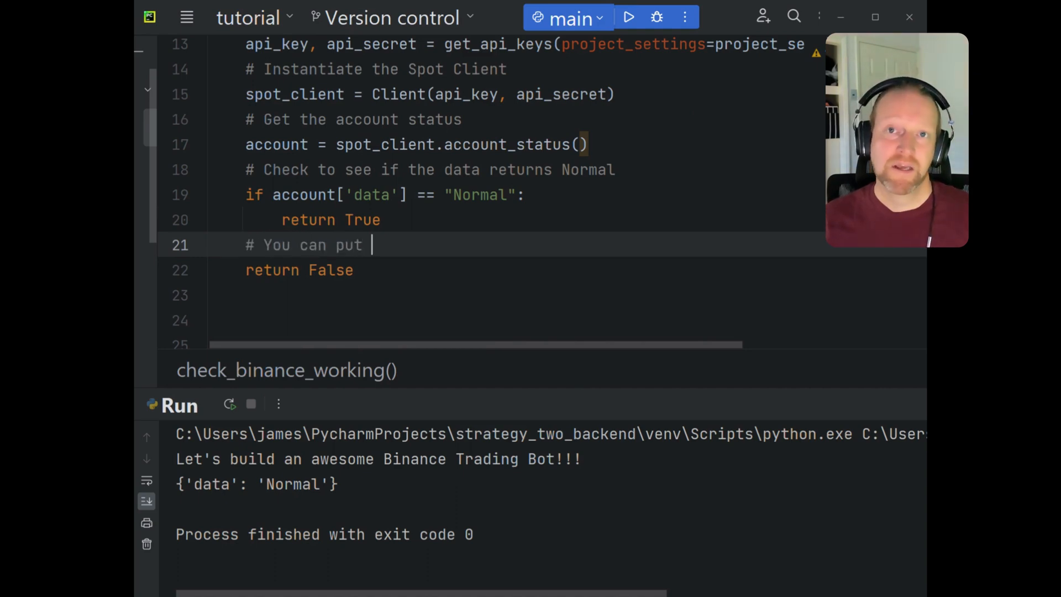
{"action": "type", "text": "handling for other status returns if you want"}
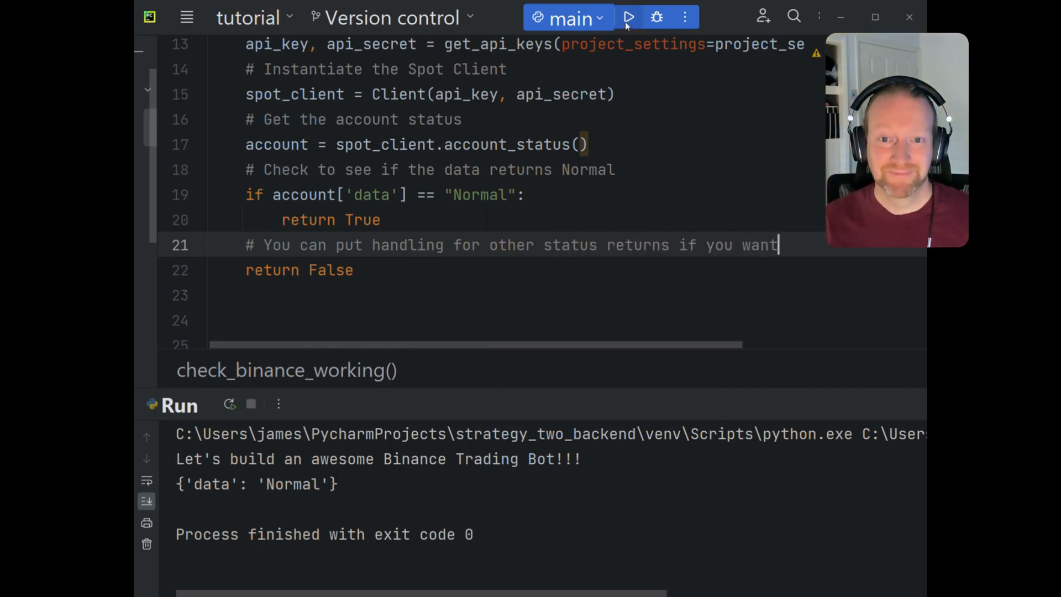
{"action": "left_click", "coordinate": [627, 17]}
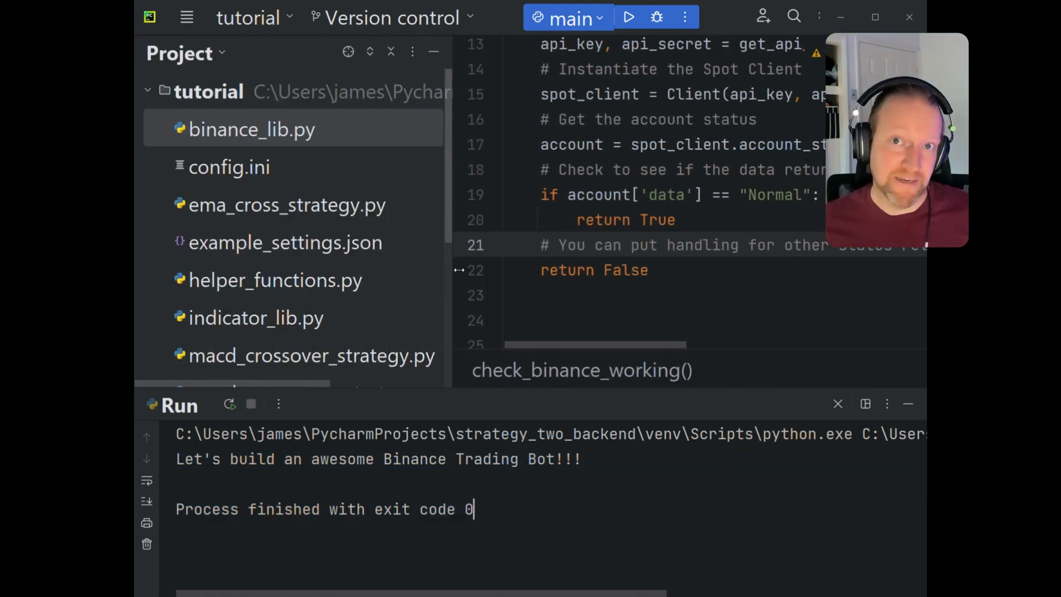
- Switch to main.py and start a print statement below the check_binance_working call
{"action": "left_click", "coordinate": [223, 202]}
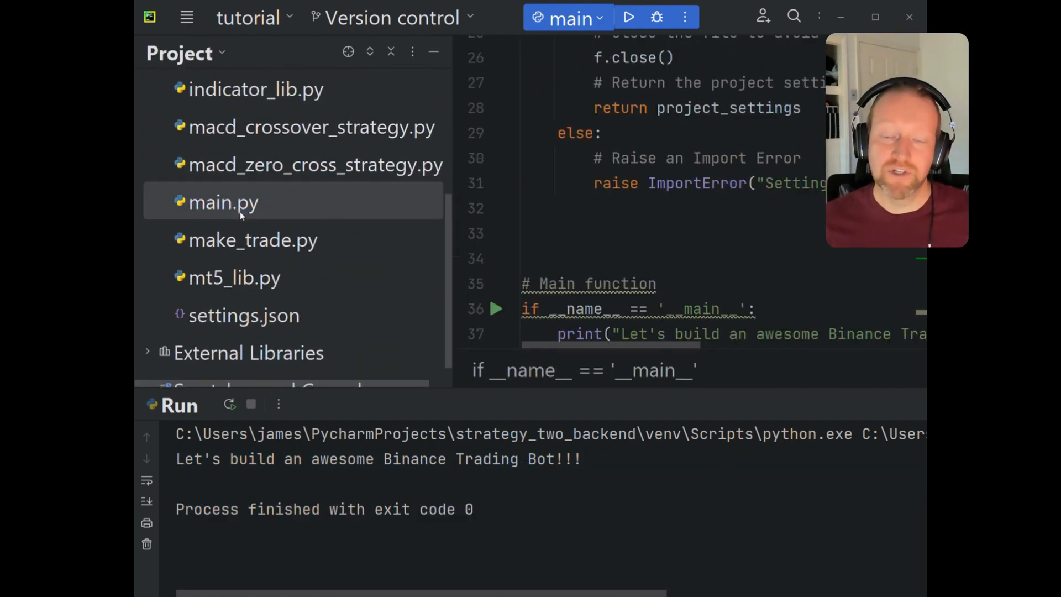
{"action": "scroll", "scroll_direction": "down", "scroll_amount": 3}
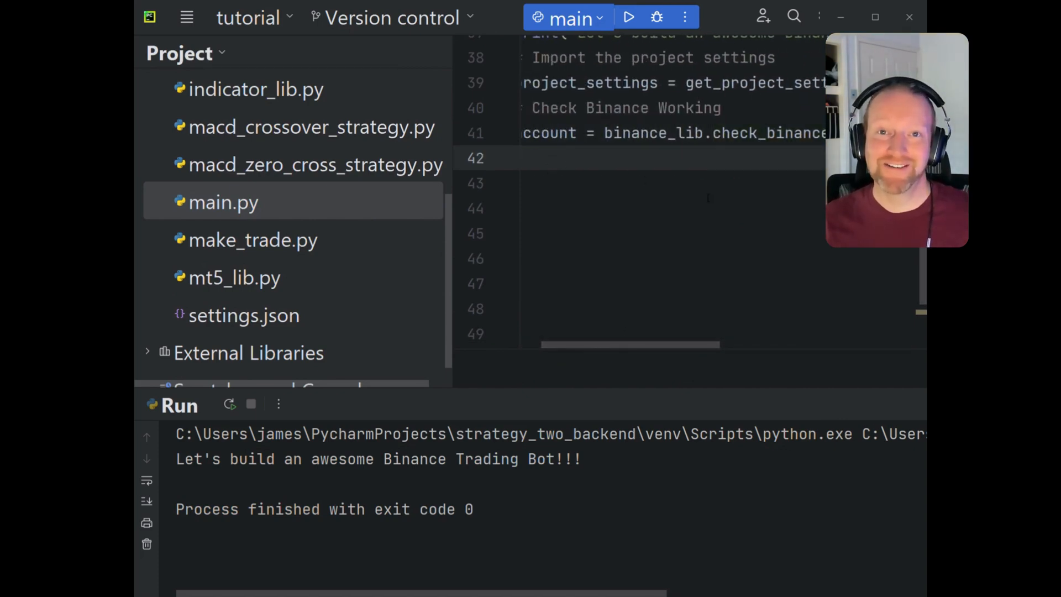
{"action": "type", "text": "print"}
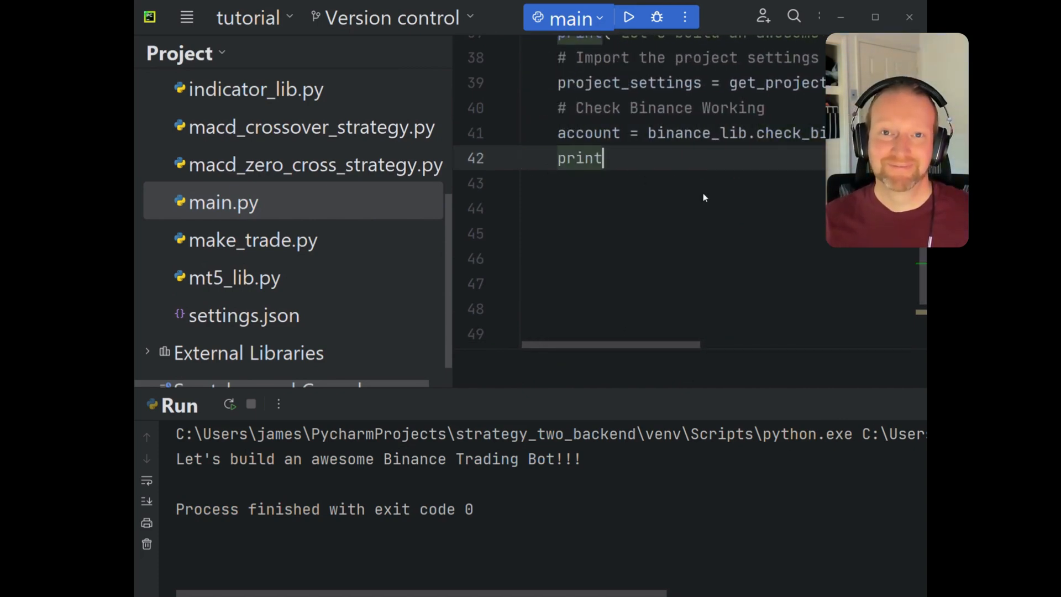